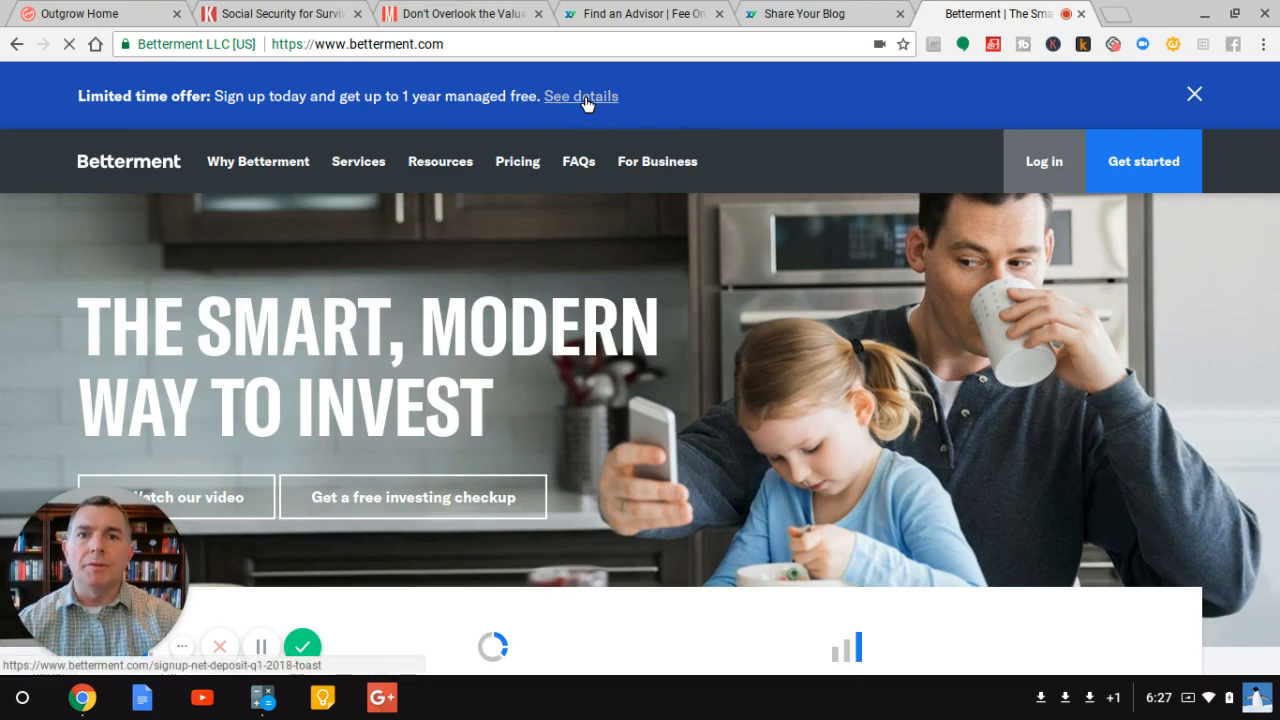
# Step: View the managed-free offer details and its deposit table, $15,000 for 1 month to $250,000+ for a year
pyautogui.click(580, 96)
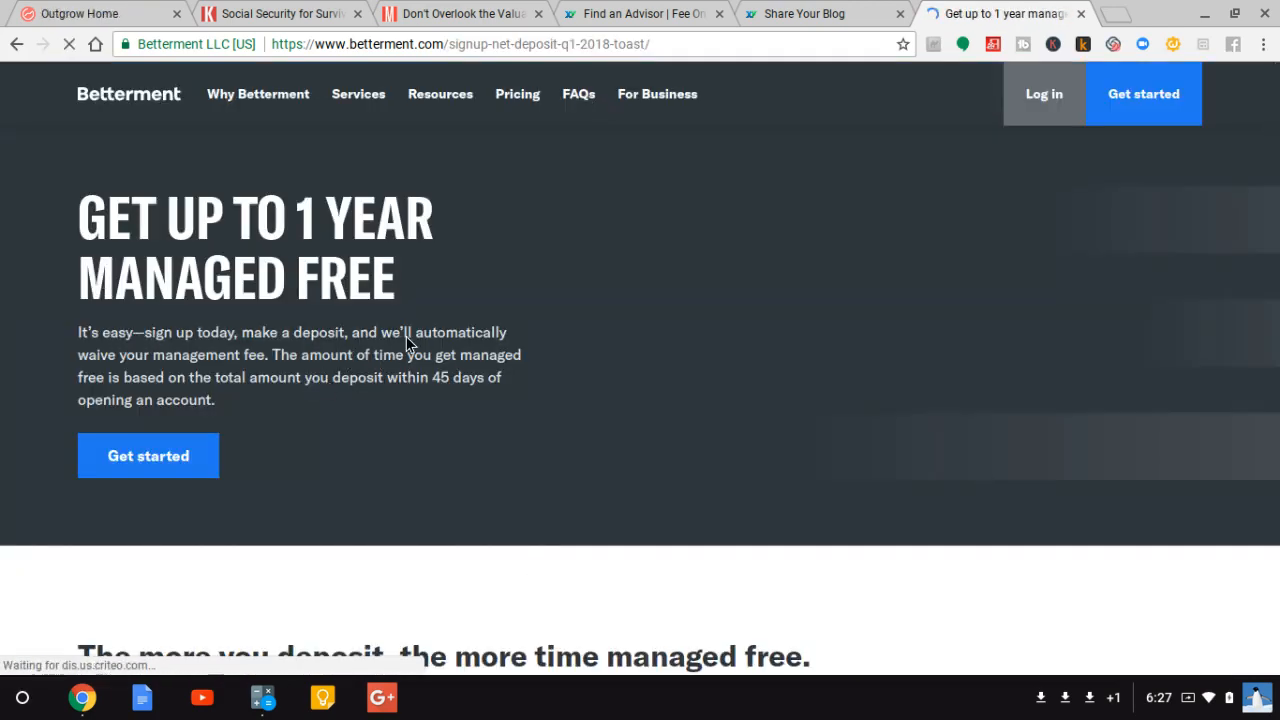
pyautogui.scroll(-3)
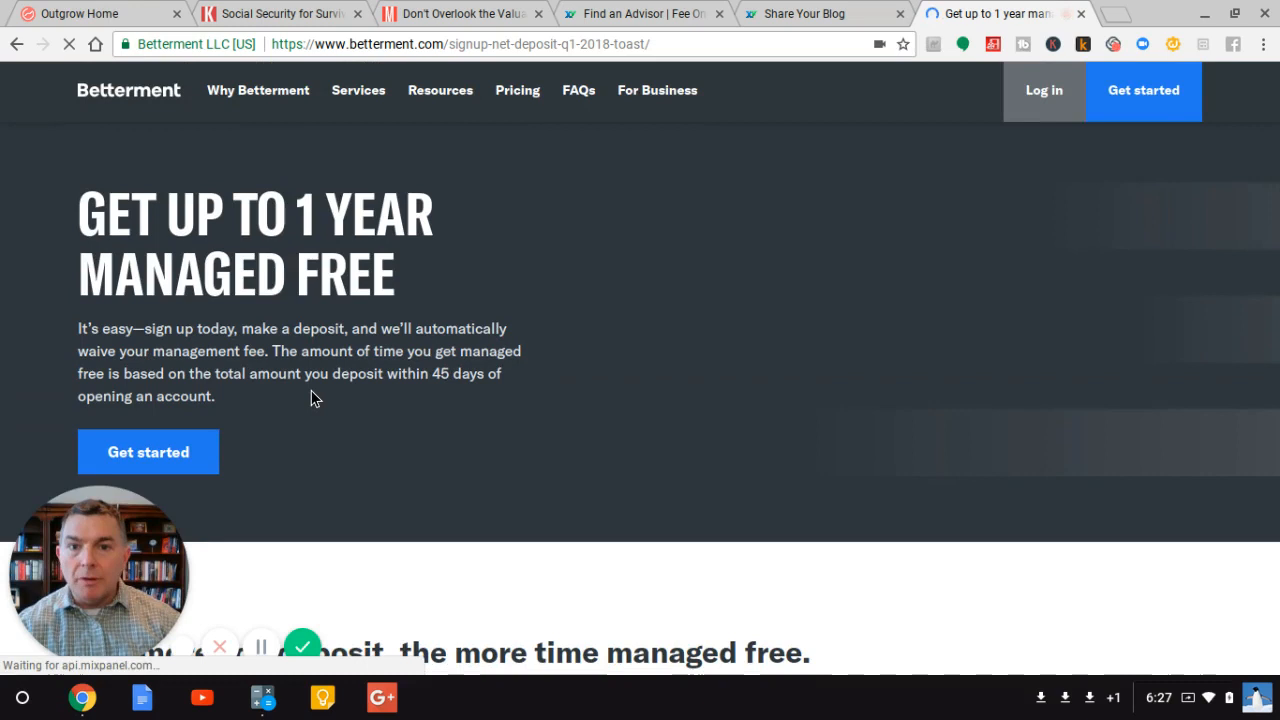
pyautogui.scroll(-3)
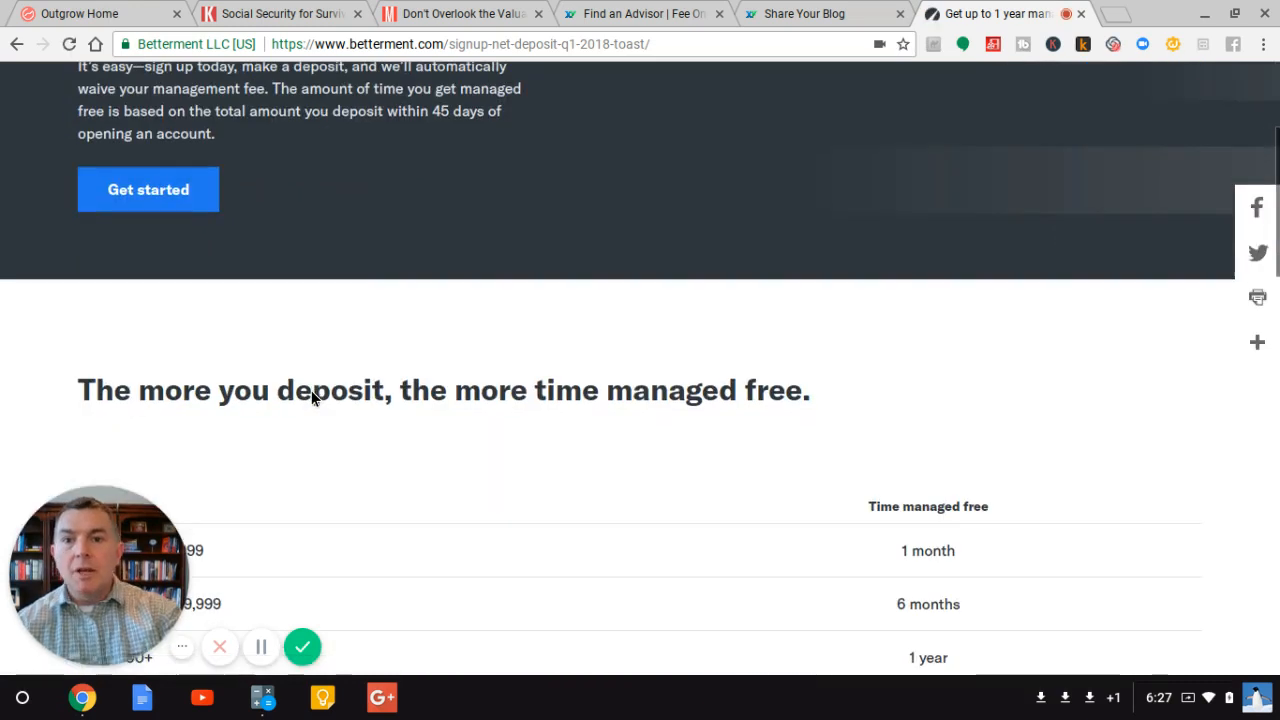
pyautogui.scroll(-3)
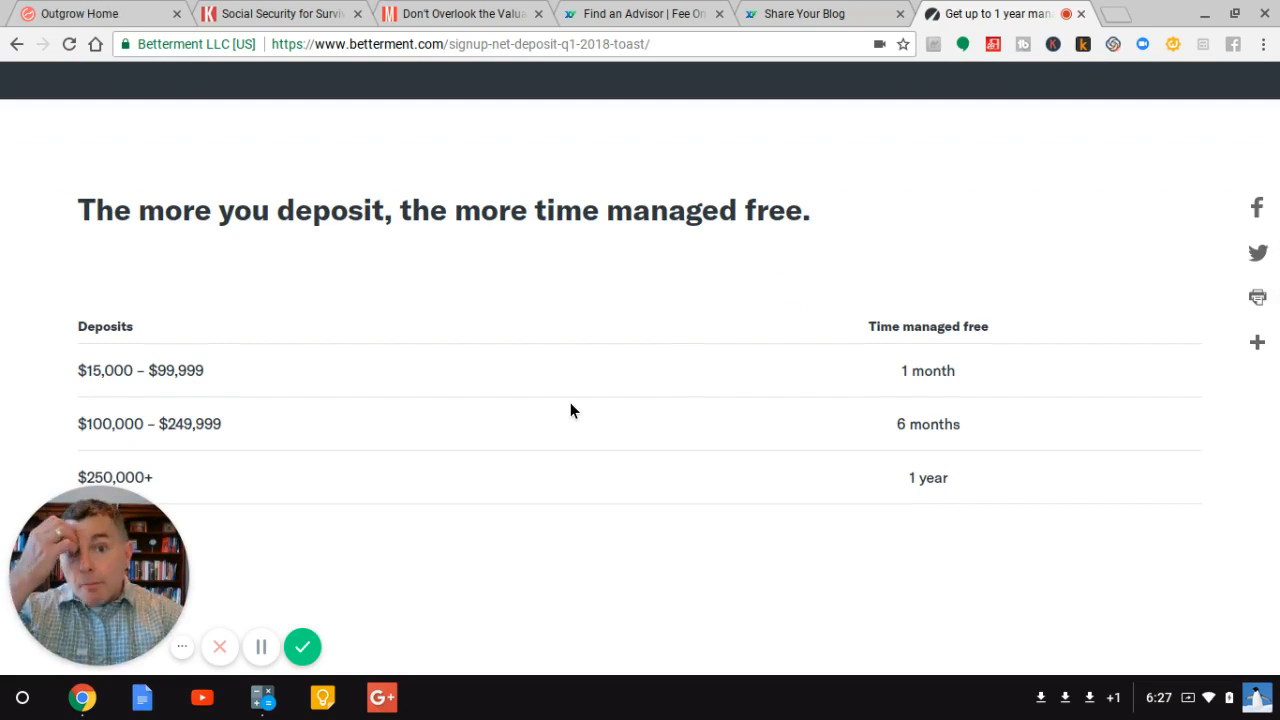
pyautogui.scroll(-3)
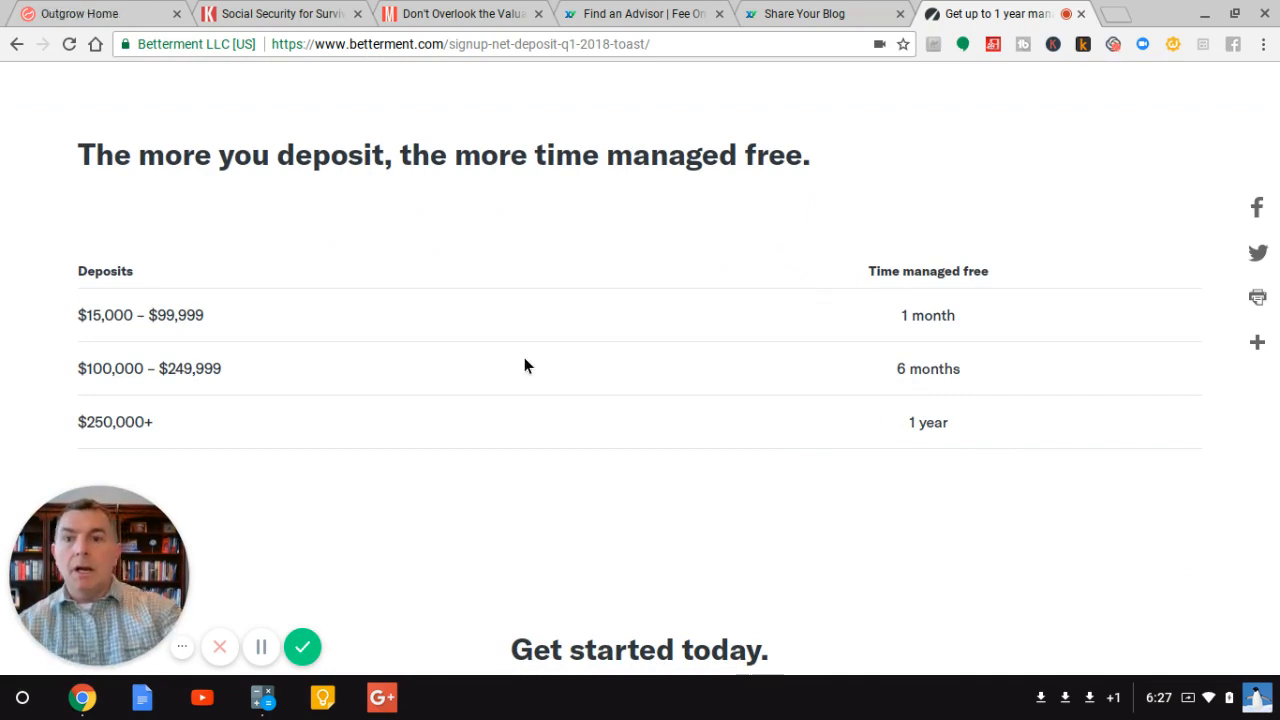
pyautogui.scroll(-3)
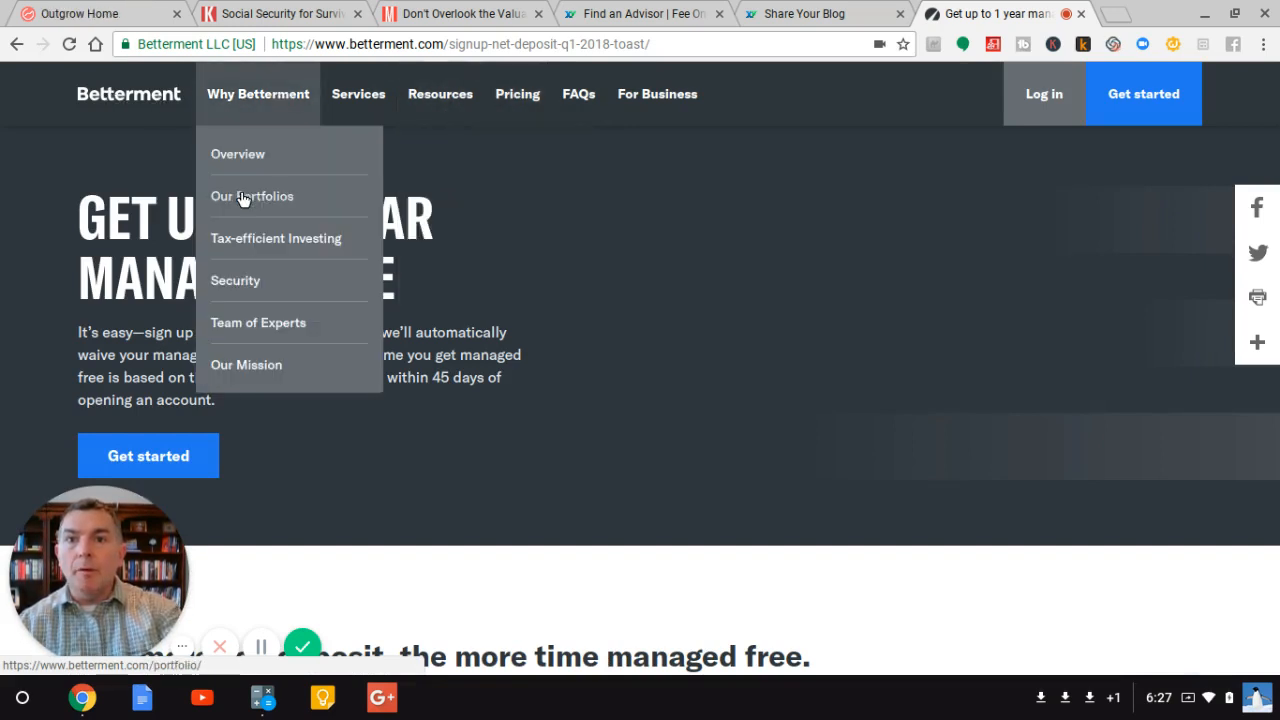
# Step: Go to the Our Portfolios page describing globally diversified ETFs built on Nobel Prize-winning research
pyautogui.click(252, 196)
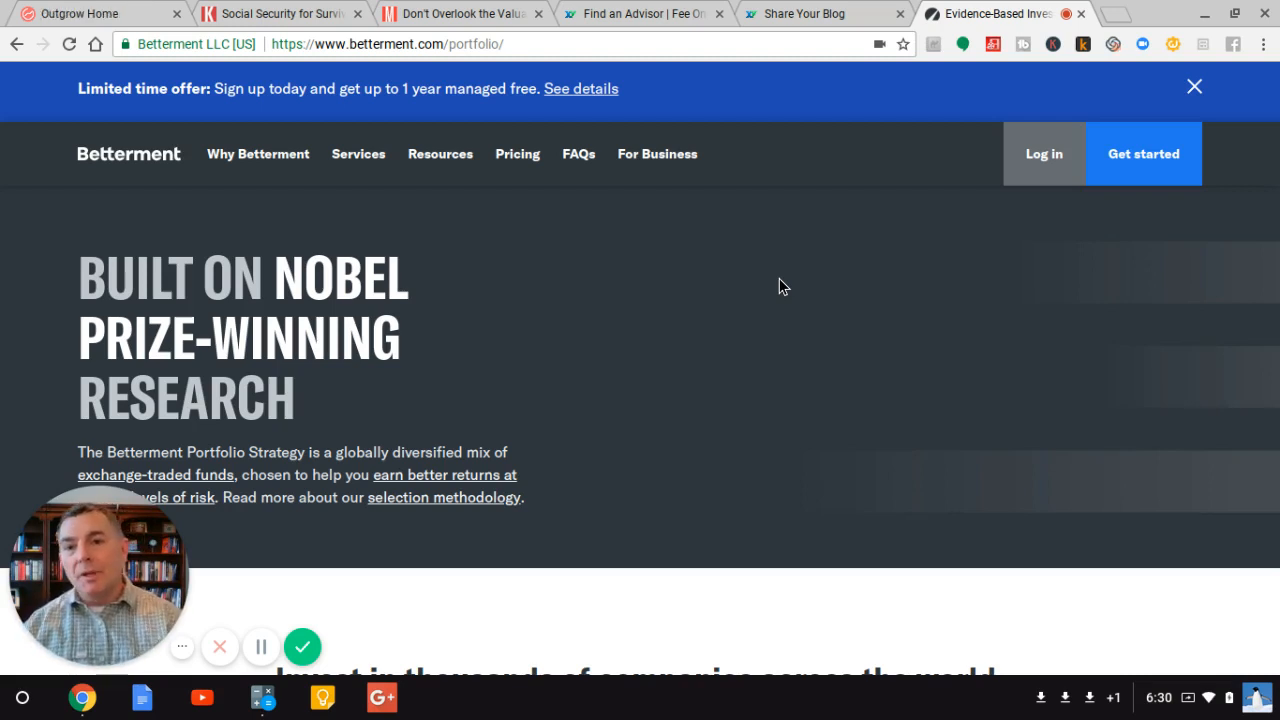
pyautogui.moveTo(176, 312)
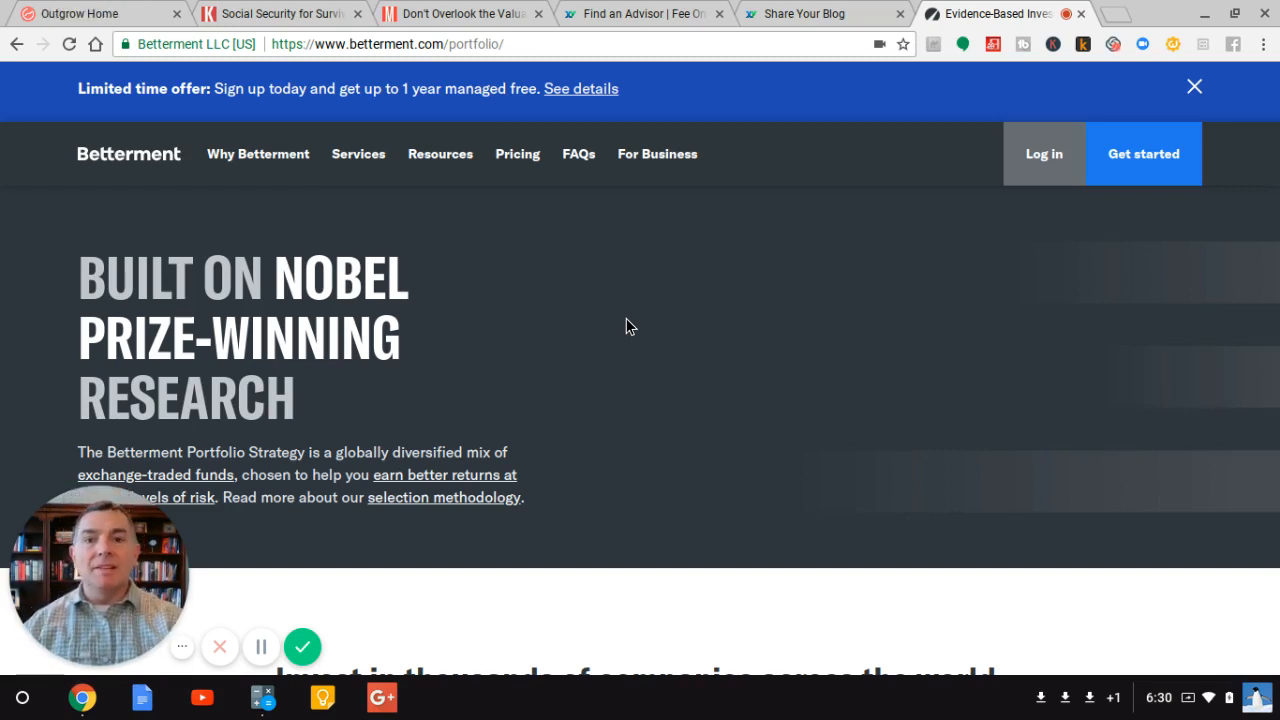
pyautogui.moveTo(636, 348)
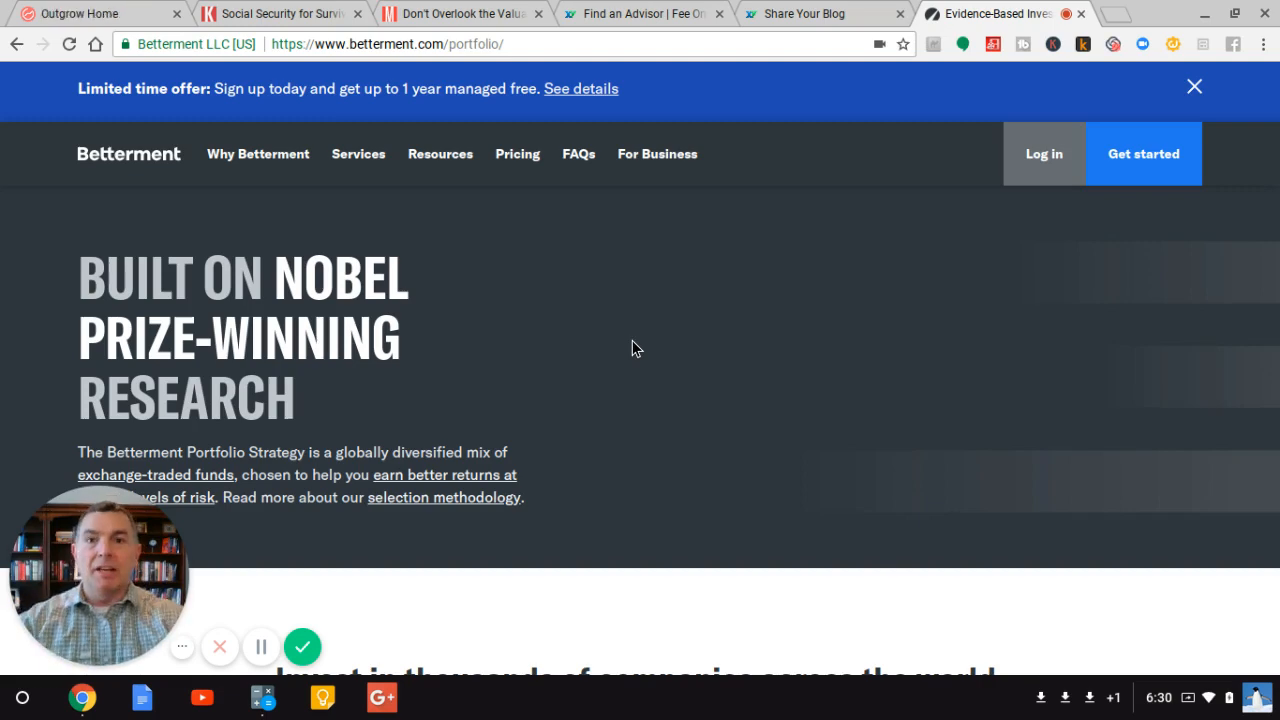
pyautogui.scroll(-3)
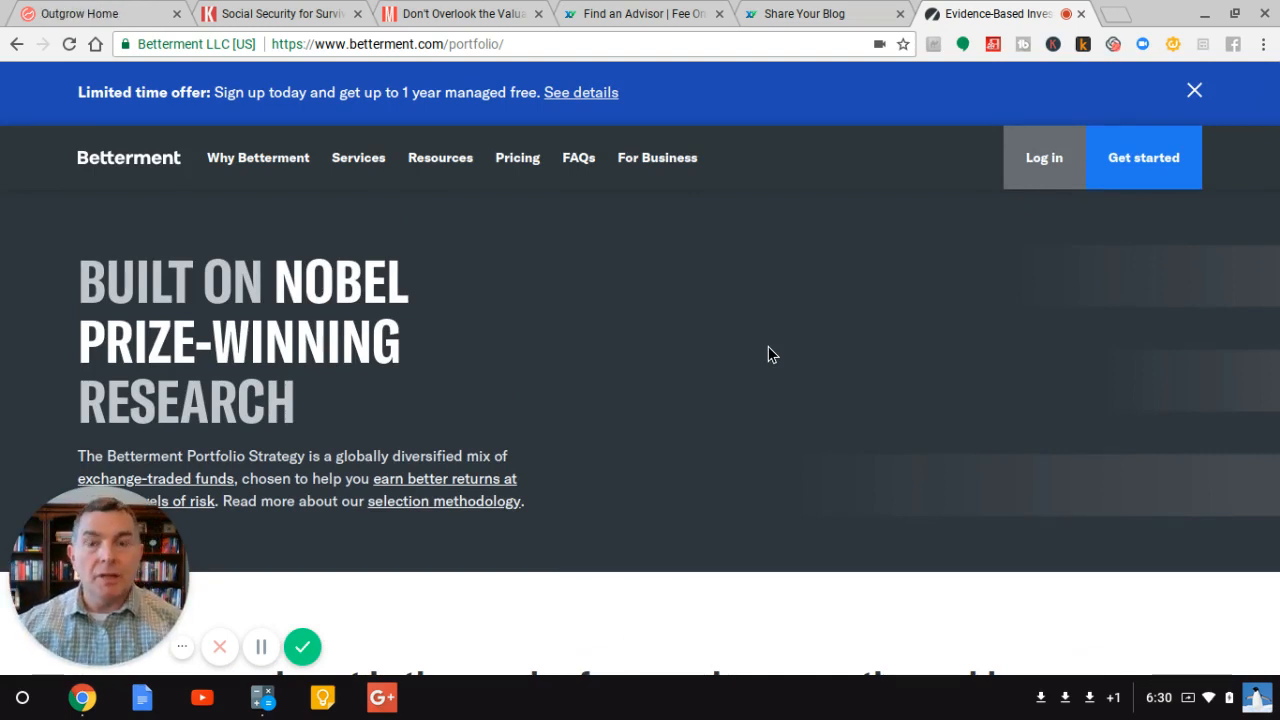
# Step: Follow the 'stock ETFs and bond ETFs' link to the help article on funds in the portfolio strategy
pyautogui.scroll(-3)
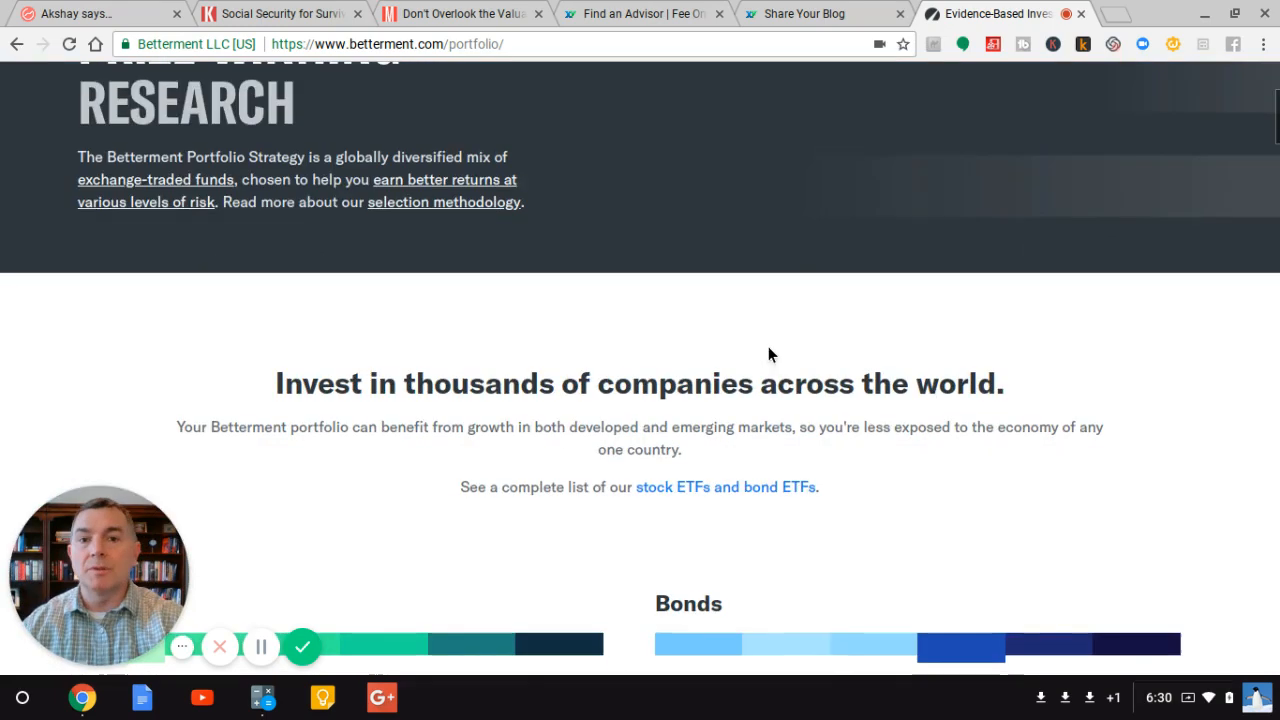
pyautogui.scroll(-3)
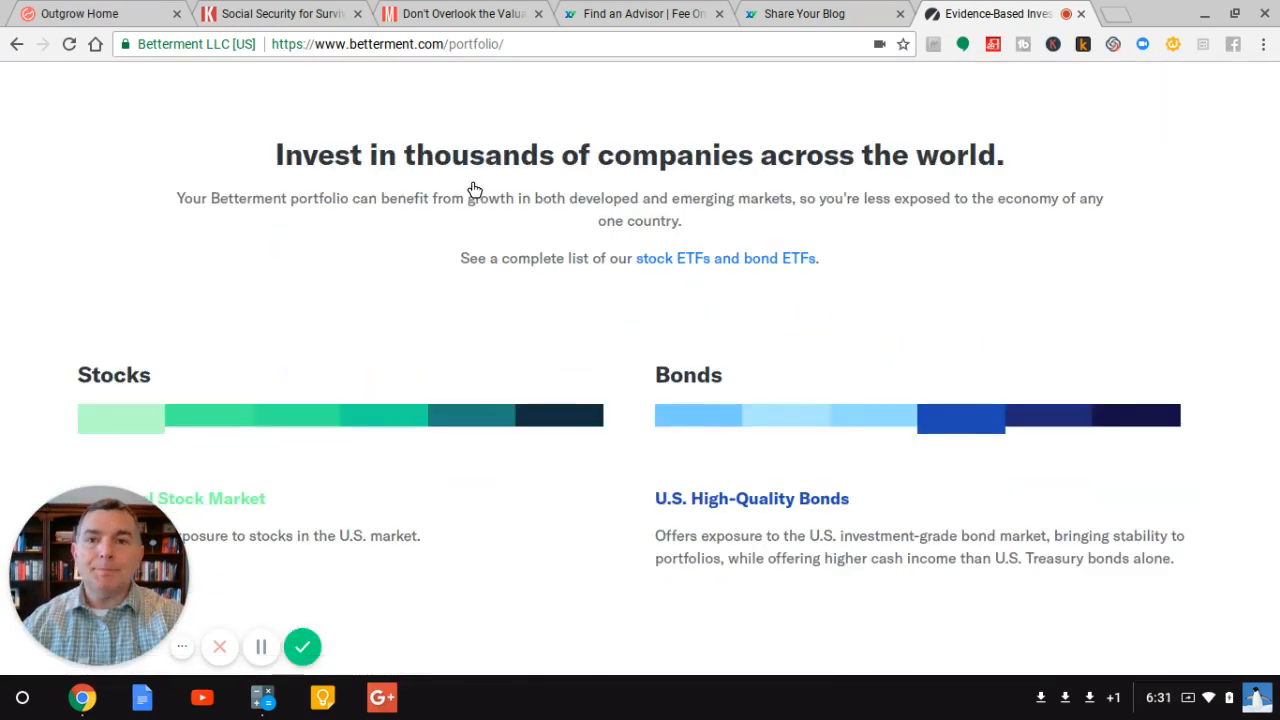
pyautogui.moveTo(696, 280)
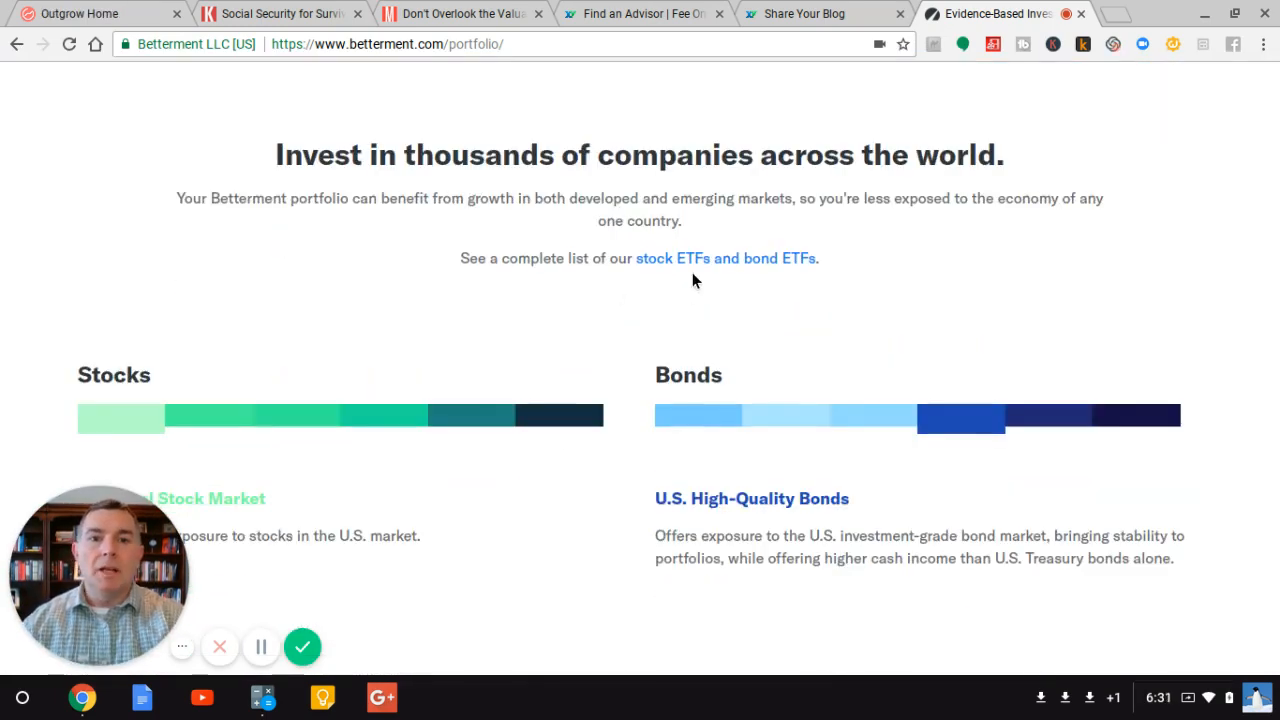
pyautogui.click(724, 258)
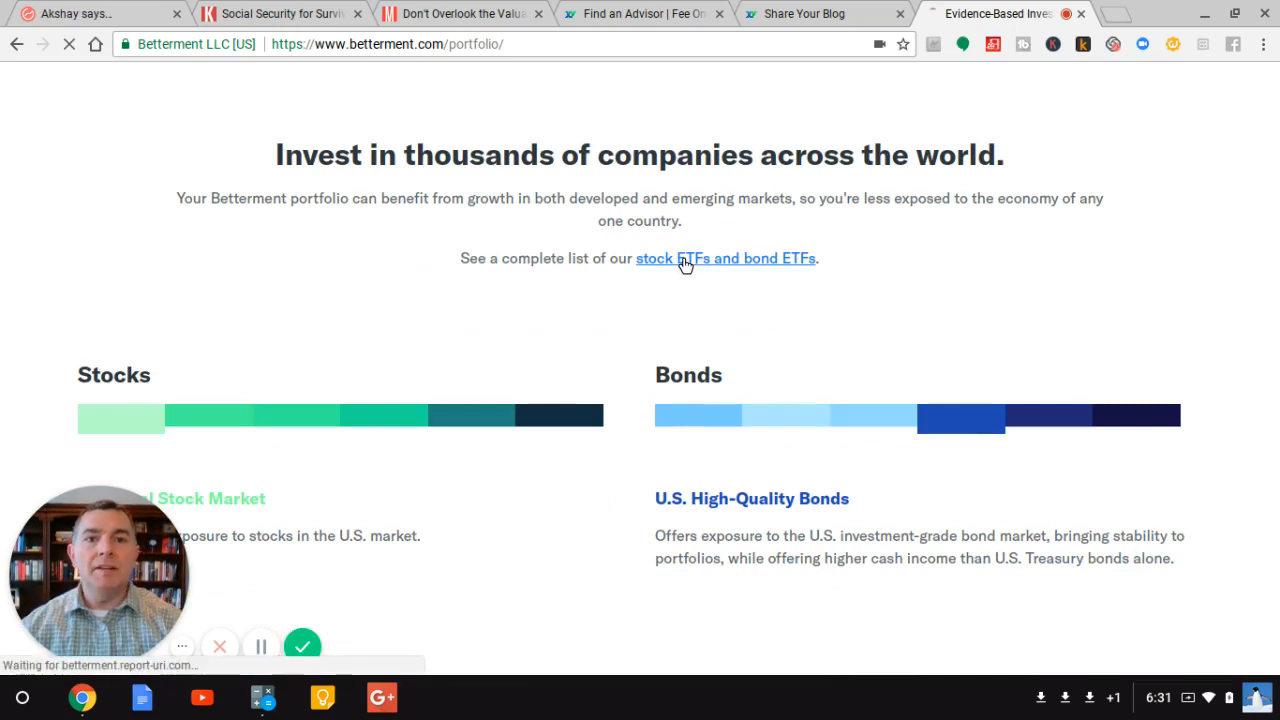
pyautogui.click(724, 258)
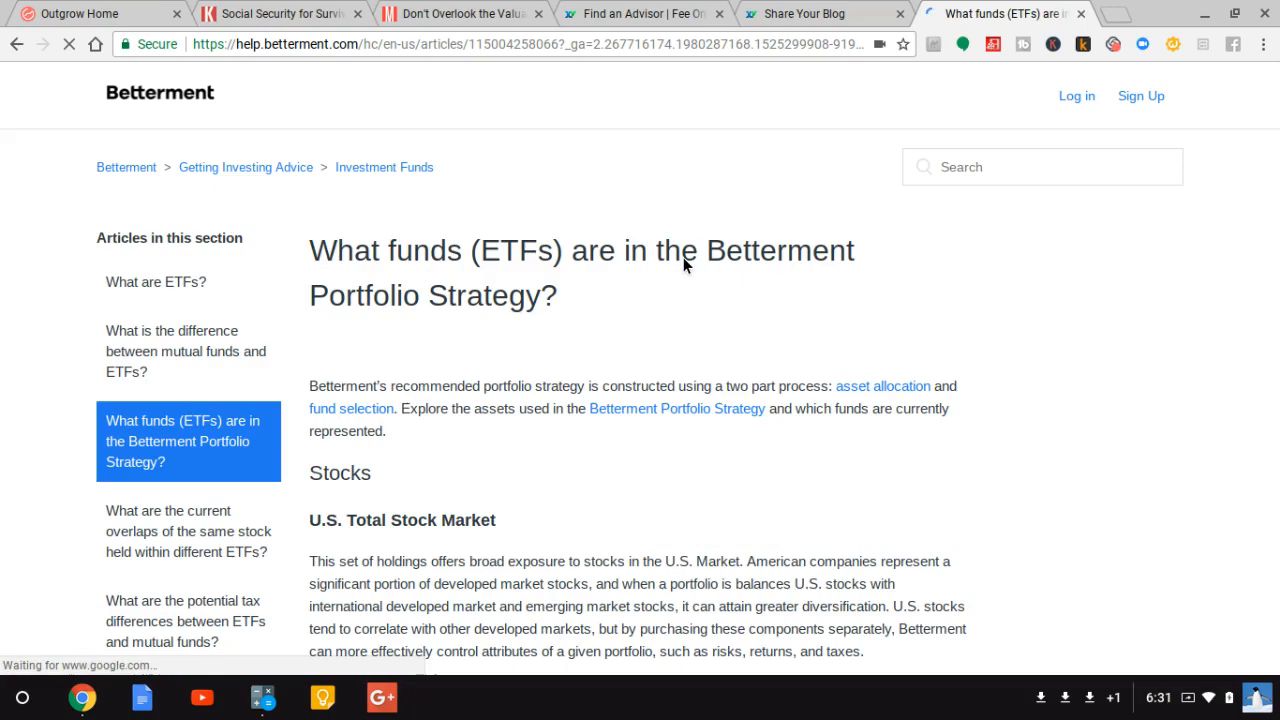
# Step: Read through the ETF help article down to its related-articles list
pyautogui.scroll(-3)
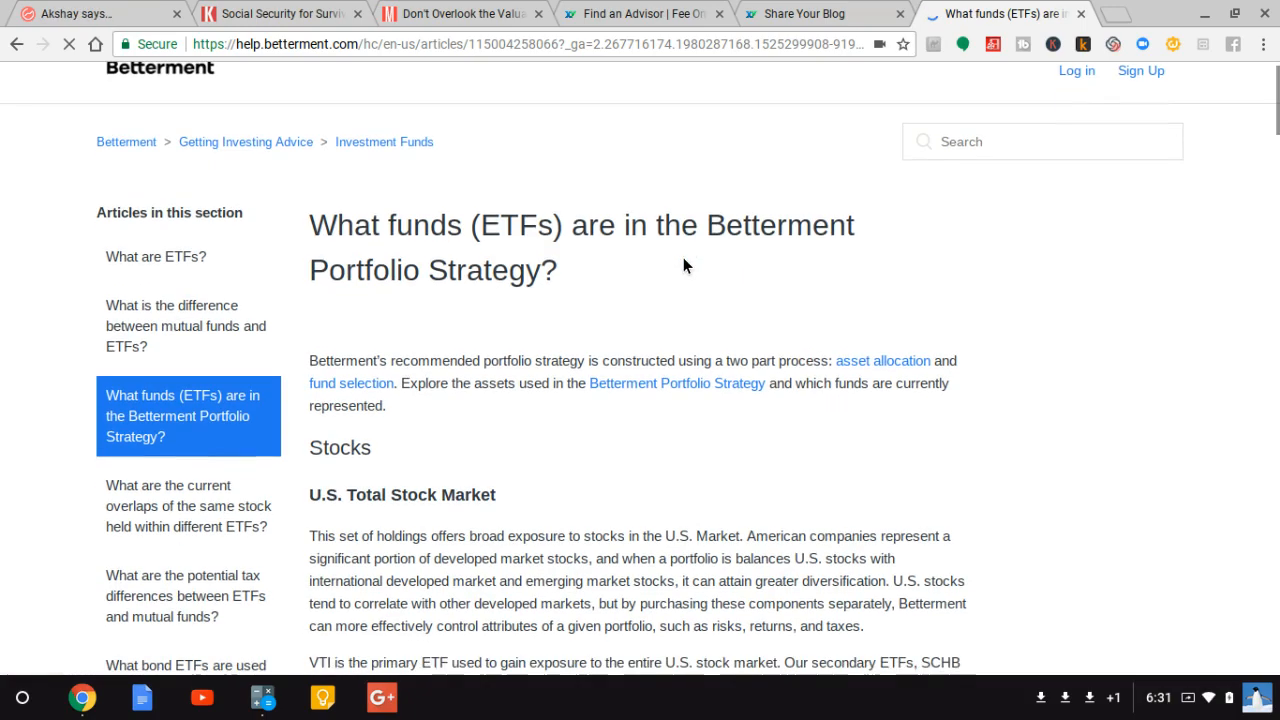
pyautogui.scroll(-3)
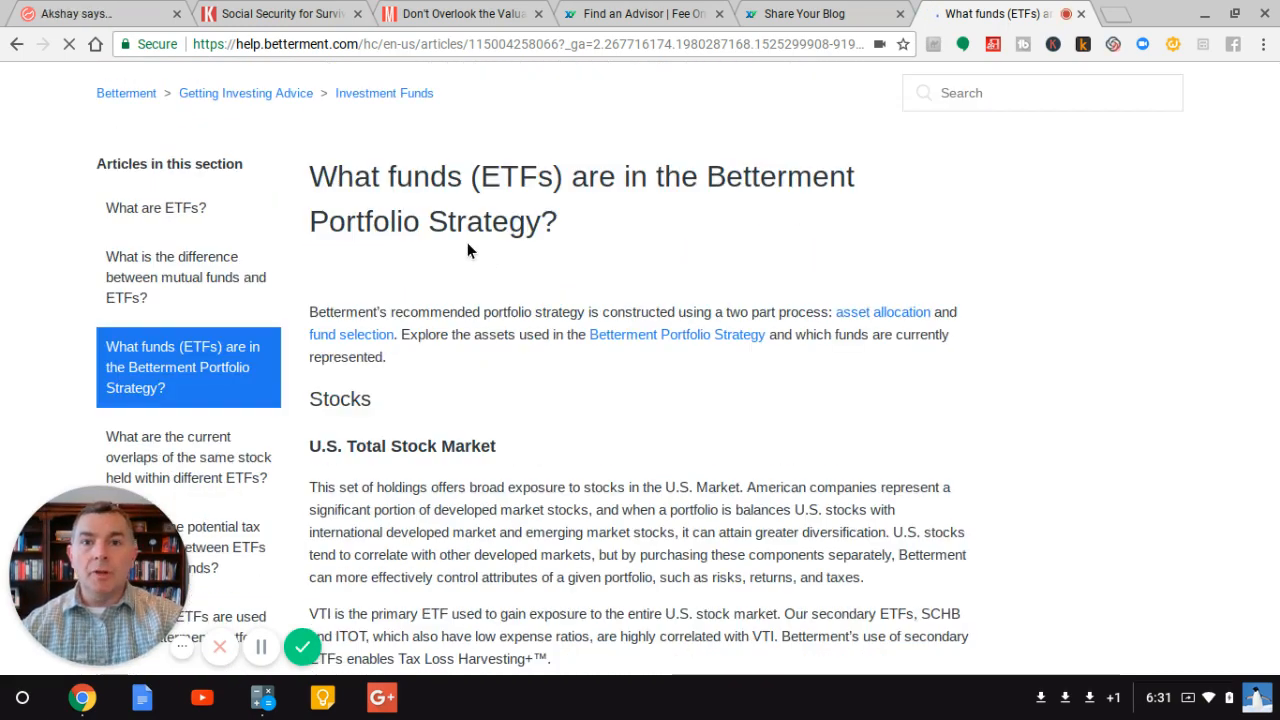
pyautogui.scroll(-3)
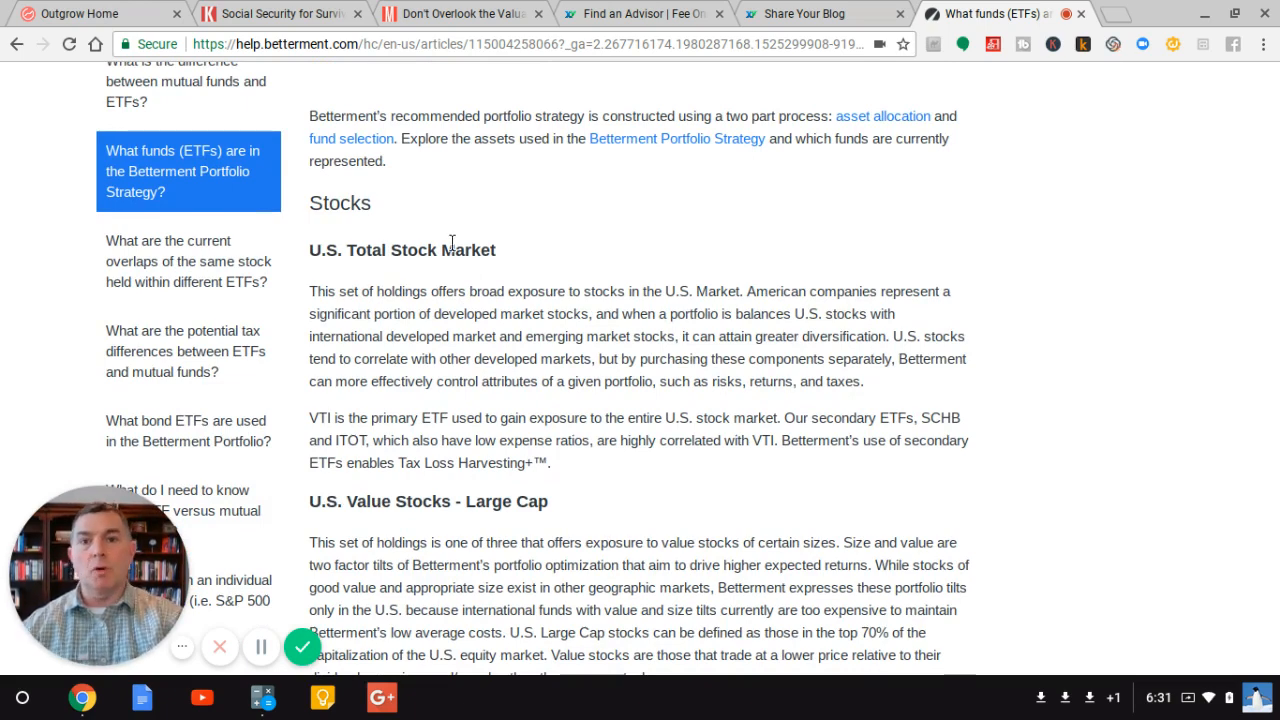
pyautogui.scroll(-3)
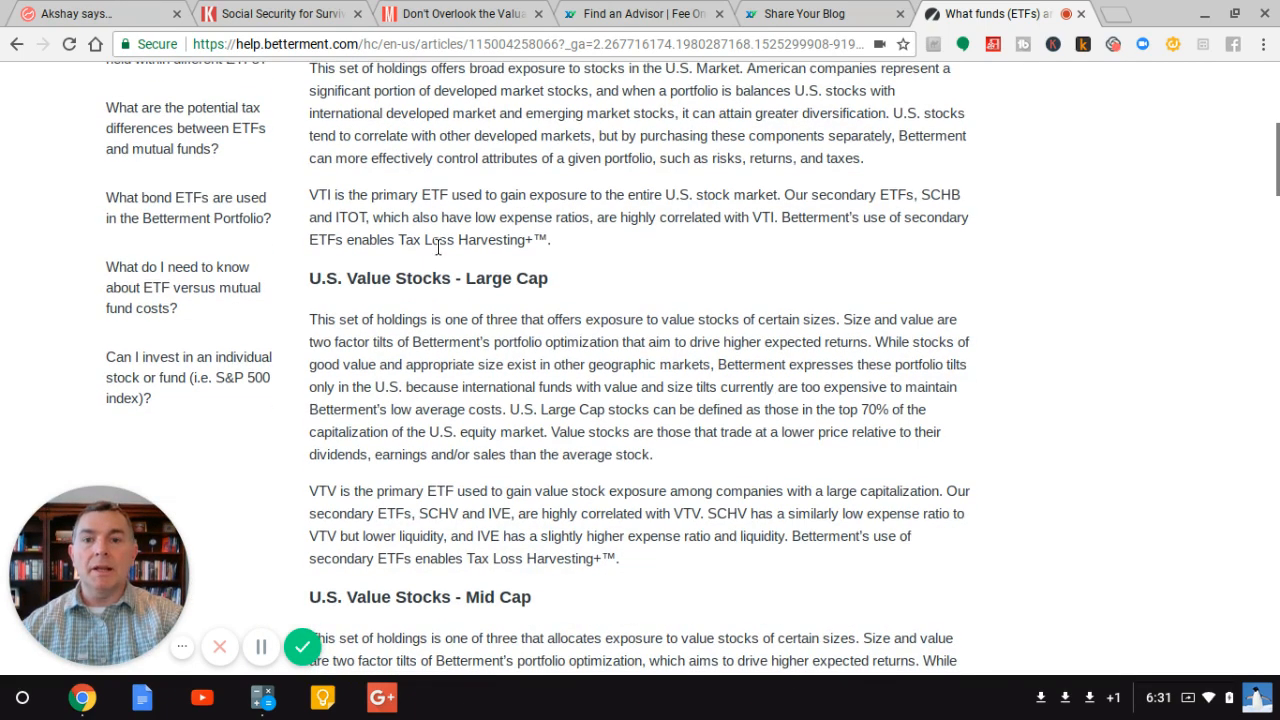
pyautogui.scroll(-3)
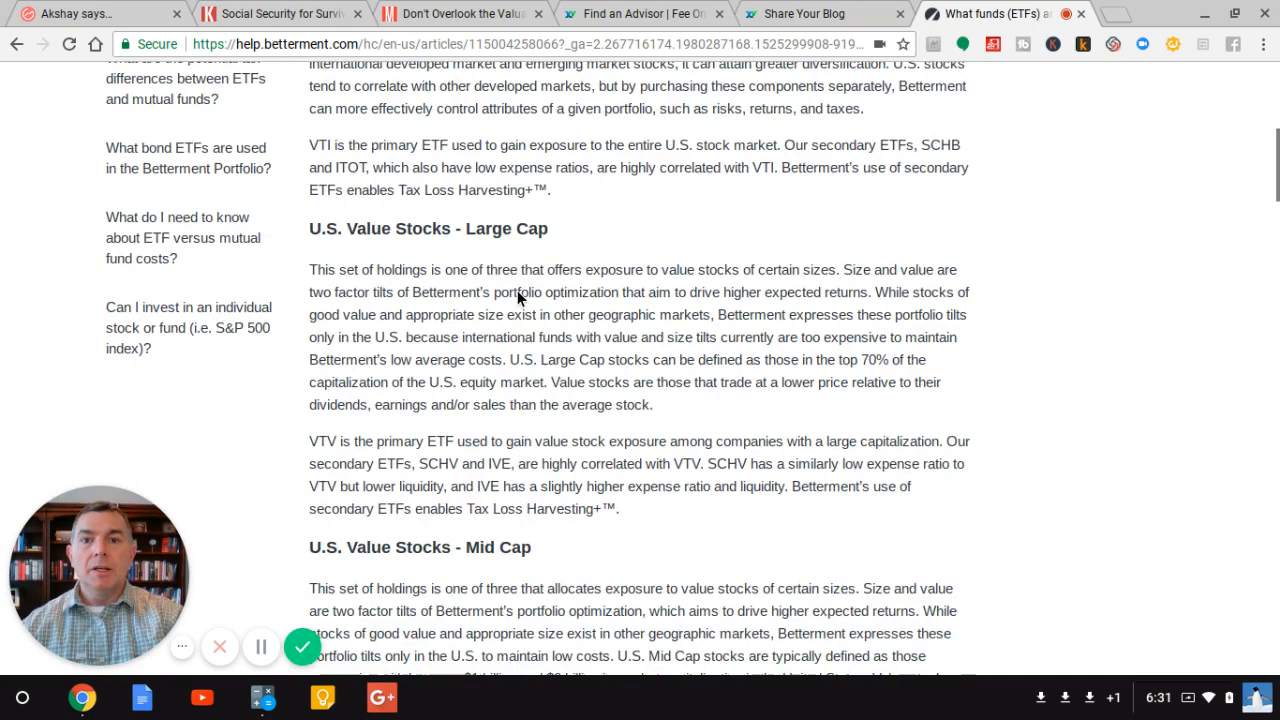
pyautogui.scroll(-3)
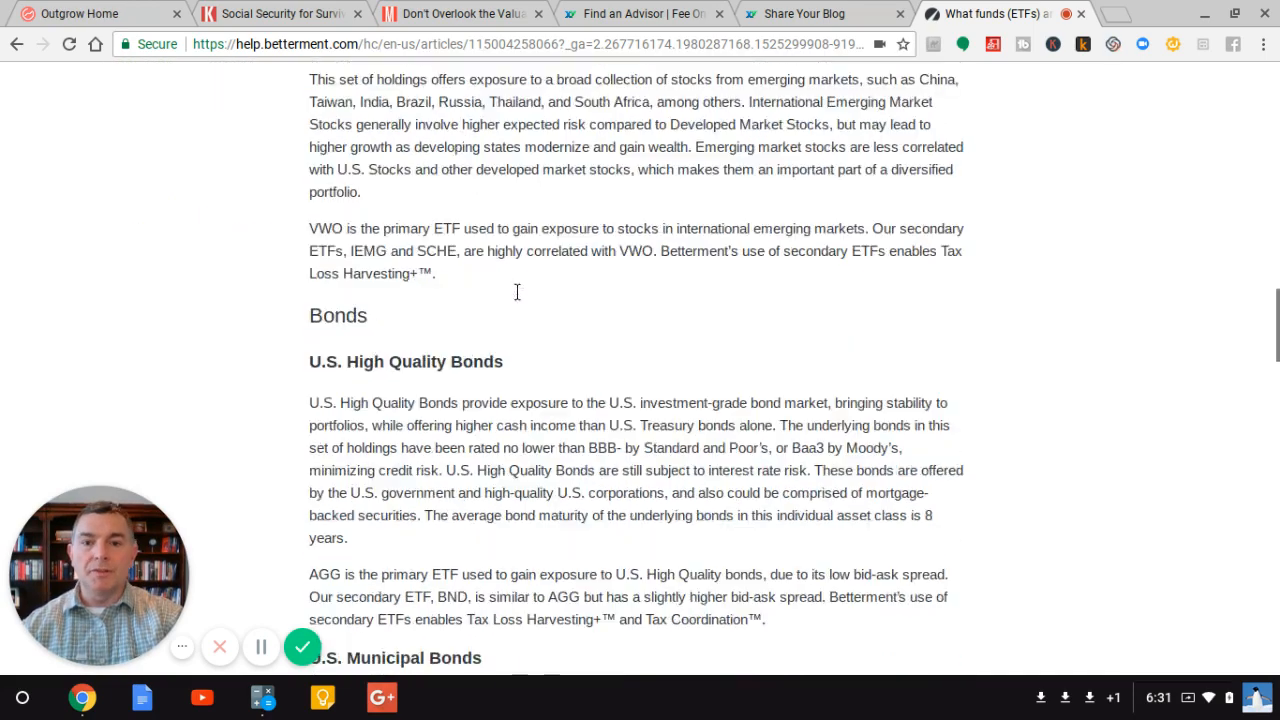
pyautogui.scroll(-3)
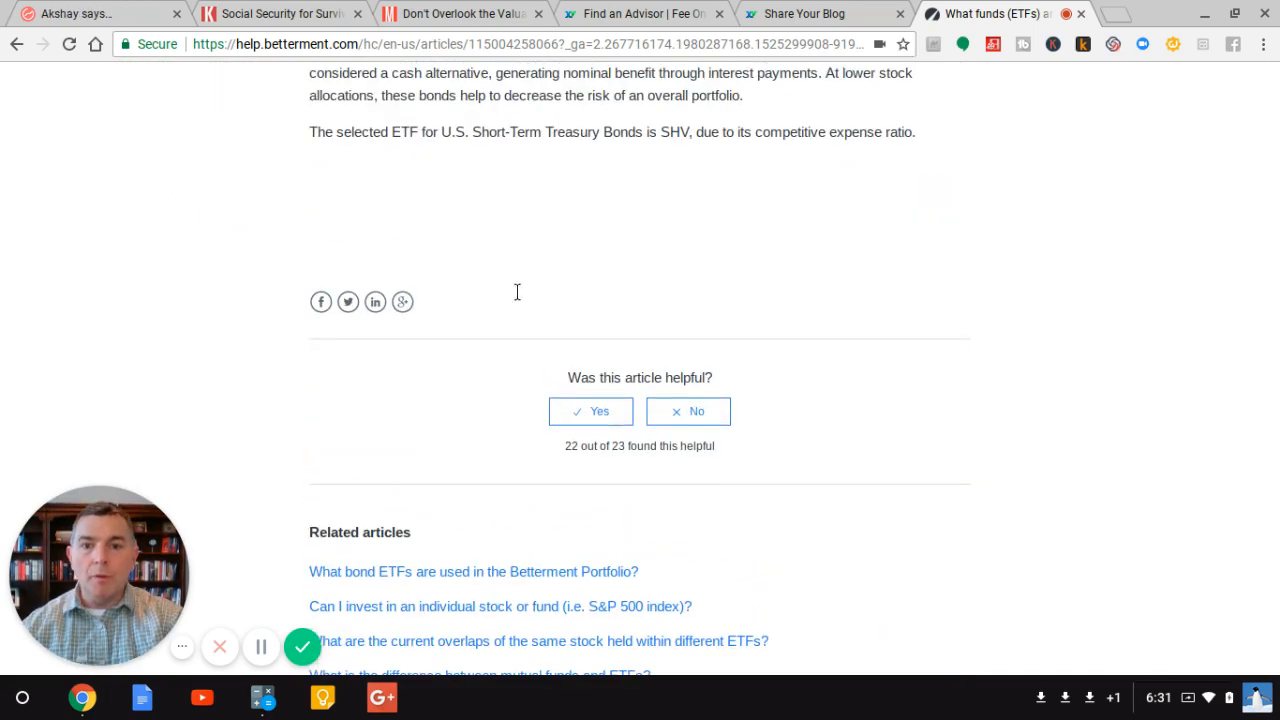
pyautogui.scroll(-3)
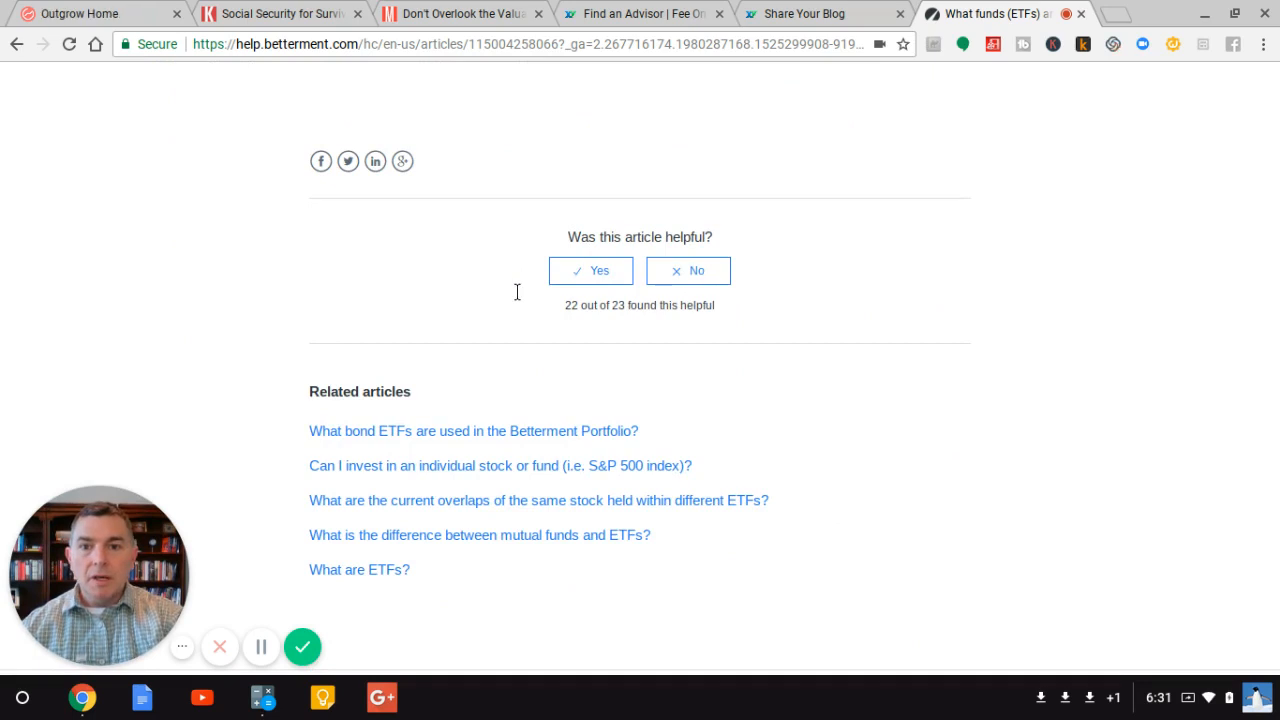
# Step: Visit the related bond ETFs article, then return to the funds-in-portfolio-strategy article
pyautogui.click(472, 430)
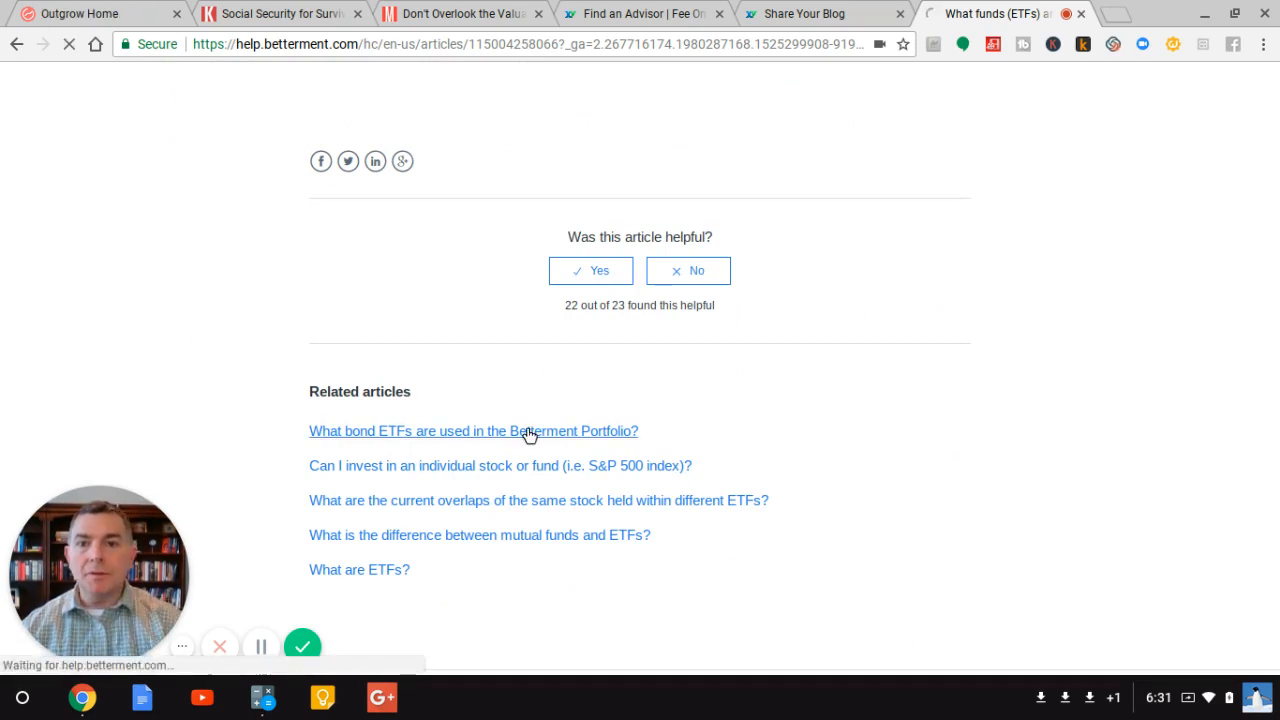
pyautogui.click(472, 432)
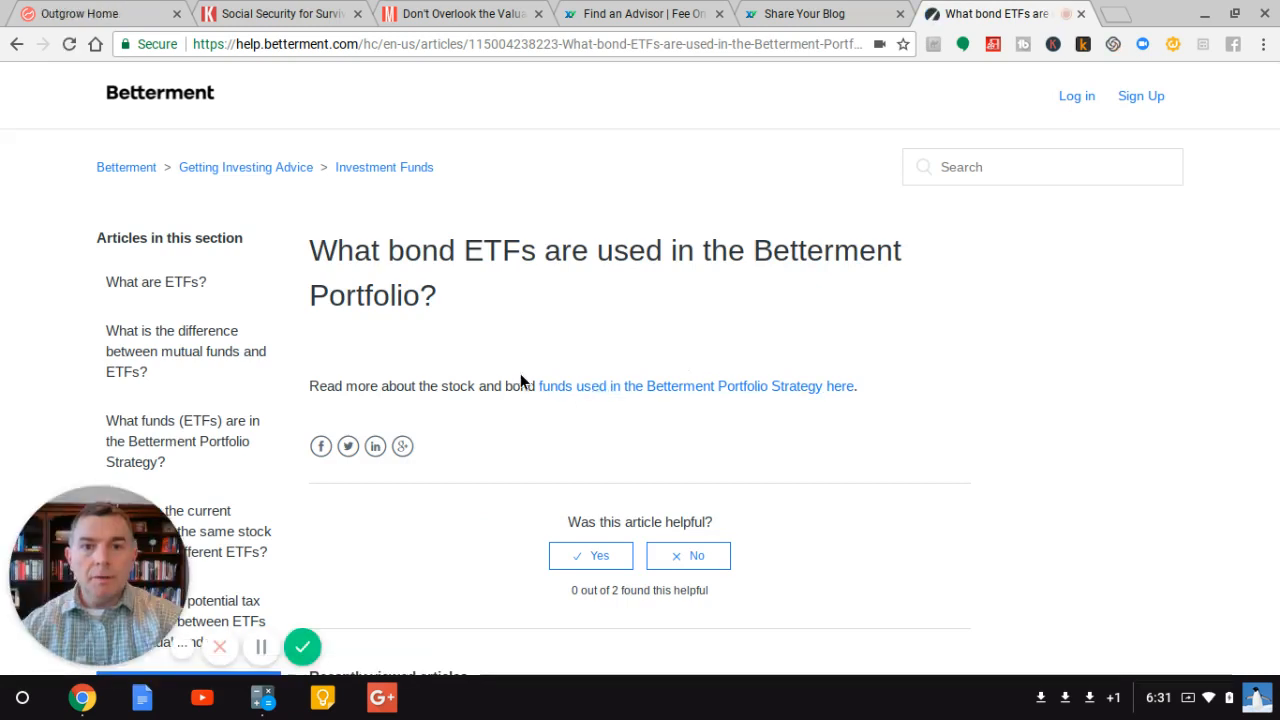
pyautogui.moveTo(688, 390)
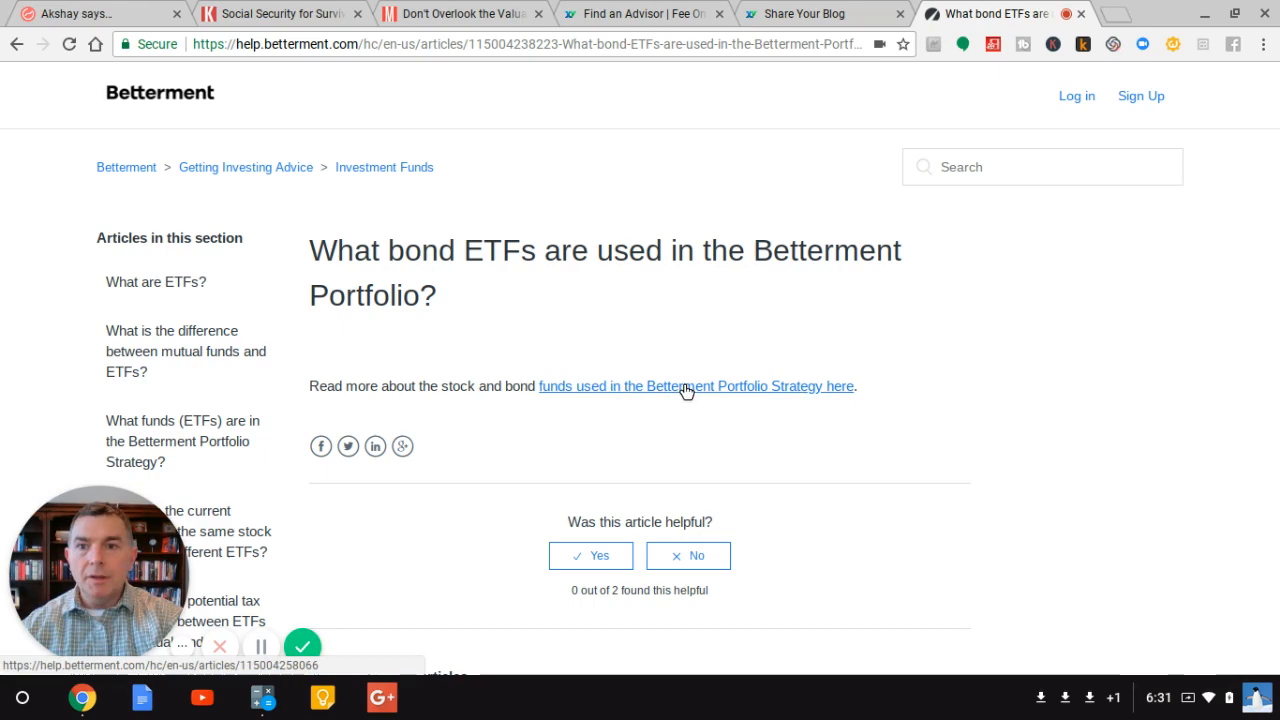
pyautogui.click(696, 386)
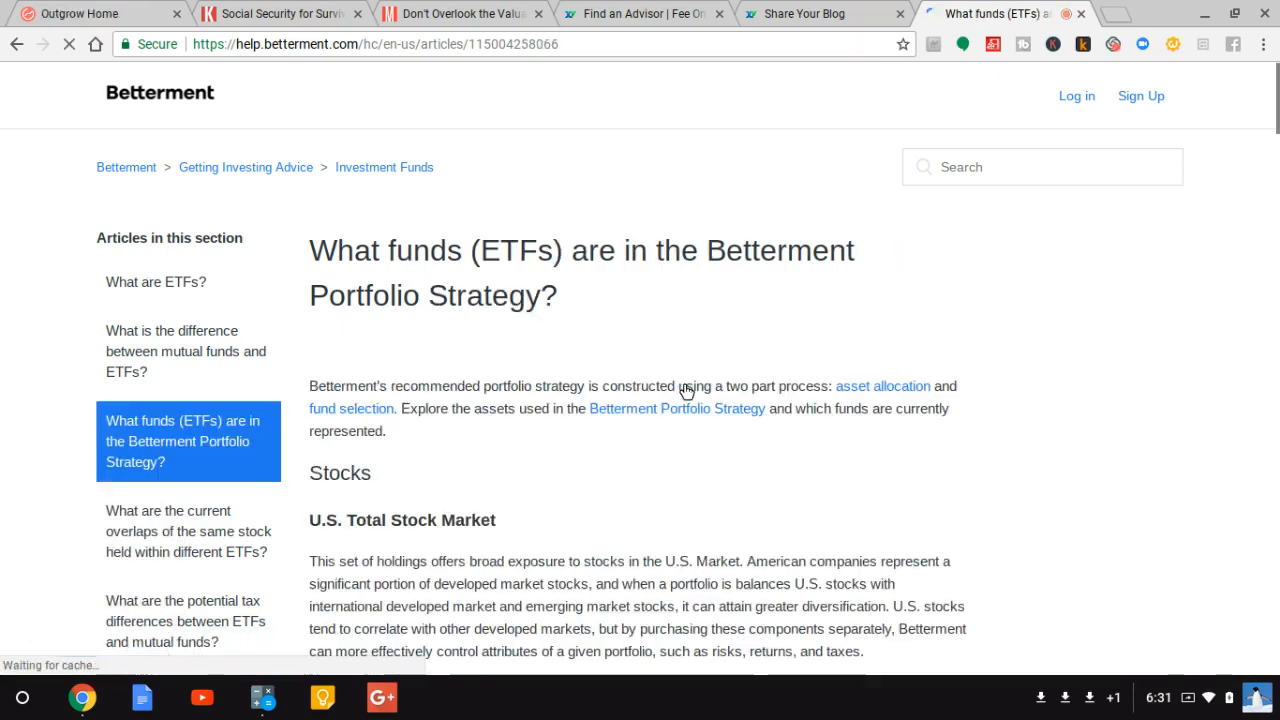
# Step: Read the article's stock and bond ETF sections and return to its title
pyautogui.scroll(-3)
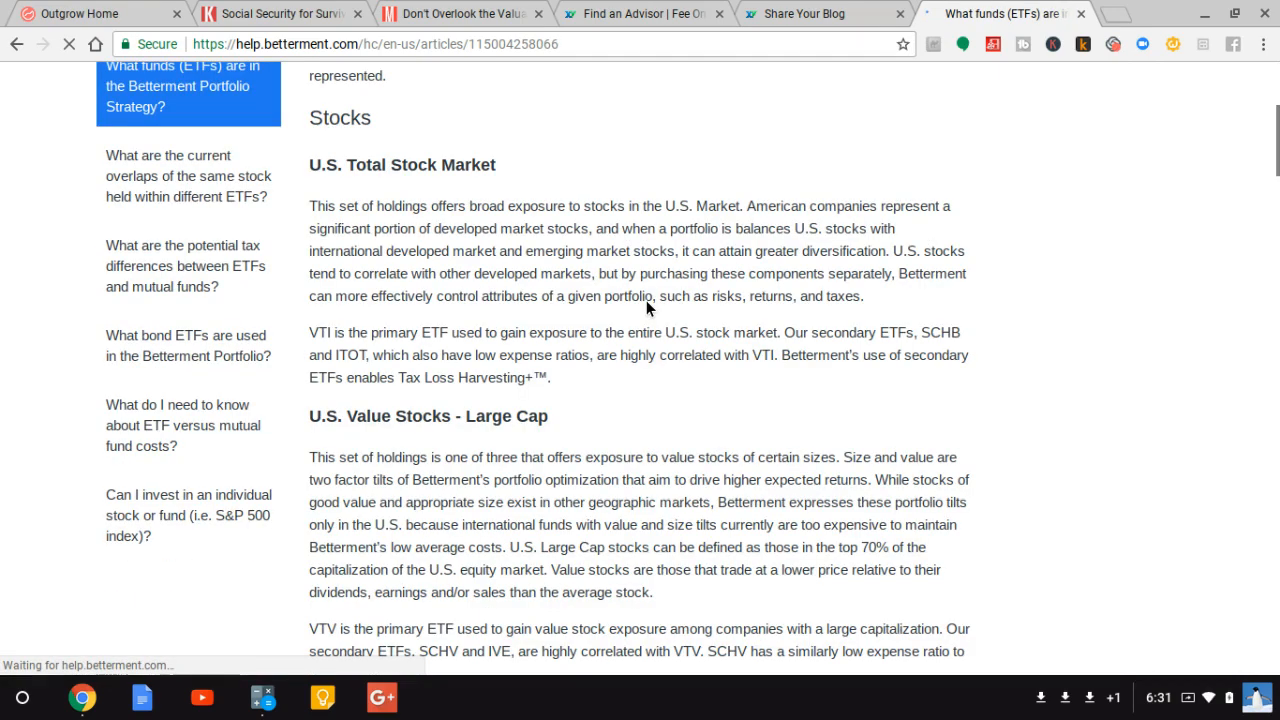
pyautogui.scroll(-3)
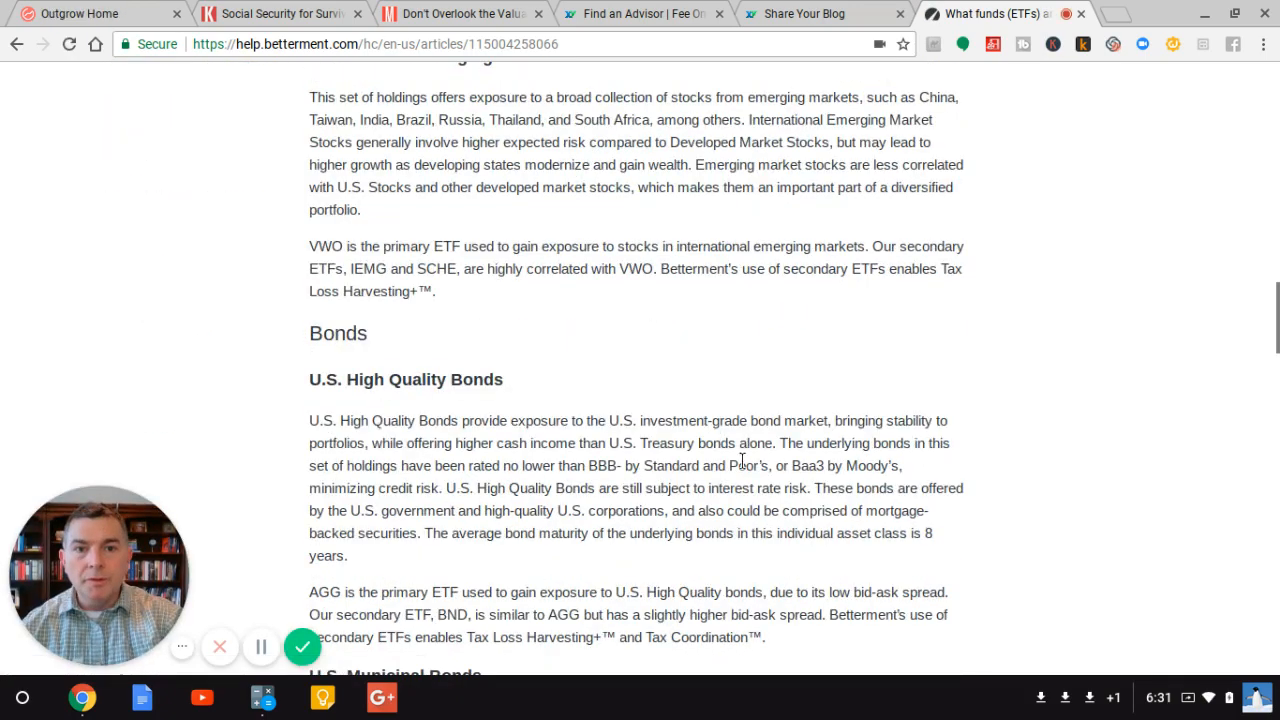
pyautogui.scroll(-3)
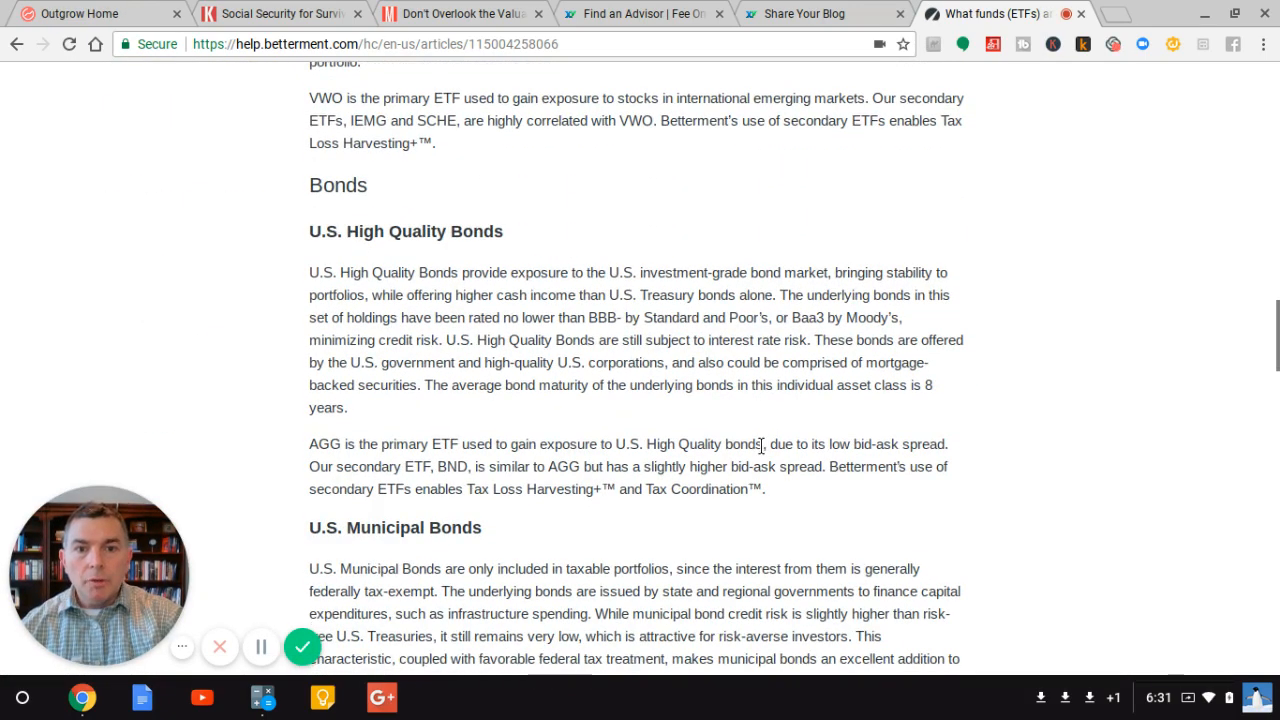
pyautogui.scroll(-3)
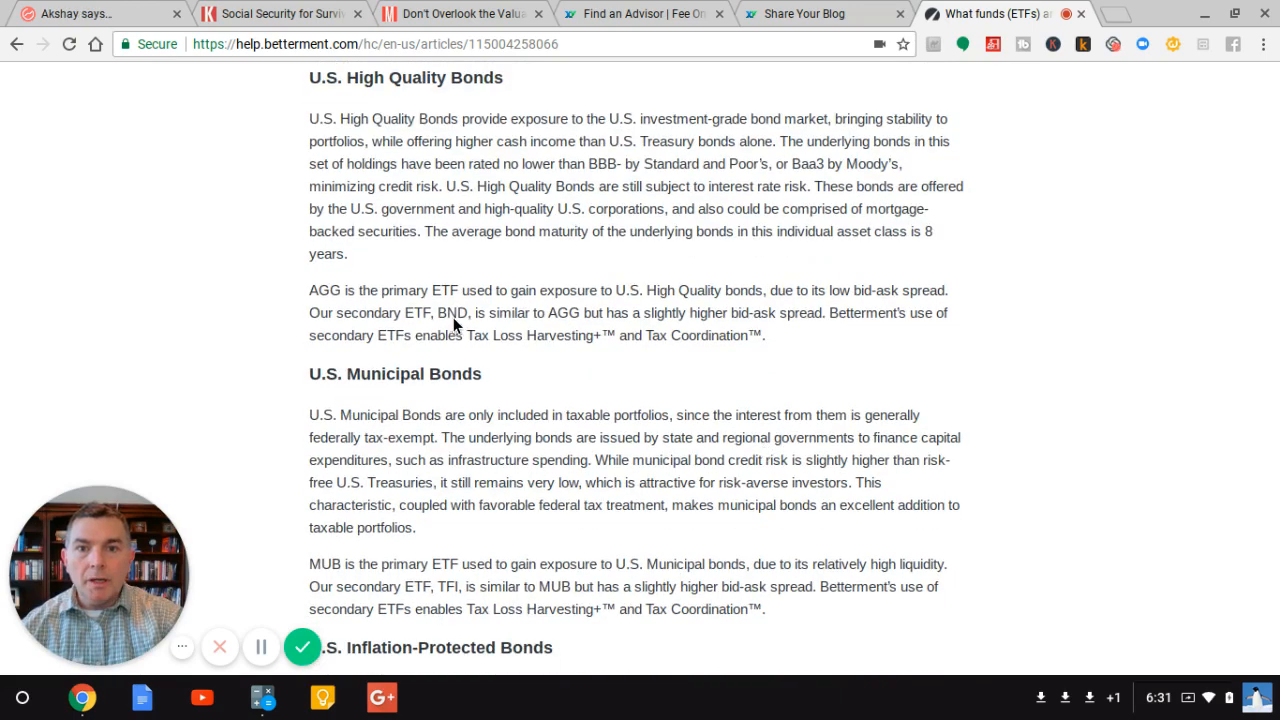
pyautogui.moveTo(662, 296)
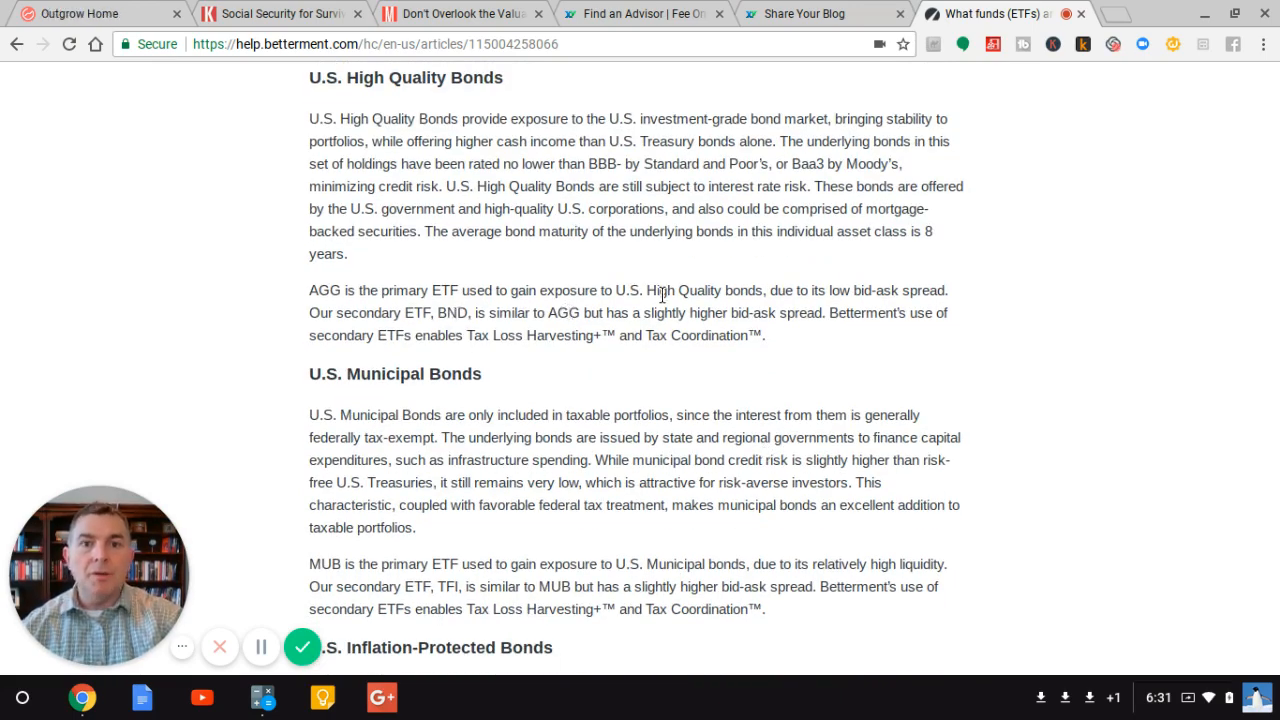
pyautogui.scroll(-3)
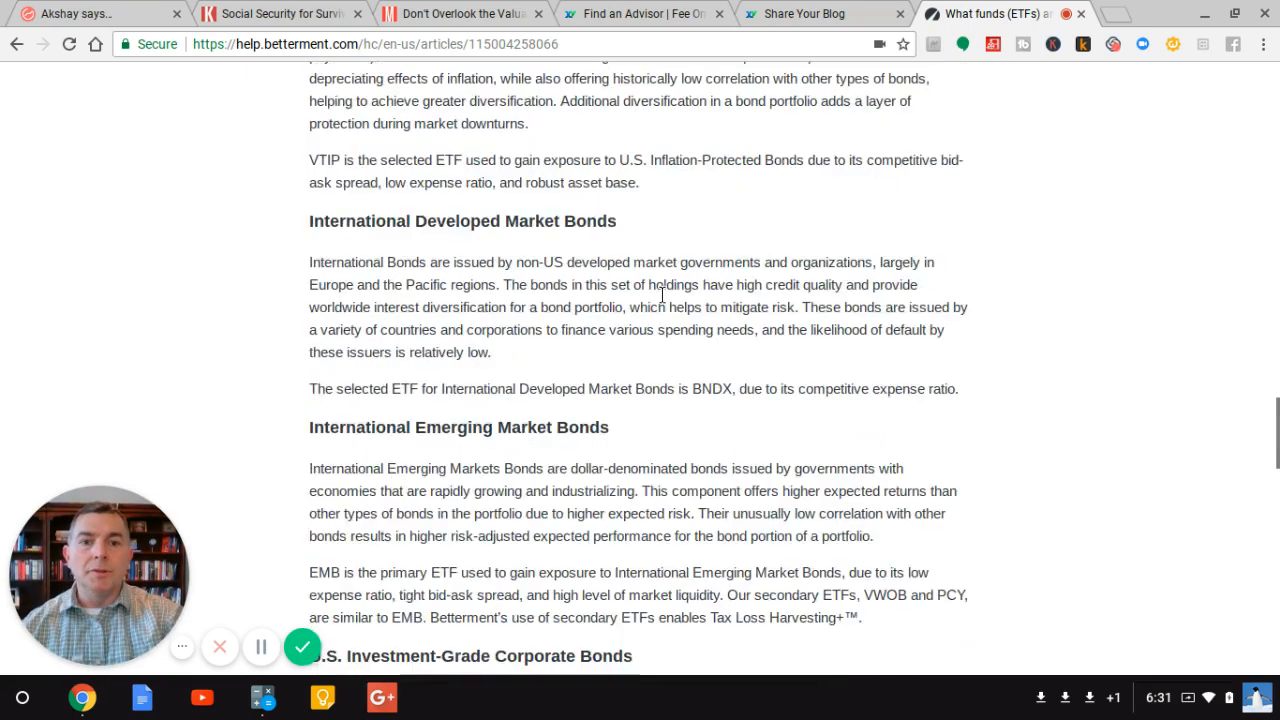
pyautogui.scroll(3)
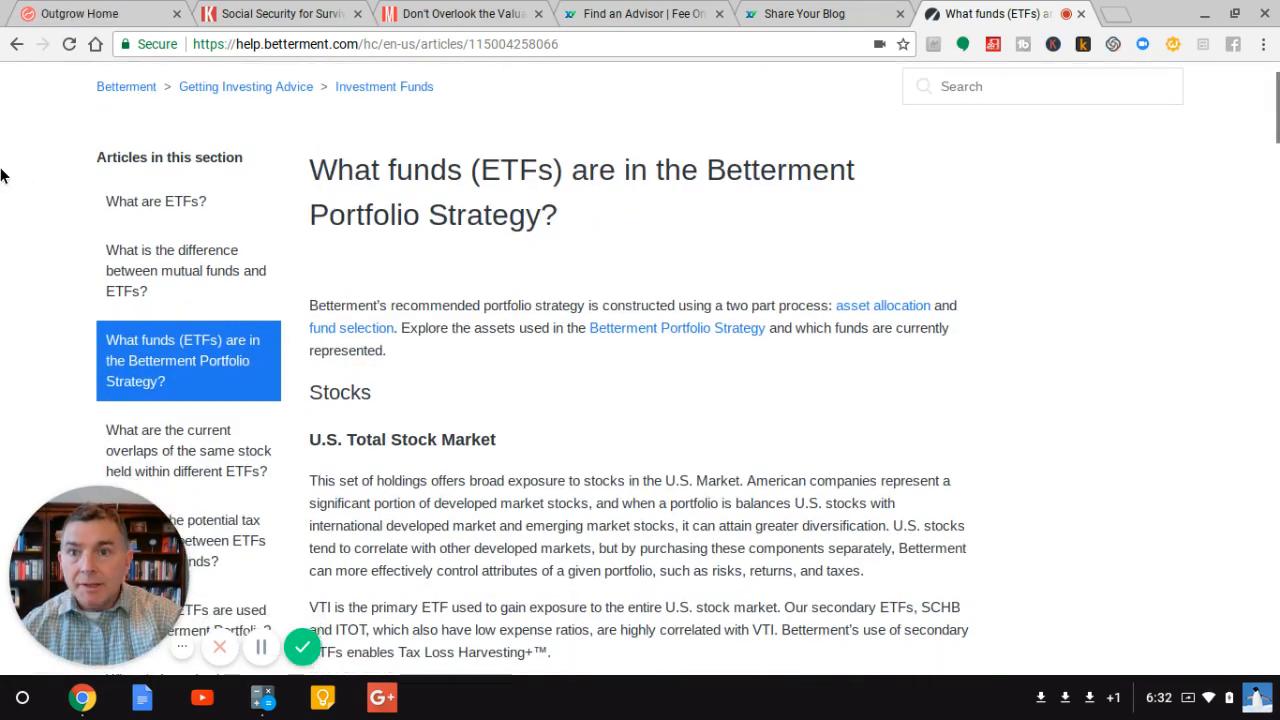
pyautogui.scroll(-3)
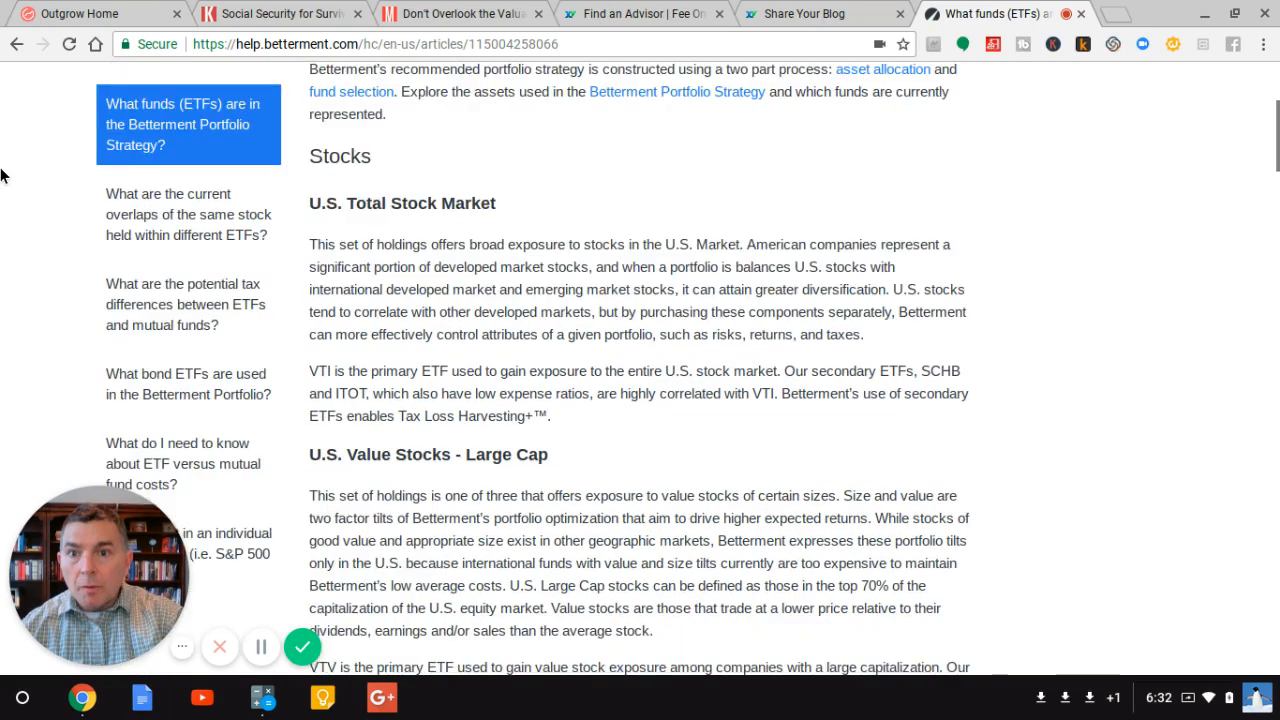
pyautogui.scroll(-3)
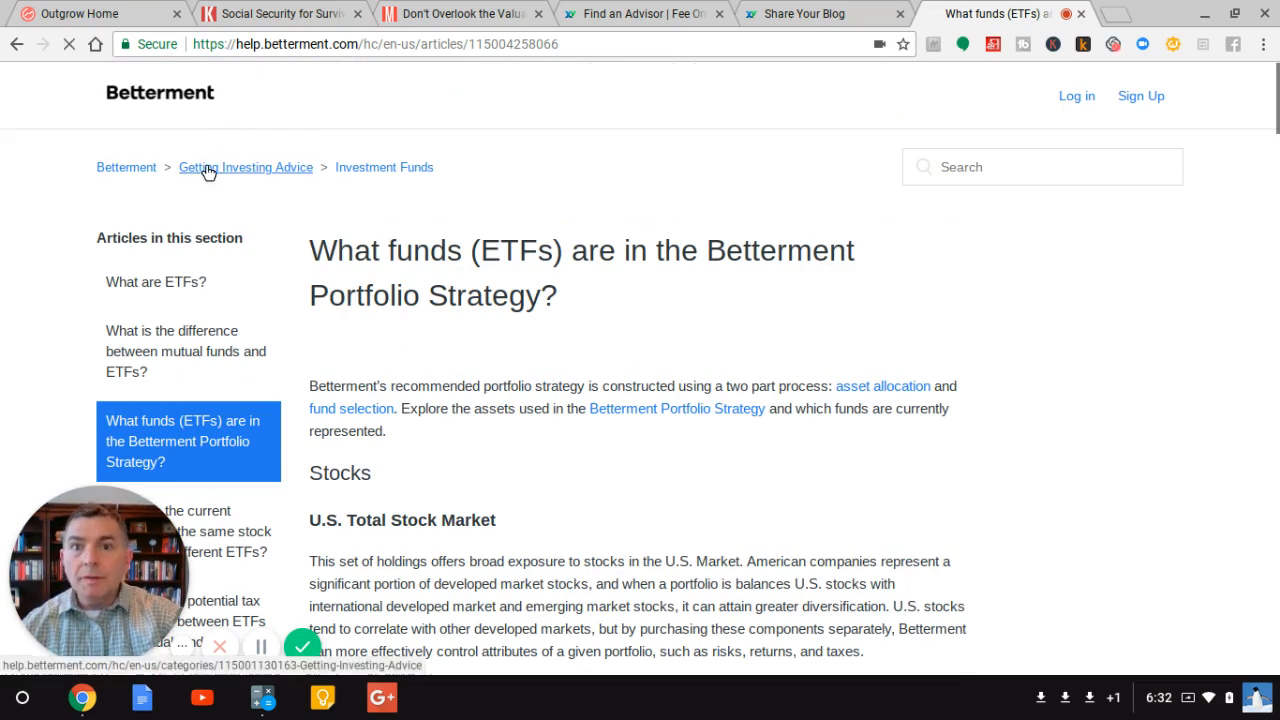
# Step: Browse the Getting Investing Advice help category through its advisor and messaging article groups
pyautogui.click(246, 168)
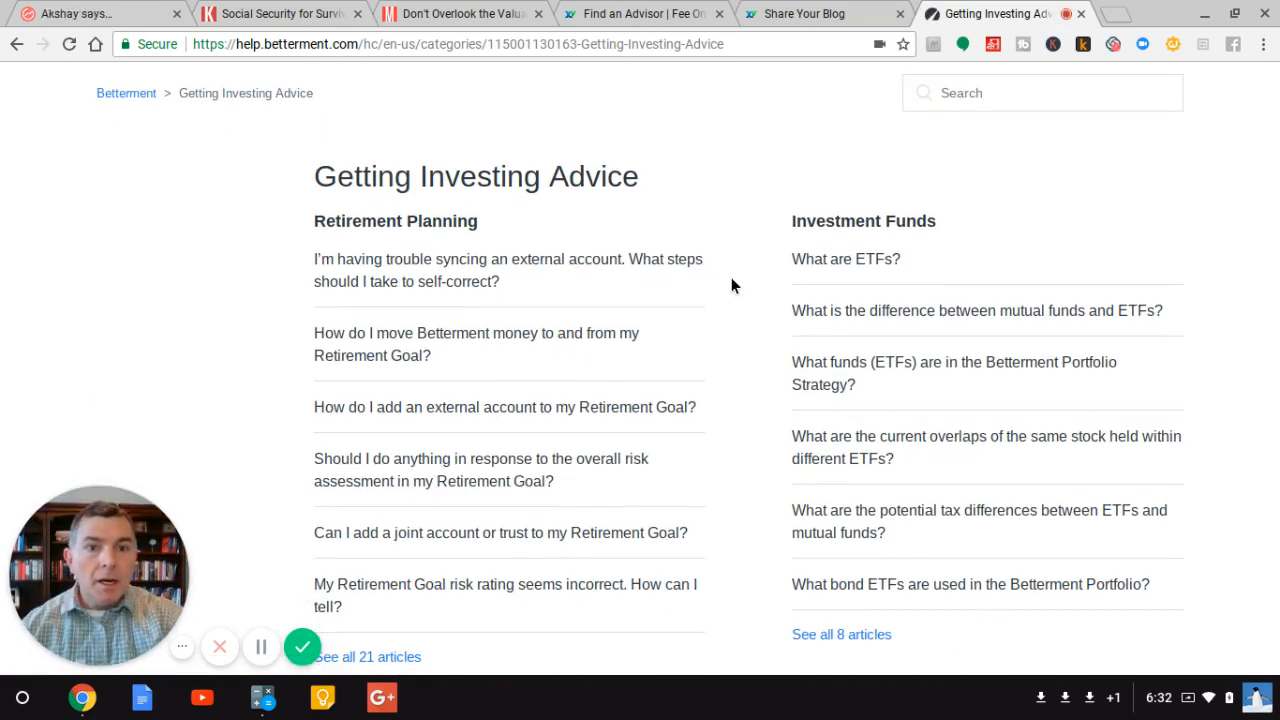
pyautogui.scroll(-3)
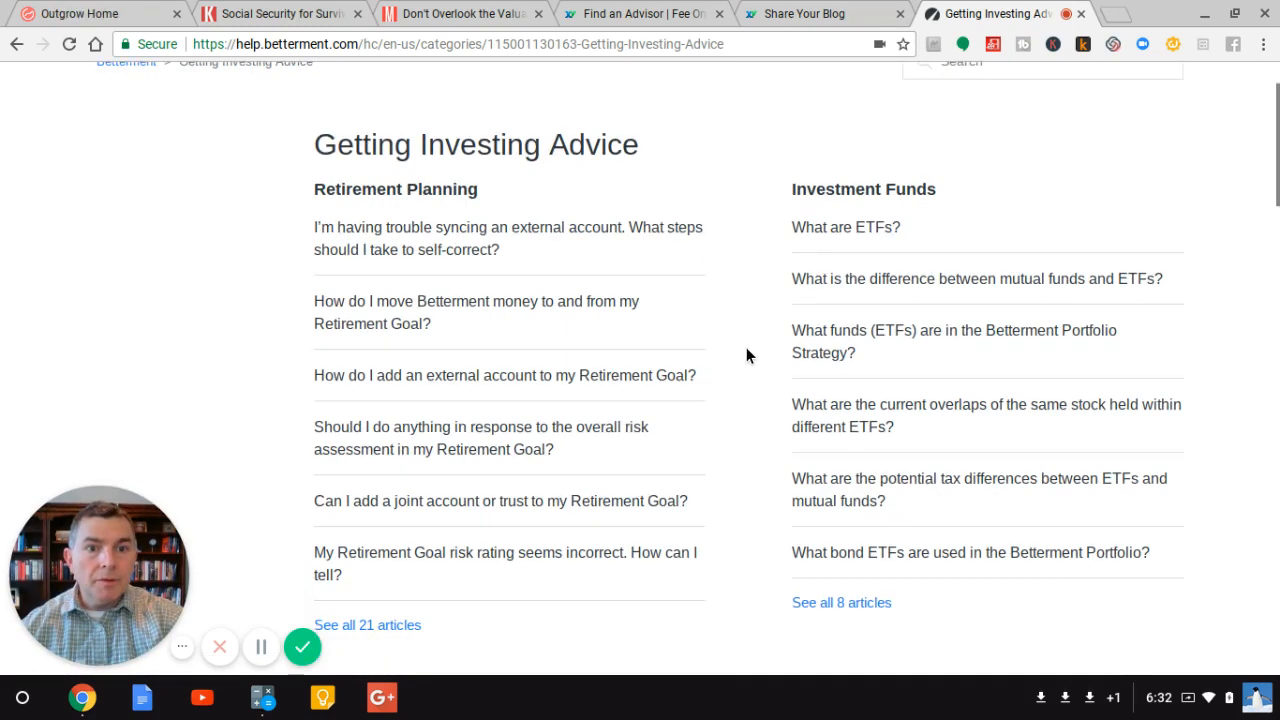
pyautogui.scroll(-3)
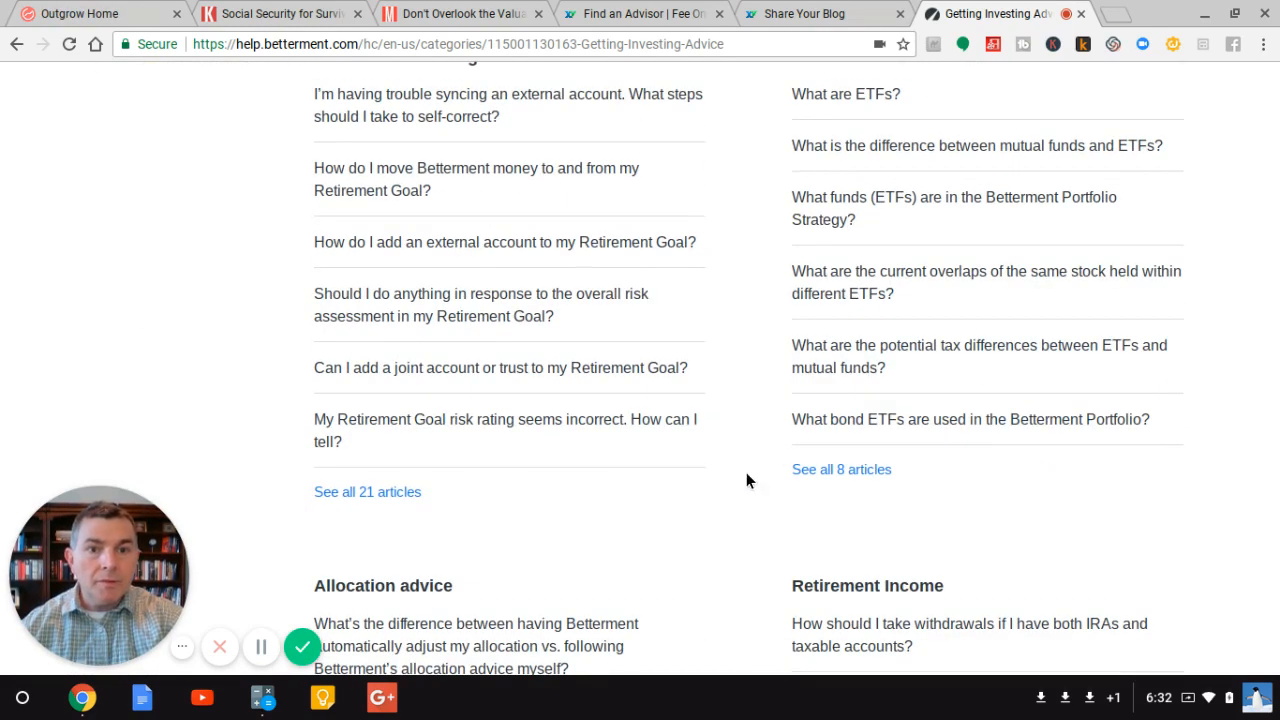
pyautogui.scroll(-3)
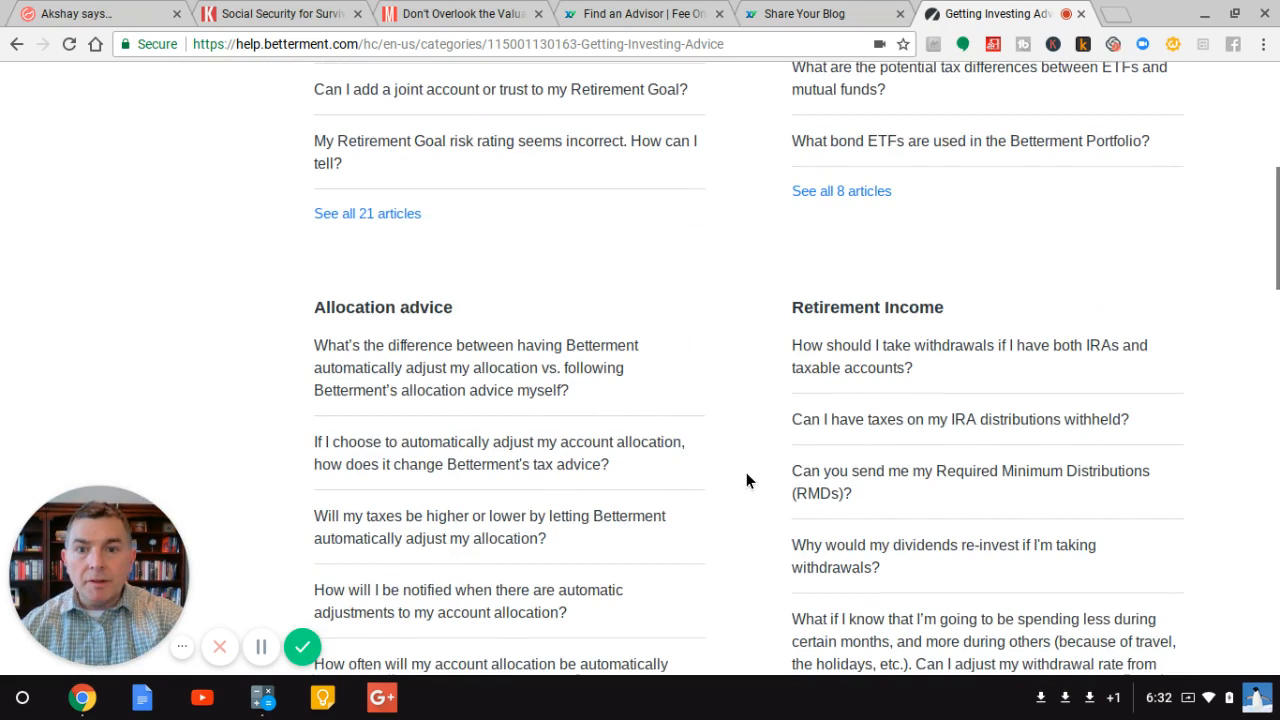
pyautogui.scroll(-3)
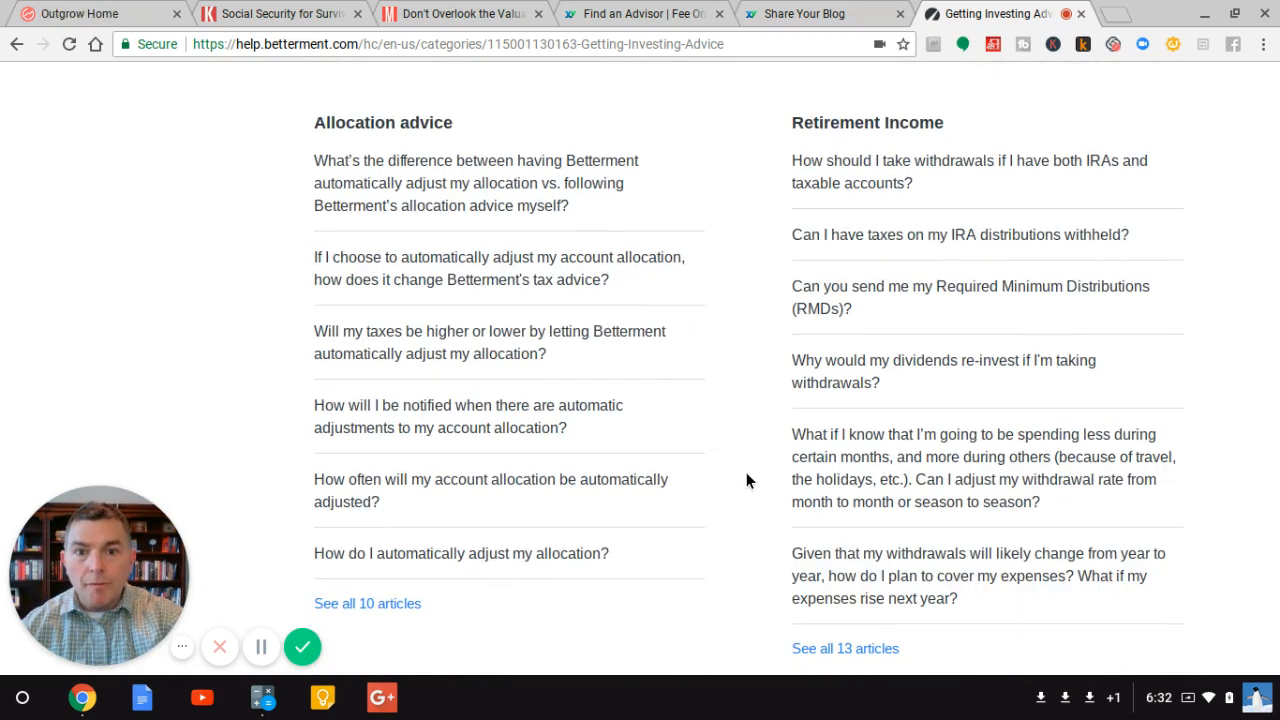
pyautogui.moveTo(516, 482)
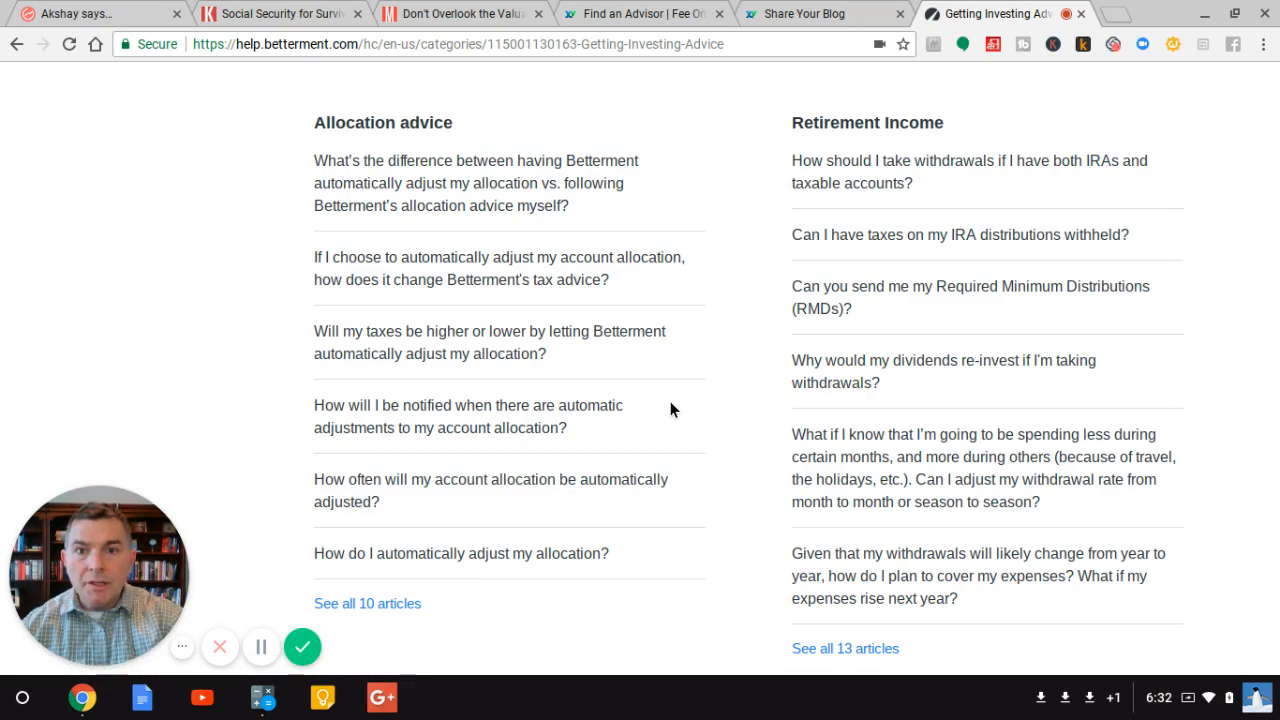
pyautogui.scroll(-3)
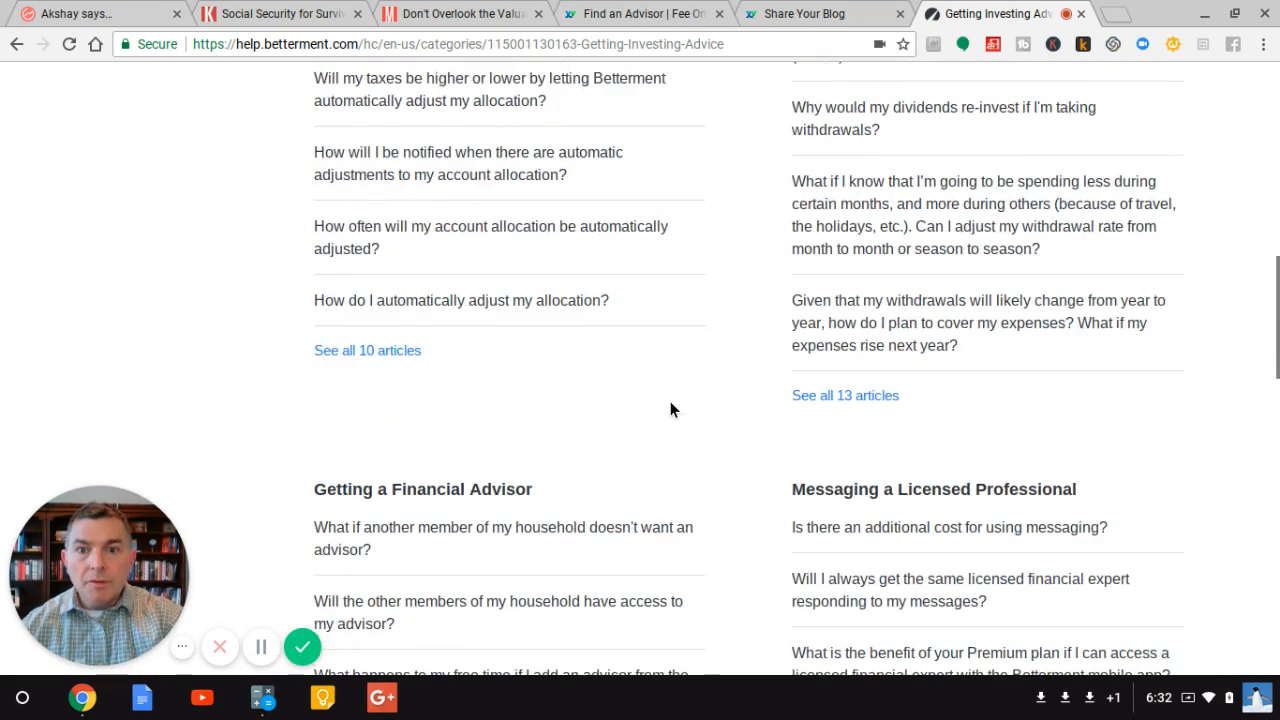
pyautogui.scroll(-3)
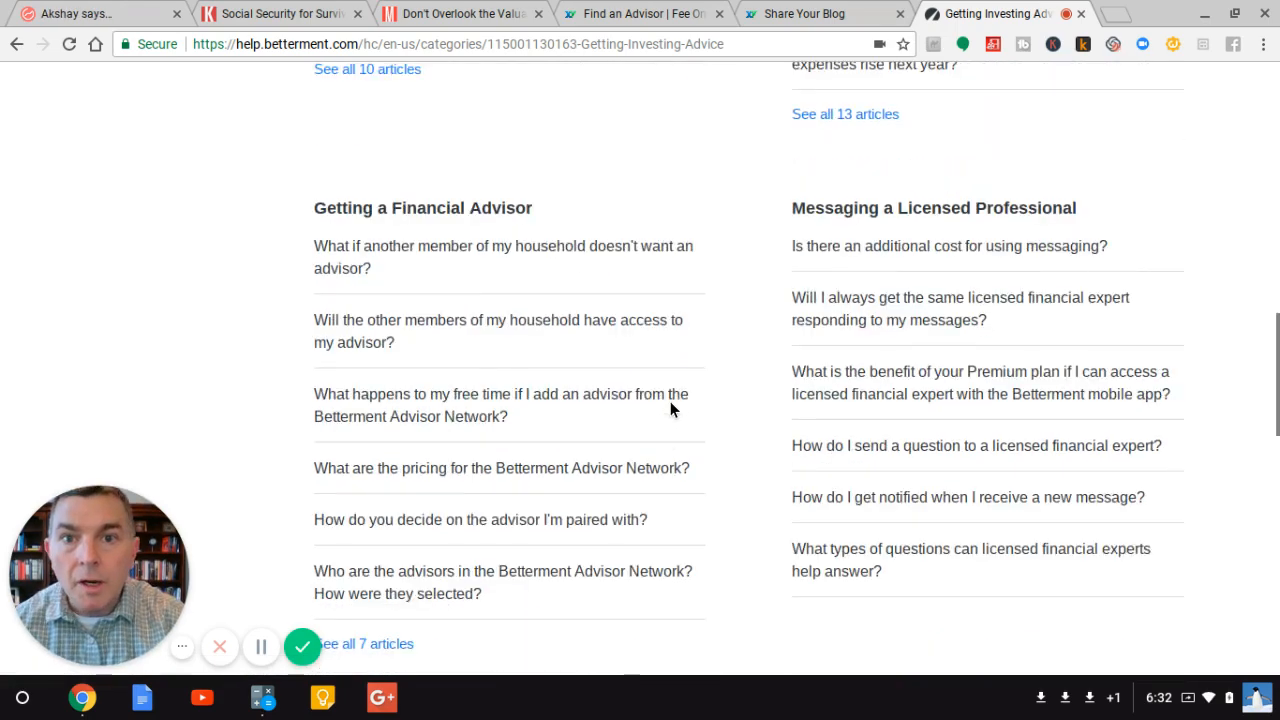
pyautogui.scroll(-3)
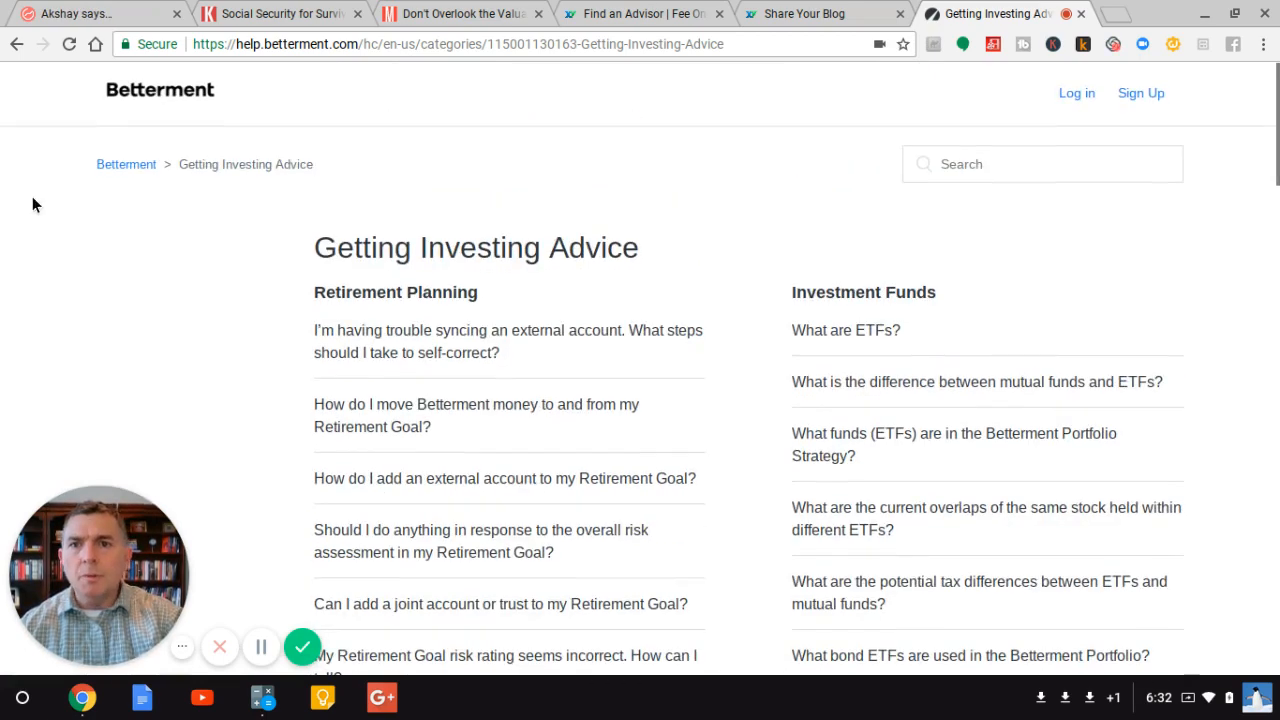
# Step: From the FAQs home, reach 'What is the Betterment portfolio allocation?' via Investment Strategies
pyautogui.click(126, 164)
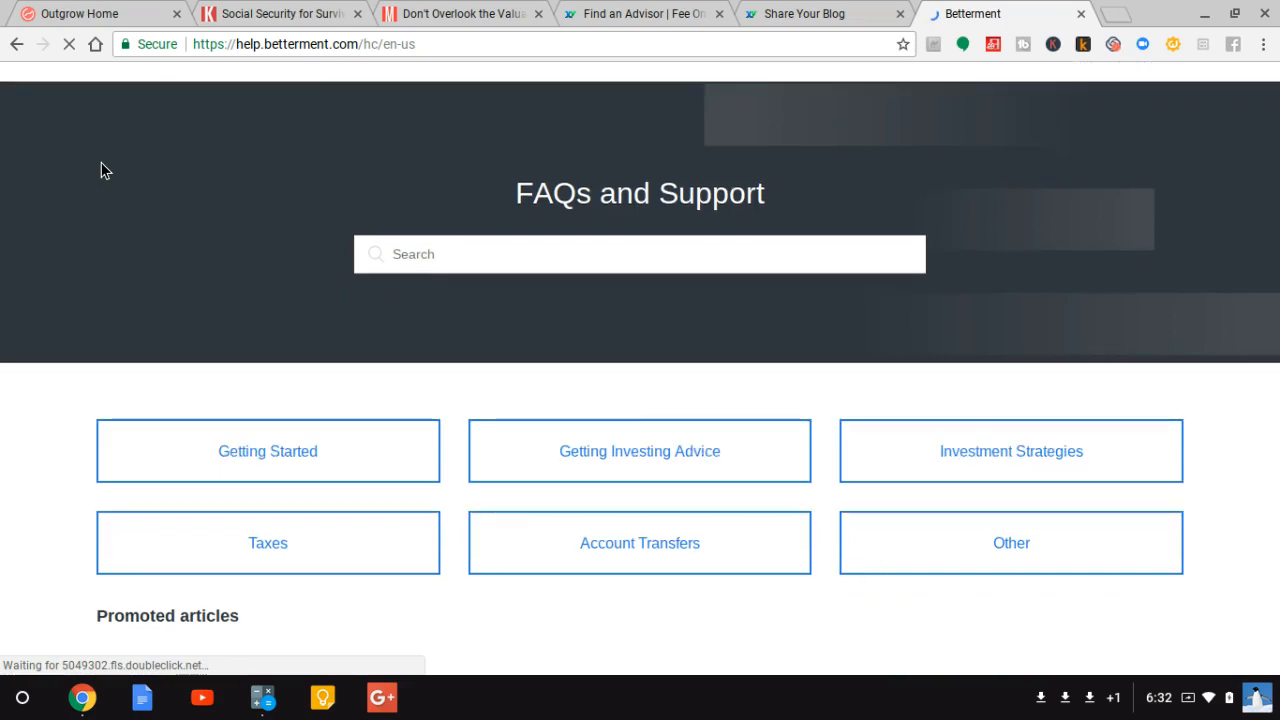
pyautogui.click(1010, 452)
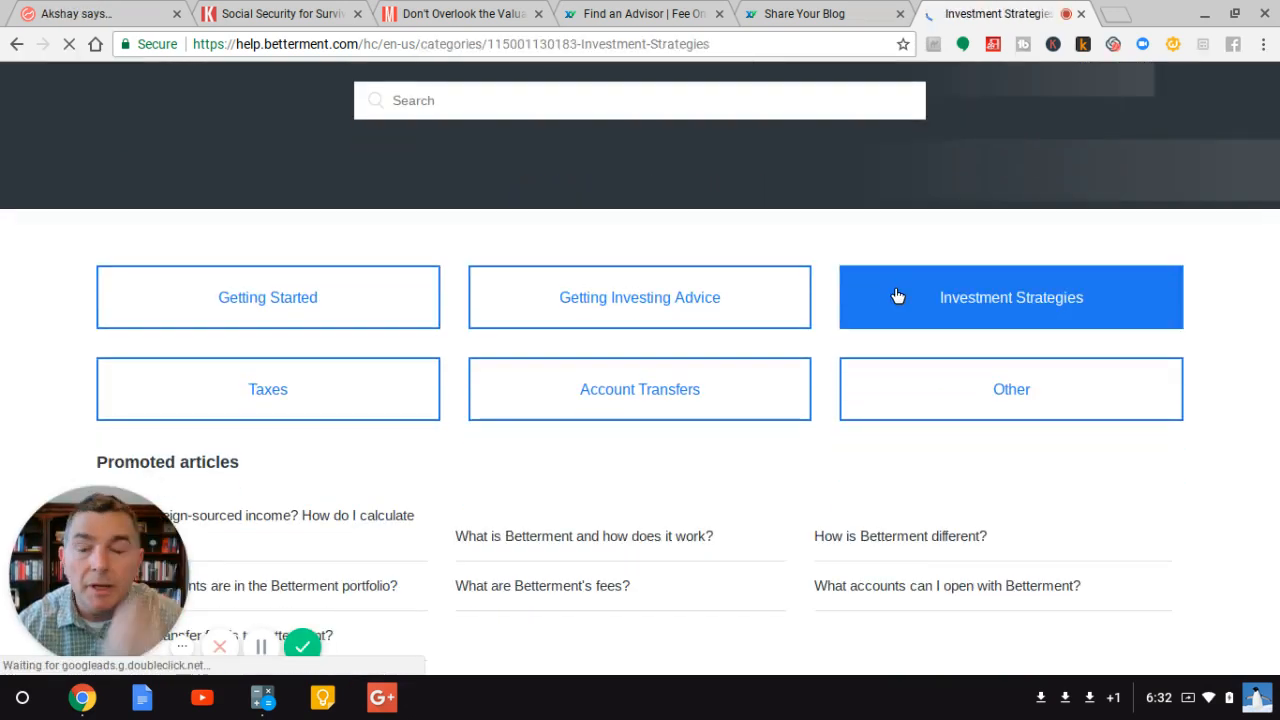
pyautogui.click(1010, 296)
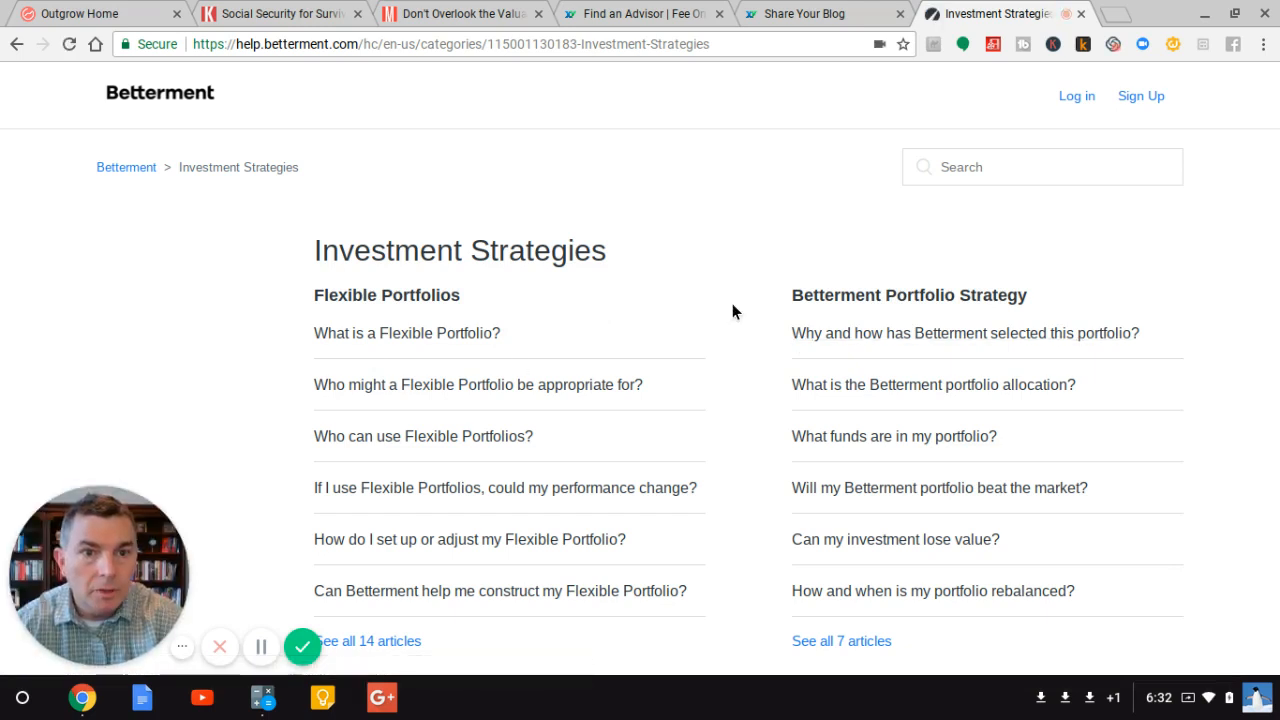
pyautogui.click(932, 384)
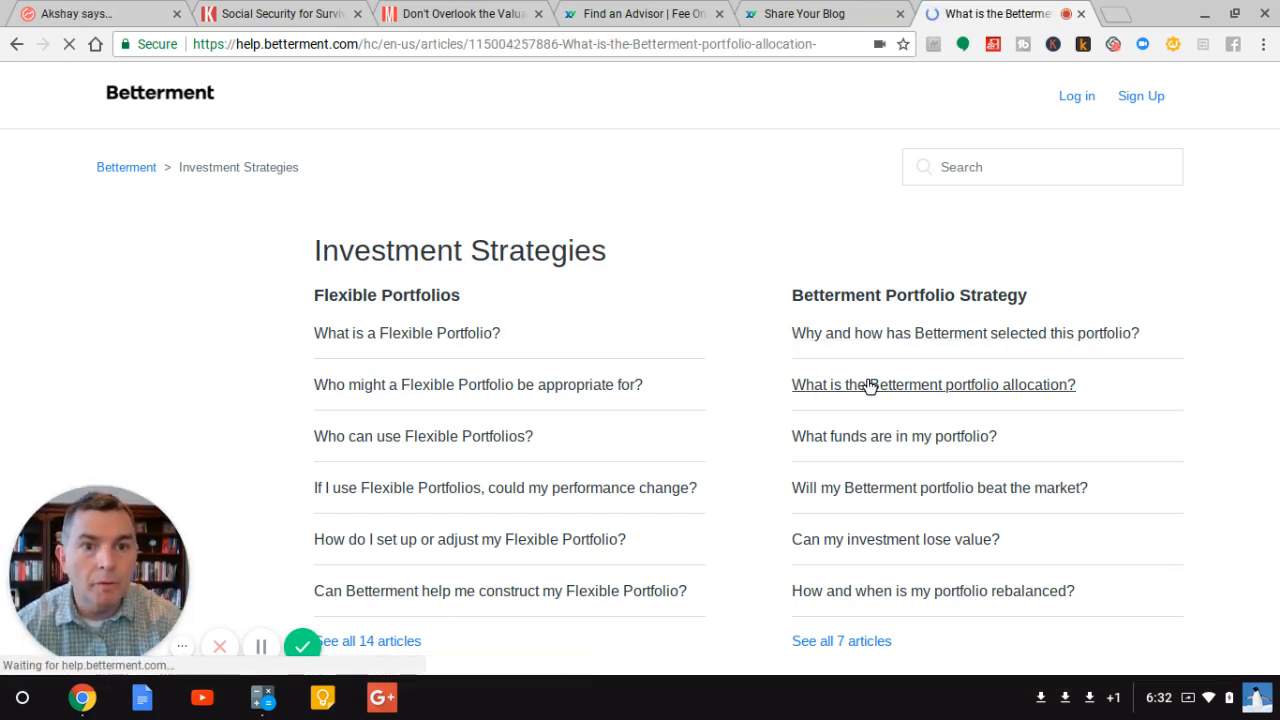
pyautogui.click(932, 384)
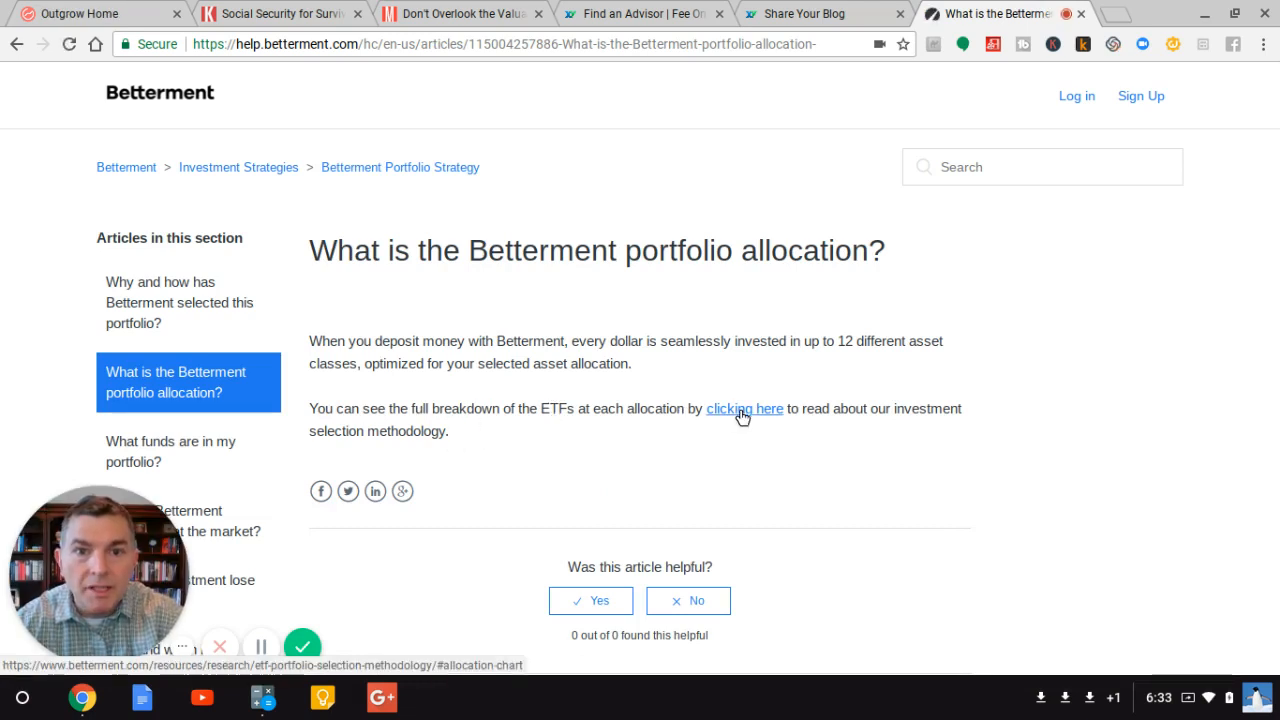
# Step: Follow the 'clicking here' link to the ETF Selection methodology page and examine its Asset Class Weight chart
pyautogui.click(744, 408)
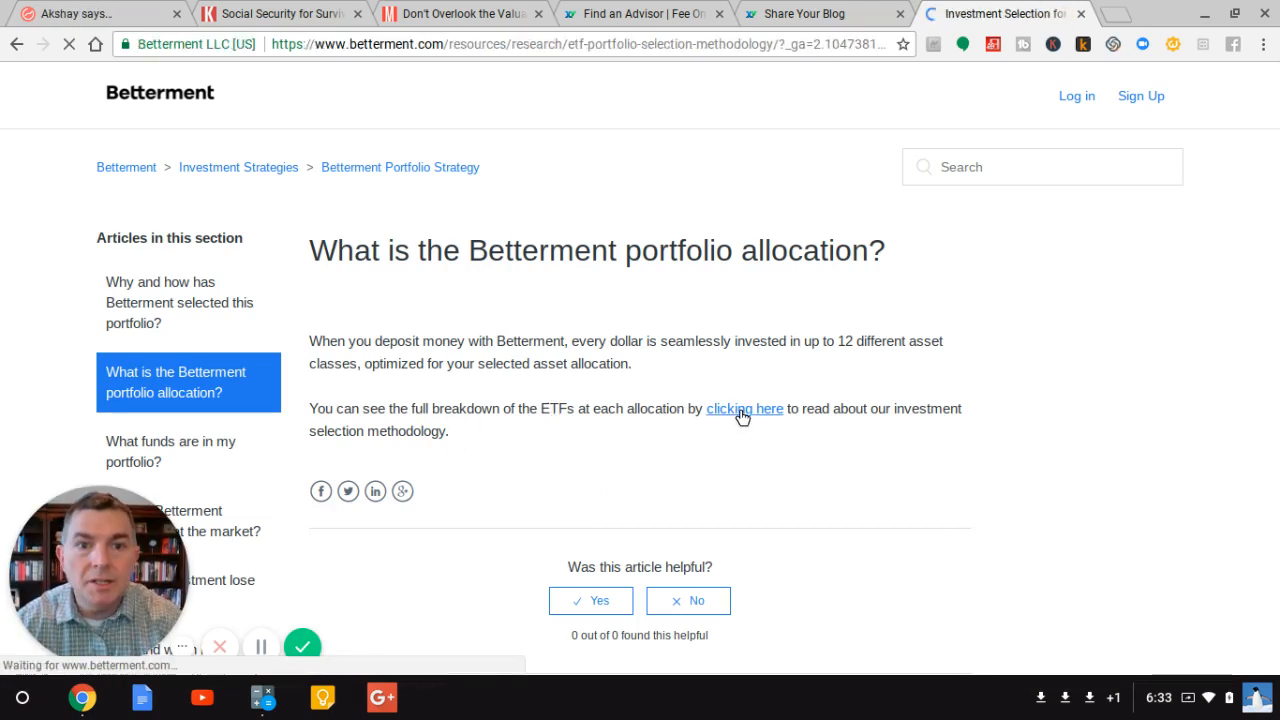
pyautogui.click(744, 408)
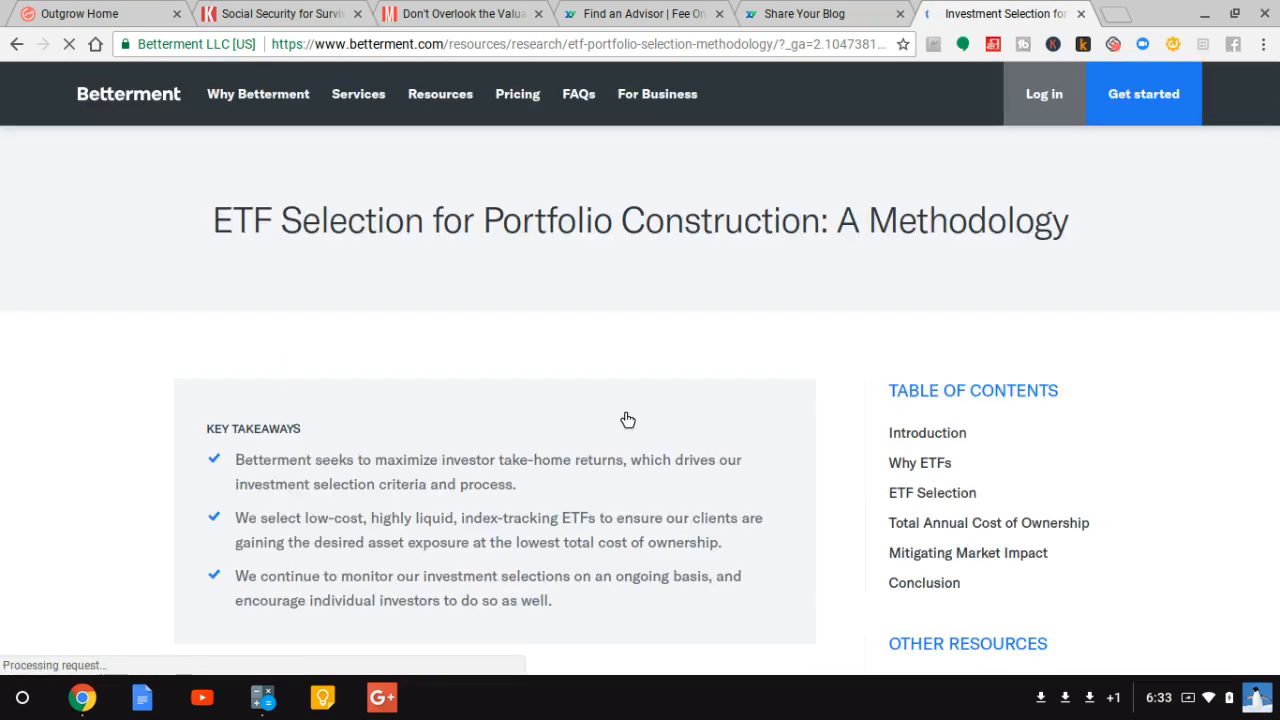
pyautogui.scroll(-3)
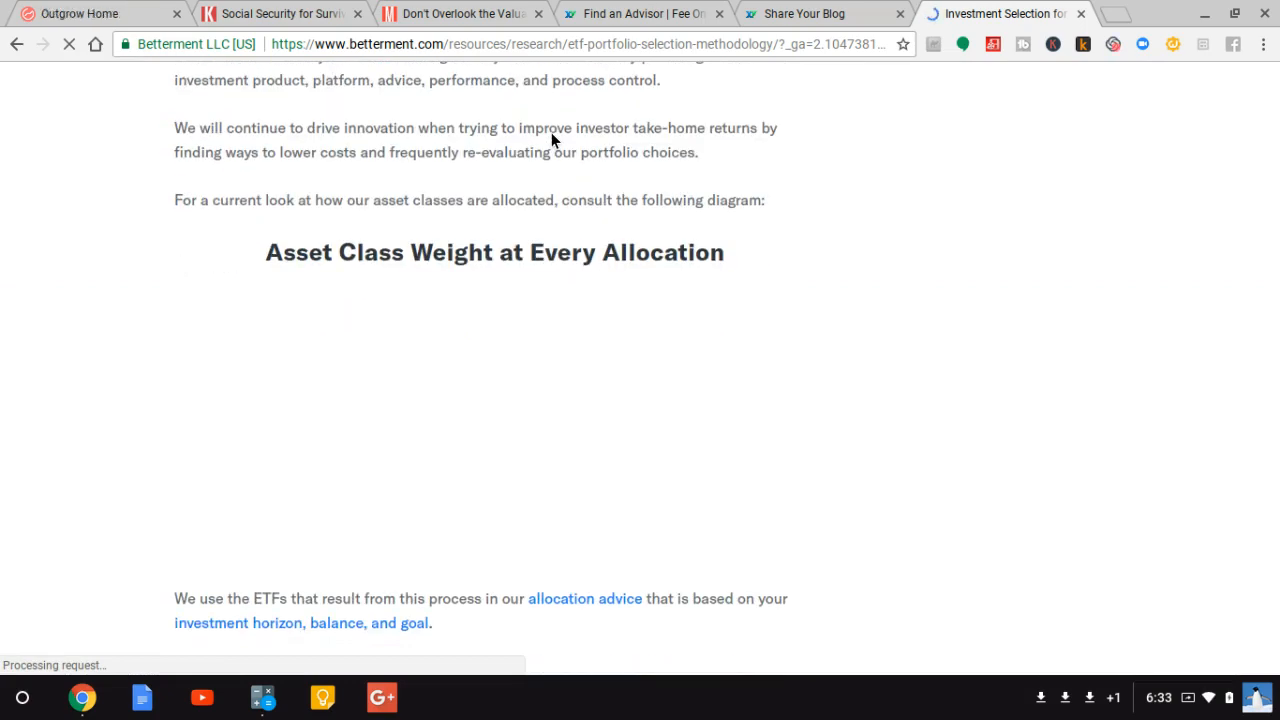
pyautogui.scroll(-3)
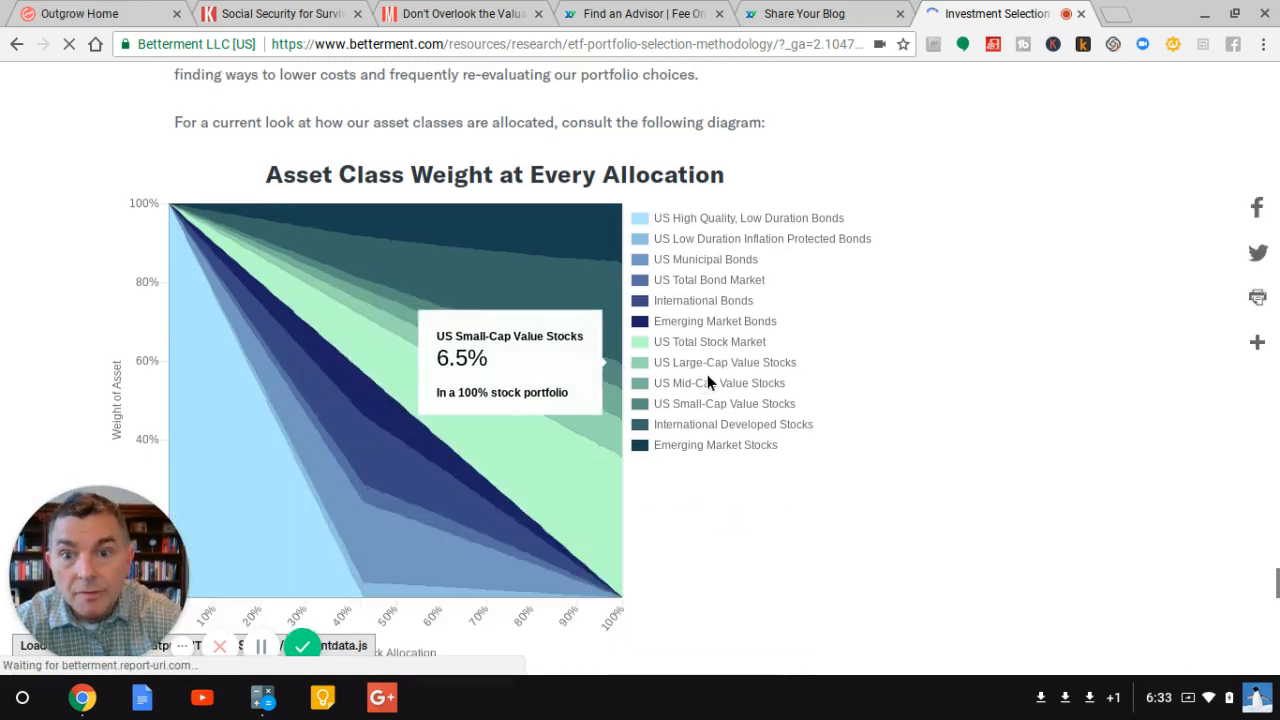
pyautogui.scroll(-3)
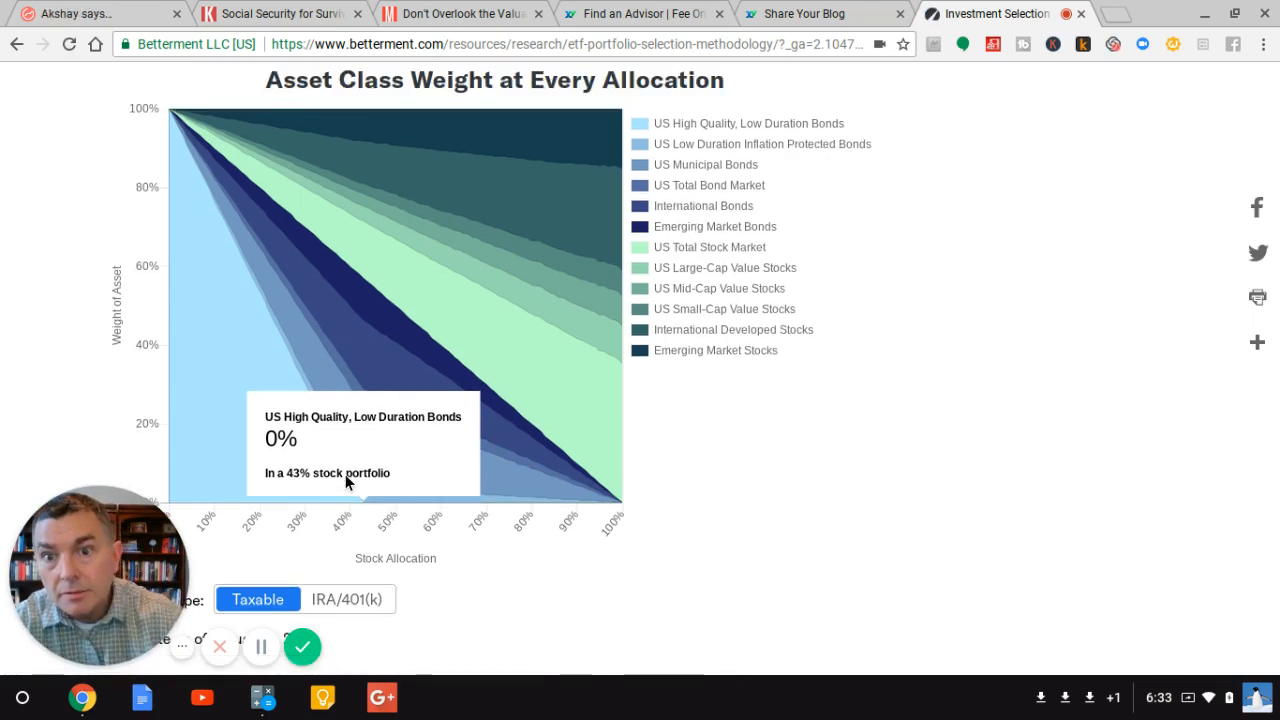
pyautogui.moveTo(362, 486)
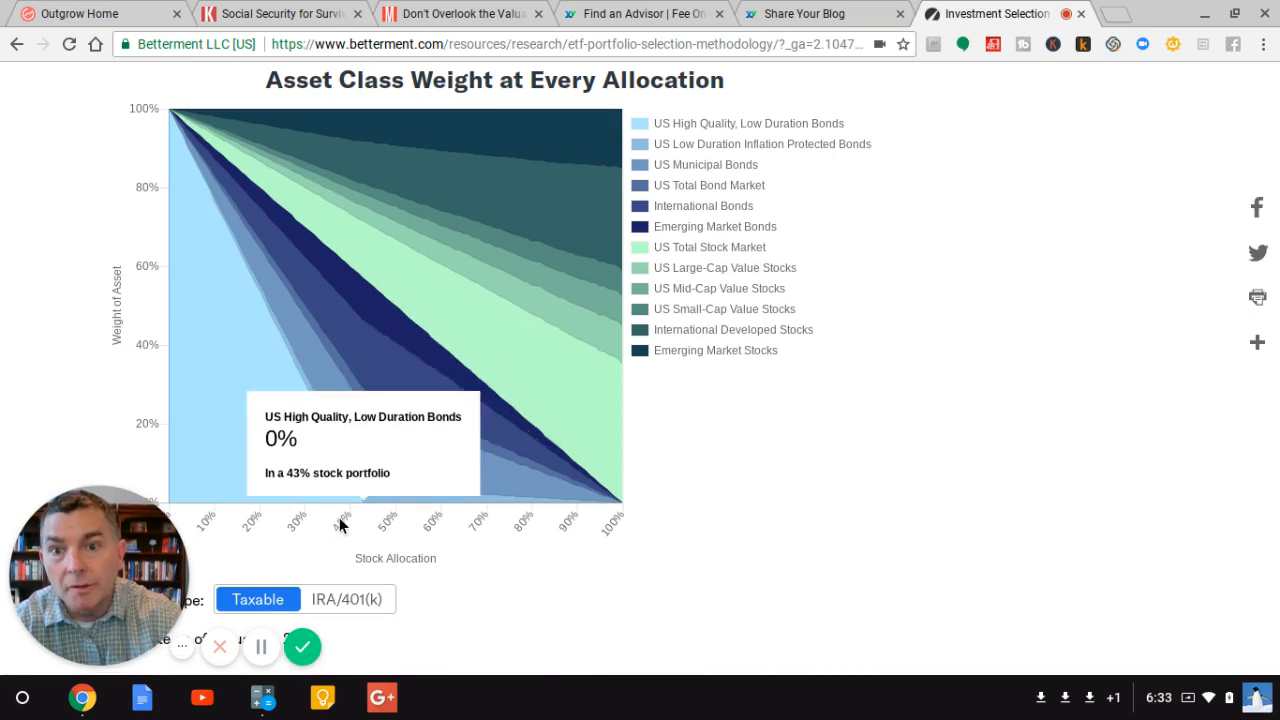
pyautogui.moveTo(358, 460)
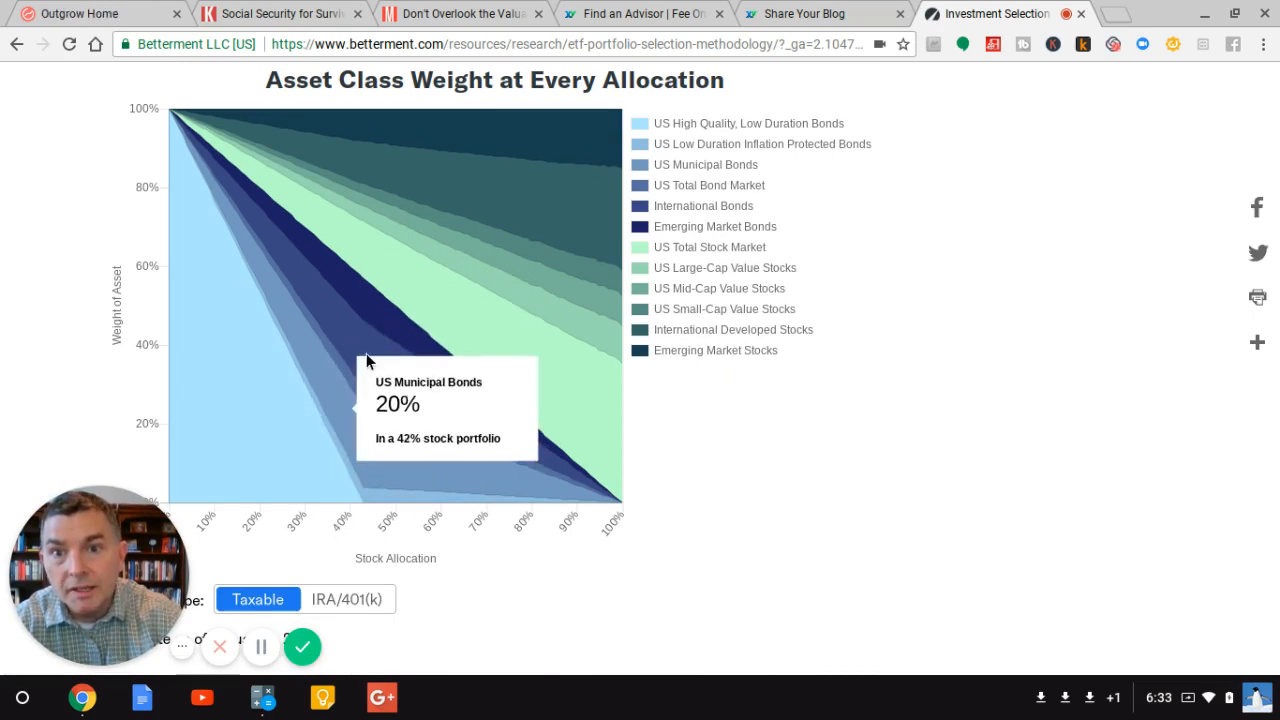
pyautogui.moveTo(364, 332)
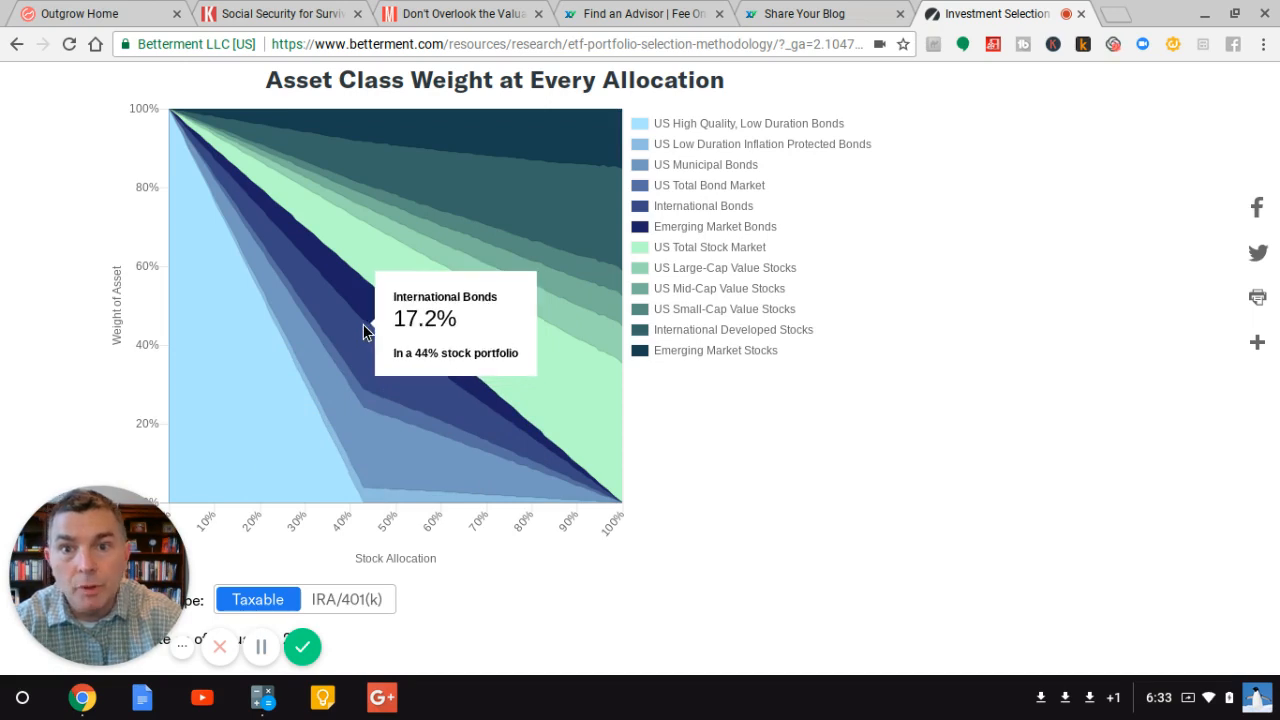
pyautogui.moveTo(368, 244)
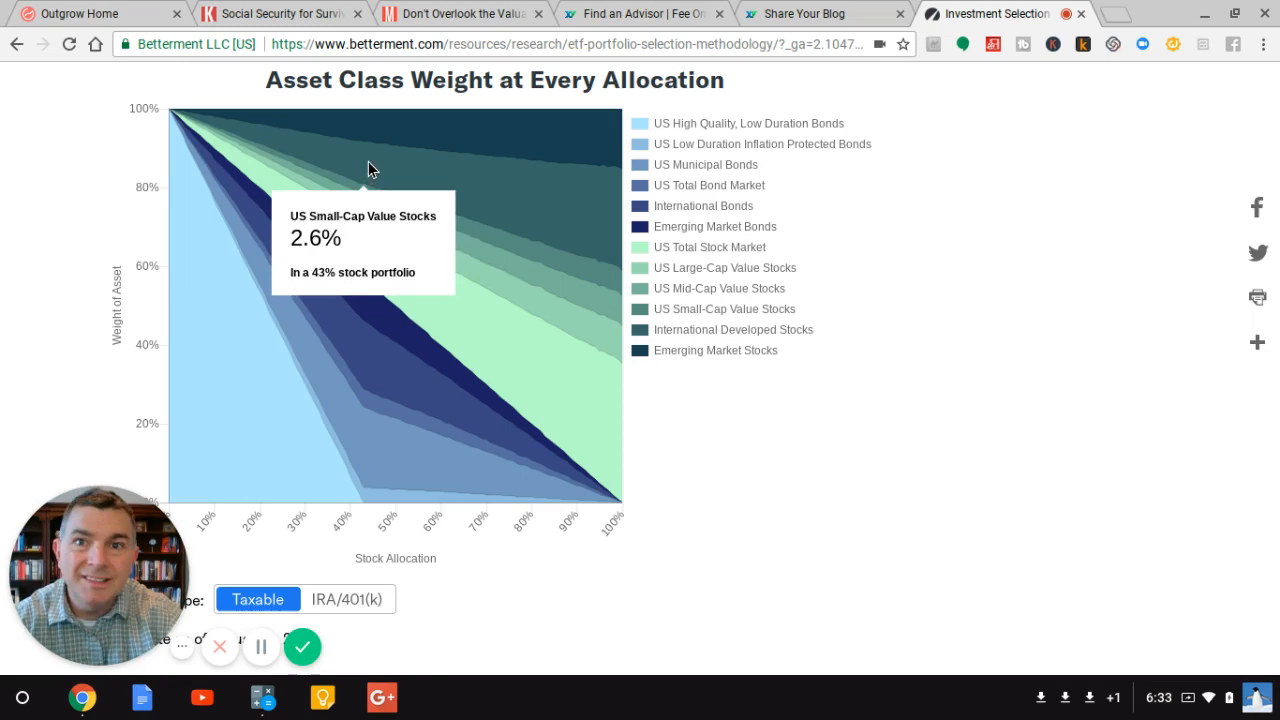
pyautogui.scroll(-3)
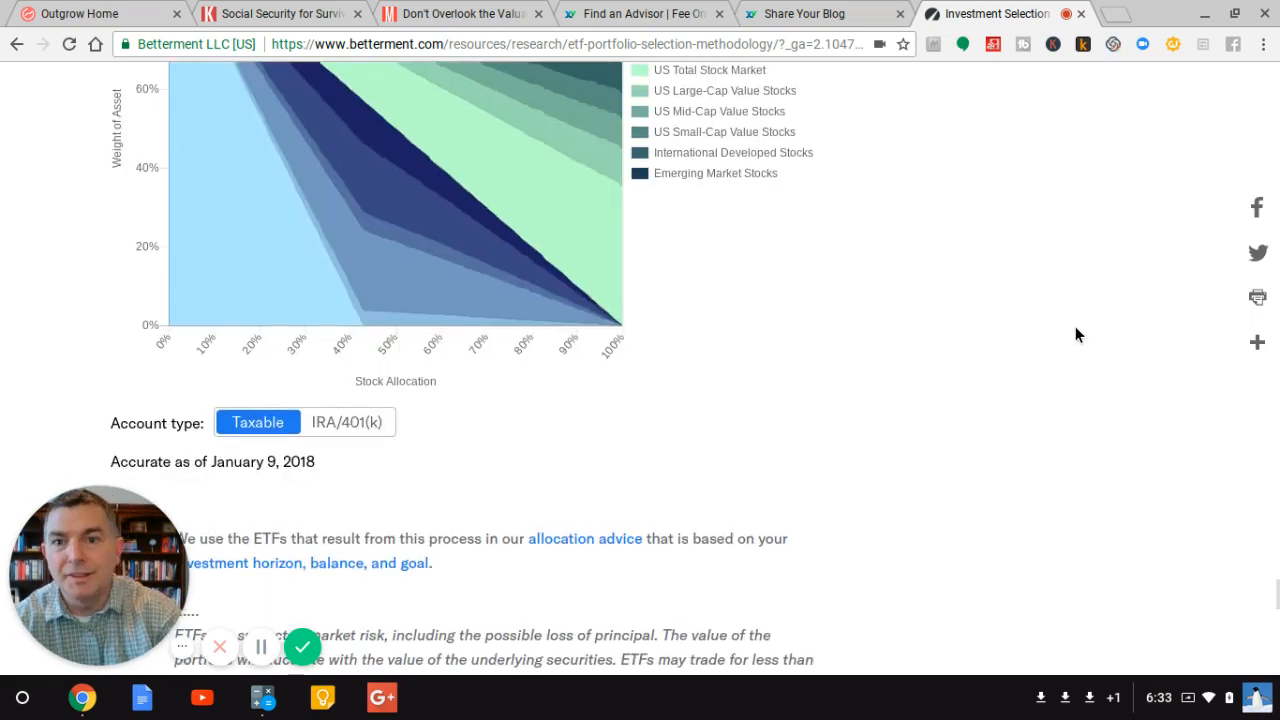
pyautogui.scroll(-3)
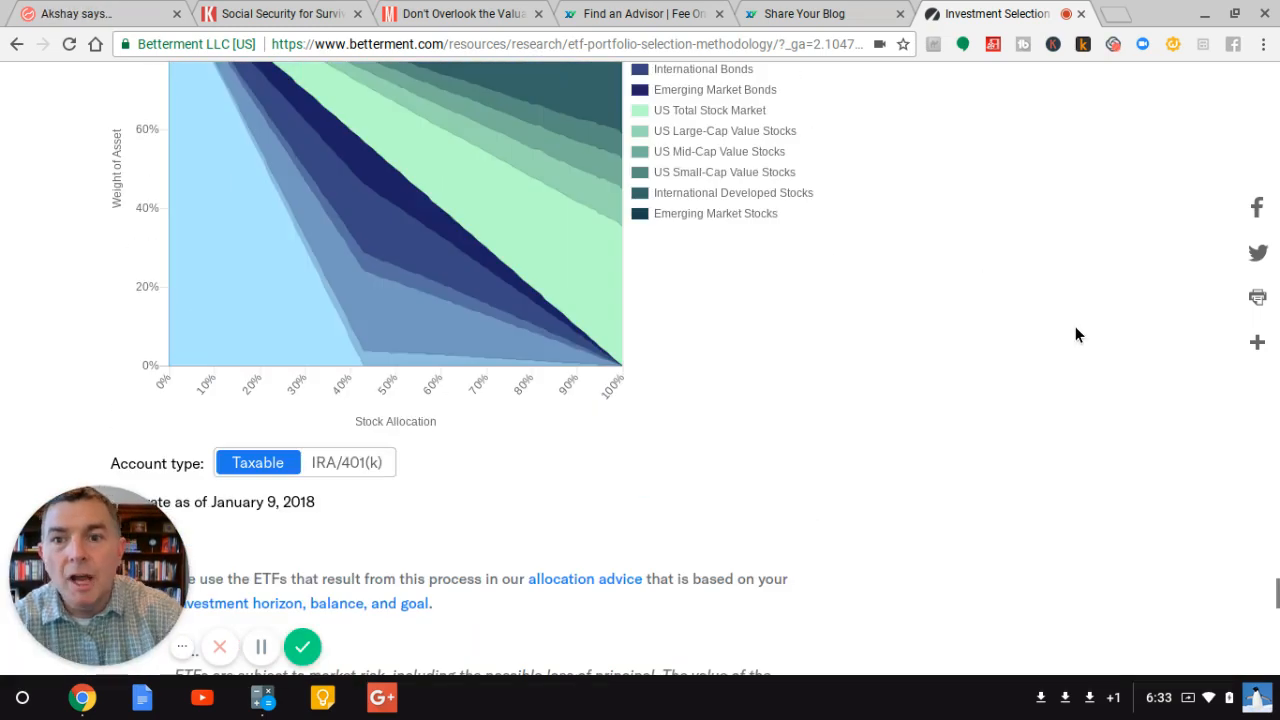
pyautogui.scroll(-3)
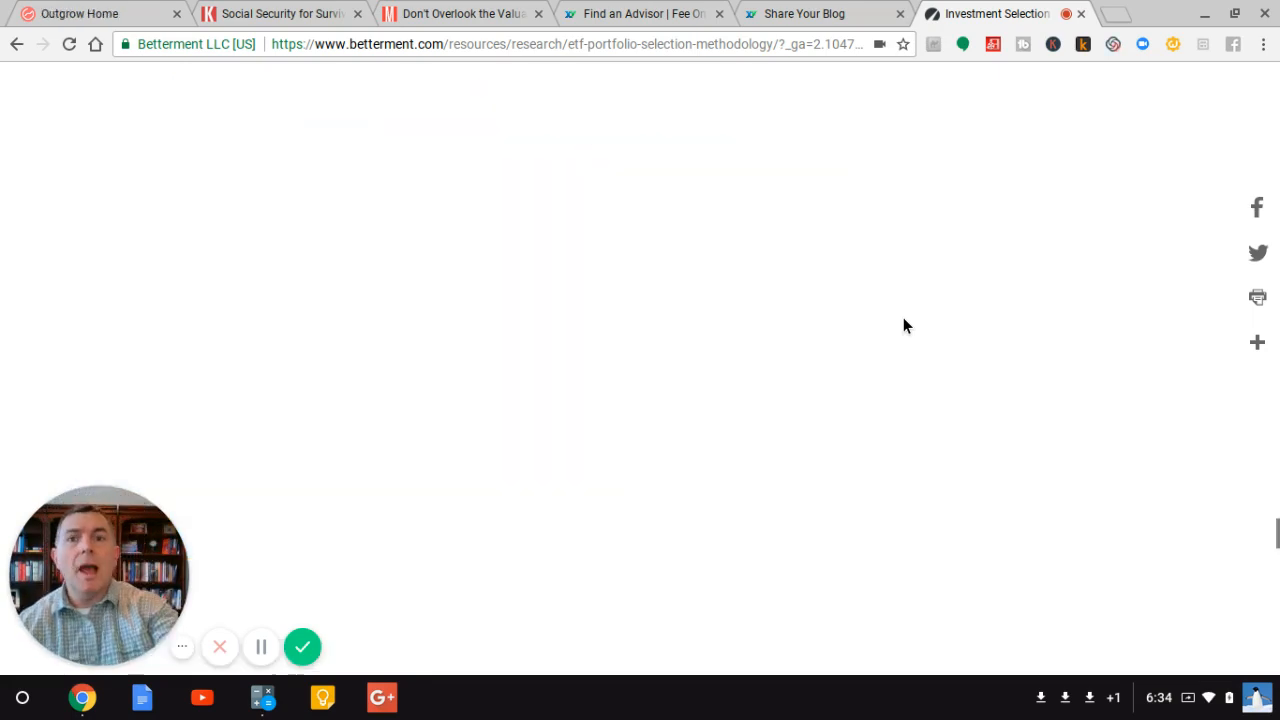
# Step: Review the ETF cost comparison table versus industry averages and return to the article title
pyautogui.scroll(-3)
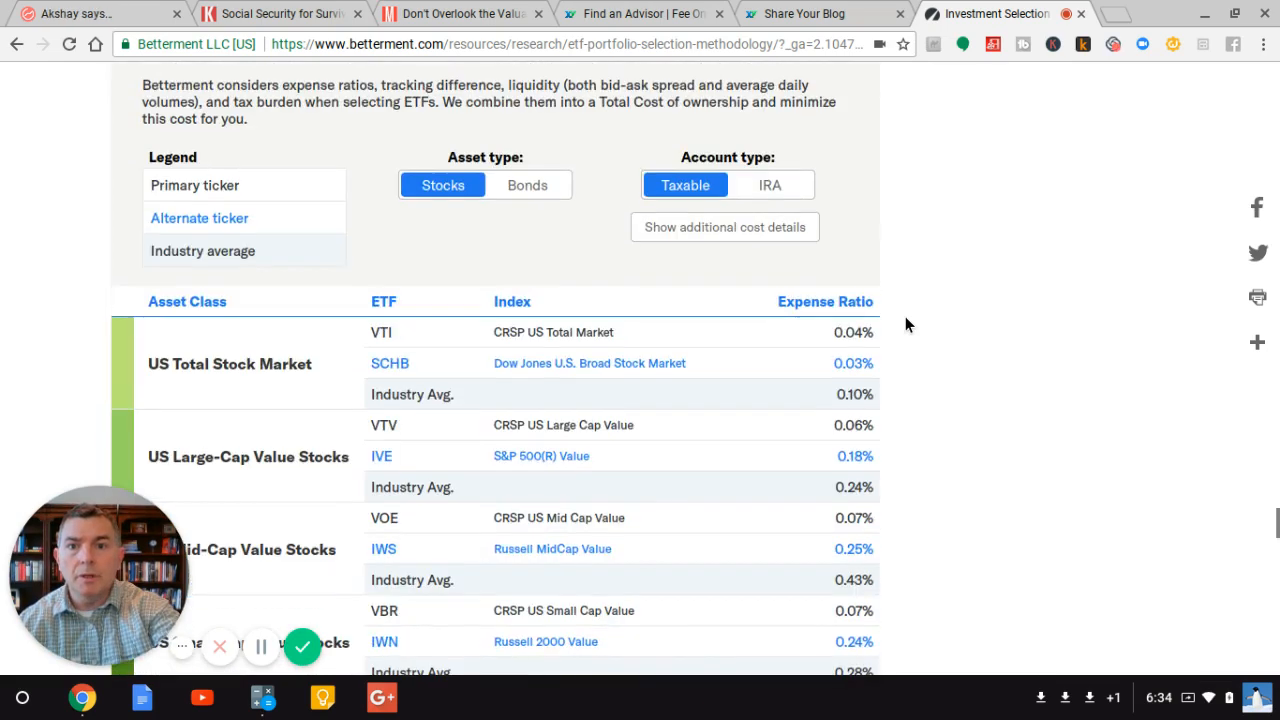
pyautogui.scroll(-3)
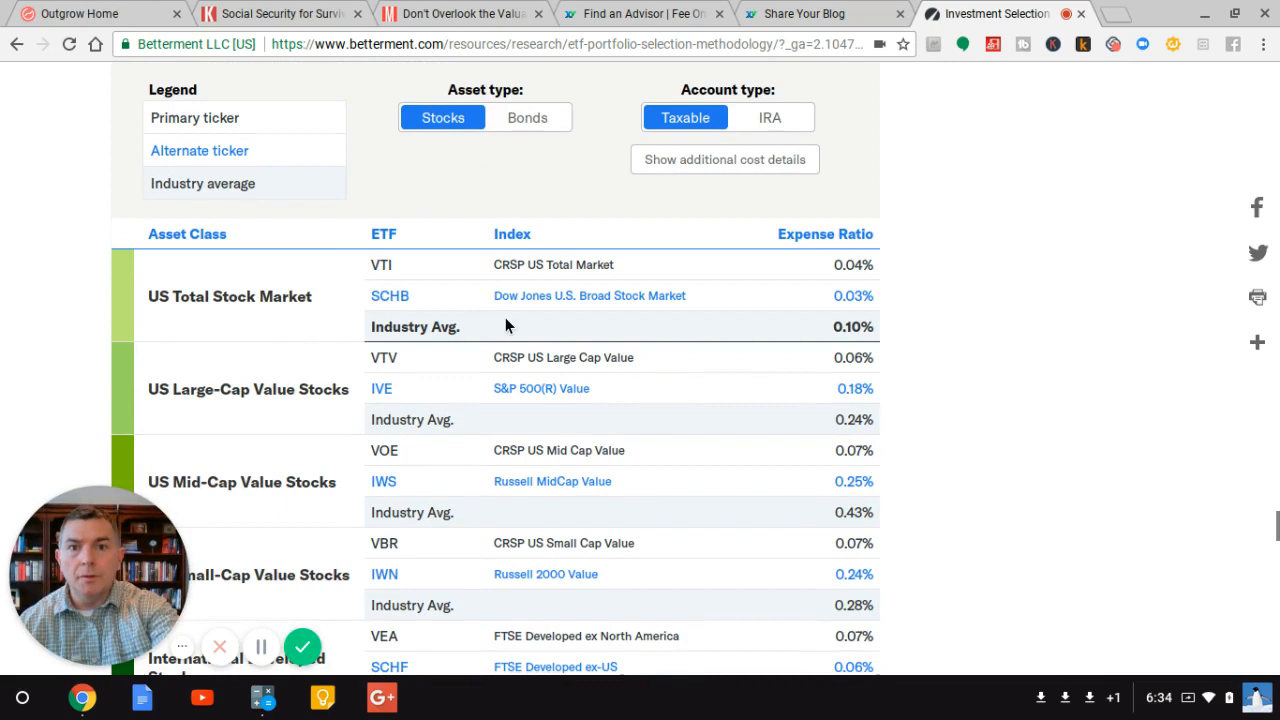
pyautogui.moveTo(460, 378)
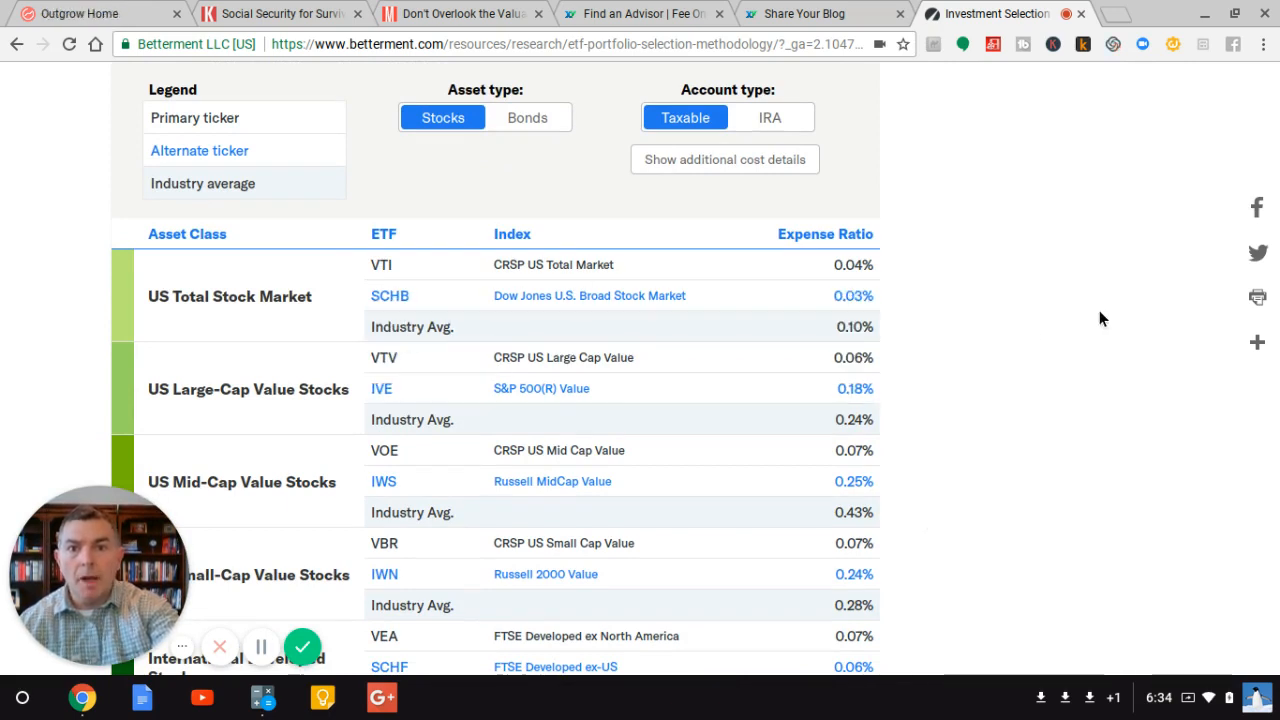
pyautogui.scroll(3)
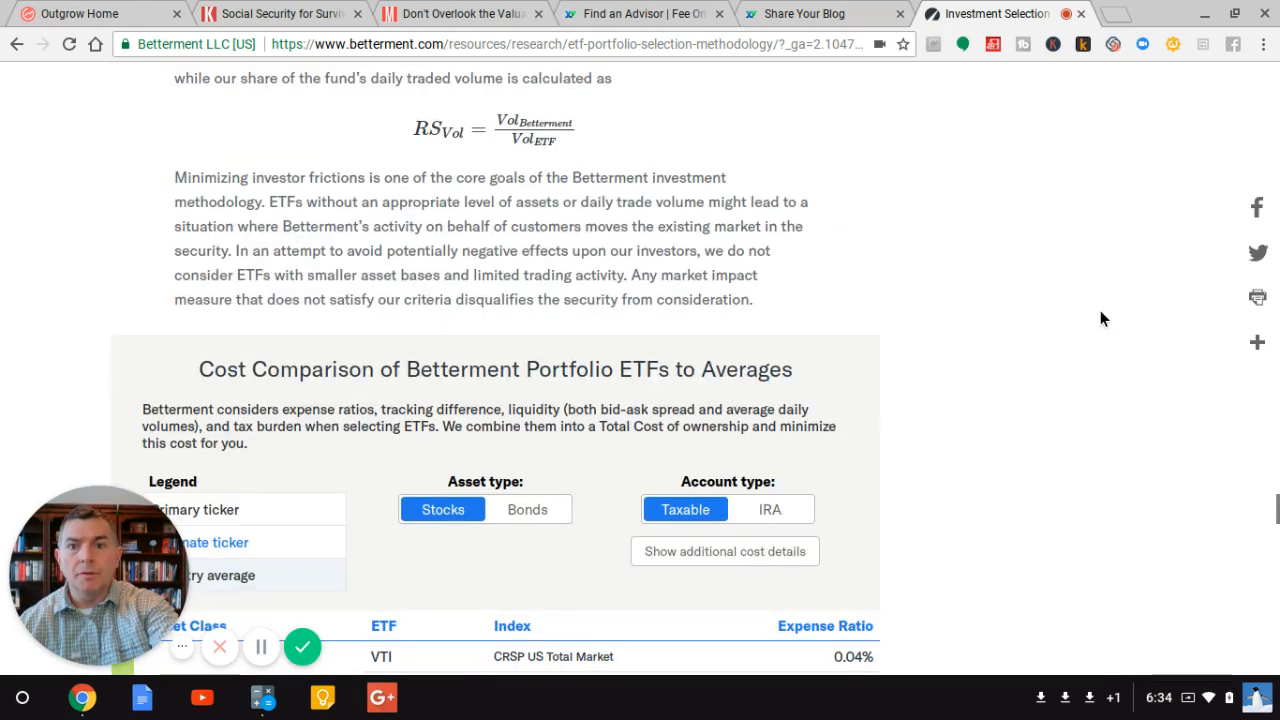
pyautogui.scroll(3)
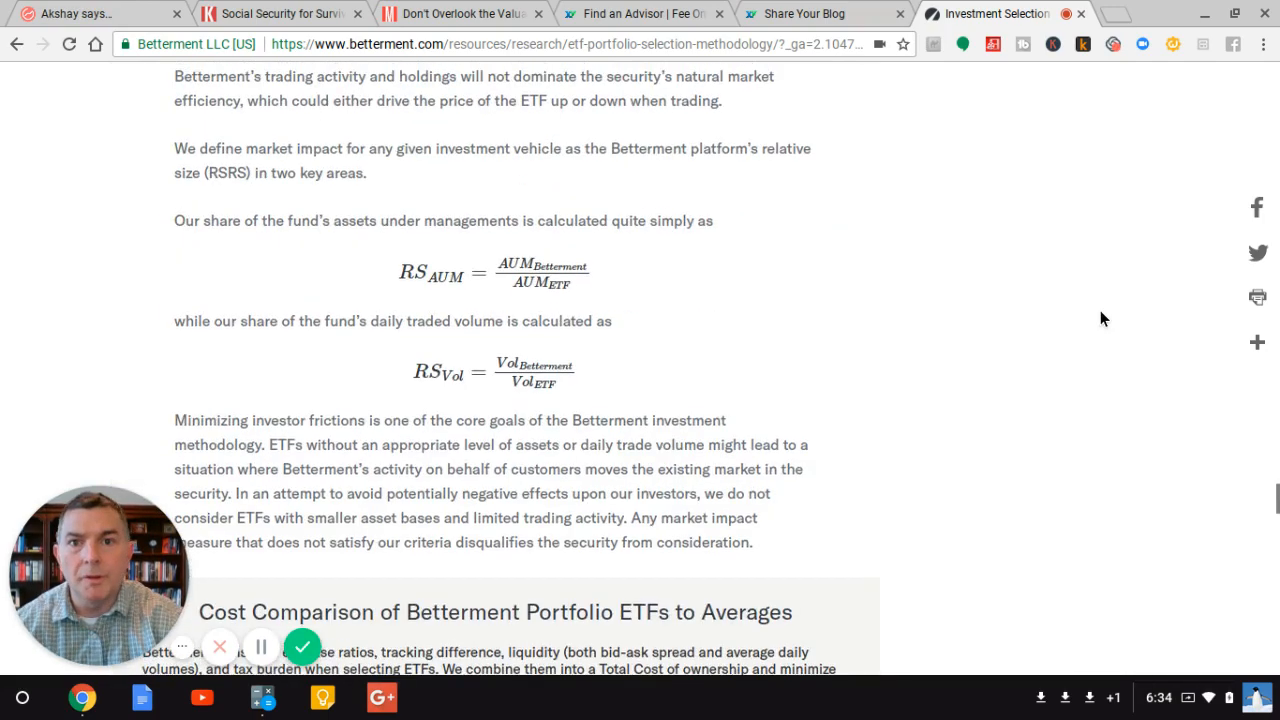
pyautogui.scroll(-3)
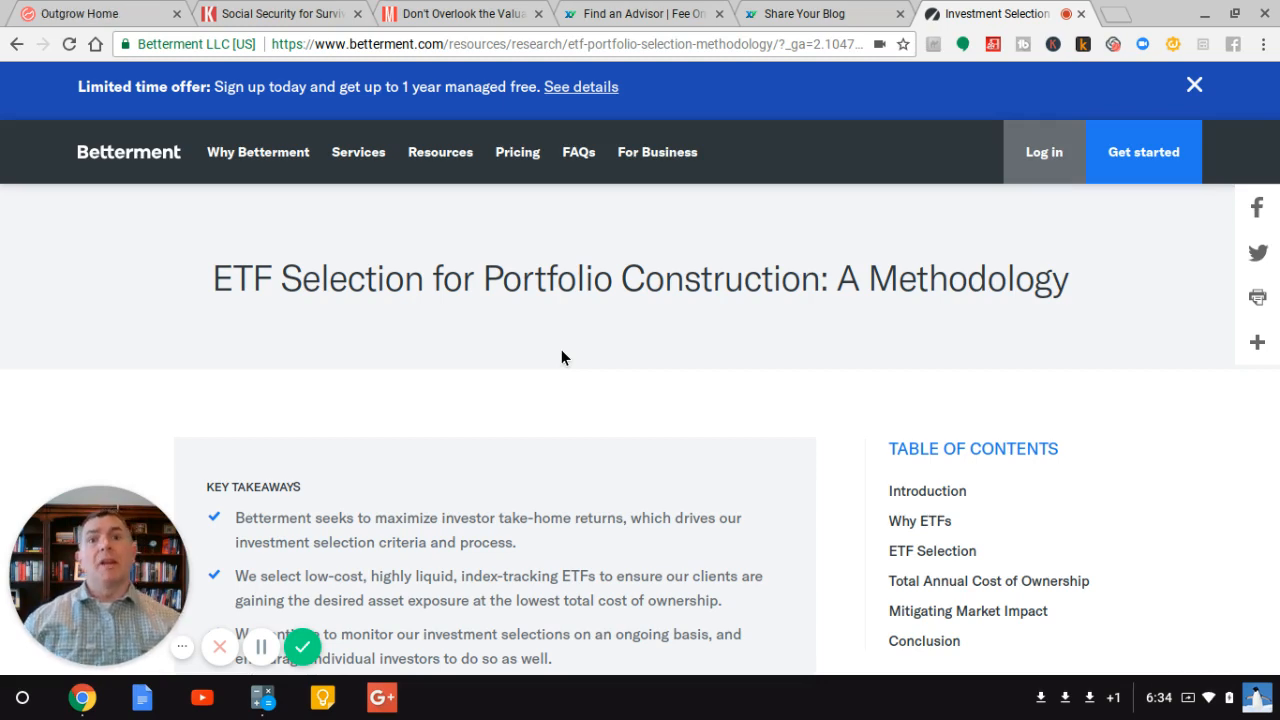
# Step: Move past Tax Efficiency to the Low and Unbiased Fee Structures section
pyautogui.scroll(-3)
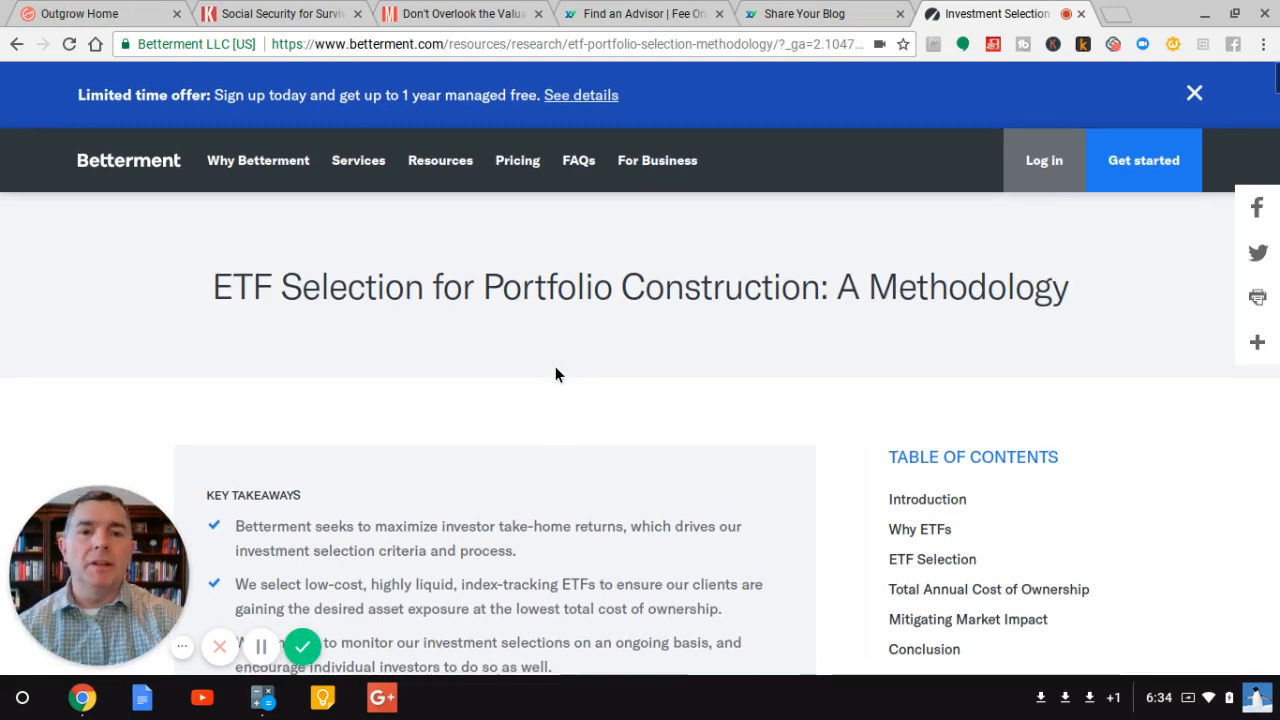
pyautogui.scroll(-3)
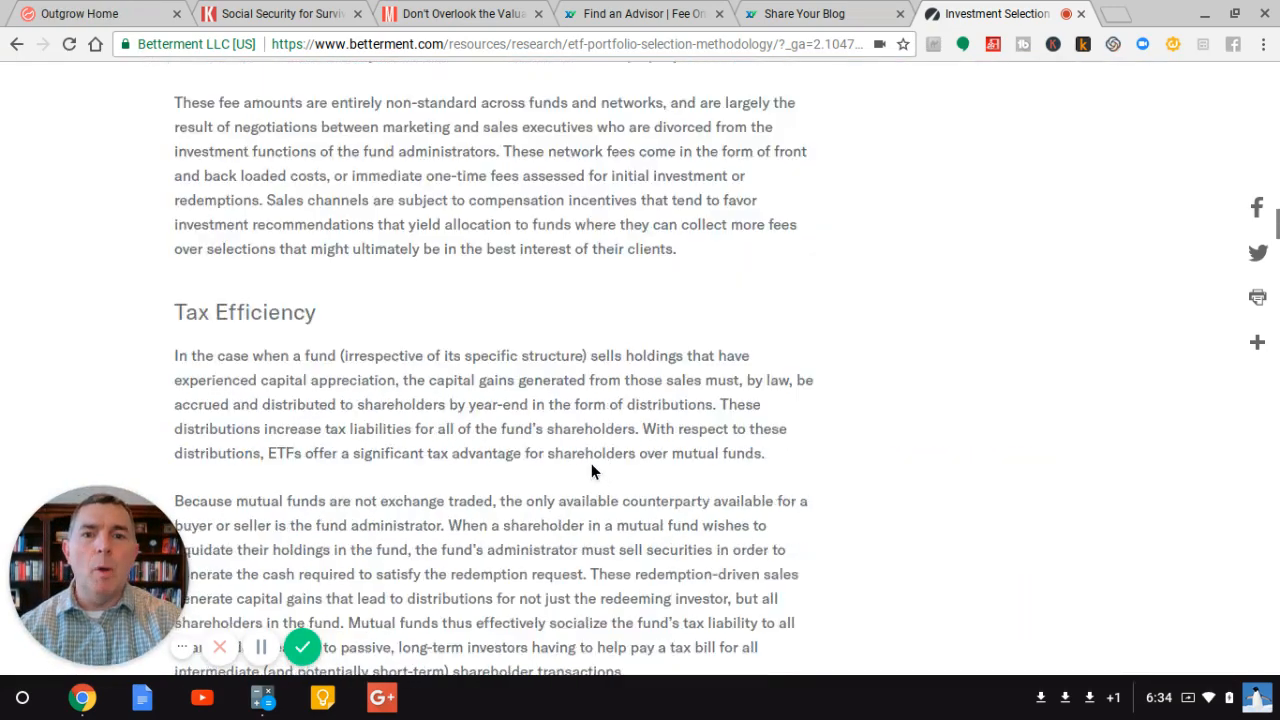
pyautogui.scroll(-3)
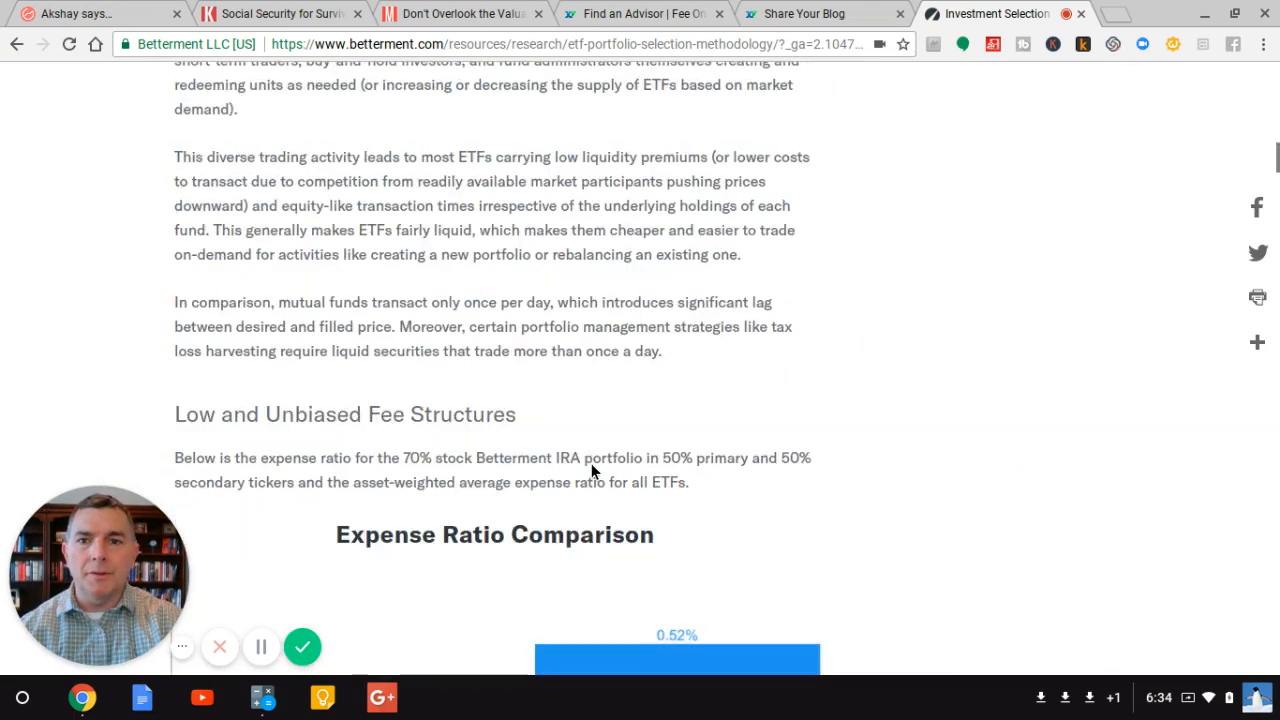
# Step: Review the Expense Ratio Comparison chart showing 0.13% for Betterment versus 0.52% industry average
pyautogui.scroll(-3)
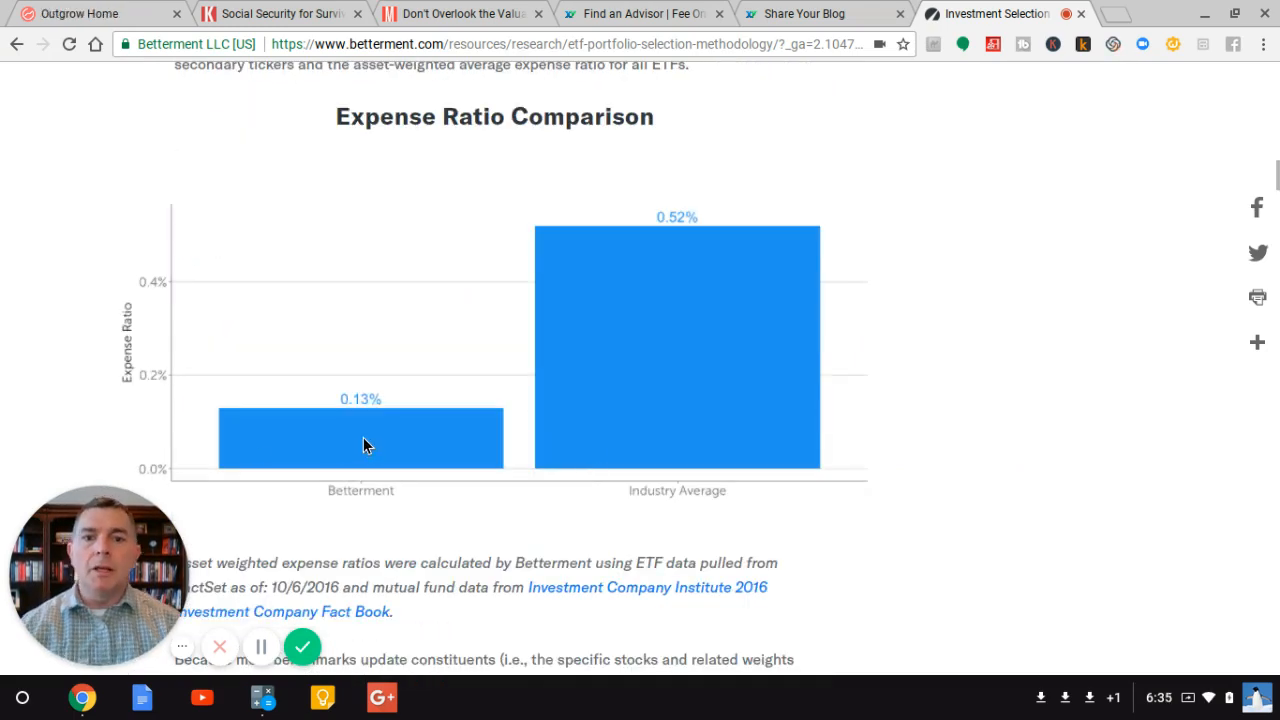
pyautogui.moveTo(344, 404)
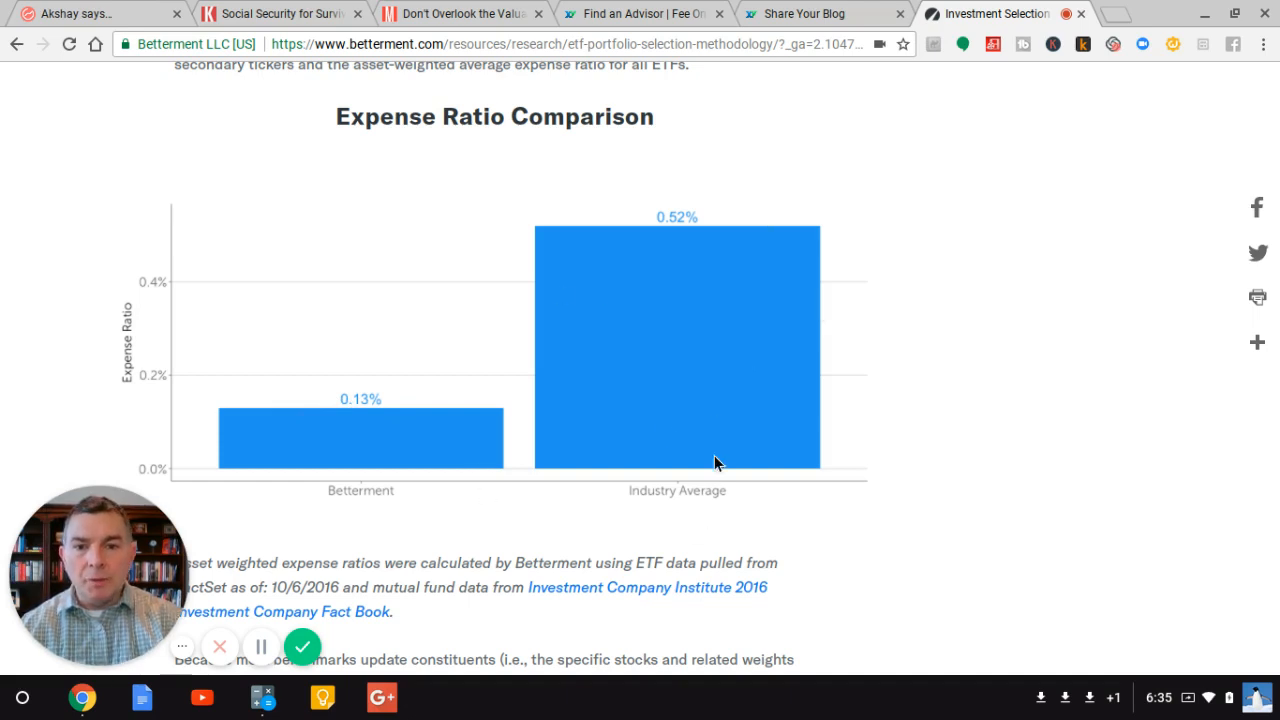
pyautogui.scroll(-3)
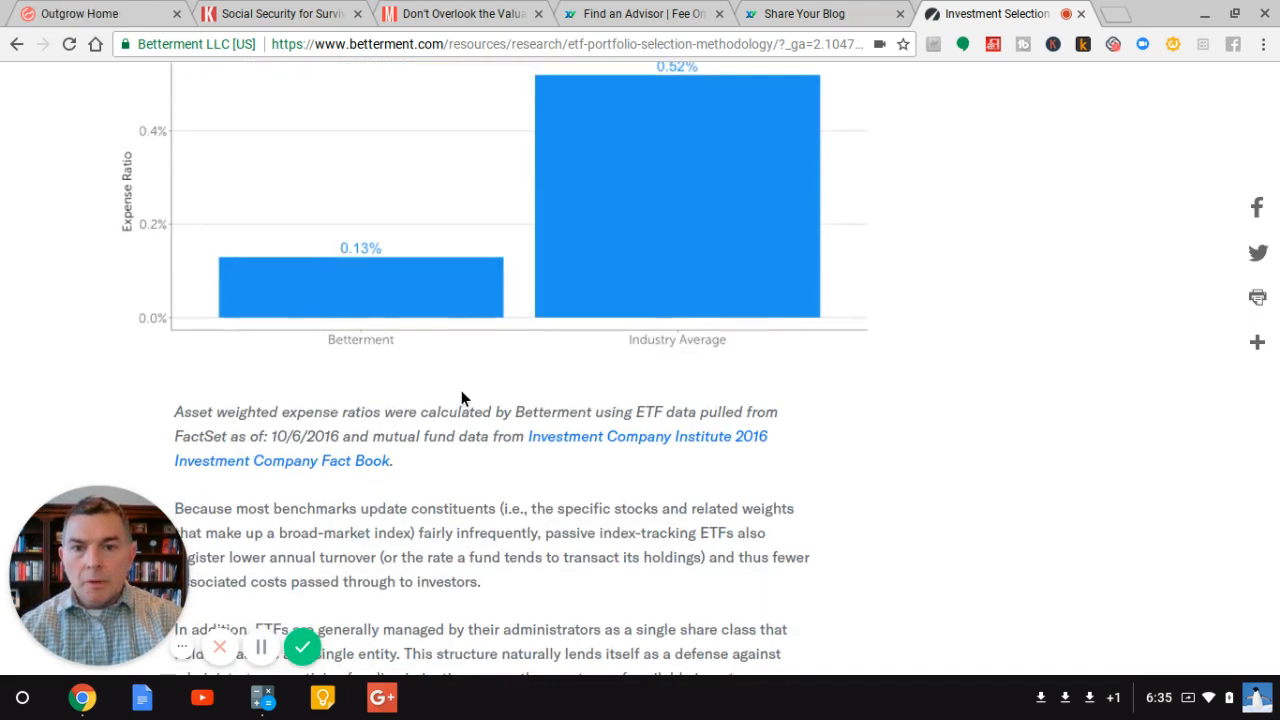
pyautogui.moveTo(632, 176)
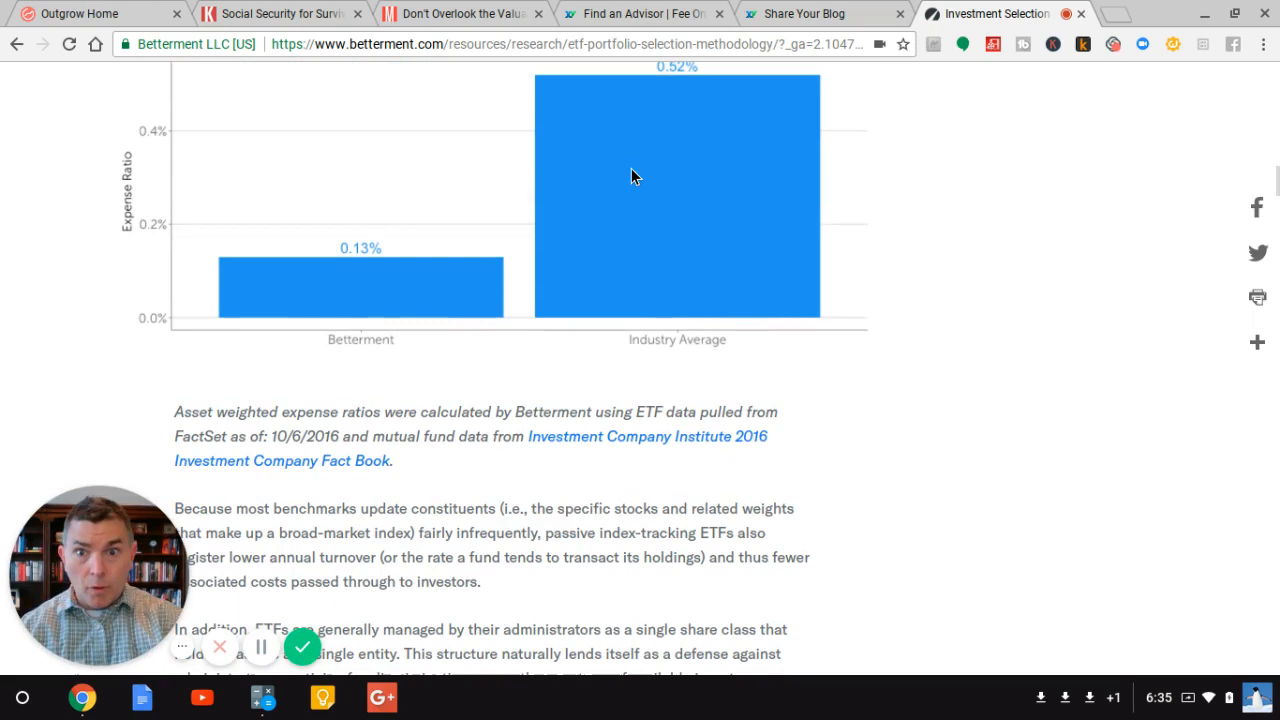
pyautogui.moveTo(490, 452)
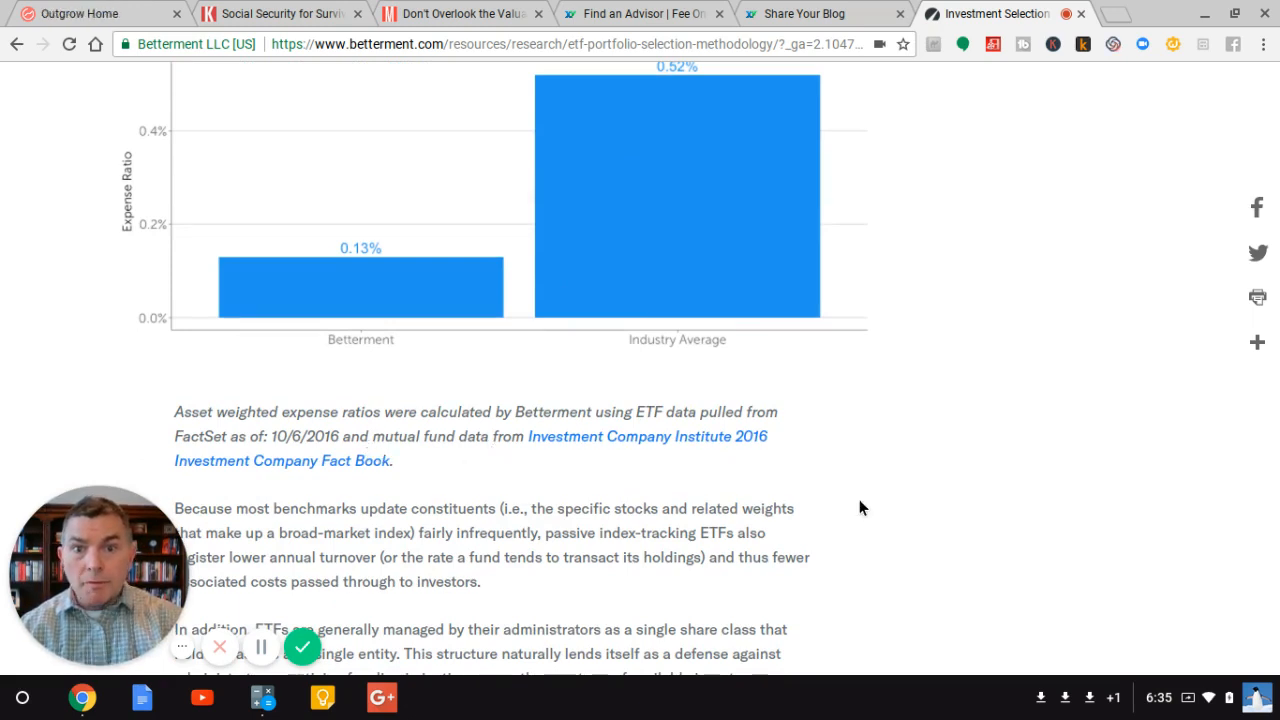
pyautogui.moveTo(940, 496)
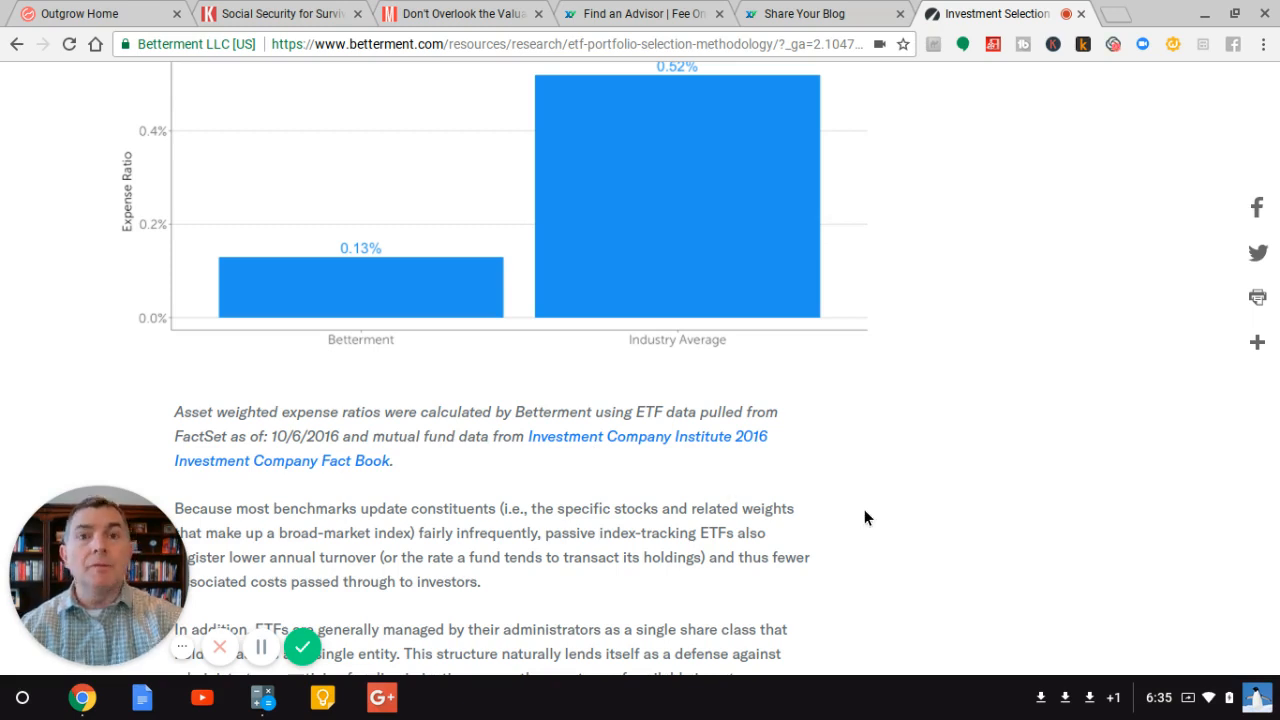
pyautogui.scroll(-3)
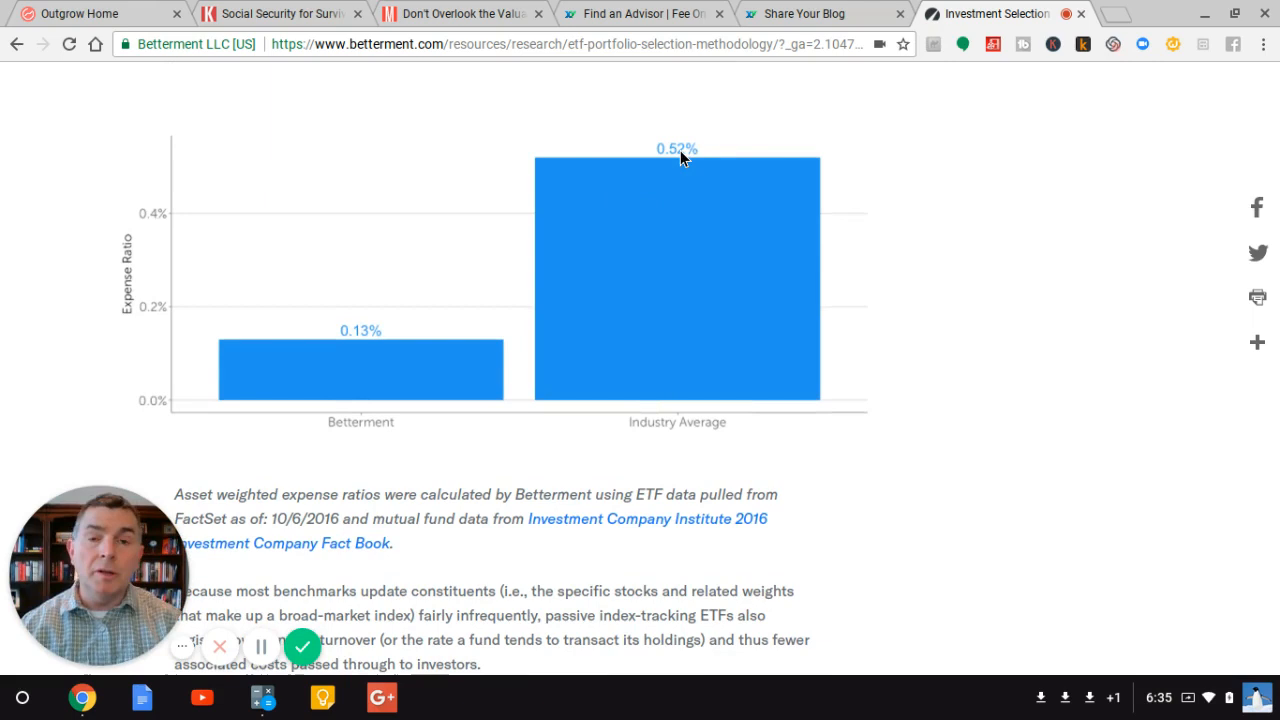
pyautogui.moveTo(990, 238)
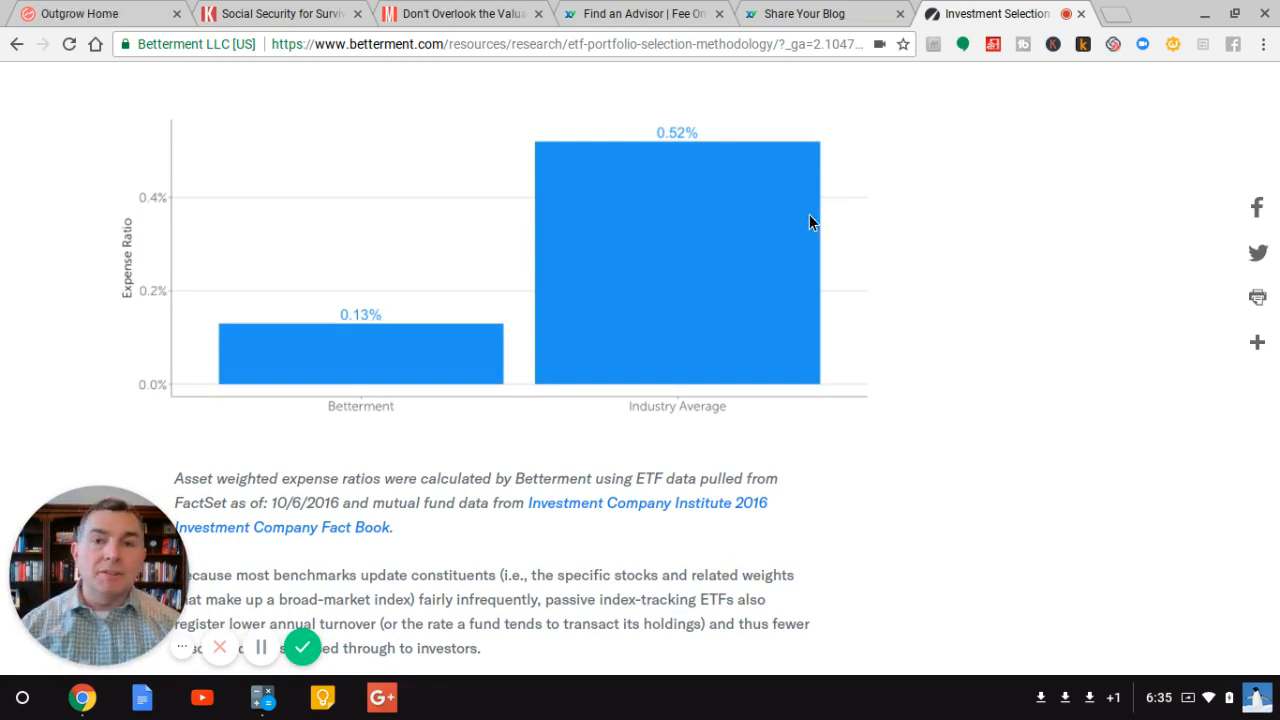
pyautogui.moveTo(902, 236)
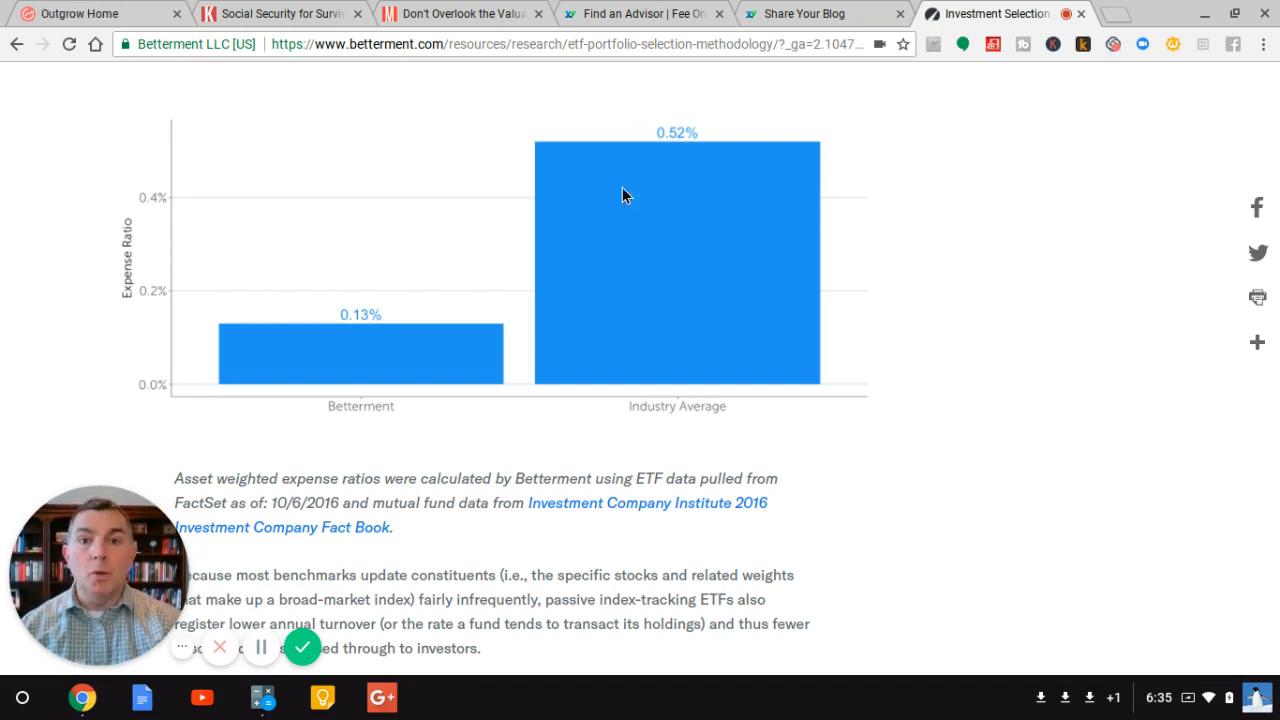
pyautogui.moveTo(378, 290)
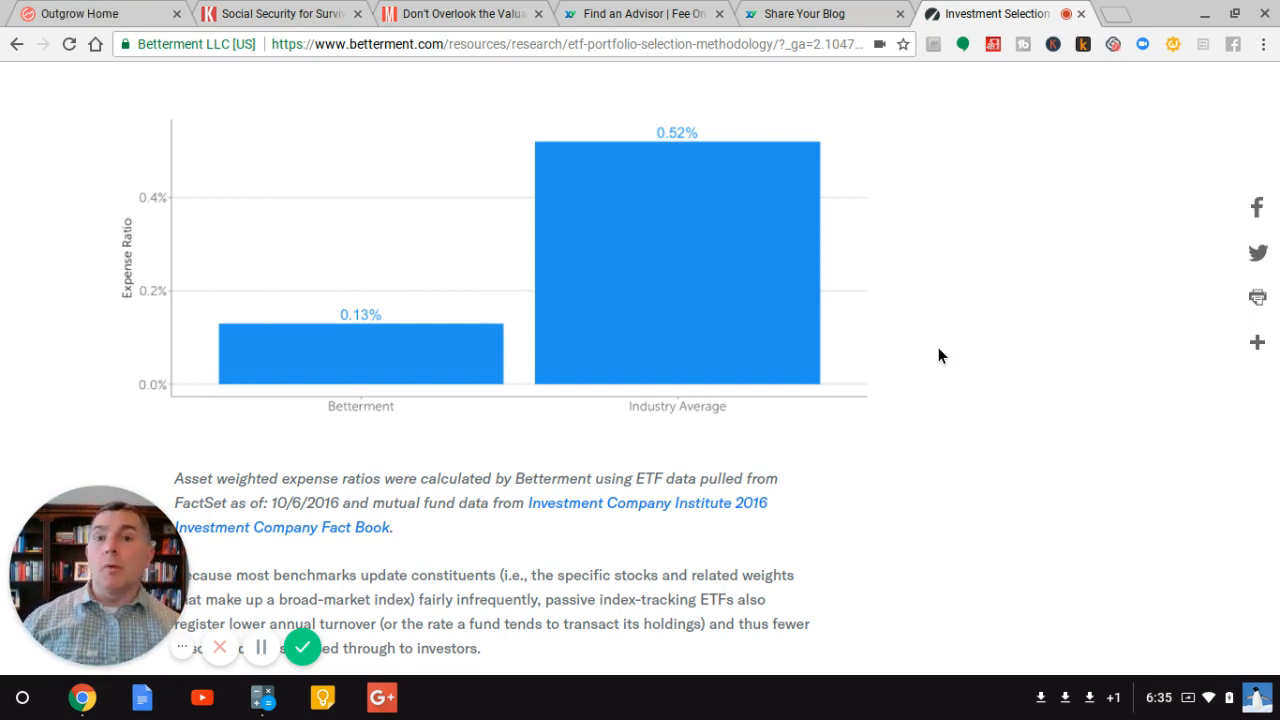
pyautogui.moveTo(612, 272)
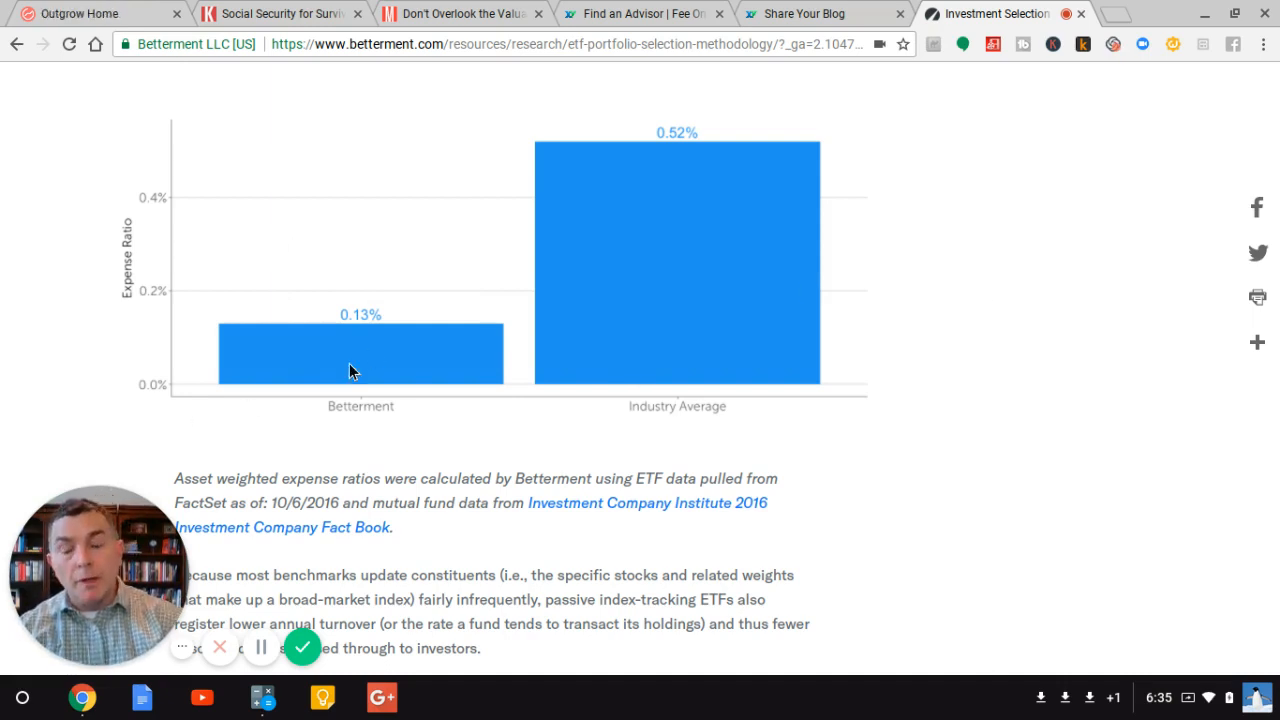
pyautogui.moveTo(1024, 398)
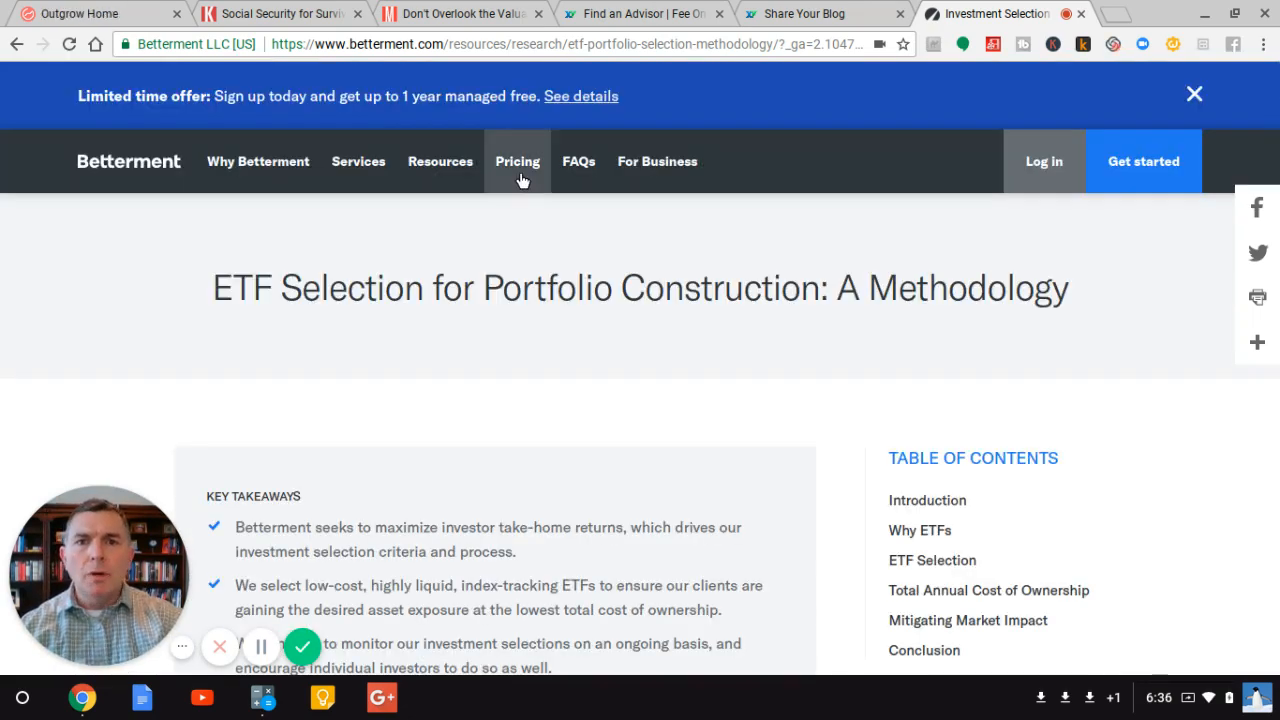
# Step: Review the Pricing page's Digital 0.25% and Premium 0.40% plan features down to the Advisor Network banner
pyautogui.click(516, 160)
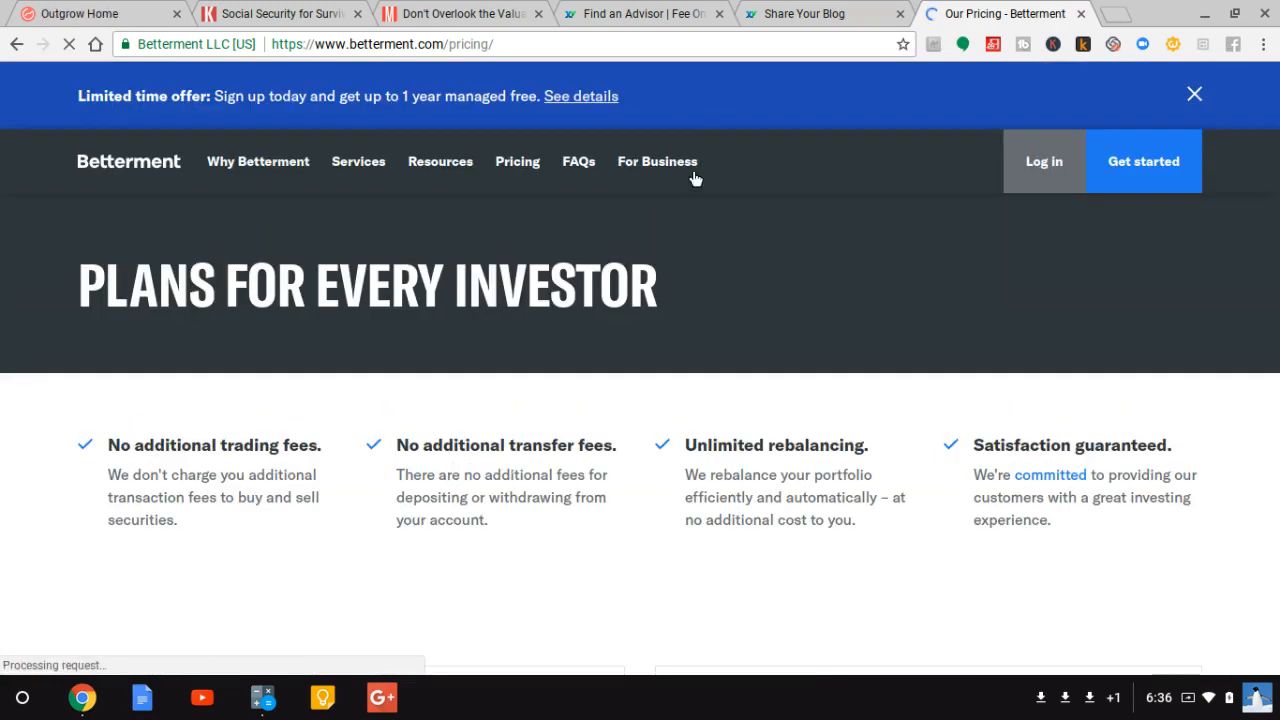
pyautogui.scroll(-3)
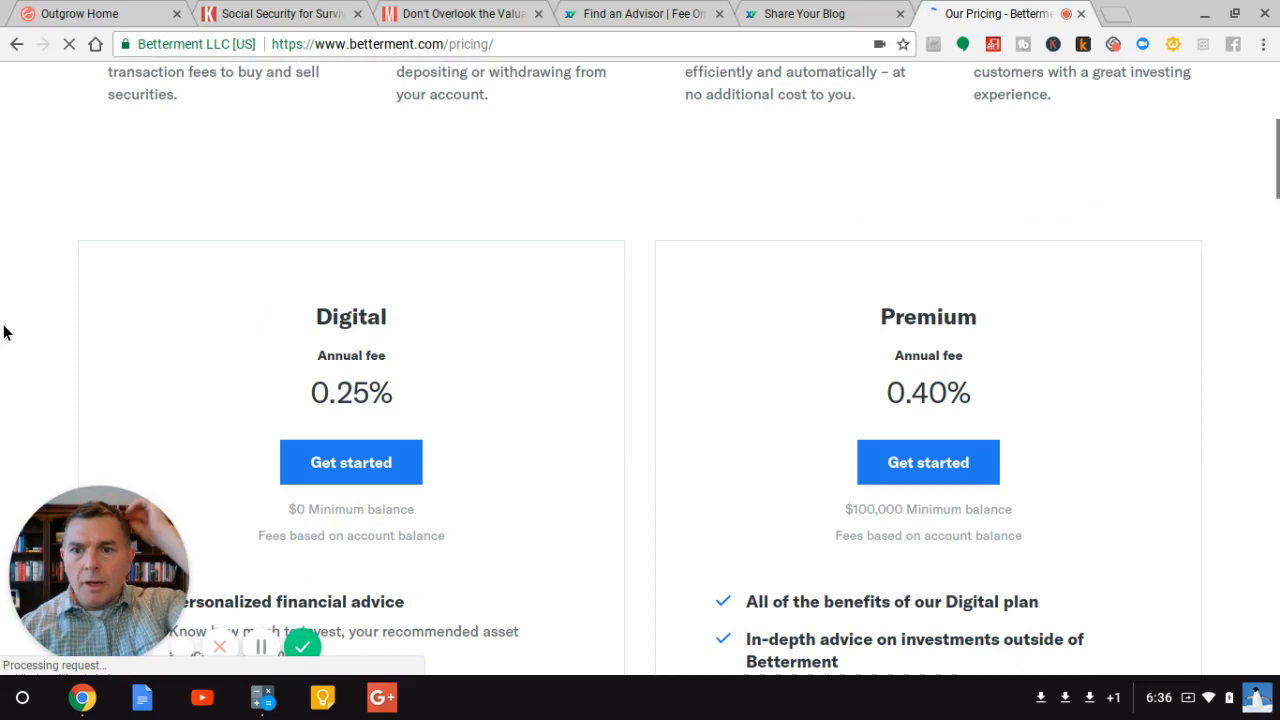
pyautogui.scroll(-3)
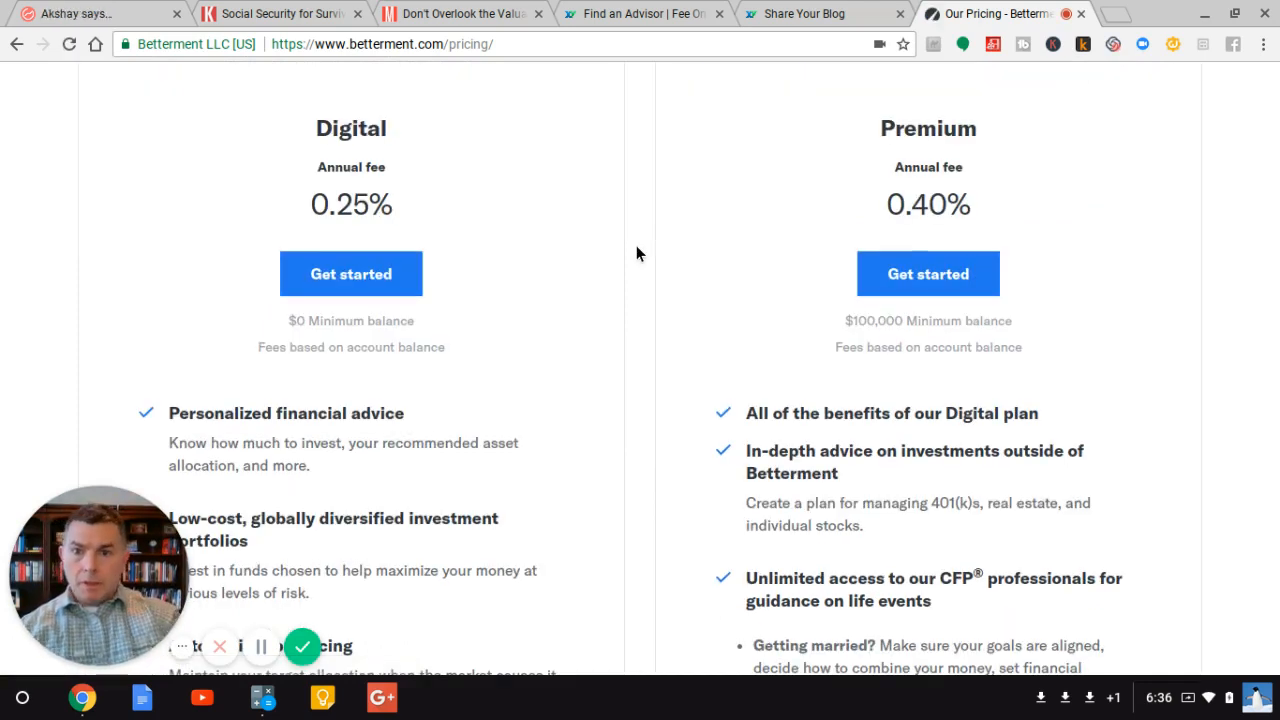
pyautogui.scroll(-3)
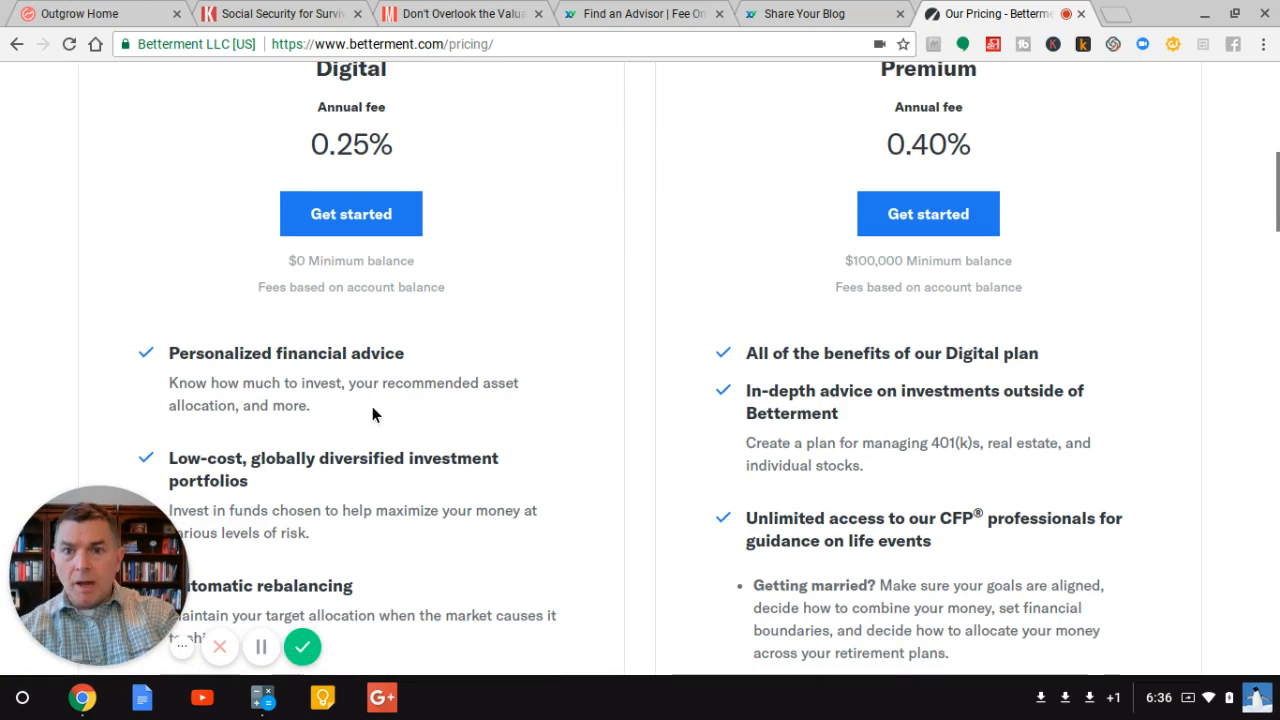
pyautogui.scroll(-3)
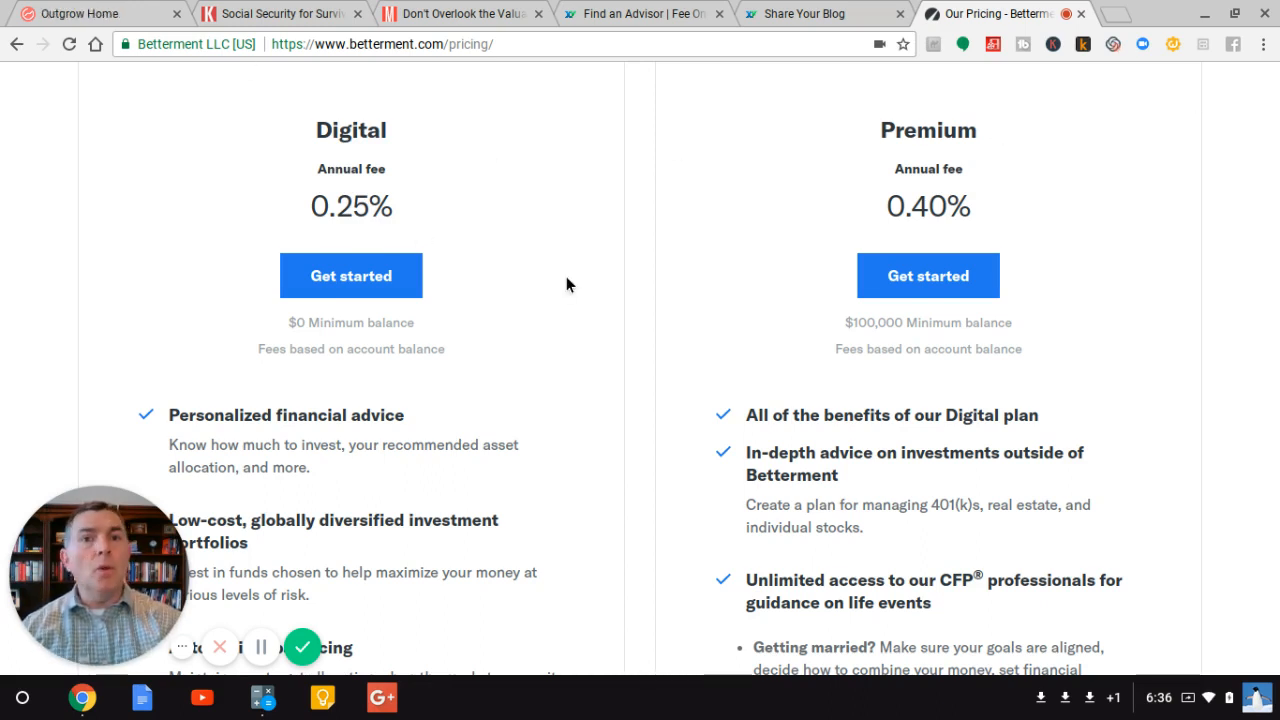
pyautogui.scroll(-3)
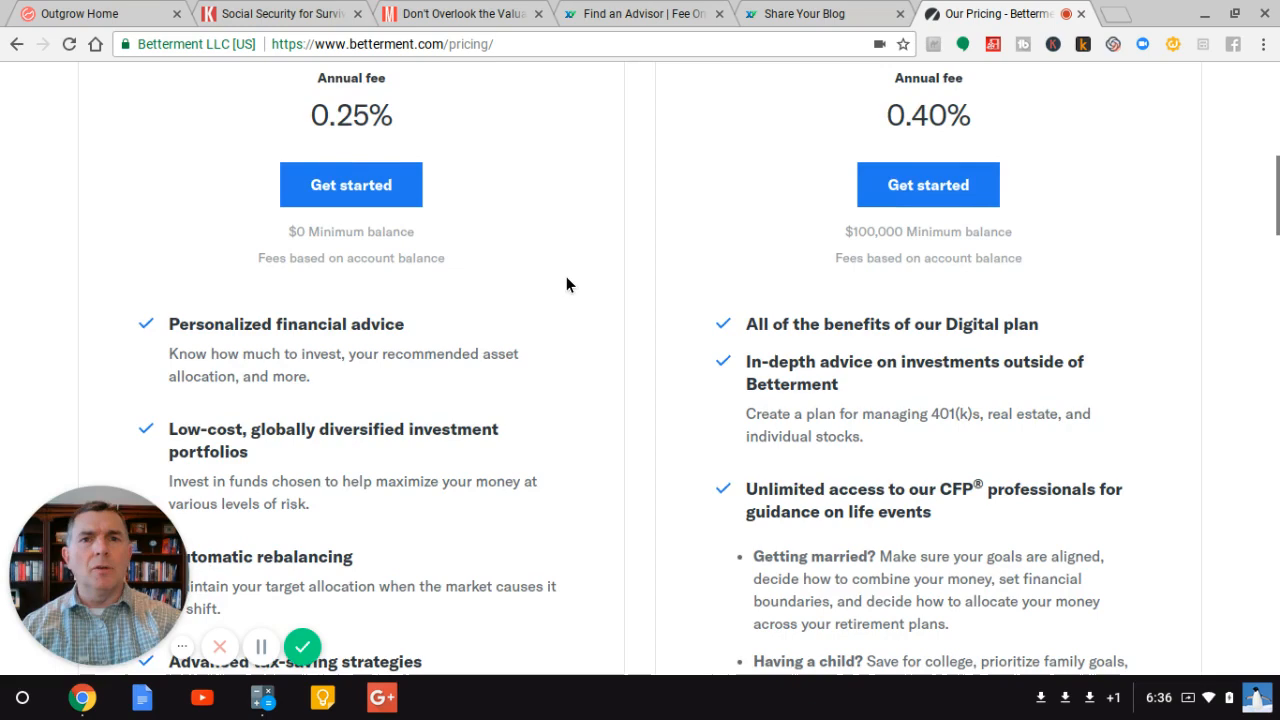
pyautogui.scroll(-3)
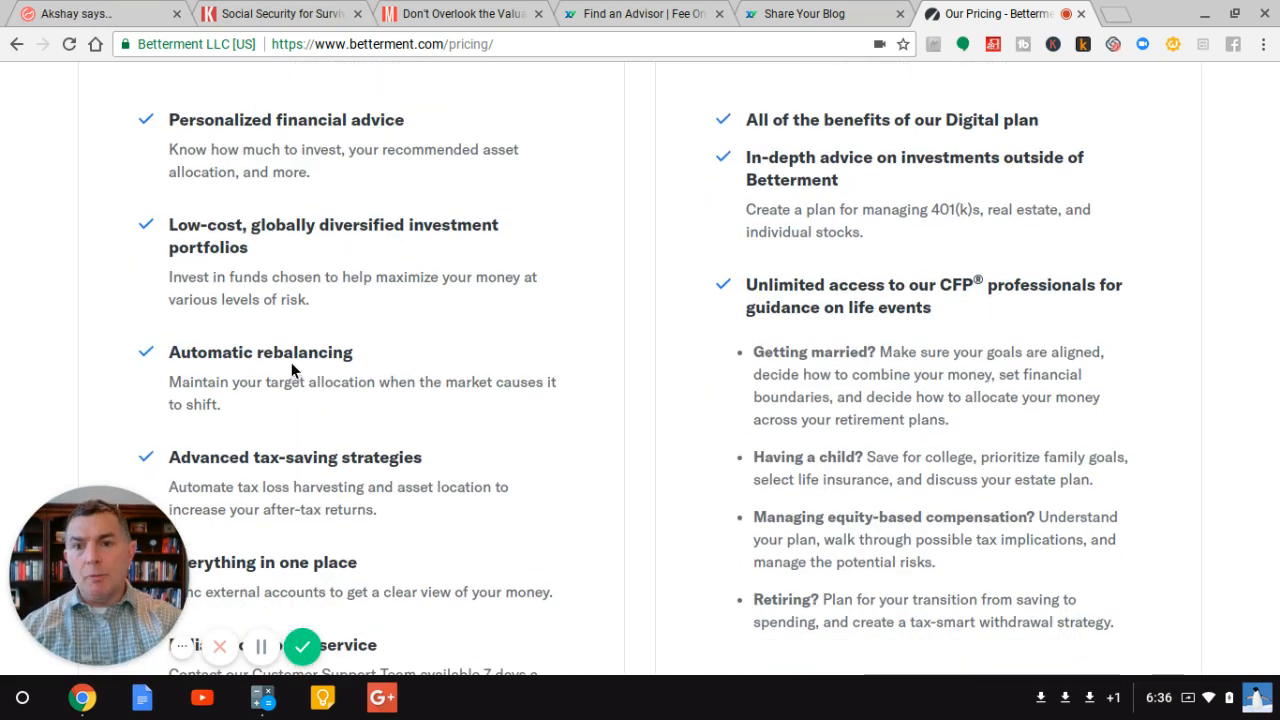
pyautogui.scroll(-3)
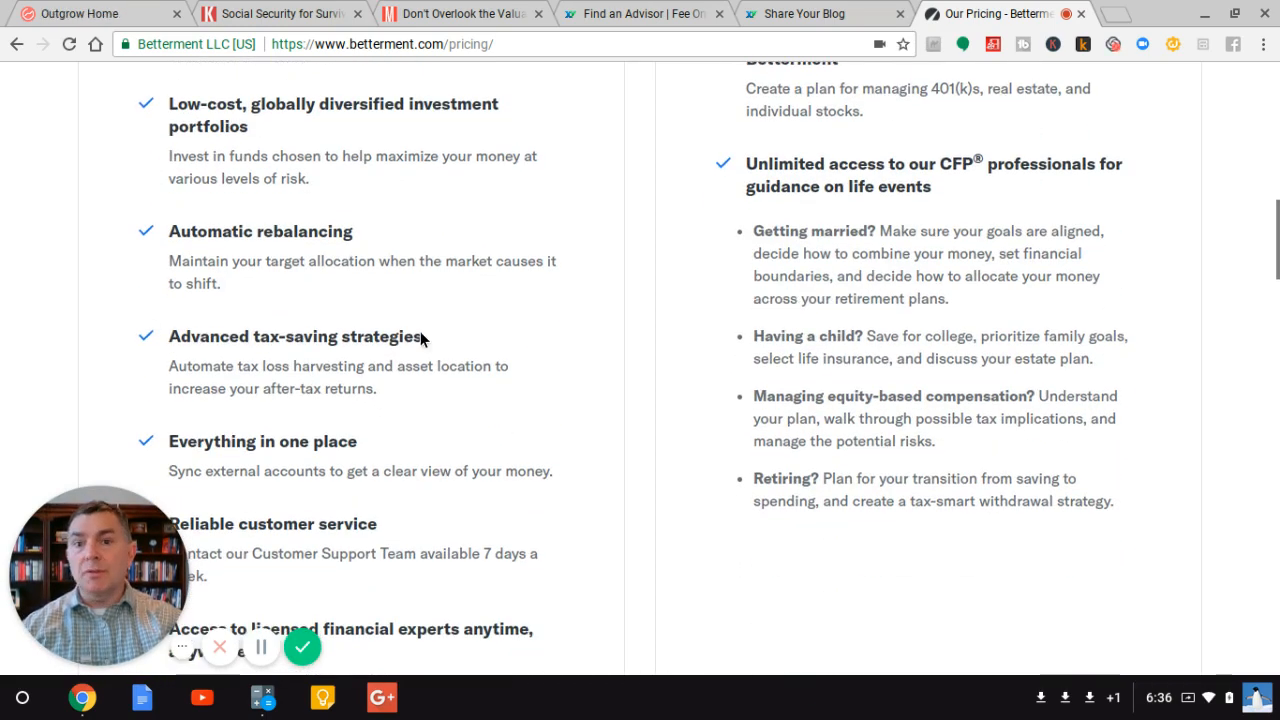
pyautogui.scroll(-3)
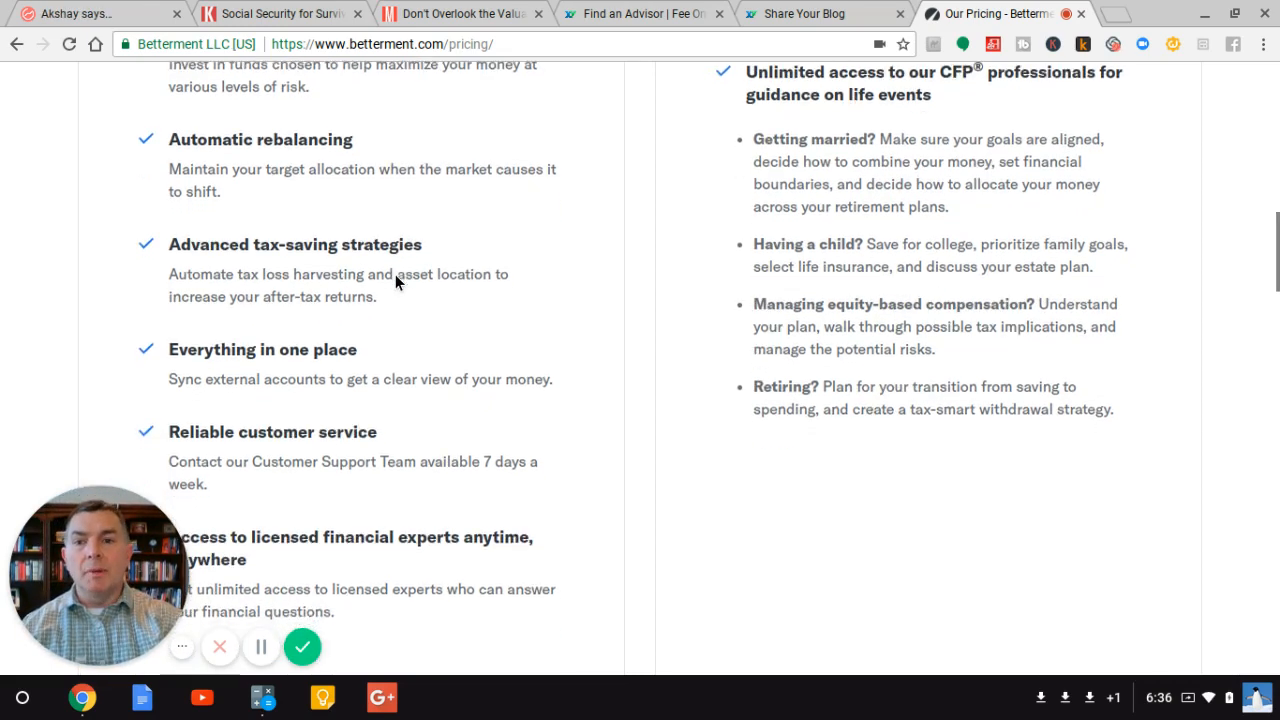
pyautogui.scroll(-3)
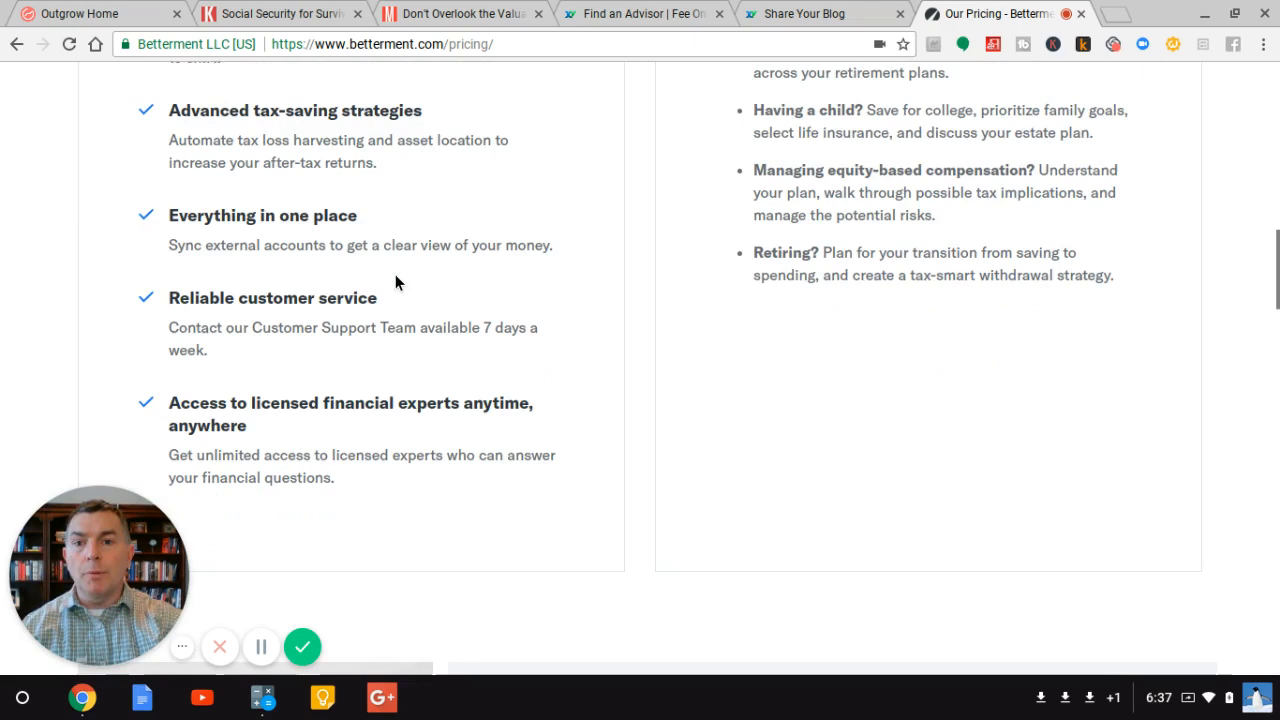
pyautogui.scroll(-3)
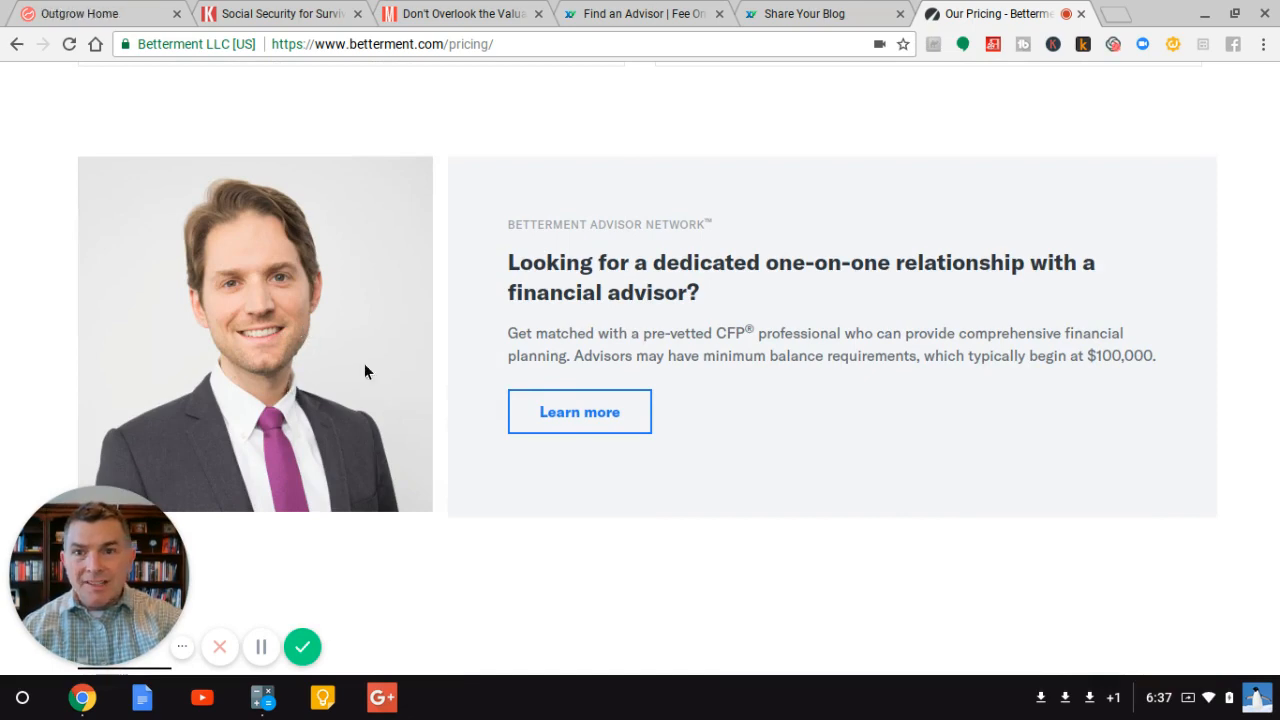
# Step: Scroll past the Advisor Network section to the 'Start your investment plan' form
pyautogui.scroll(-3)
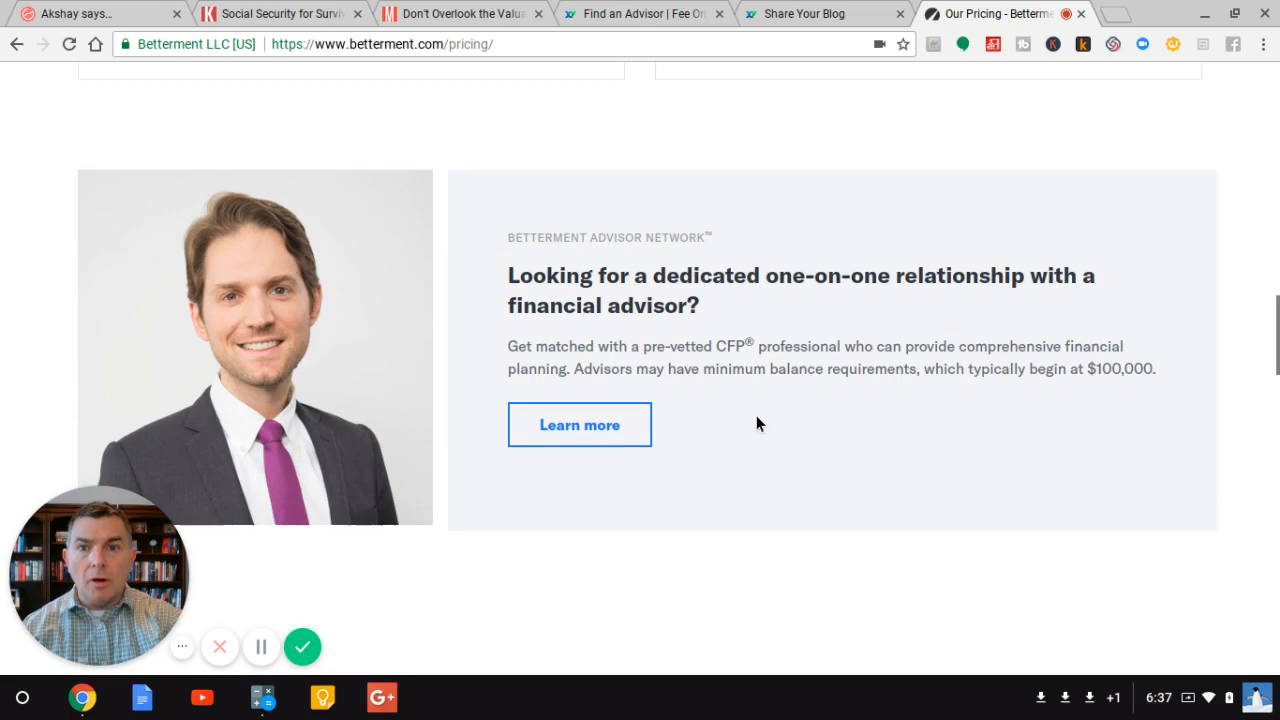
pyautogui.scroll(-3)
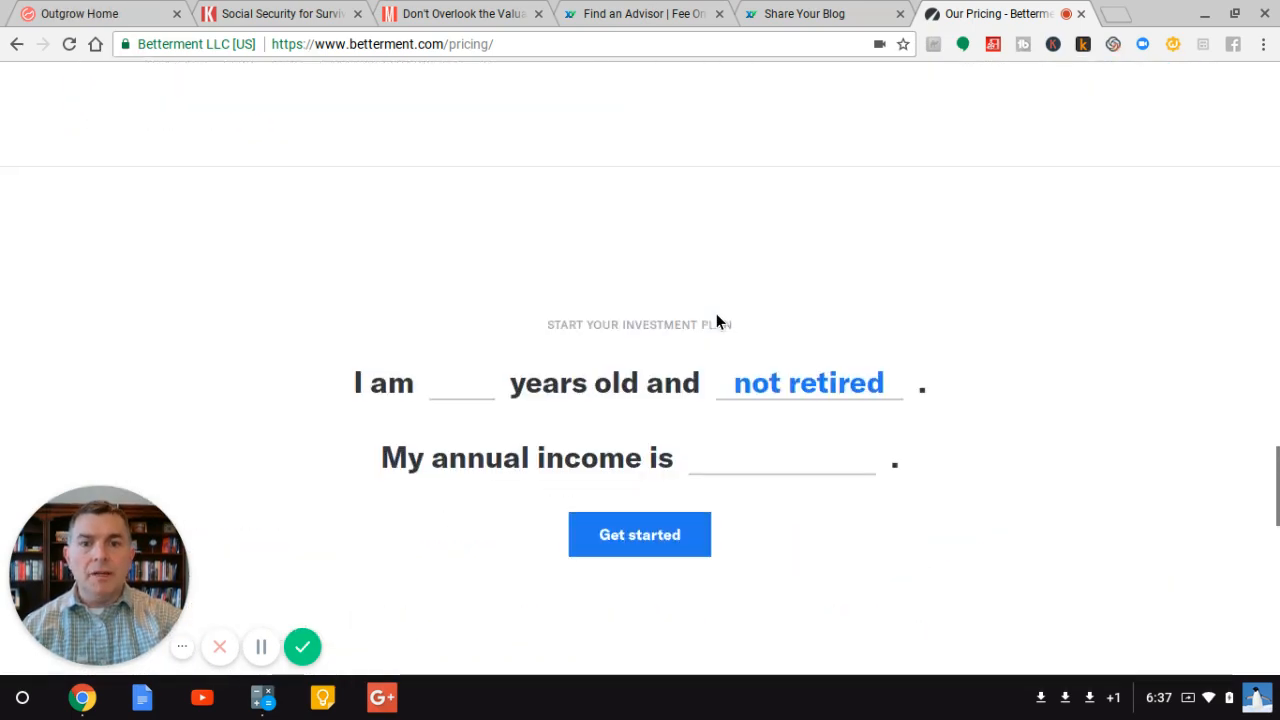
# Step: Fill in the age and a $75,000 annual income, then submit Get started to begin the plan
pyautogui.write('48')
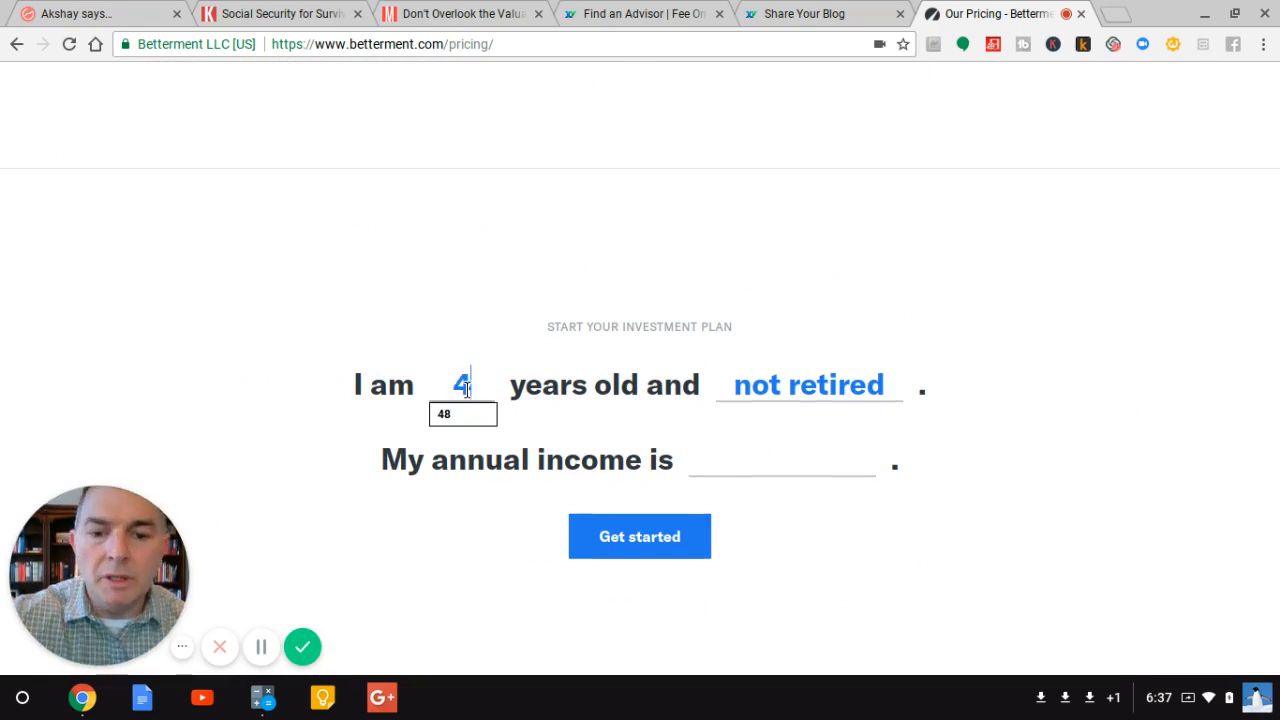
pyautogui.click(780, 458)
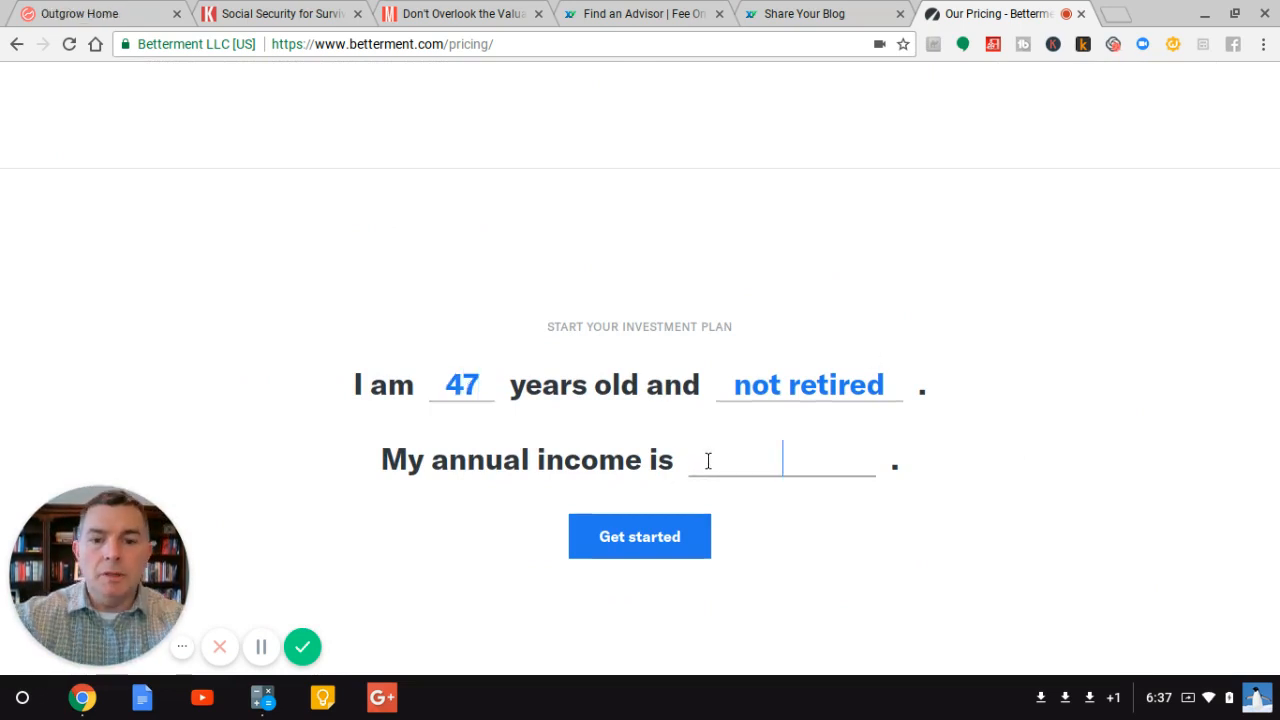
pyautogui.write('$75,000')
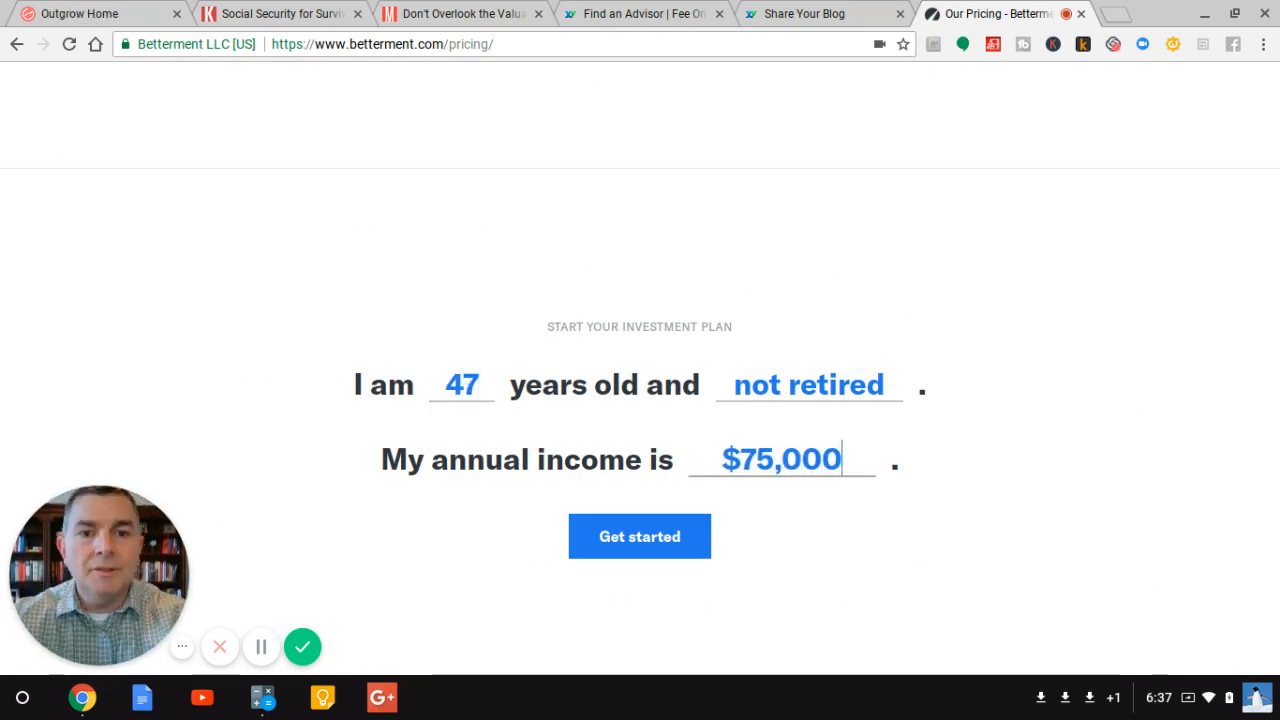
pyautogui.click(640, 536)
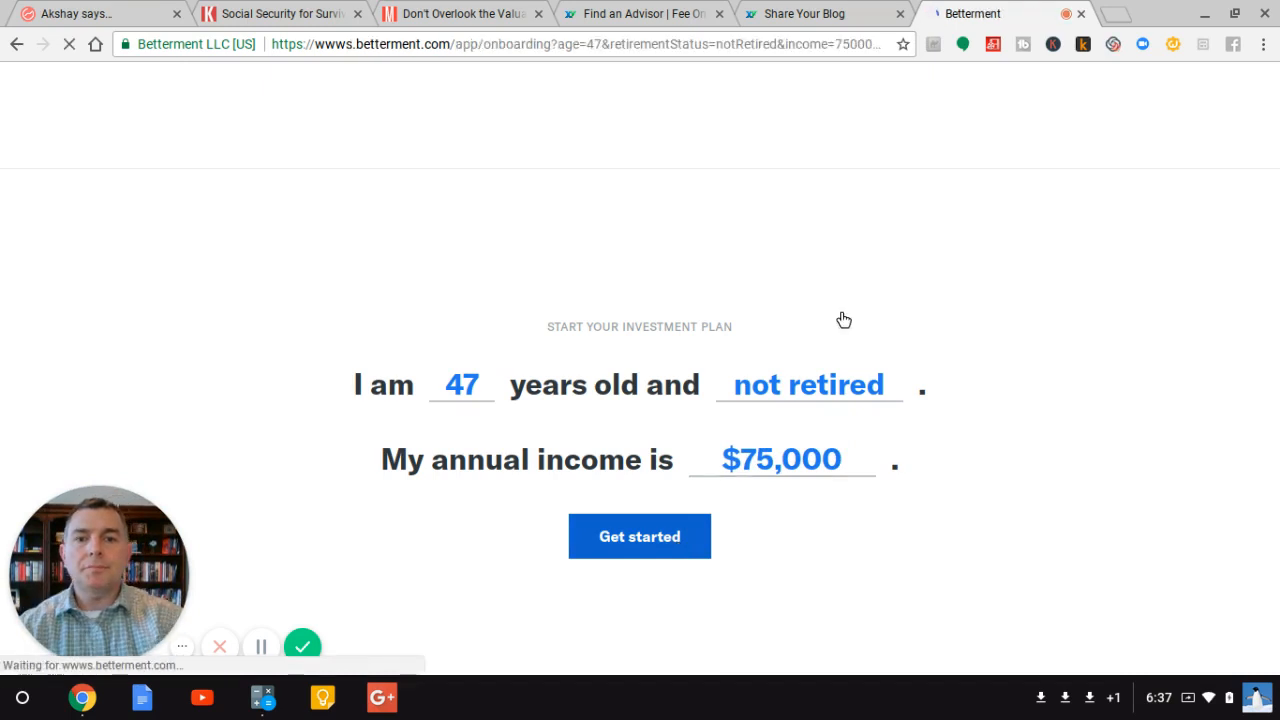
# Step: Review the goal recommendations showing a 40/60 Safety Net and a 90/10 Retirement goal
pyautogui.click(640, 536)
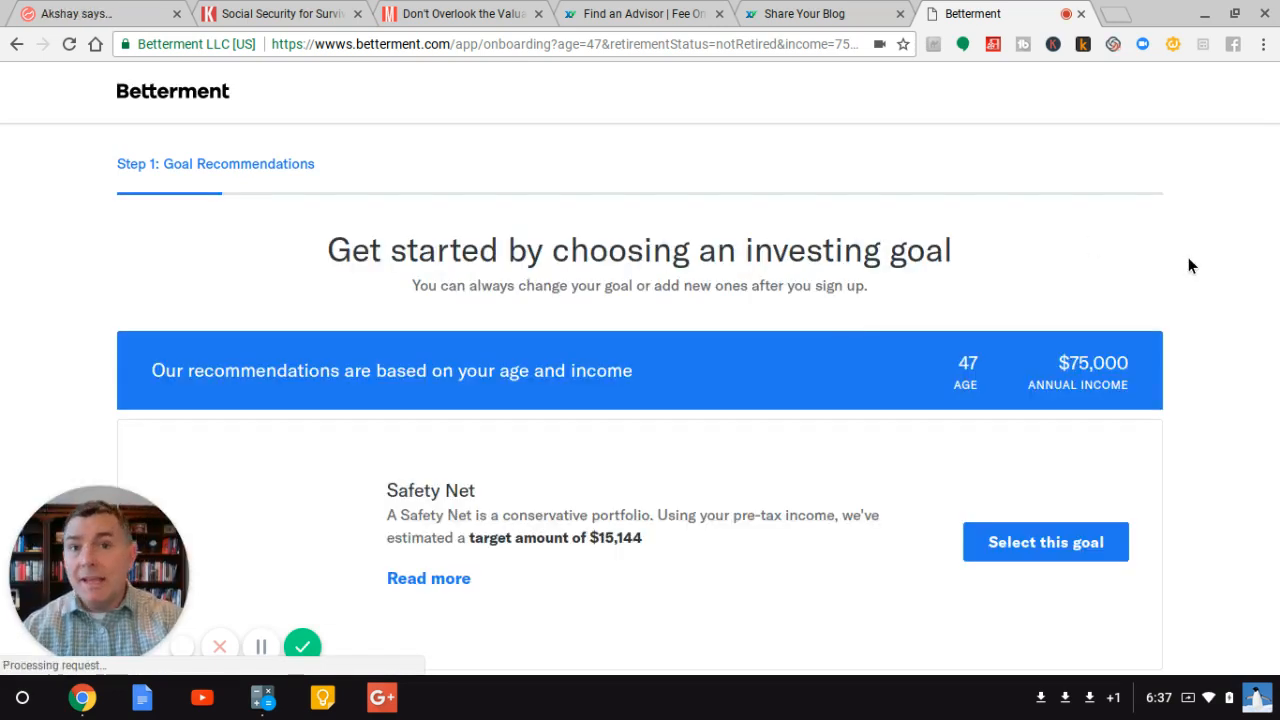
pyautogui.scroll(-3)
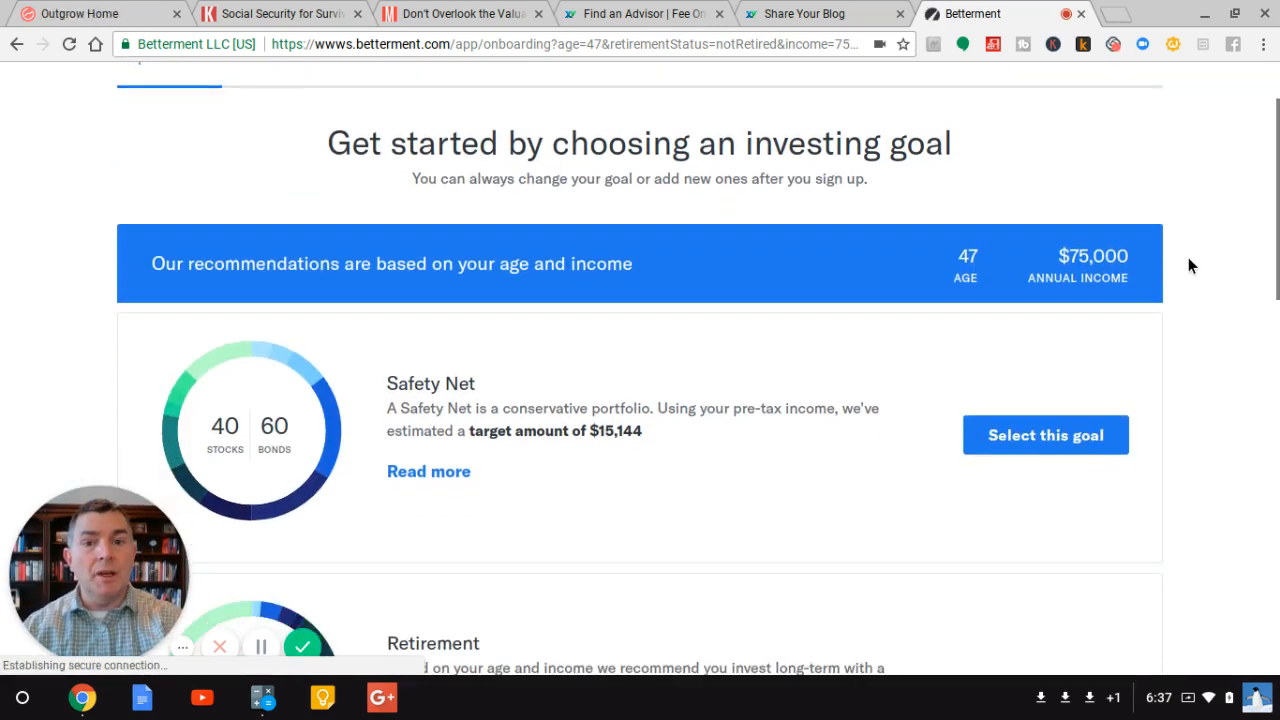
pyautogui.scroll(-3)
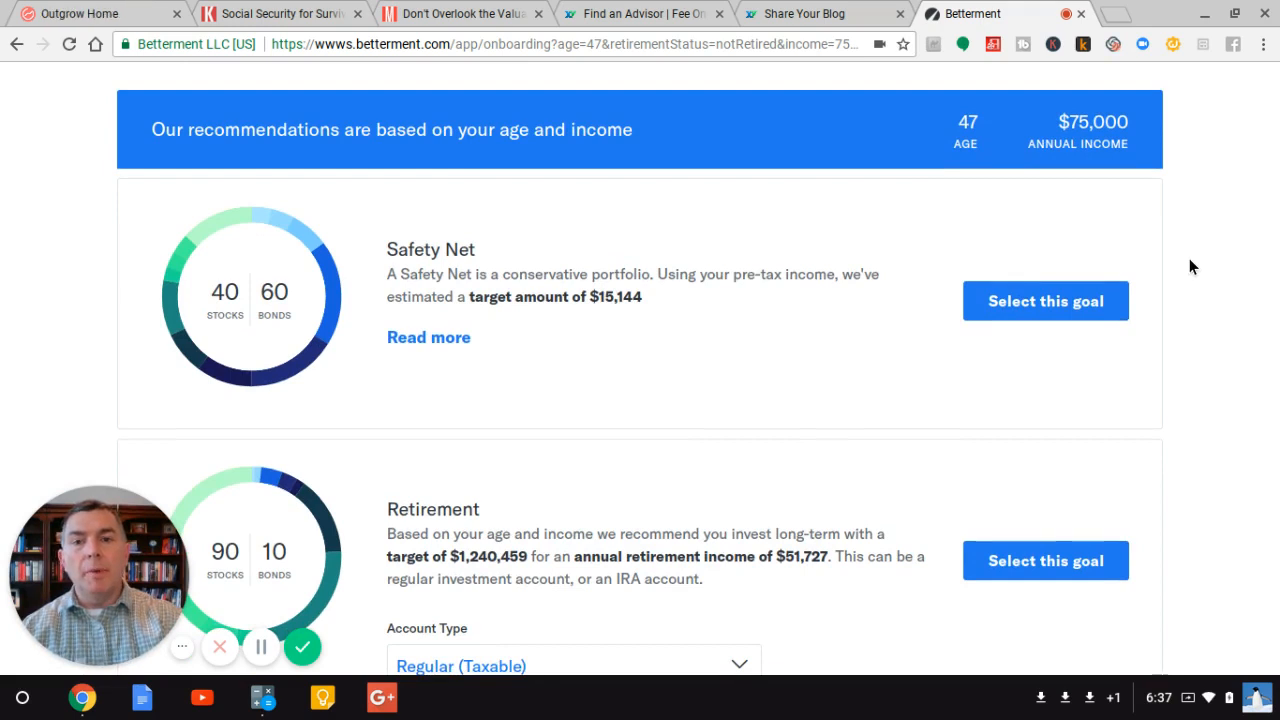
pyautogui.scroll(-3)
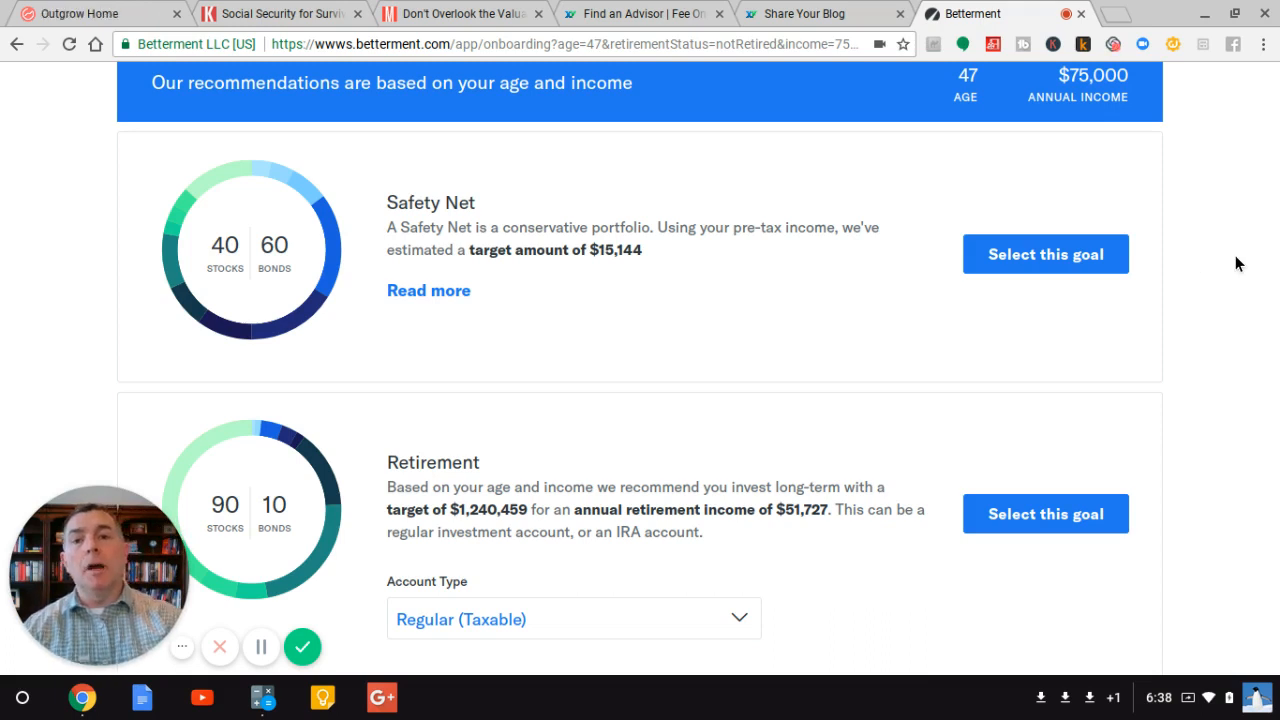
pyautogui.moveTo(1204, 280)
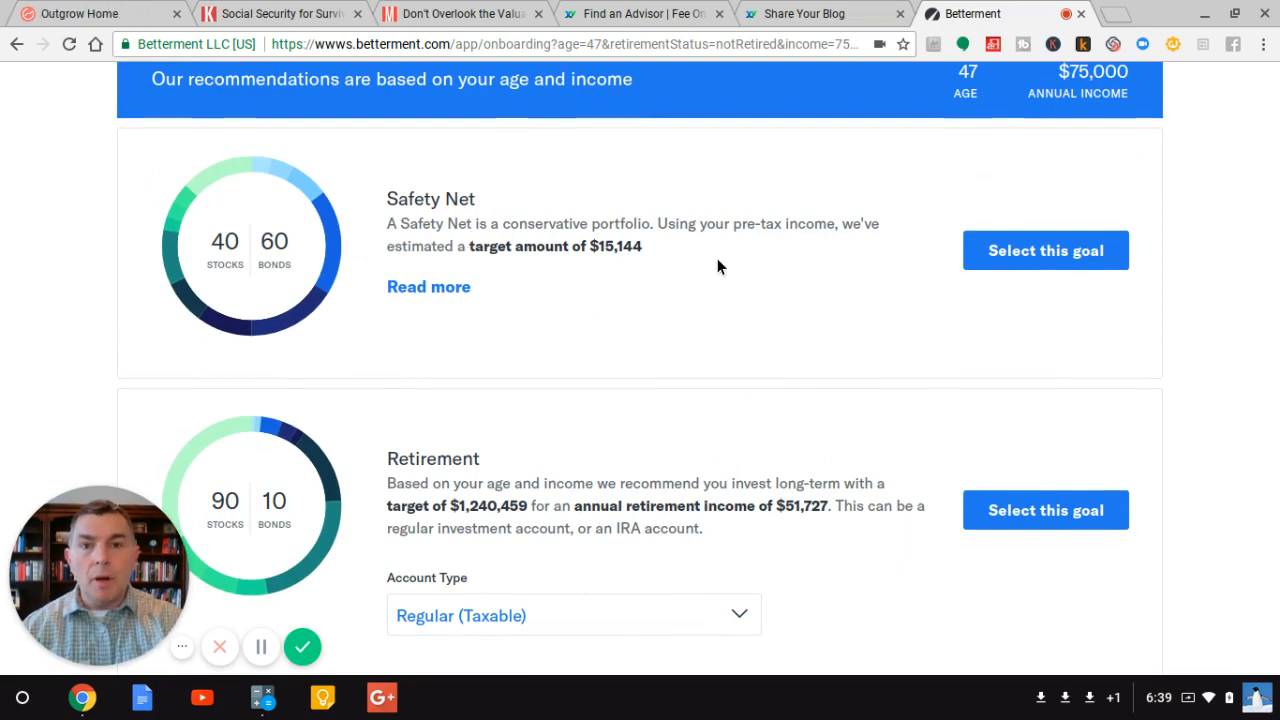
pyautogui.moveTo(680, 236)
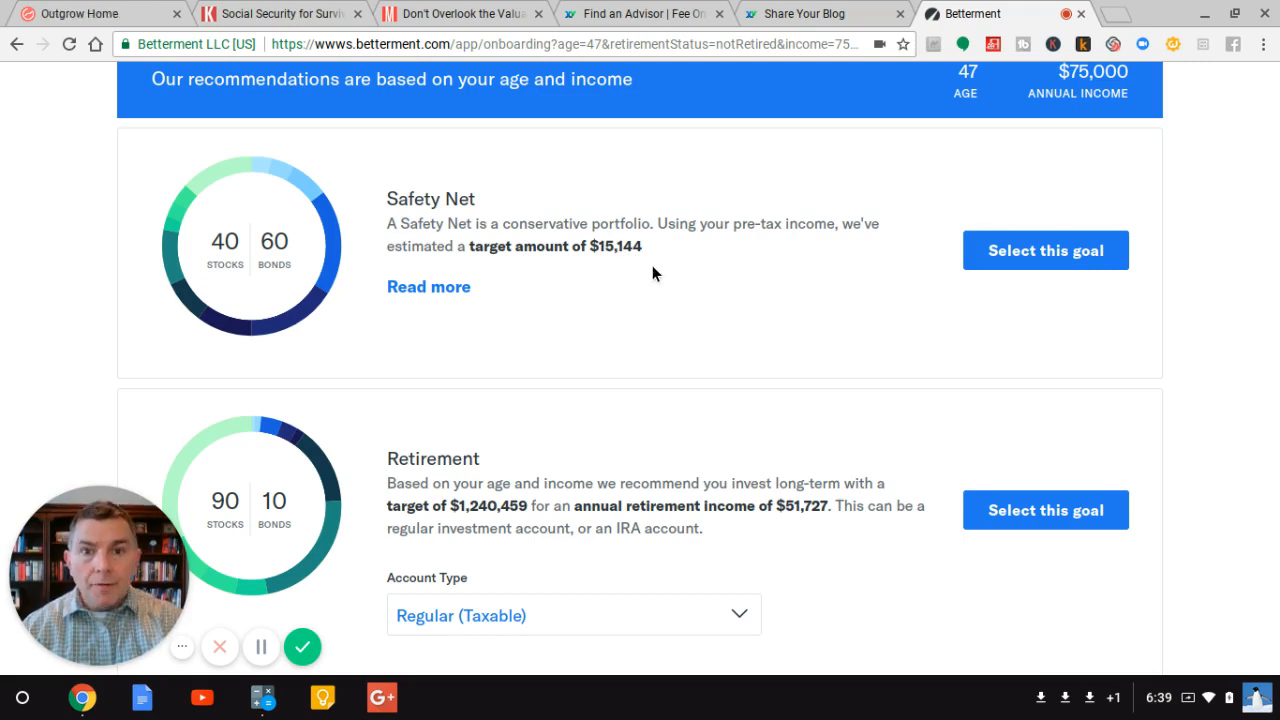
pyautogui.scroll(-3)
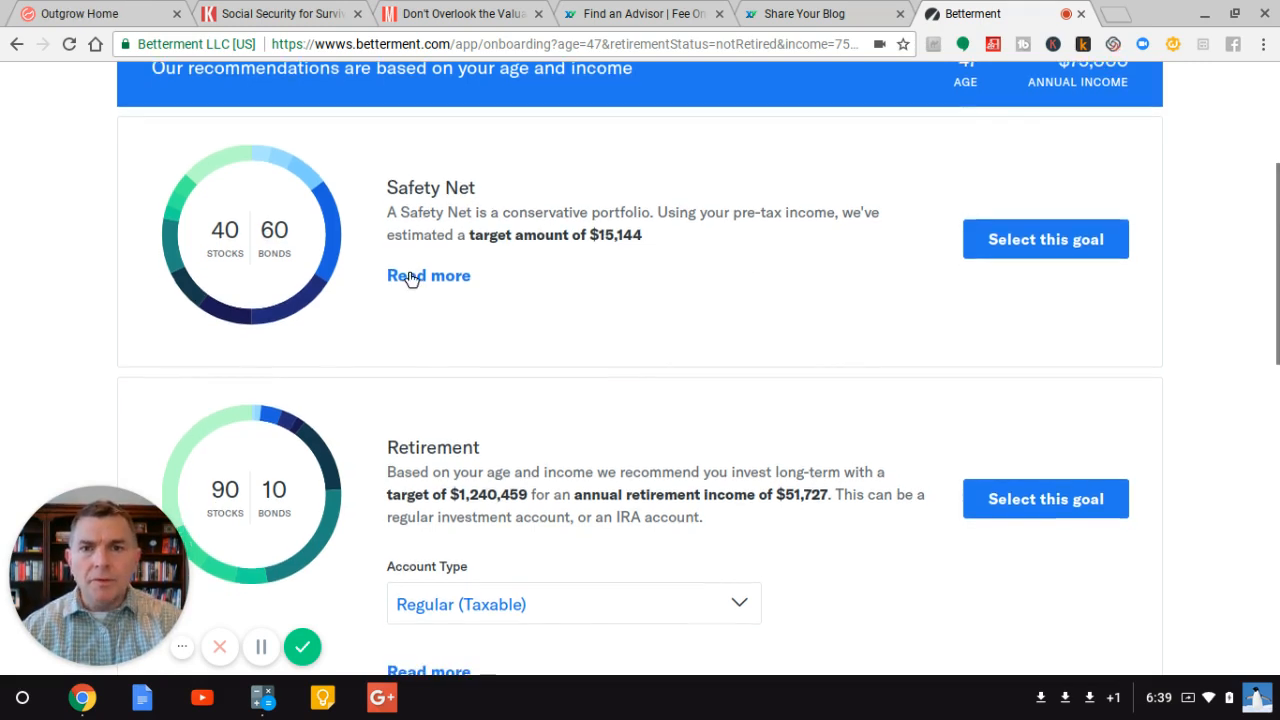
# Step: Expand Safety Net's Read more to its savings-account comparison chart, then continue to Retirement and General Investing
pyautogui.click(428, 276)
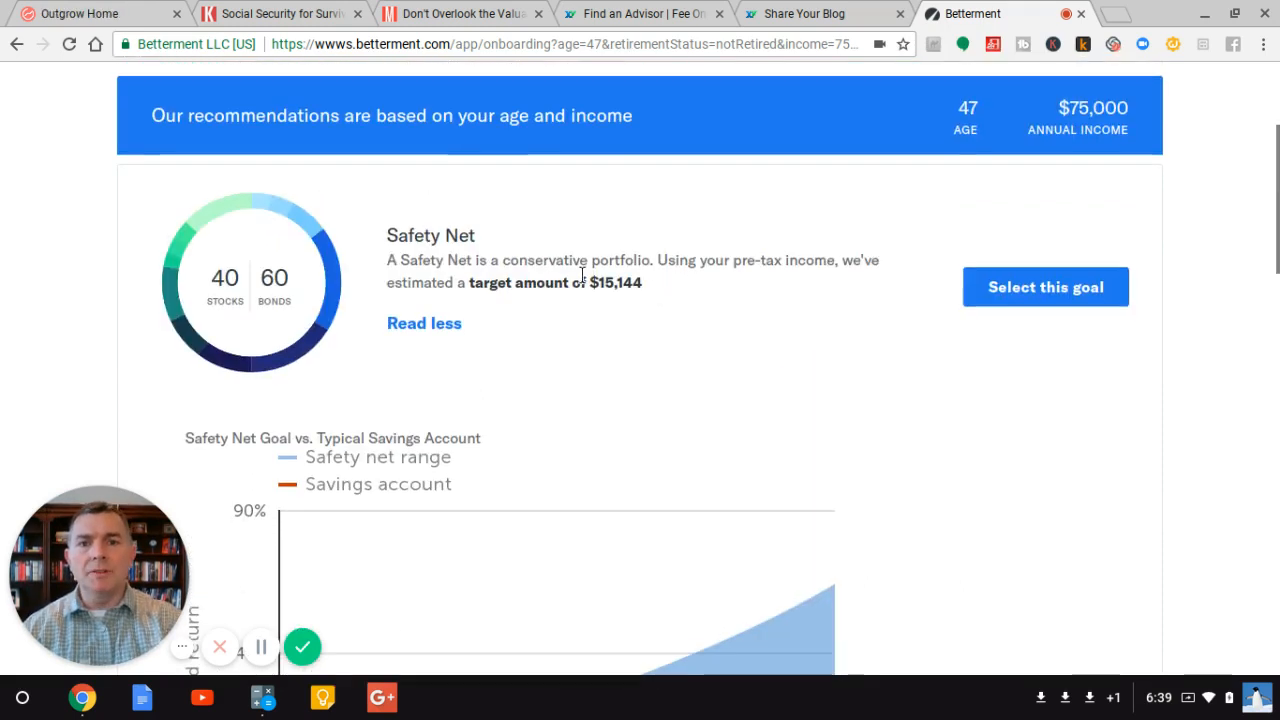
pyautogui.scroll(-3)
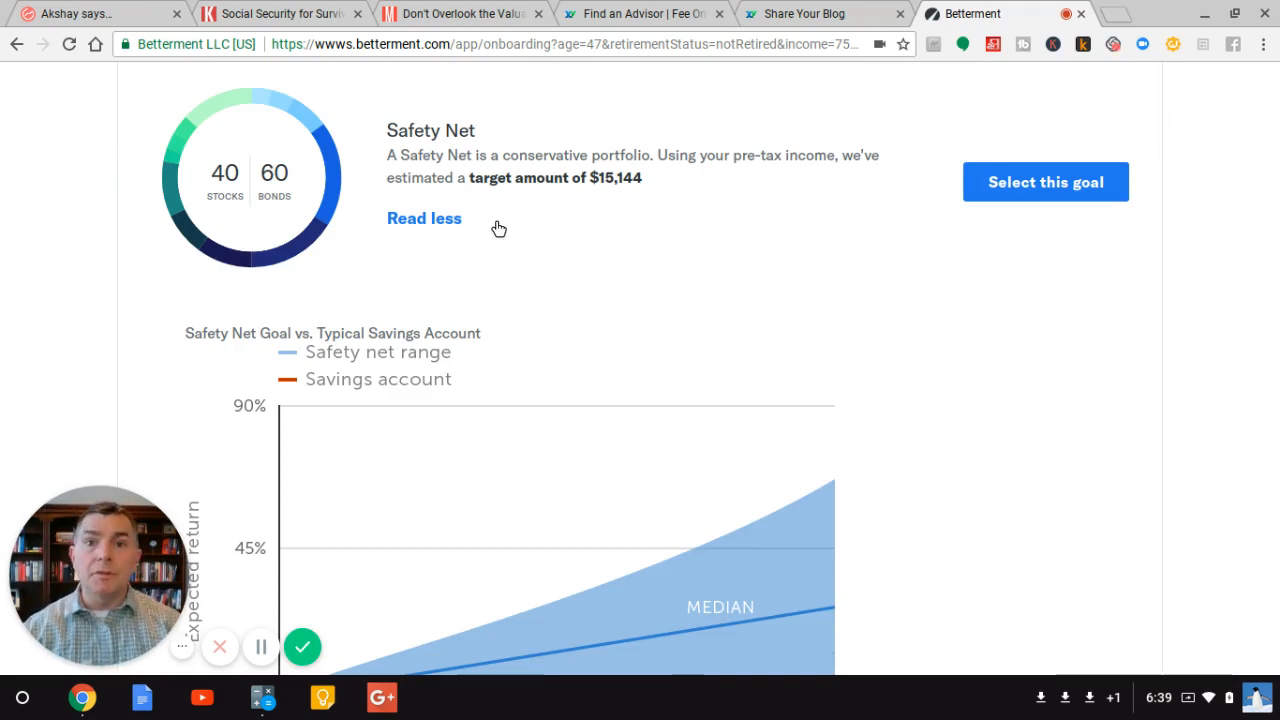
pyautogui.scroll(-3)
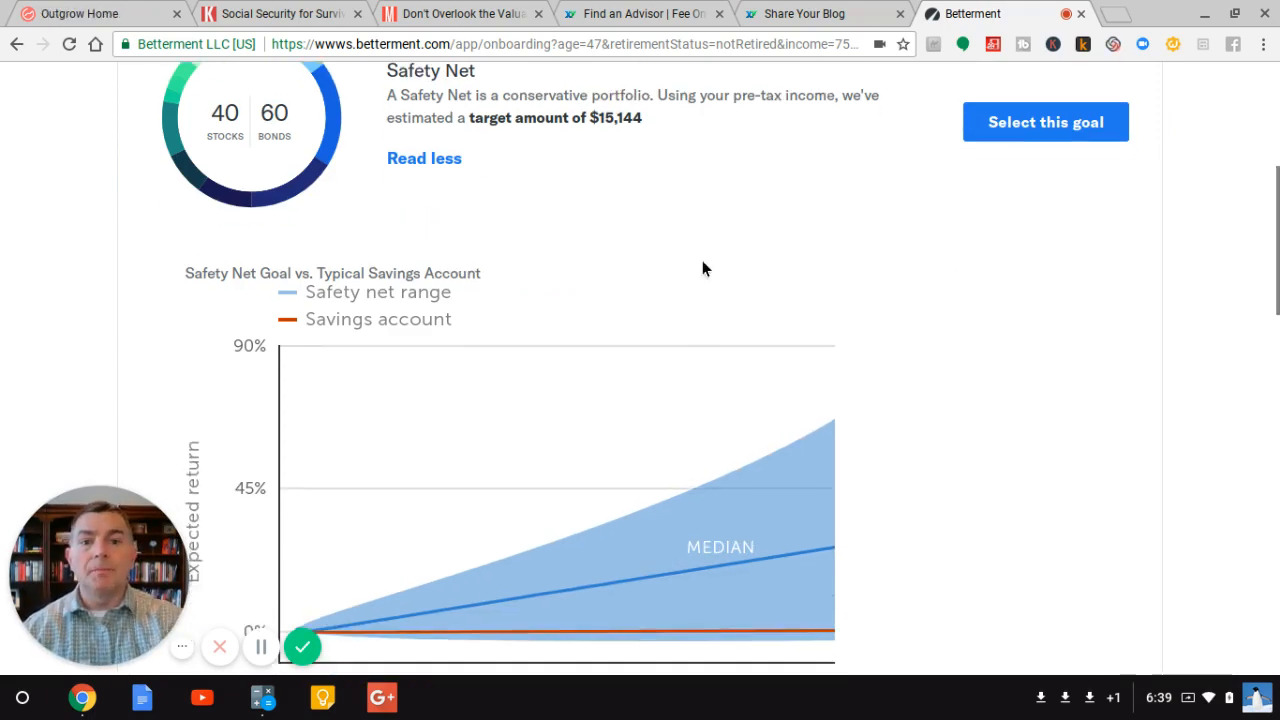
pyautogui.scroll(-3)
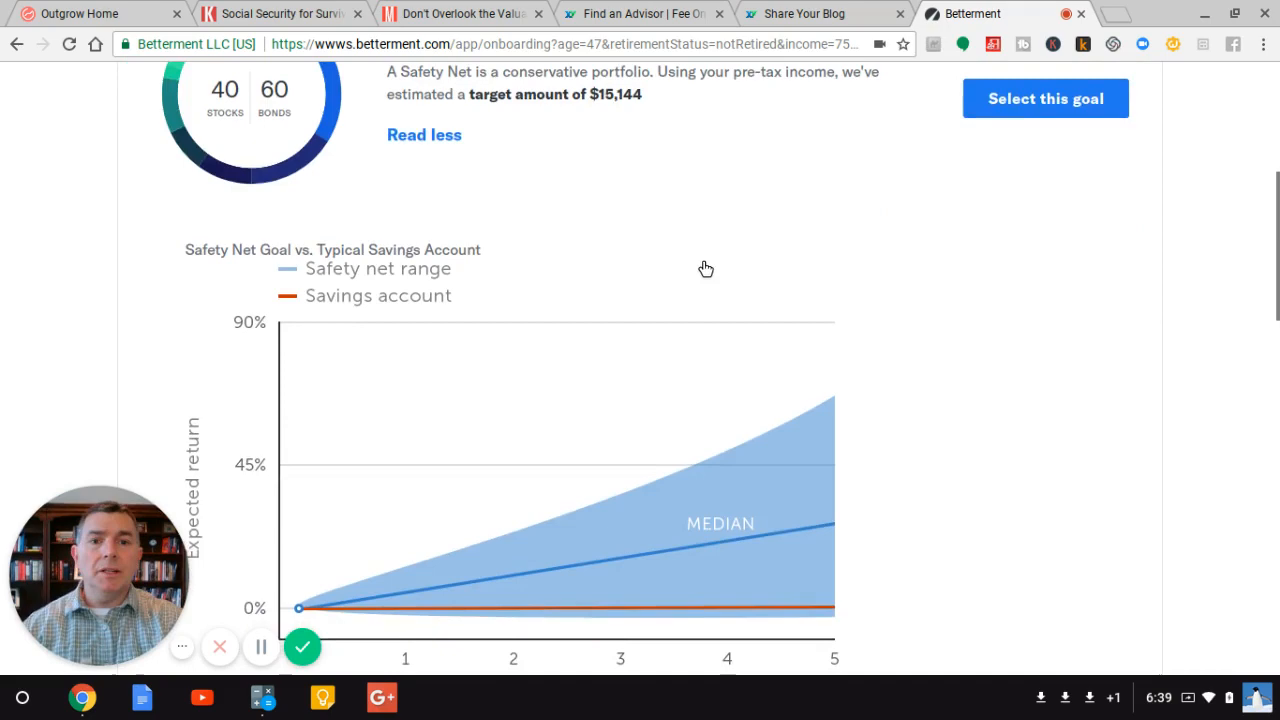
pyautogui.scroll(-3)
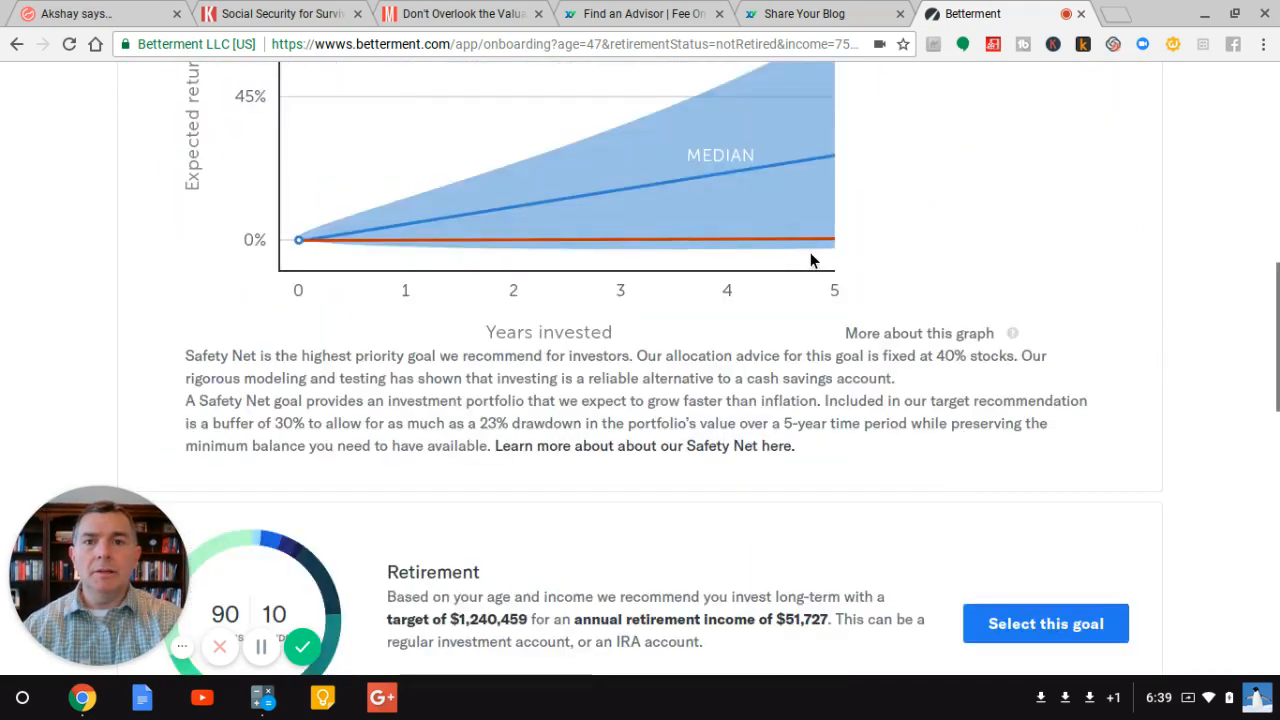
pyautogui.scroll(-3)
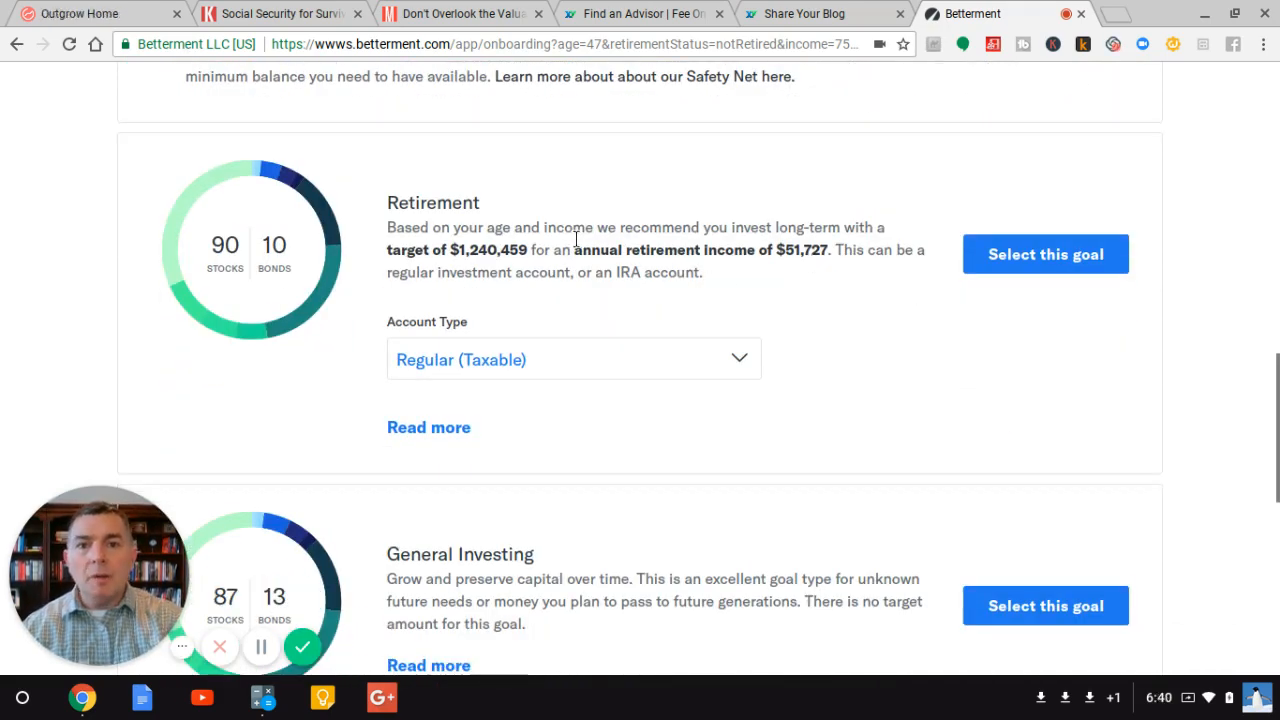
pyautogui.scroll(-3)
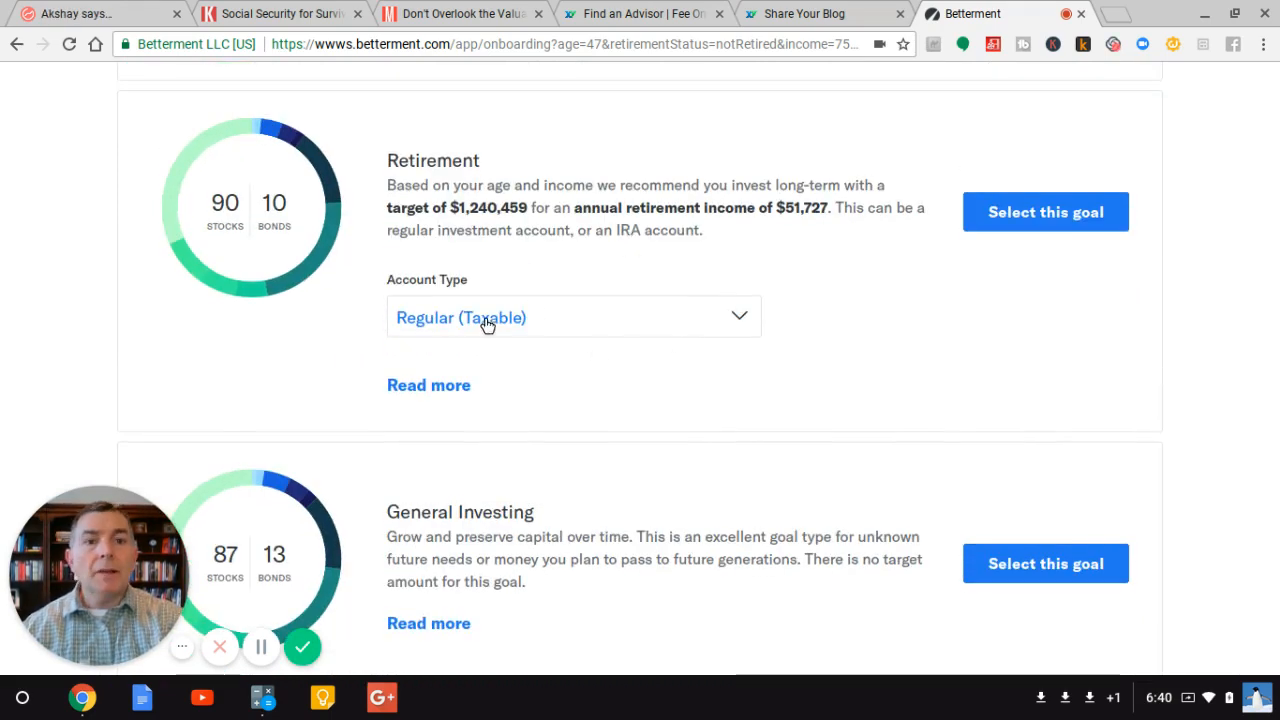
pyautogui.moveTo(464, 328)
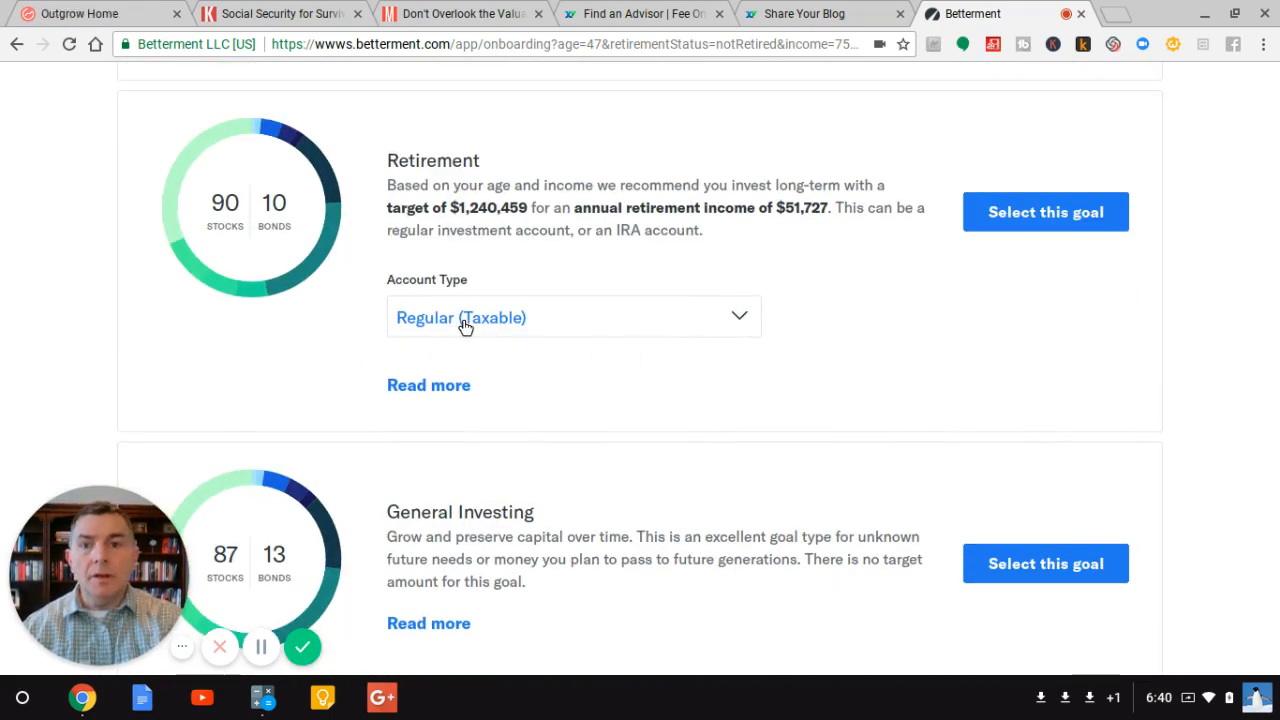
# Step: Reveal the Retirement account types (Traditional, Roth, SEP IRA) in the Account Type dropdown
pyautogui.click(572, 316)
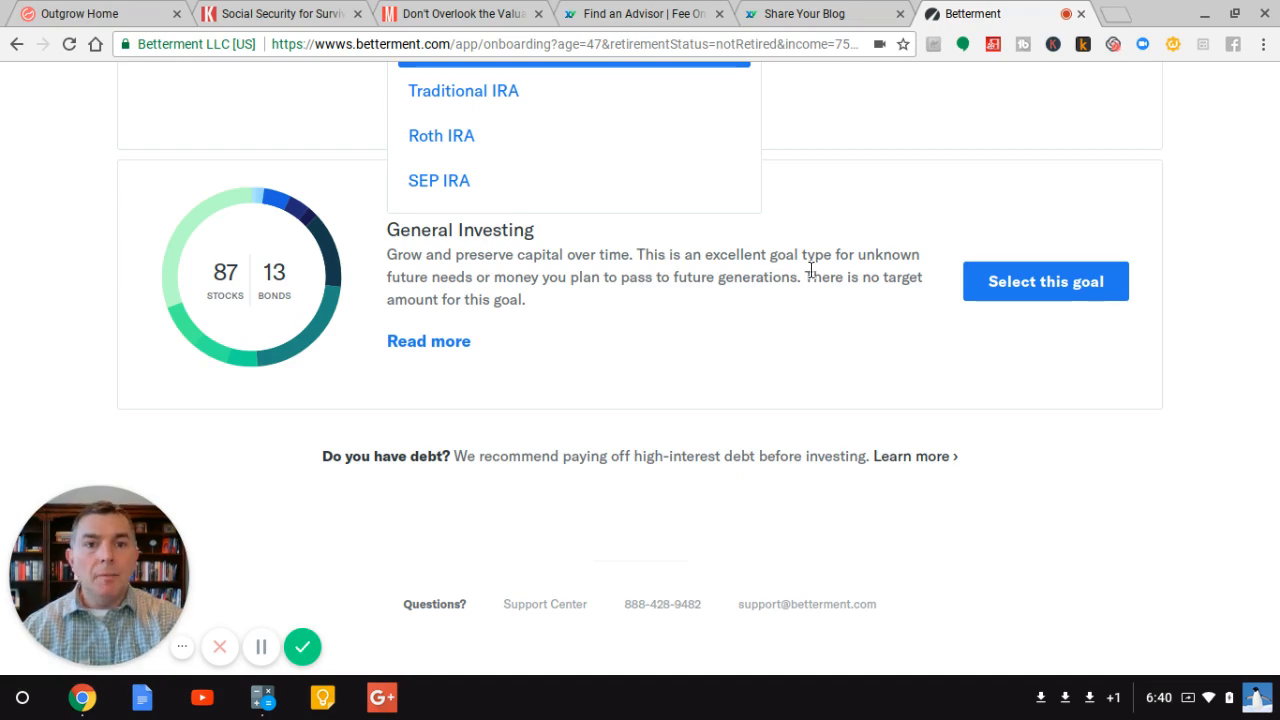
pyautogui.scroll(-3)
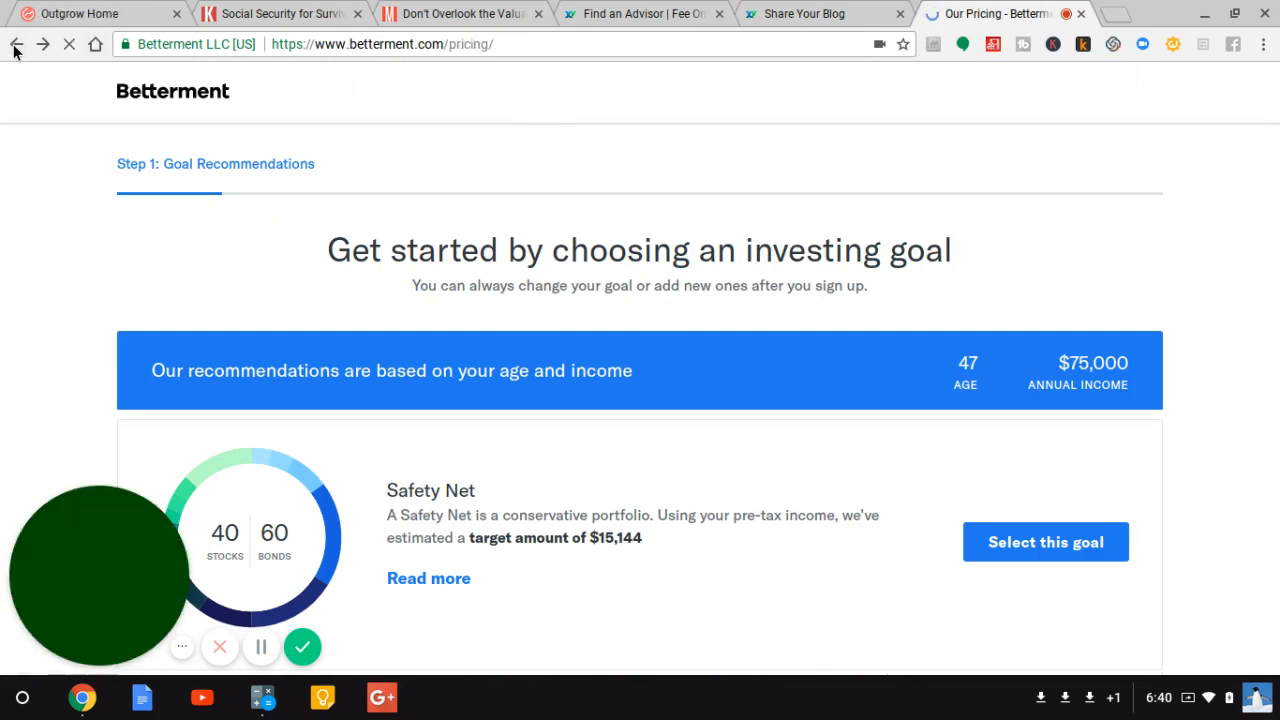
pyautogui.scroll(-3)
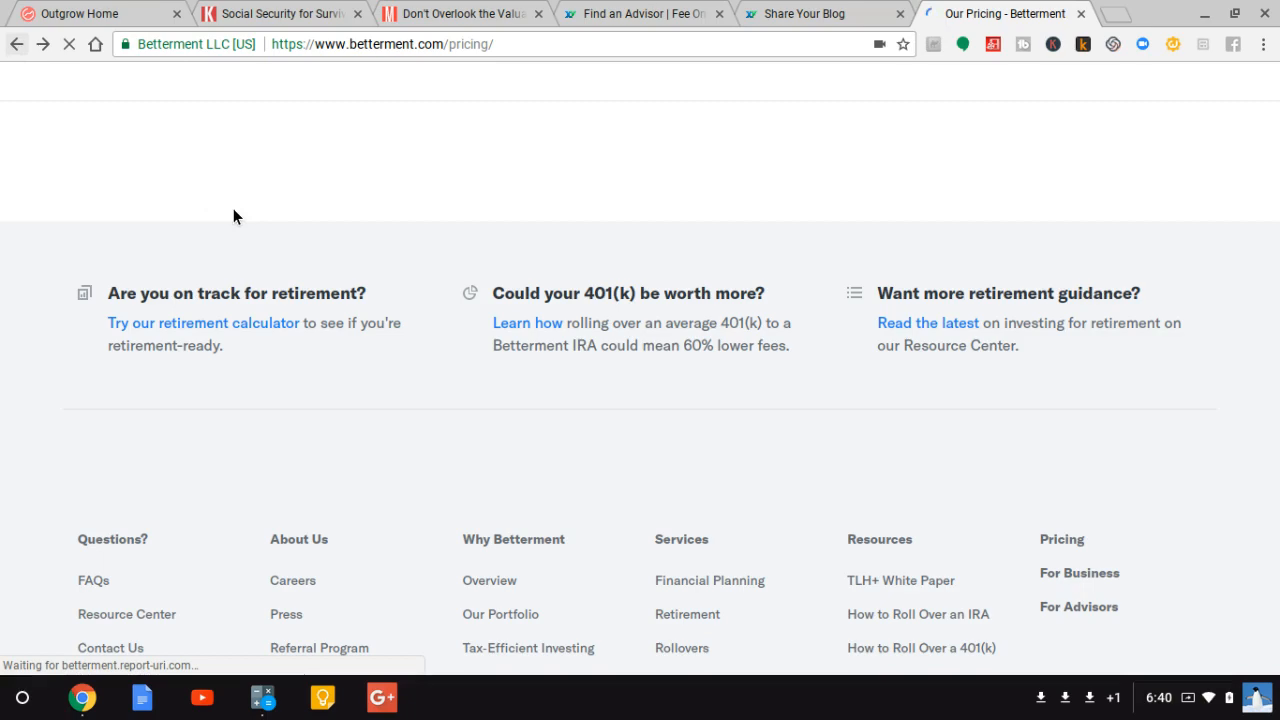
pyautogui.scroll(3)
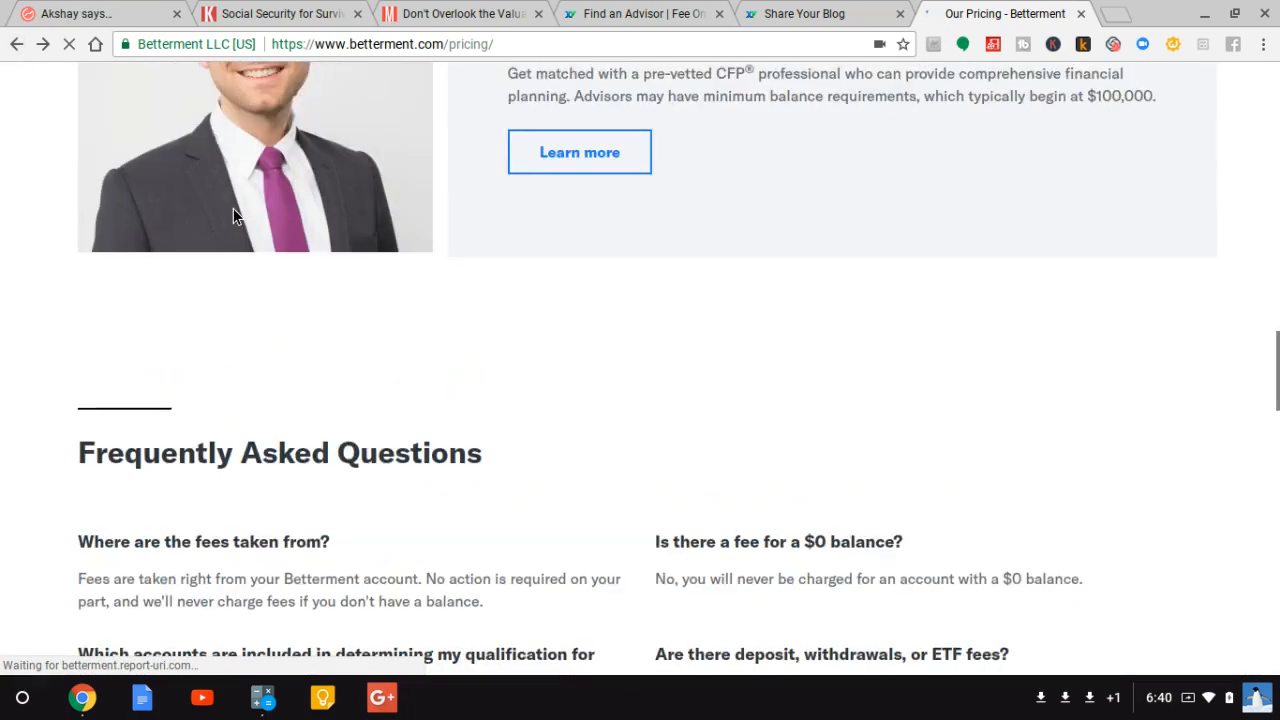
pyautogui.scroll(3)
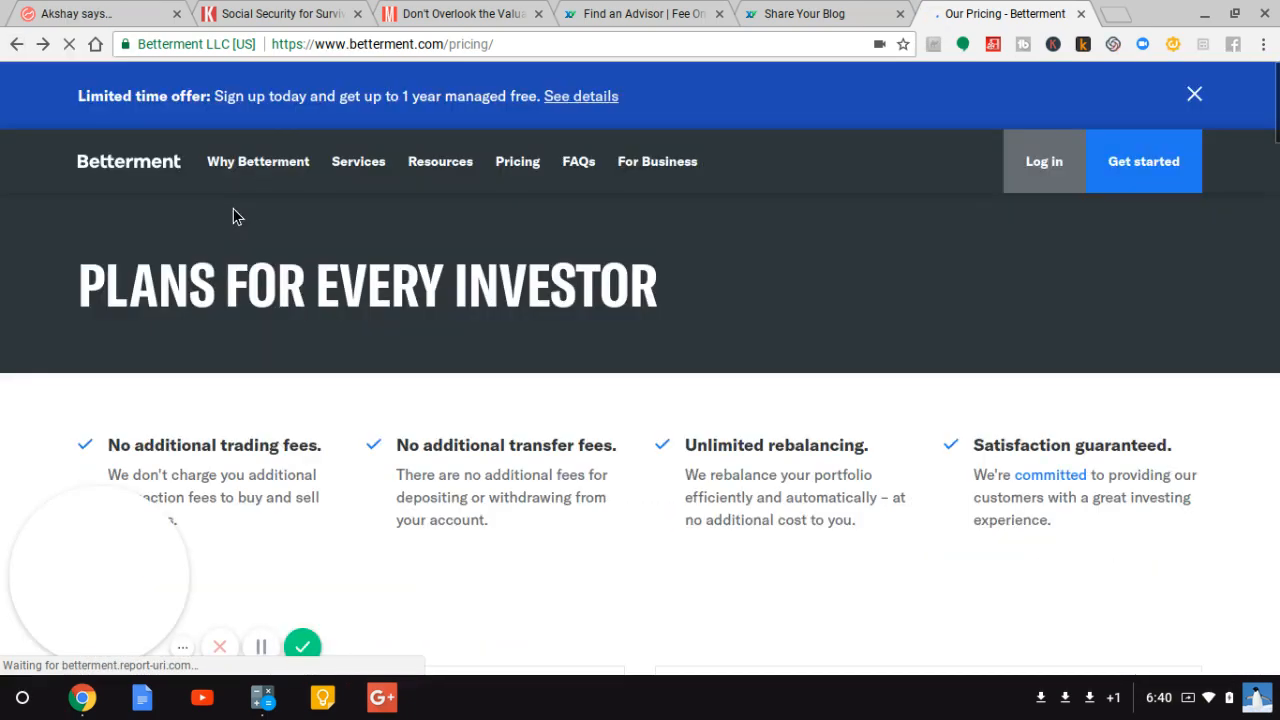
pyautogui.scroll(-3)
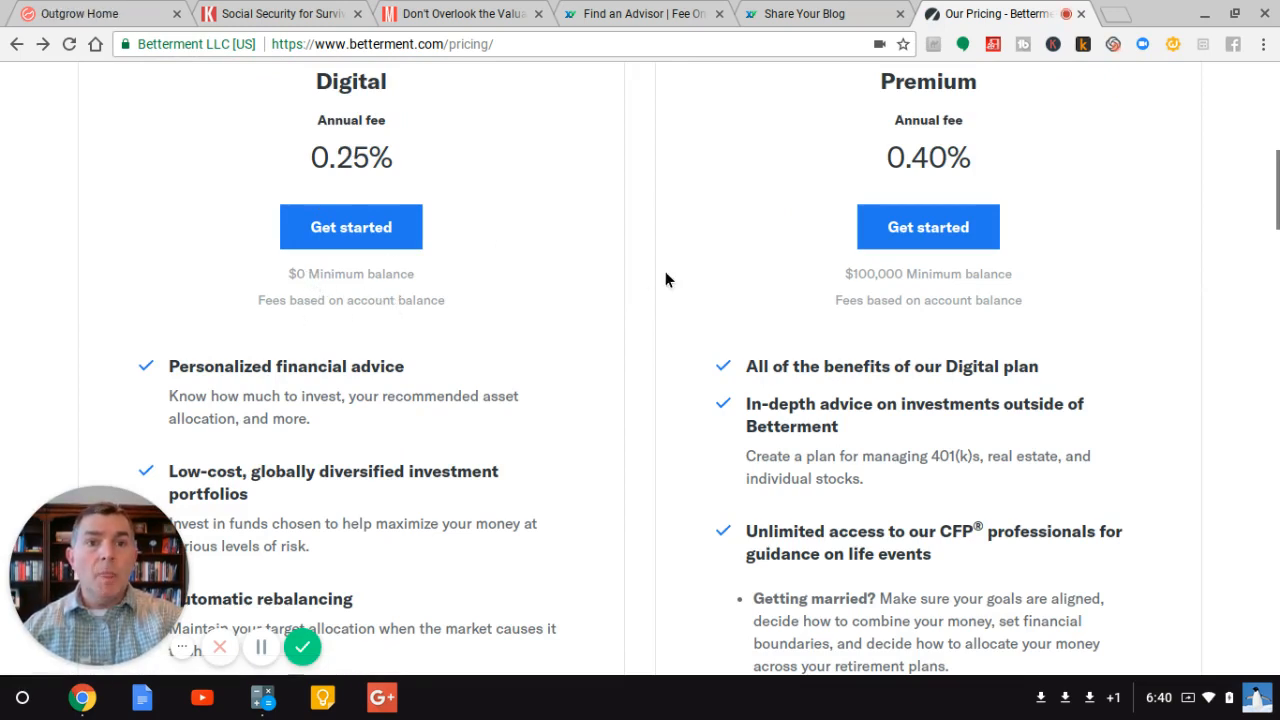
pyautogui.scroll(-3)
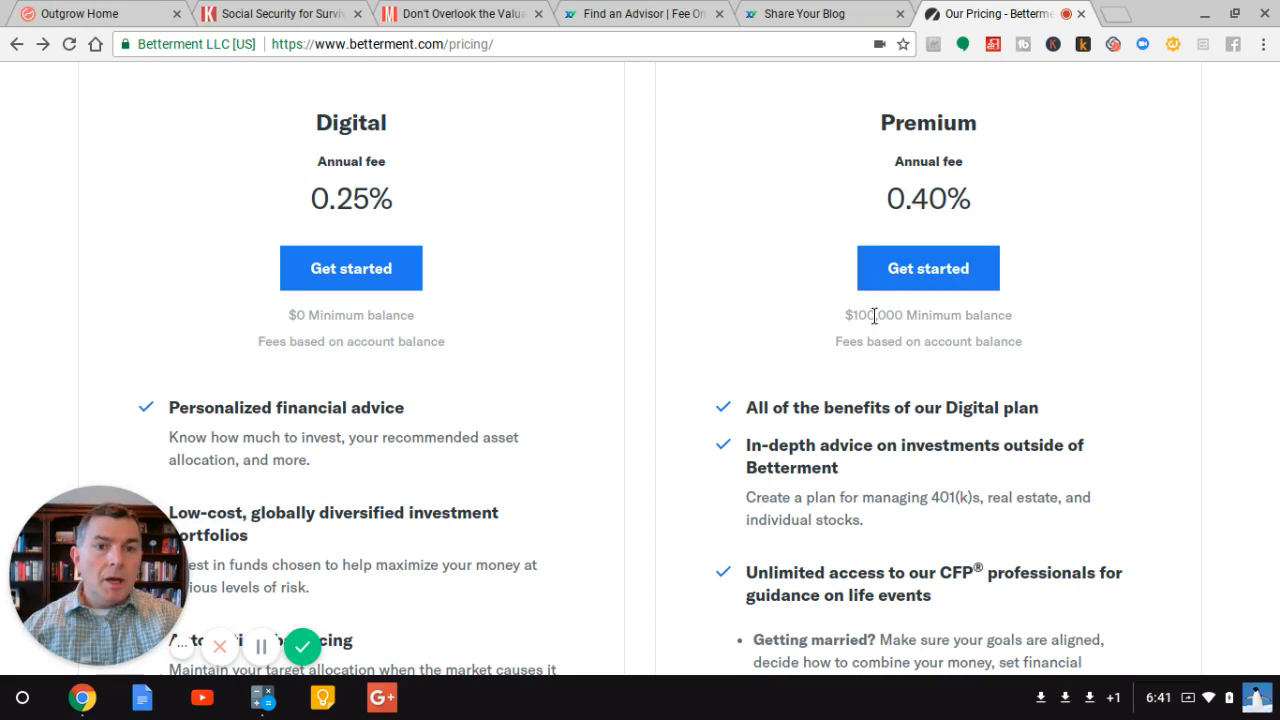
pyautogui.scroll(-3)
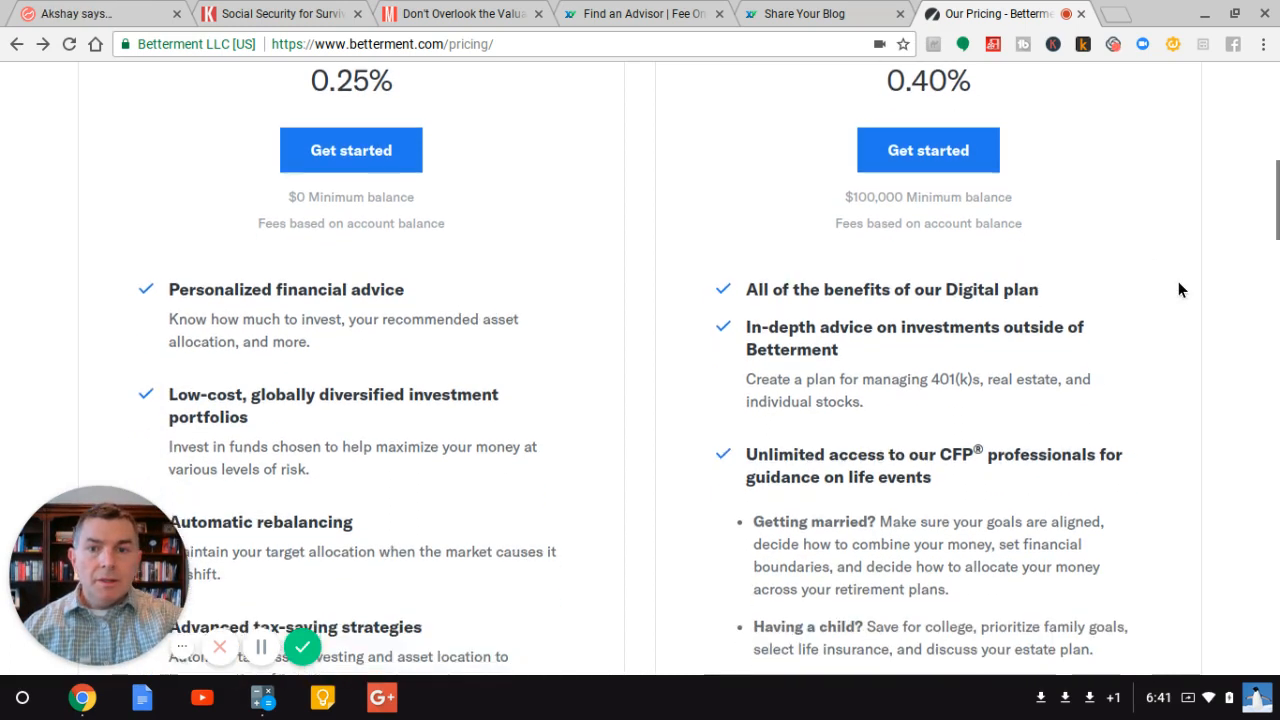
pyautogui.moveTo(842, 356)
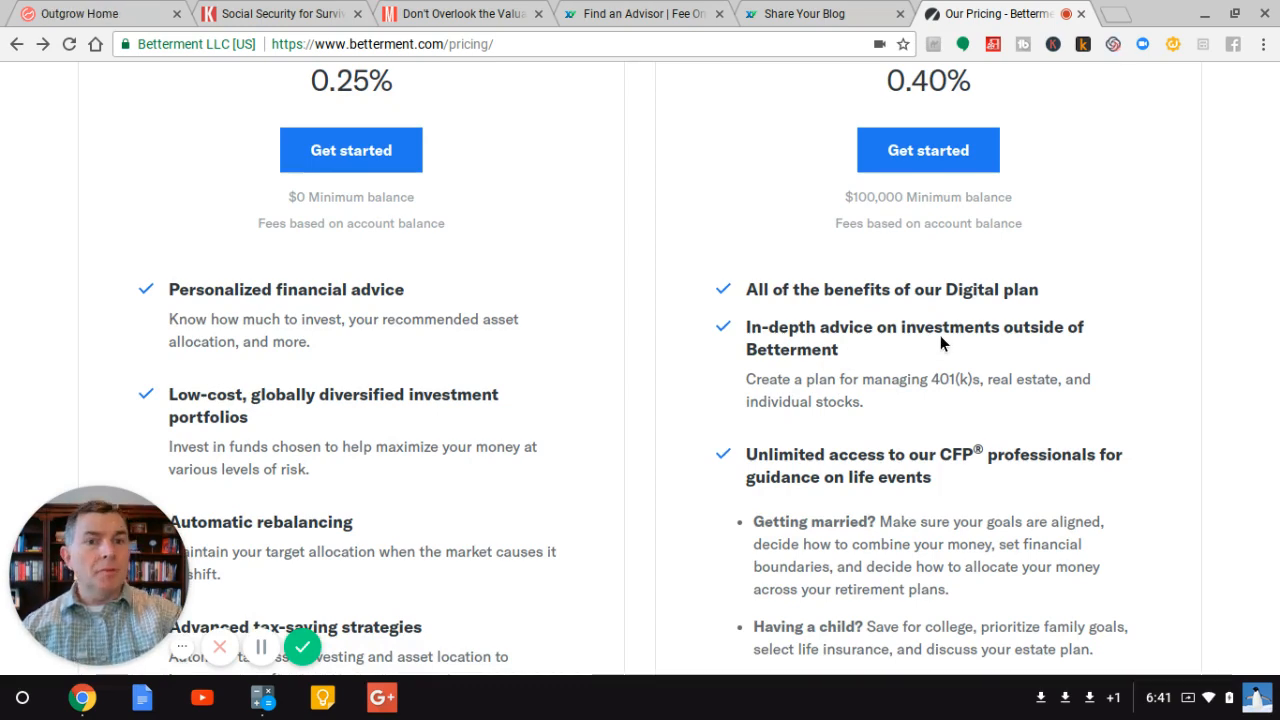
pyautogui.scroll(-3)
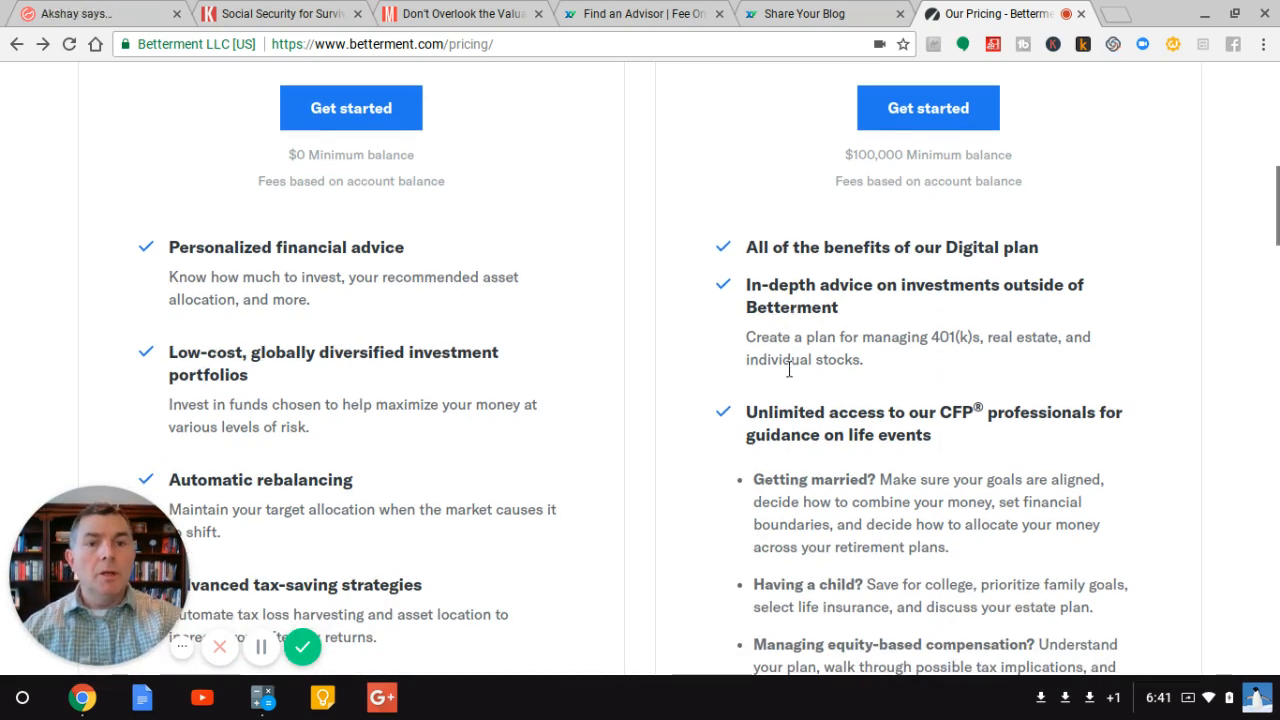
pyautogui.scroll(-3)
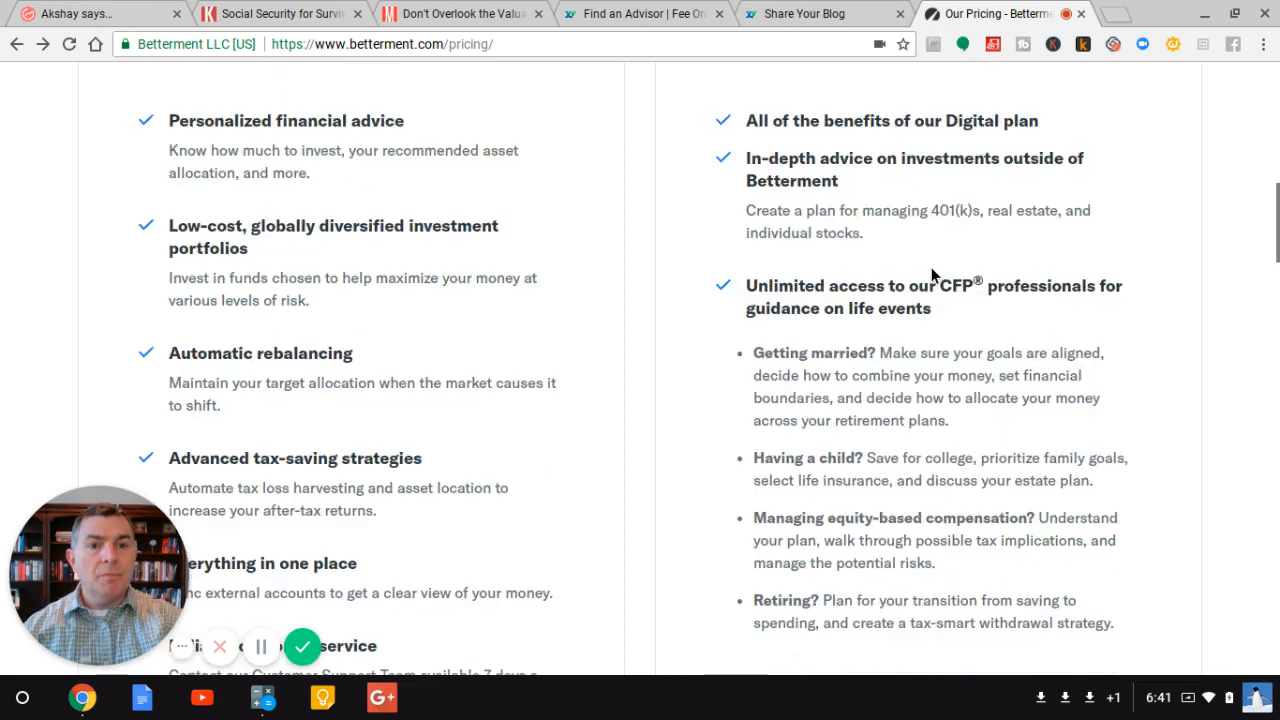
pyautogui.scroll(-3)
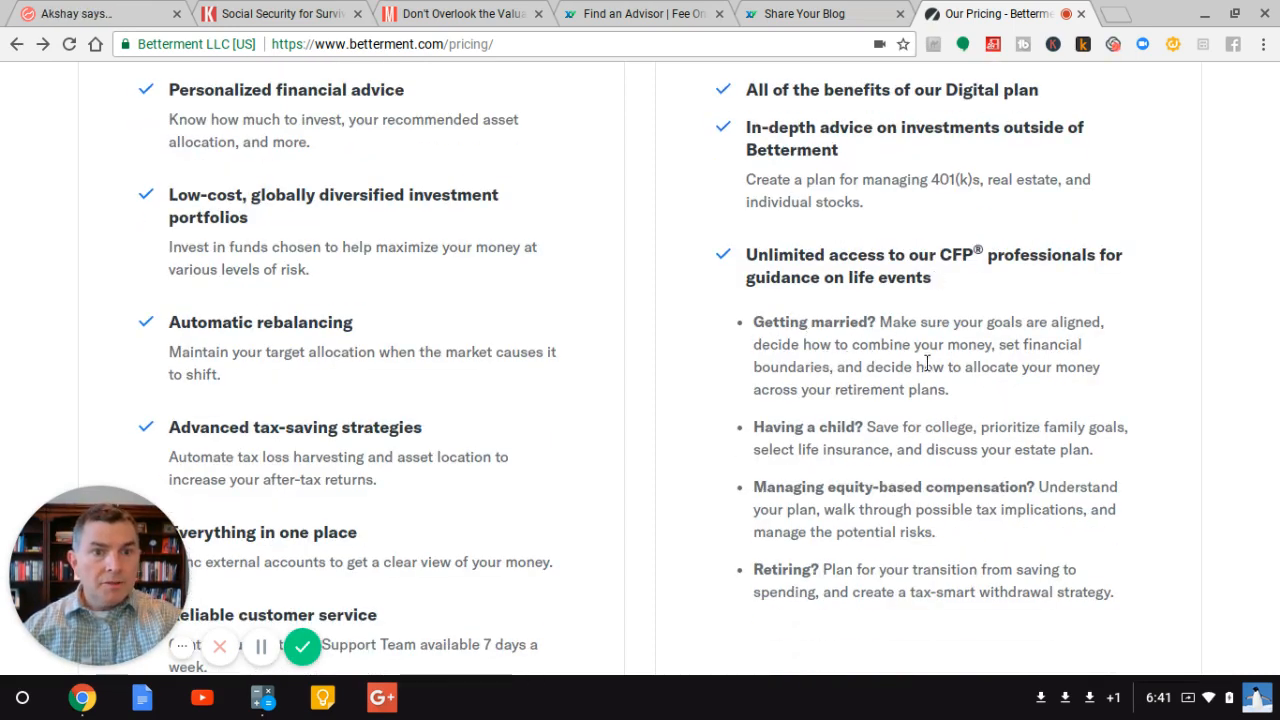
pyautogui.scroll(-3)
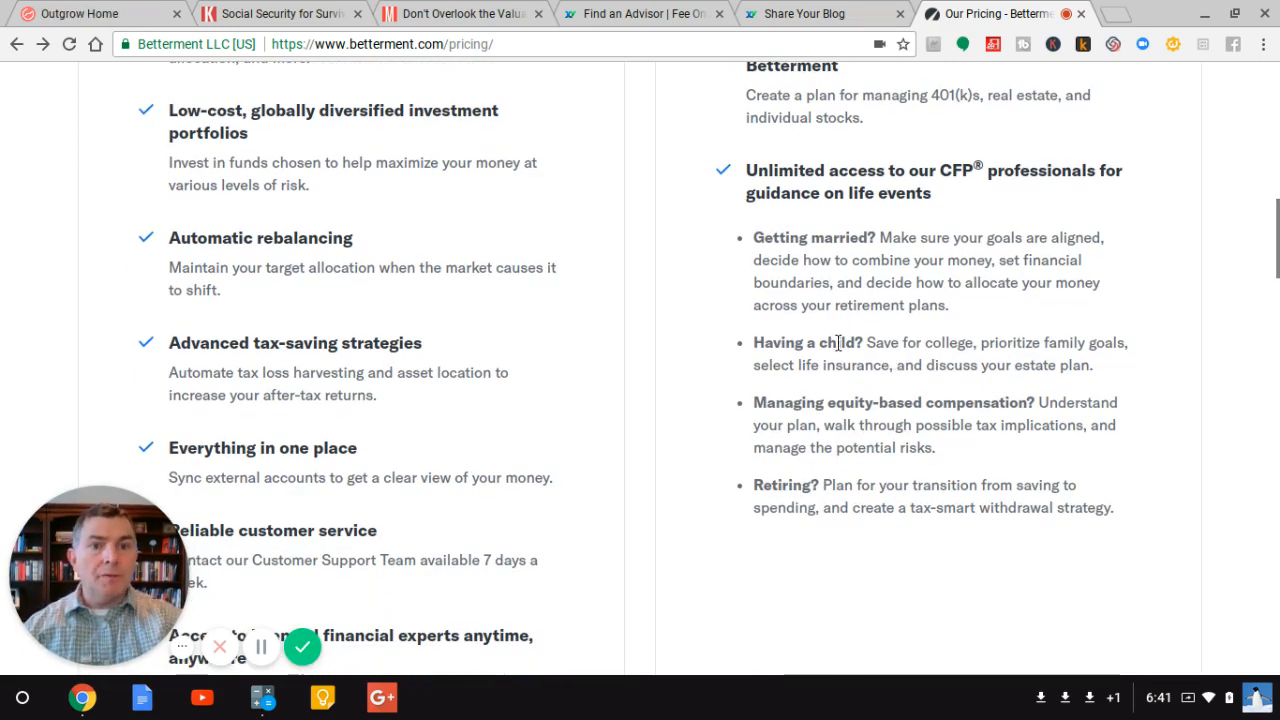
pyautogui.scroll(-3)
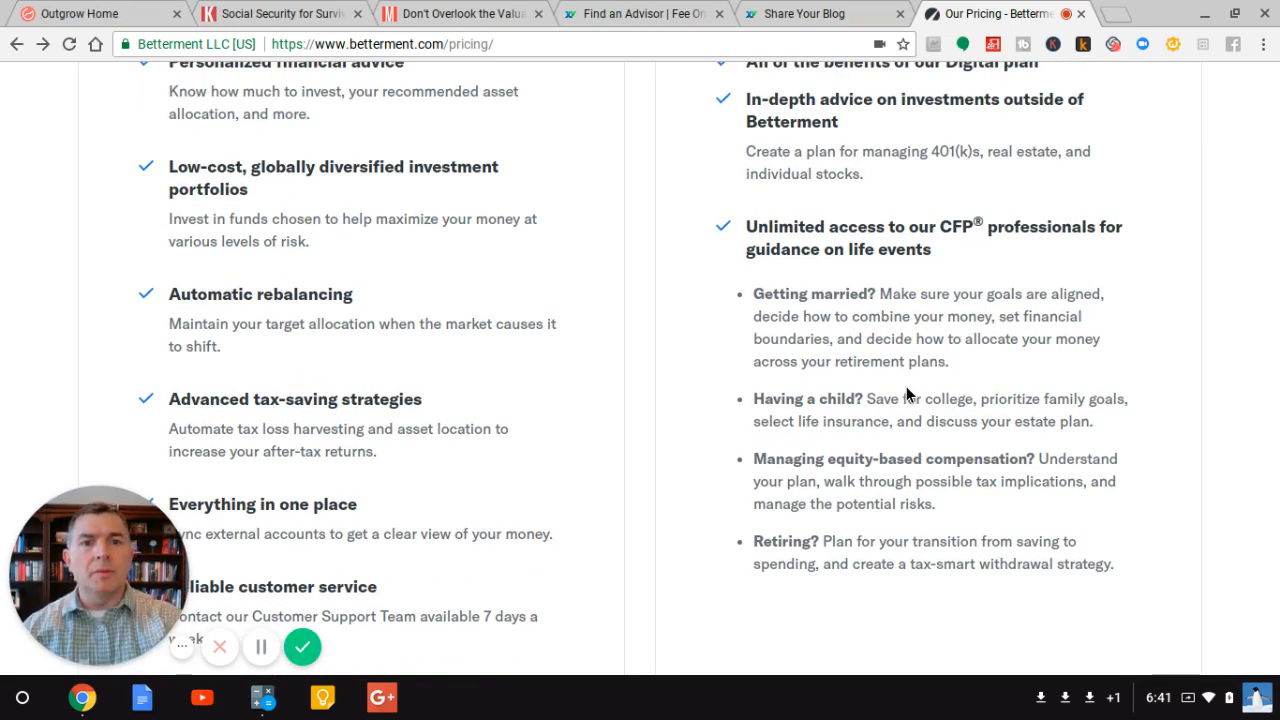
pyautogui.scroll(3)
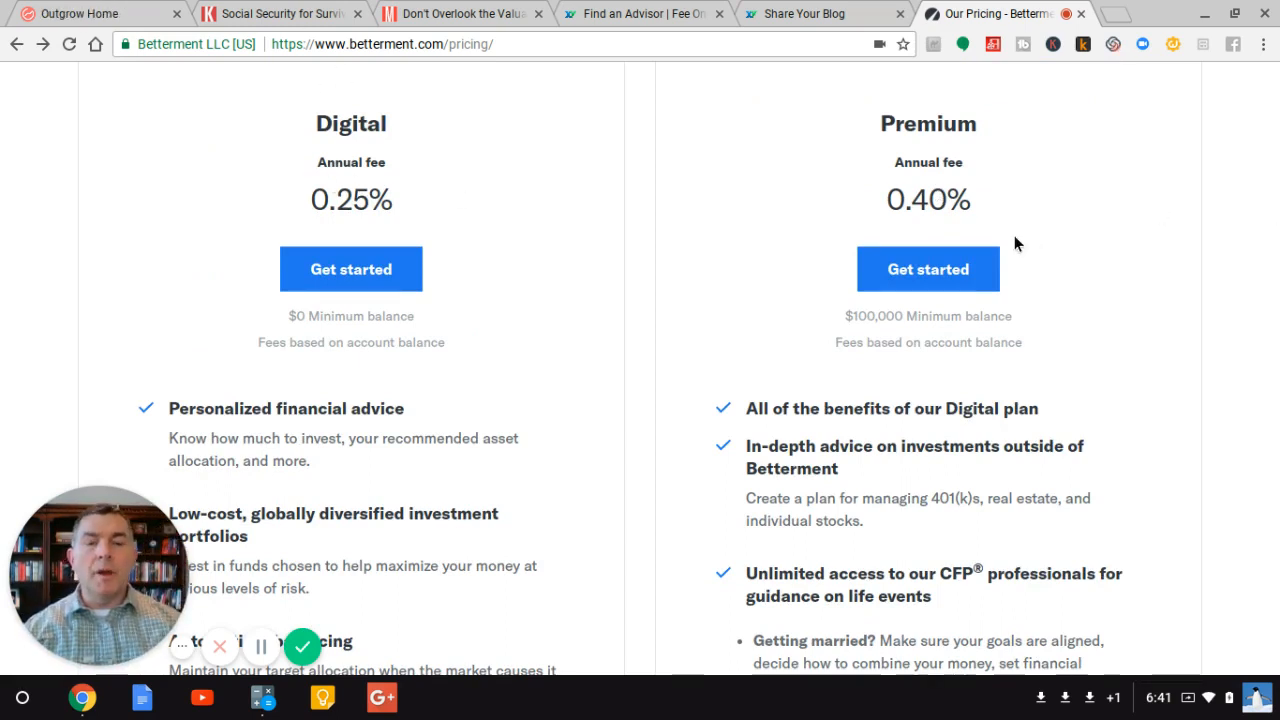
pyautogui.scroll(-3)
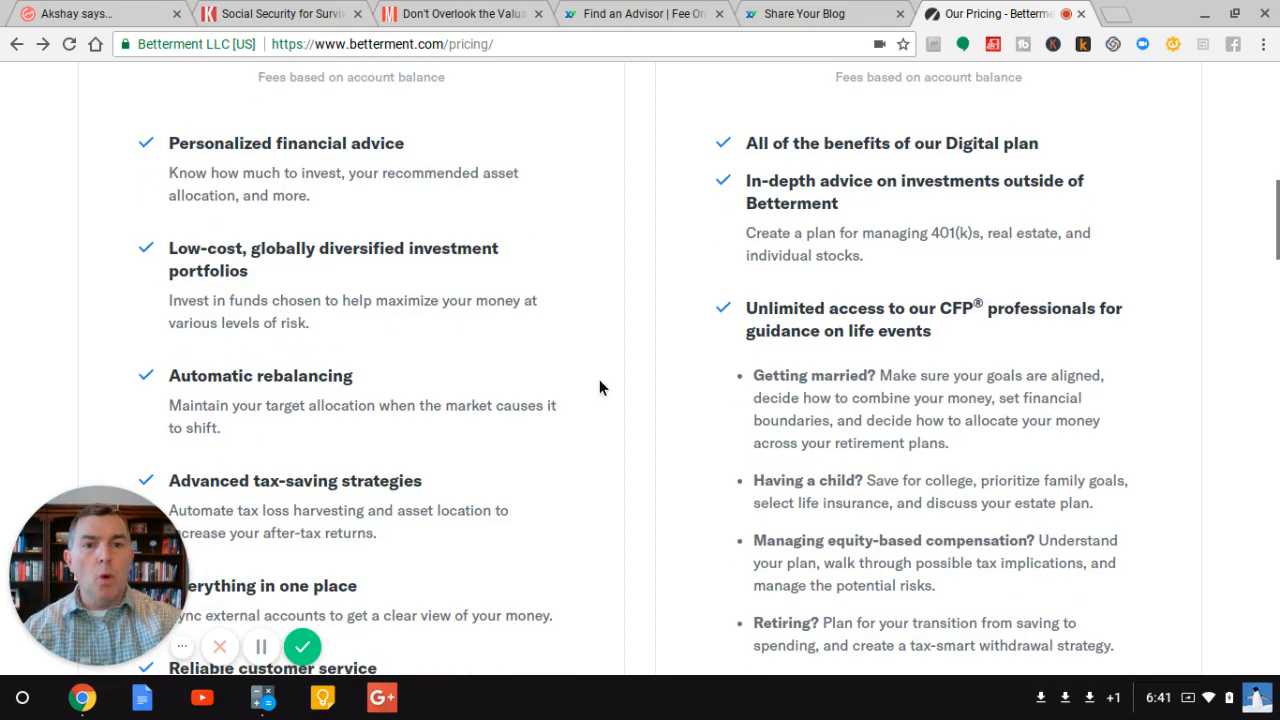
pyautogui.scroll(3)
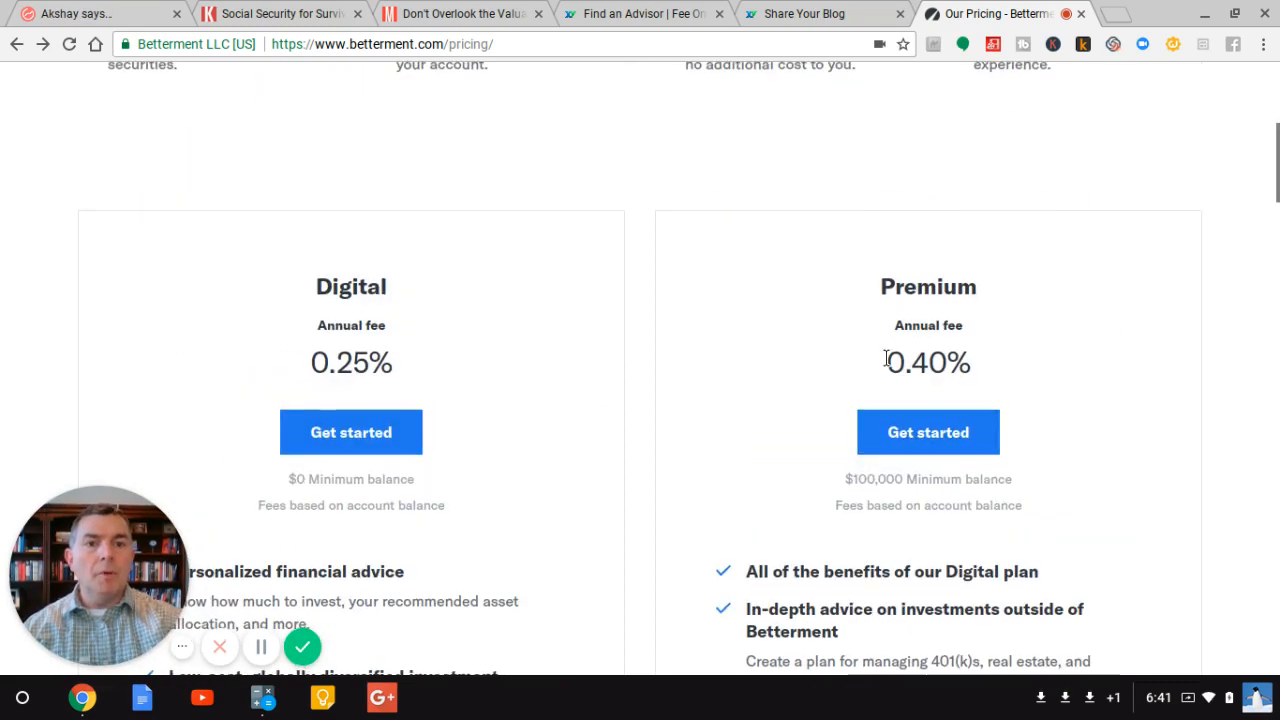
pyautogui.scroll(-3)
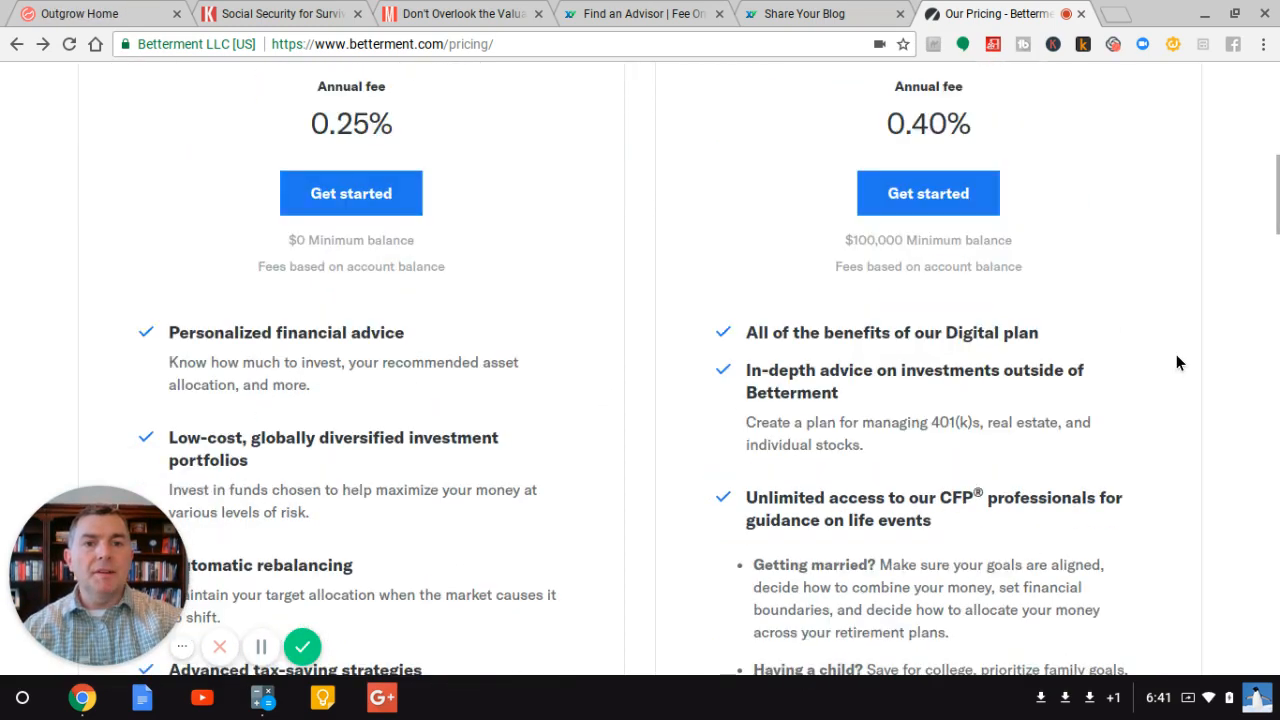
pyautogui.scroll(-3)
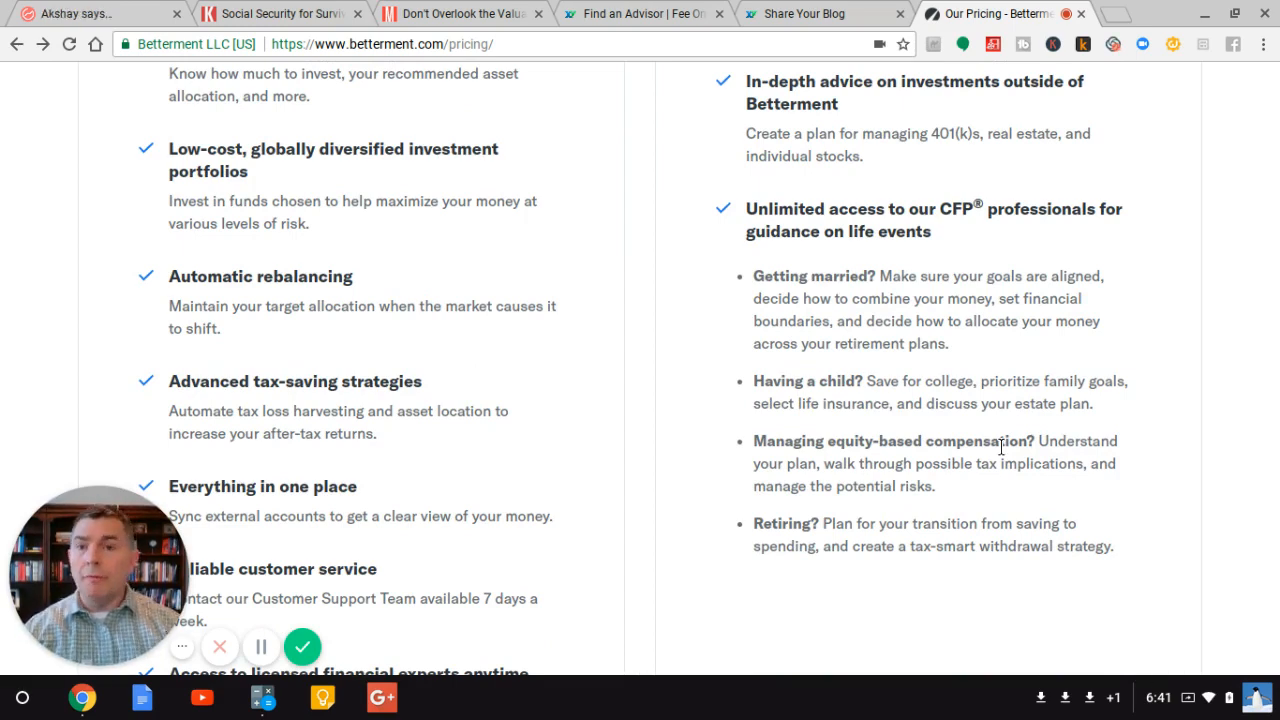
pyautogui.scroll(-3)
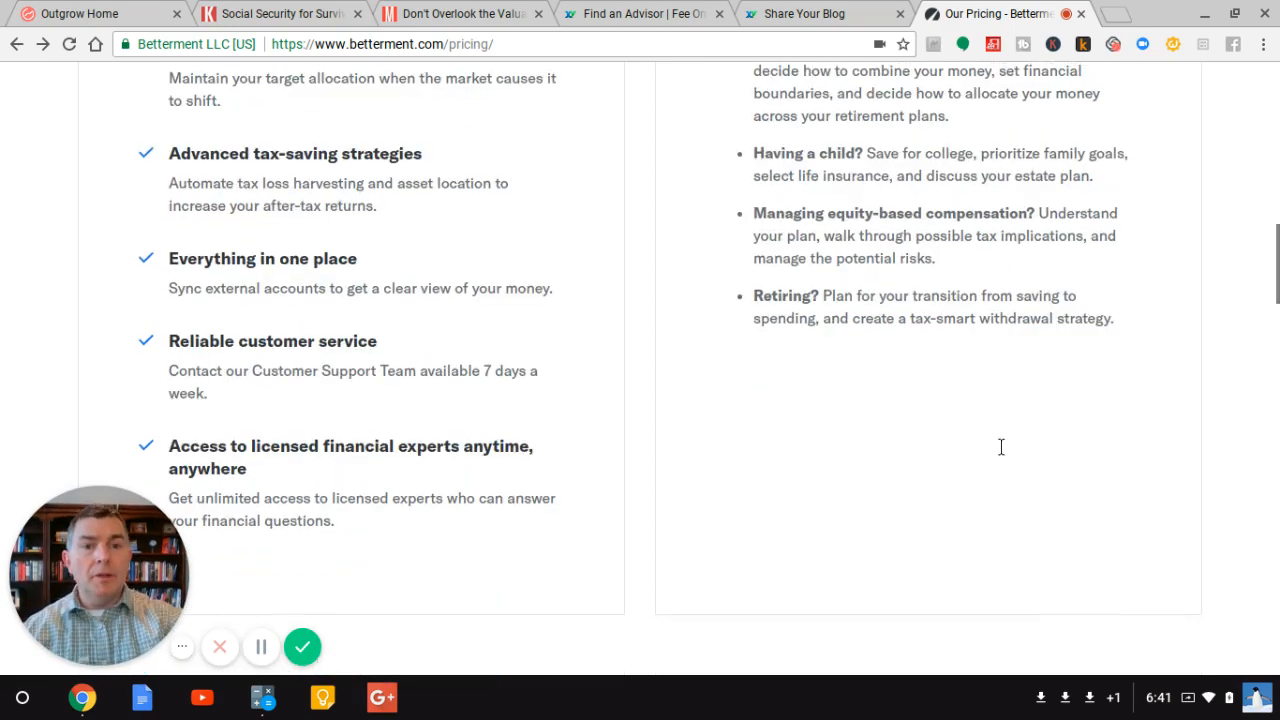
# Step: Reach the Advisor Network section on one-on-one CFP matching and follow its Learn more link
pyautogui.scroll(-3)
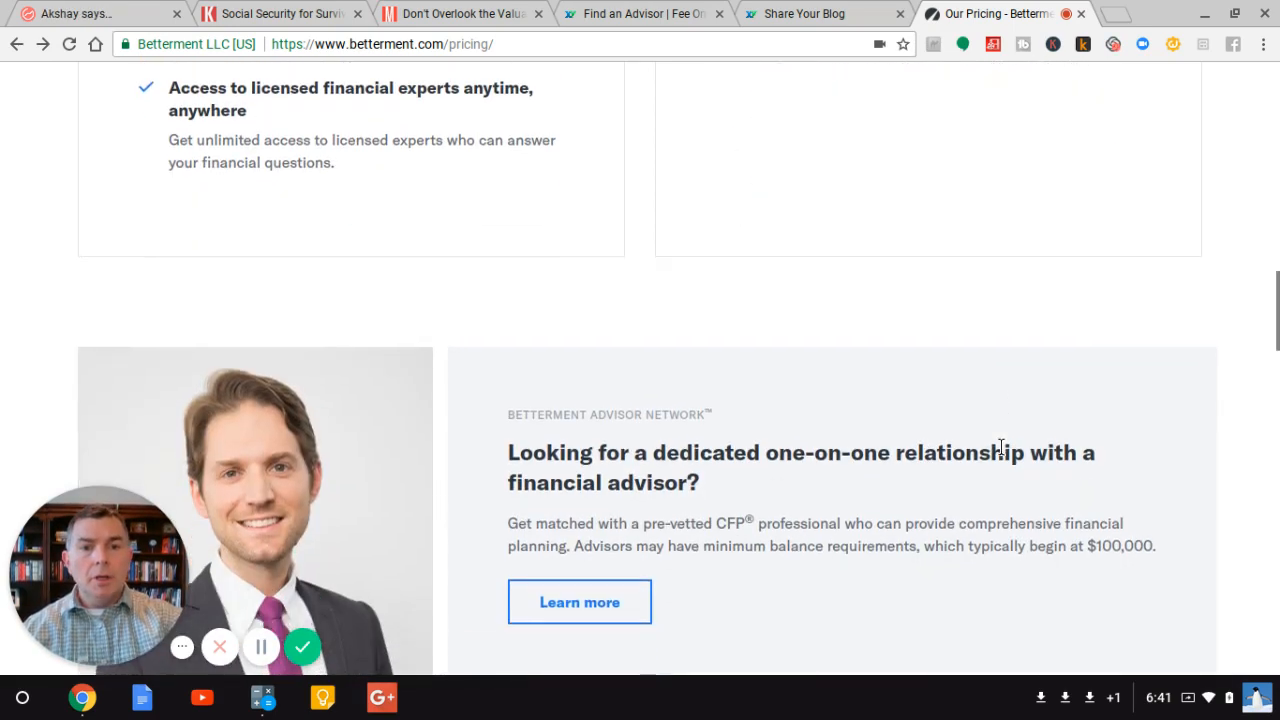
pyautogui.scroll(-3)
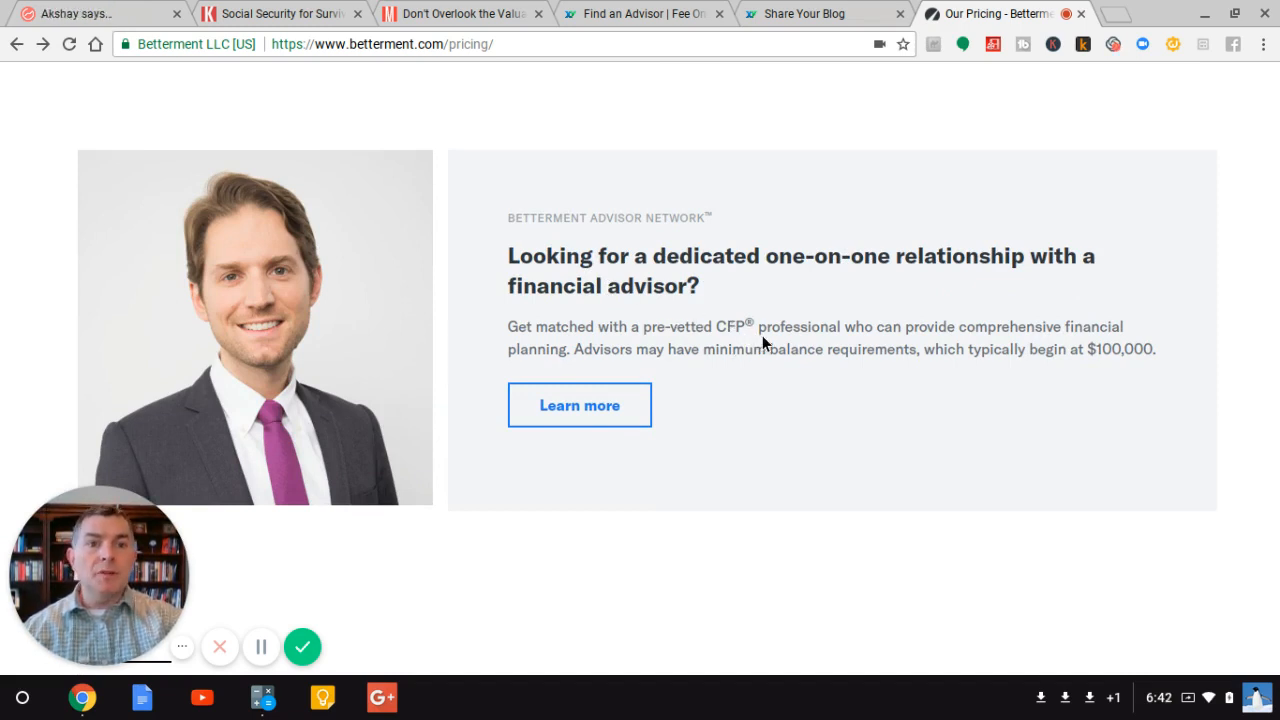
pyautogui.moveTo(884, 364)
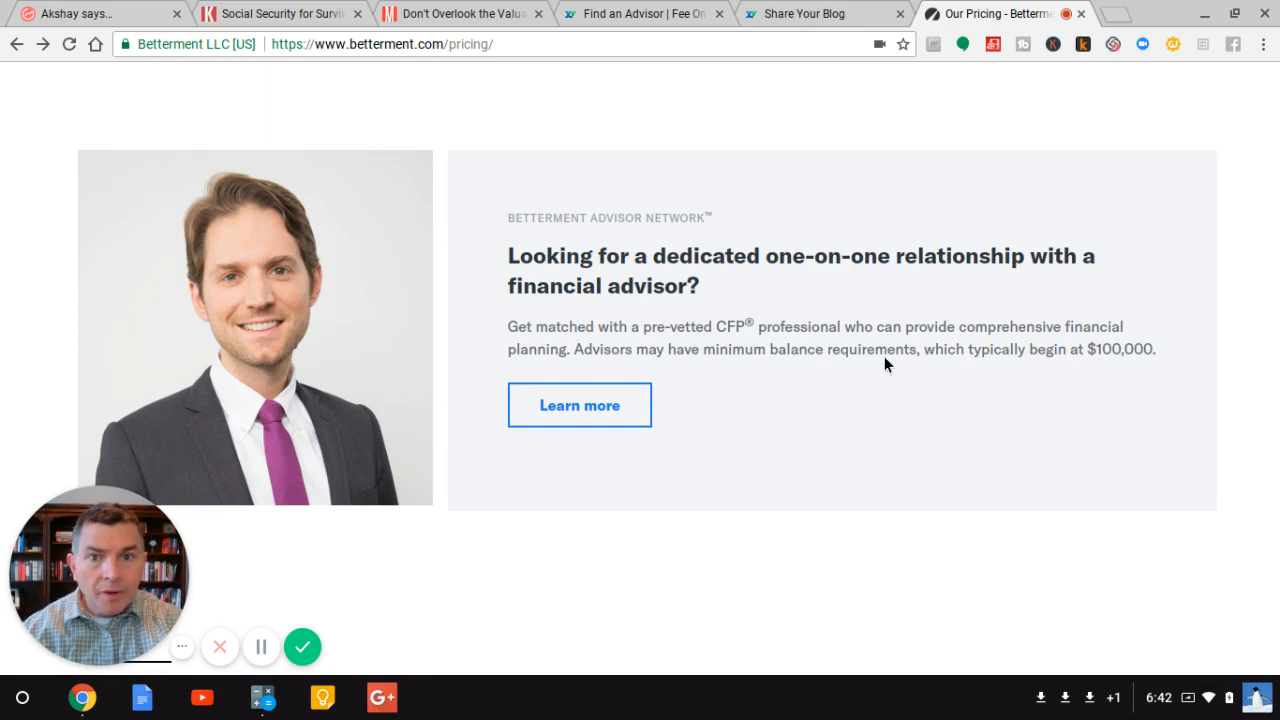
pyautogui.moveTo(580, 404)
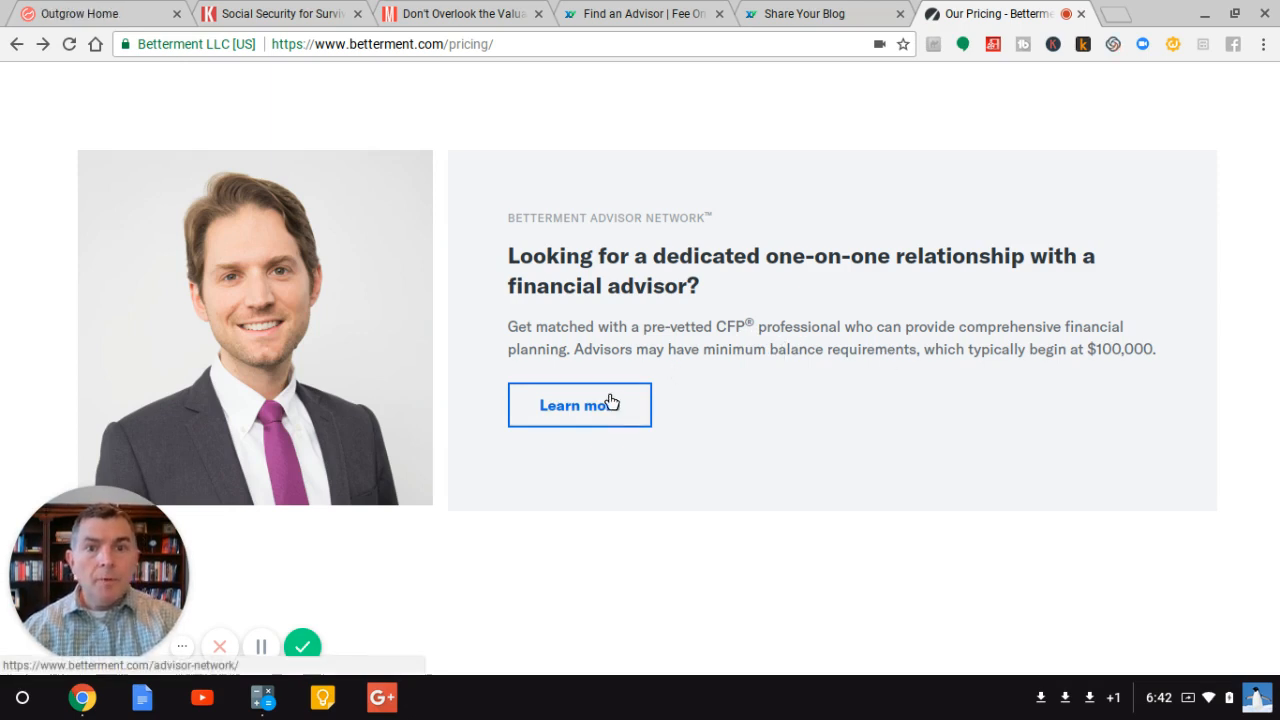
pyautogui.click(580, 404)
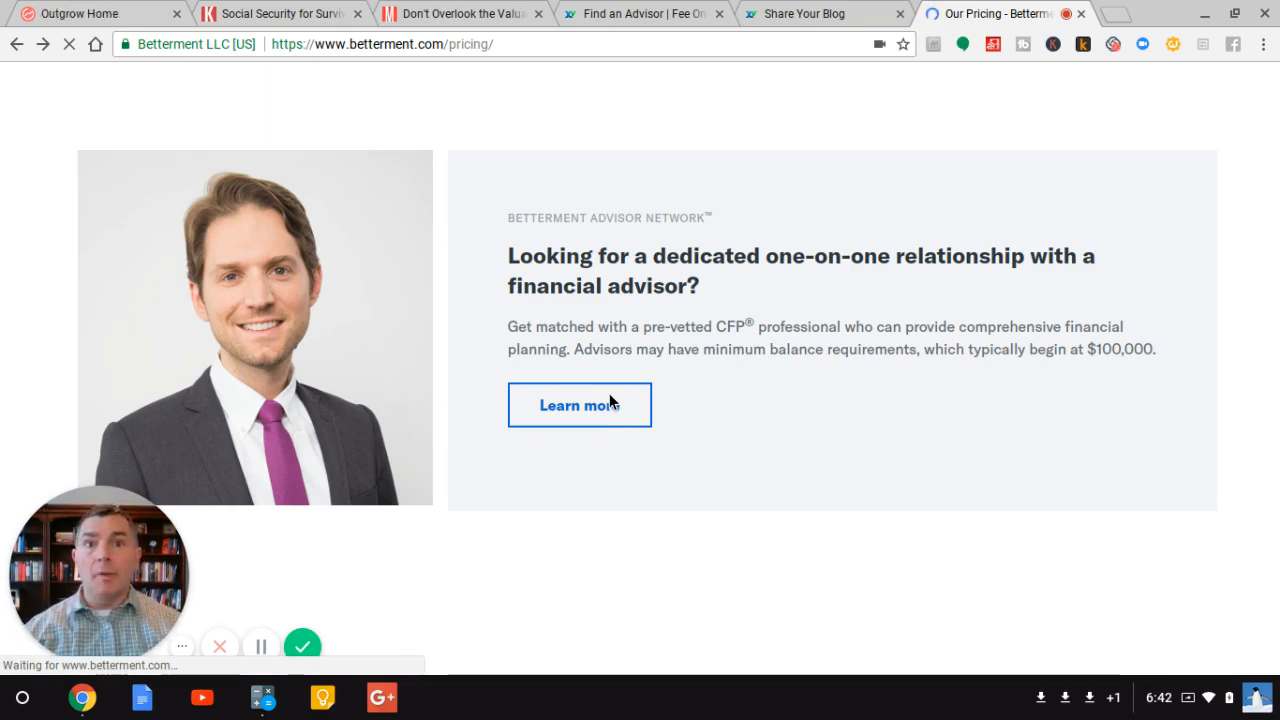
# Step: Read the advisor network page down to its schedule-a-call section and return to the top
pyautogui.click(580, 404)
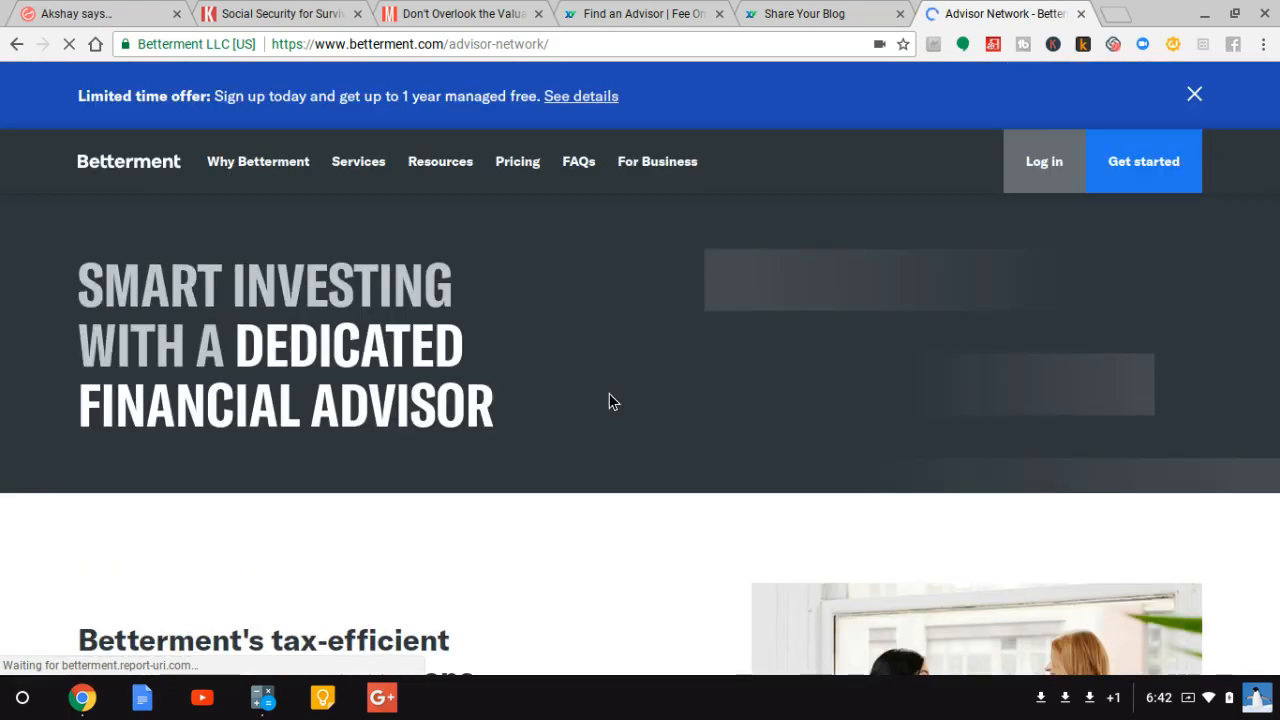
pyautogui.scroll(-3)
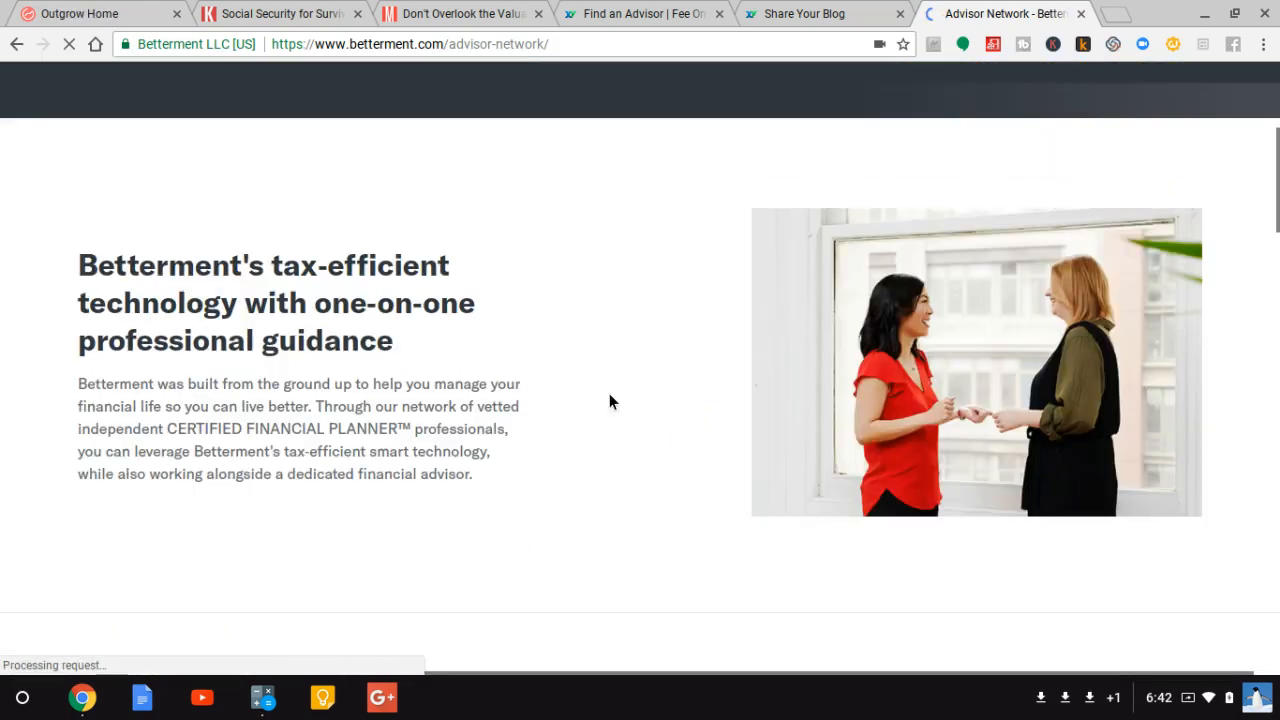
pyautogui.scroll(-3)
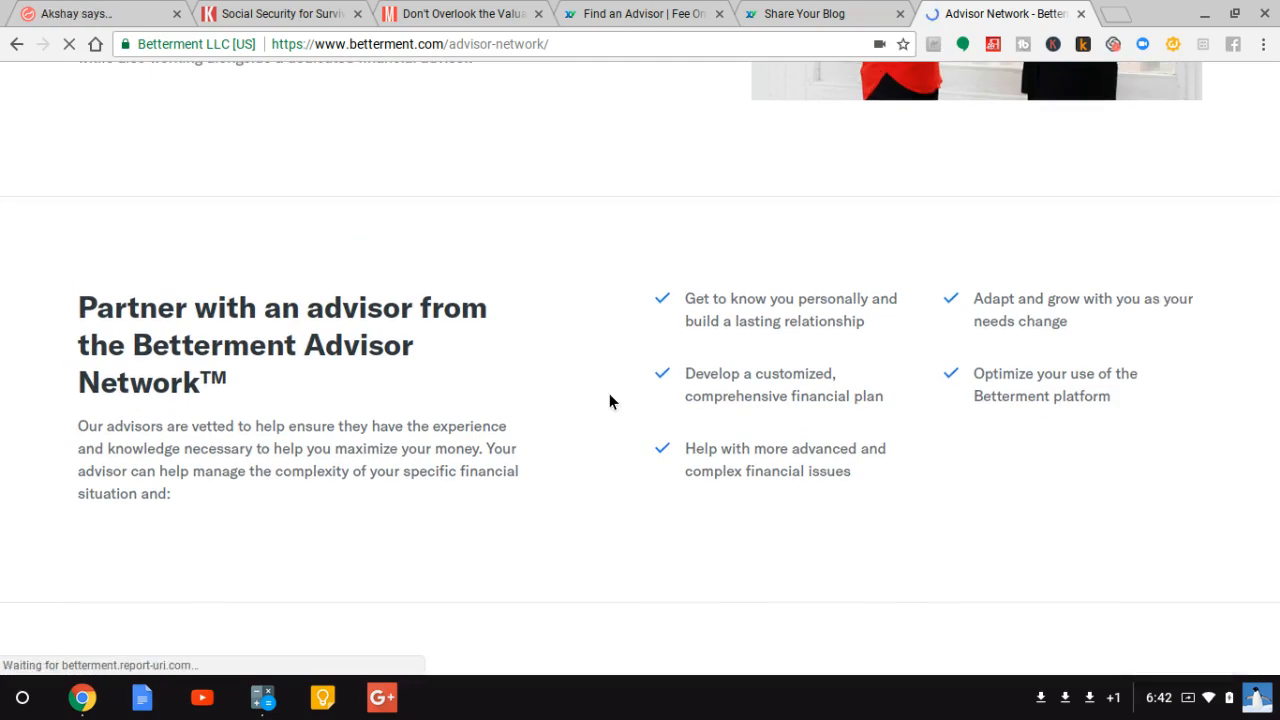
pyautogui.scroll(-3)
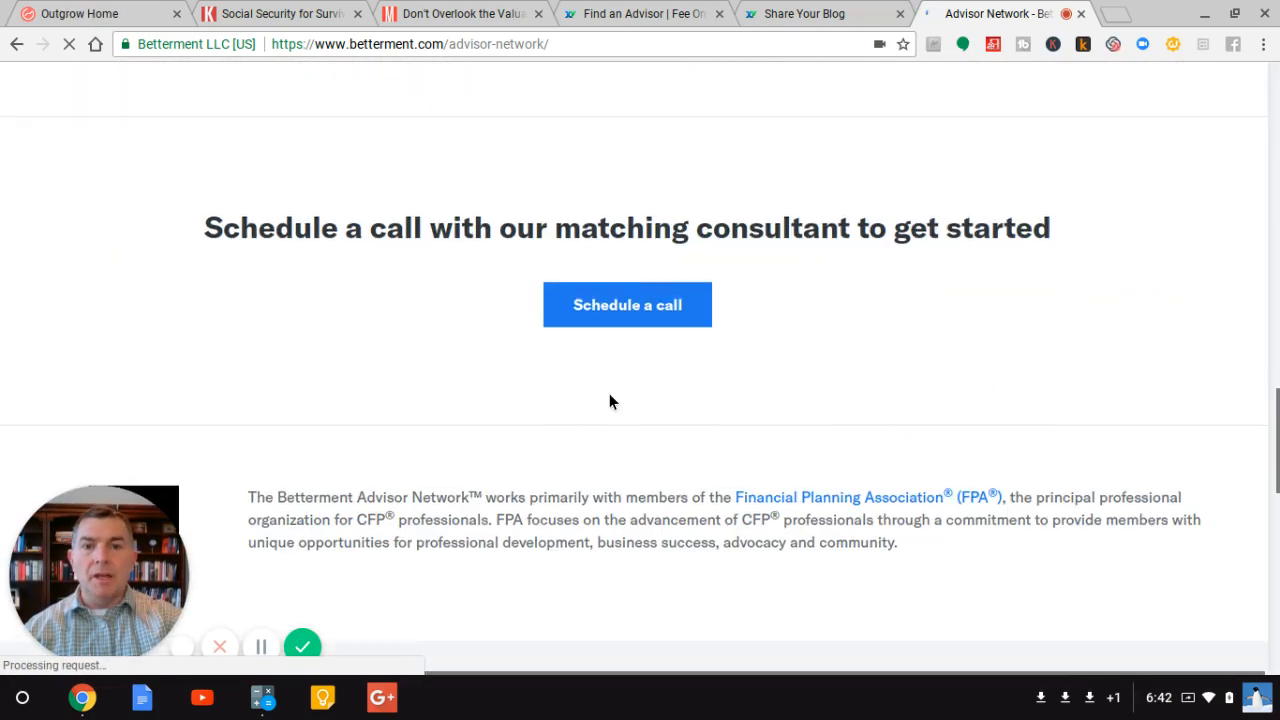
pyautogui.scroll(-3)
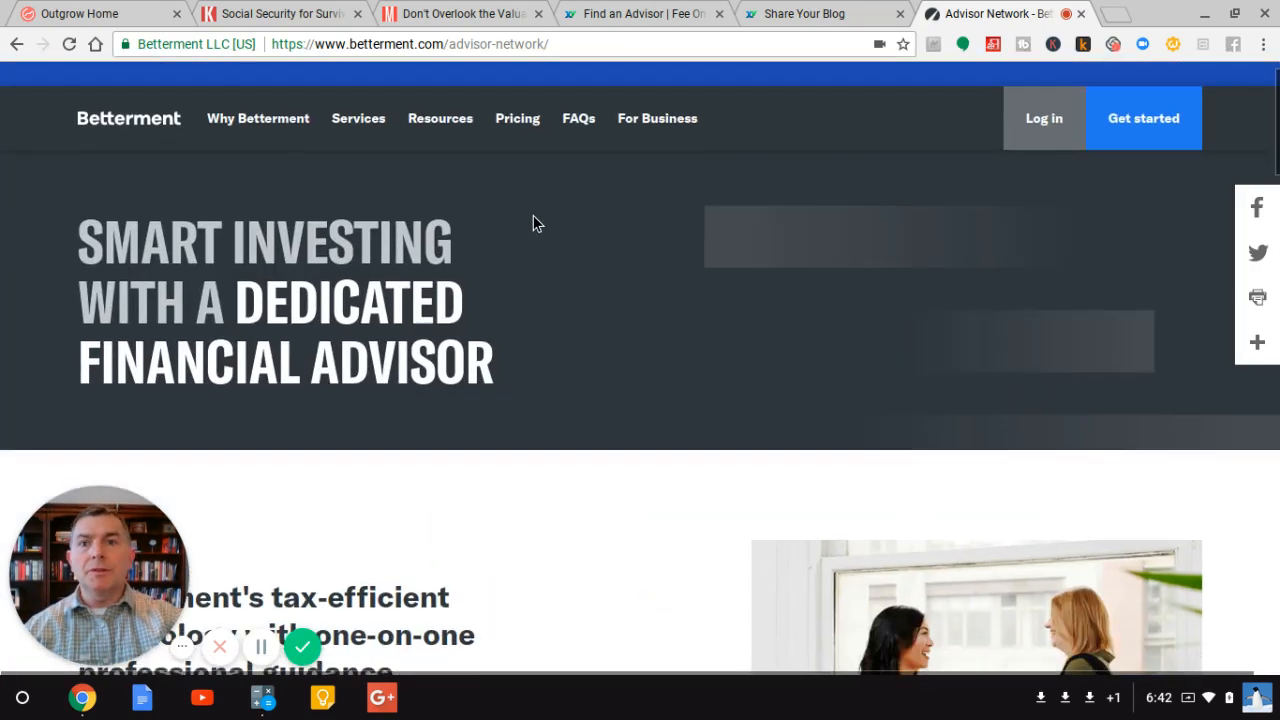
pyautogui.moveTo(244, 160)
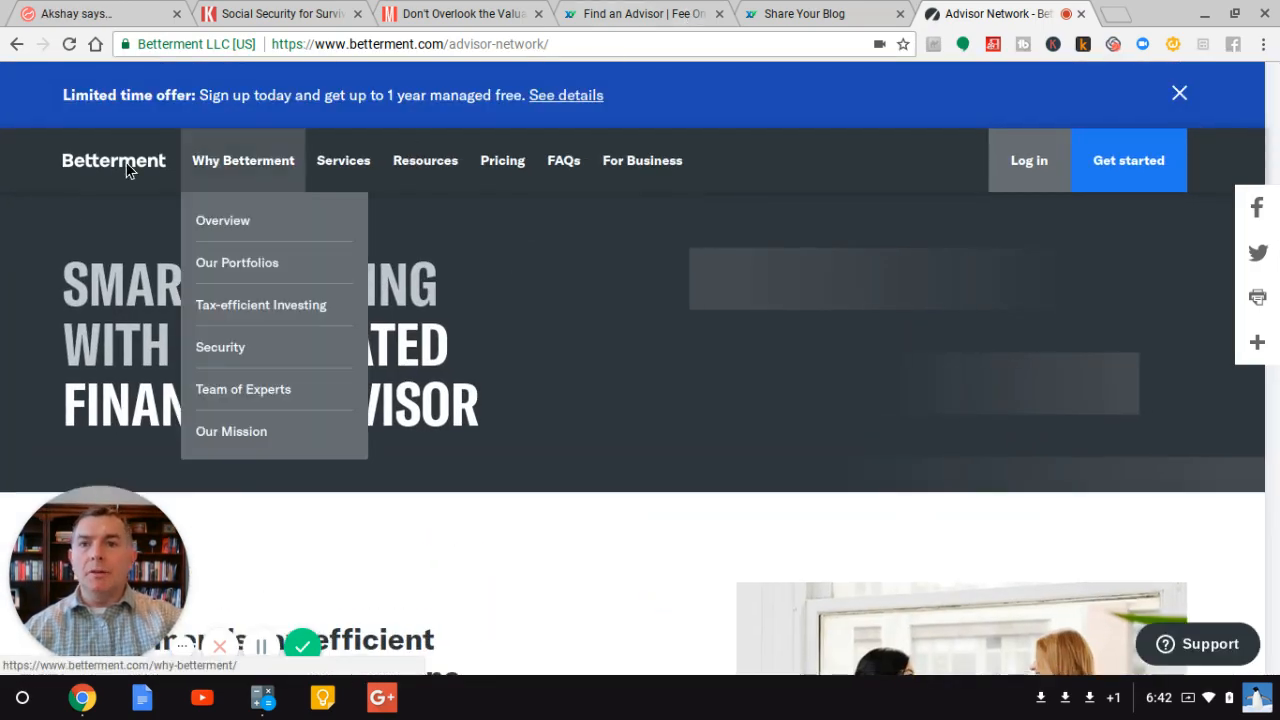
pyautogui.moveTo(260, 304)
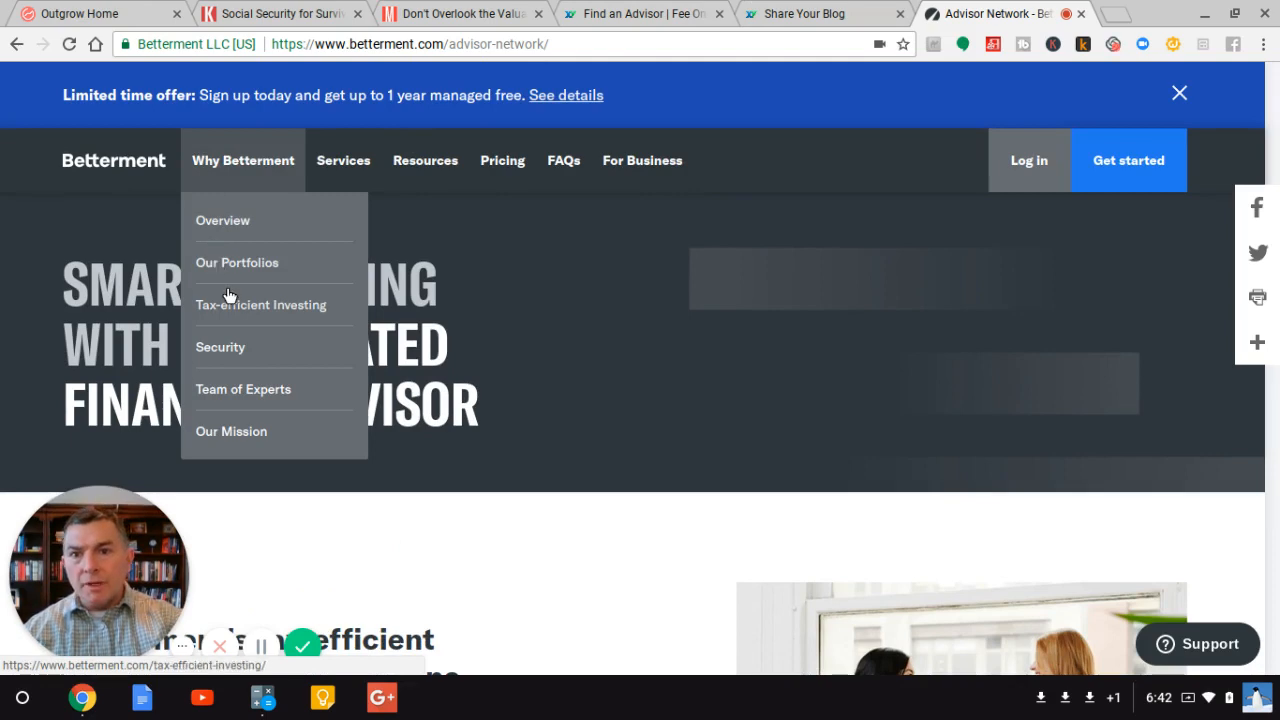
# Step: Go to Tax-efficient Investing under Why Betterment and scroll to the saving-more-on-taxes section
pyautogui.click(260, 304)
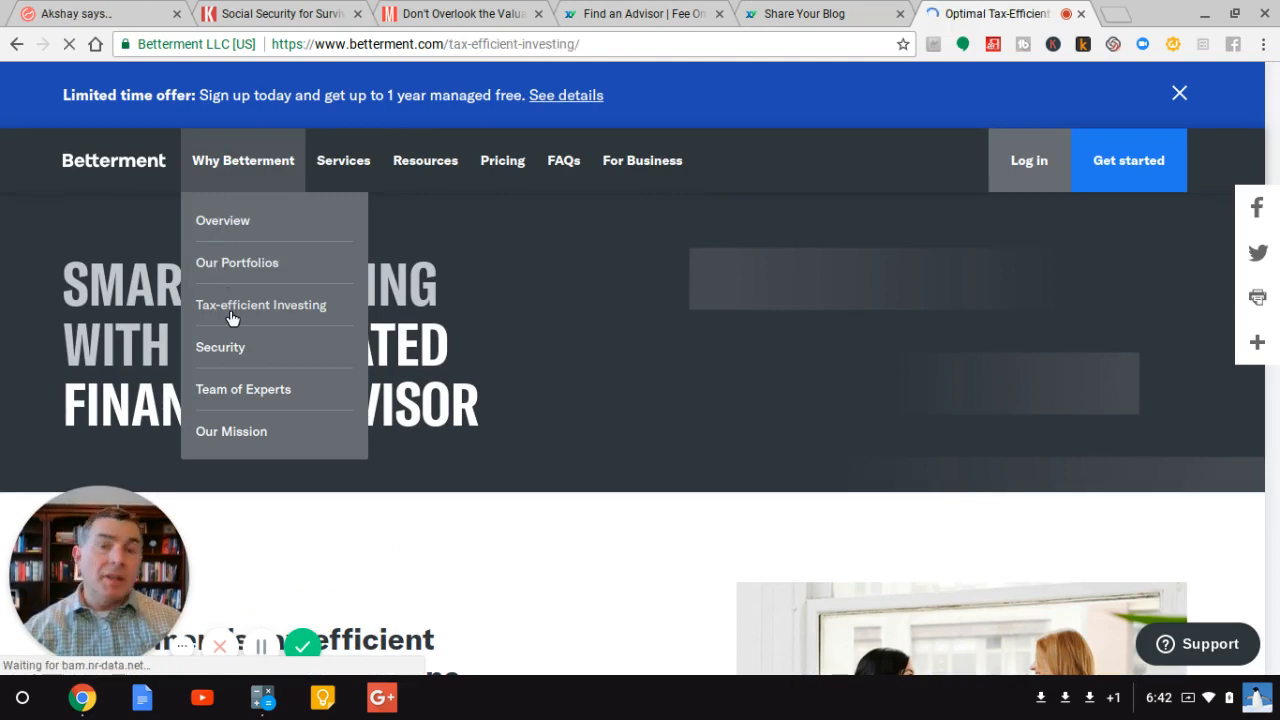
pyautogui.click(260, 304)
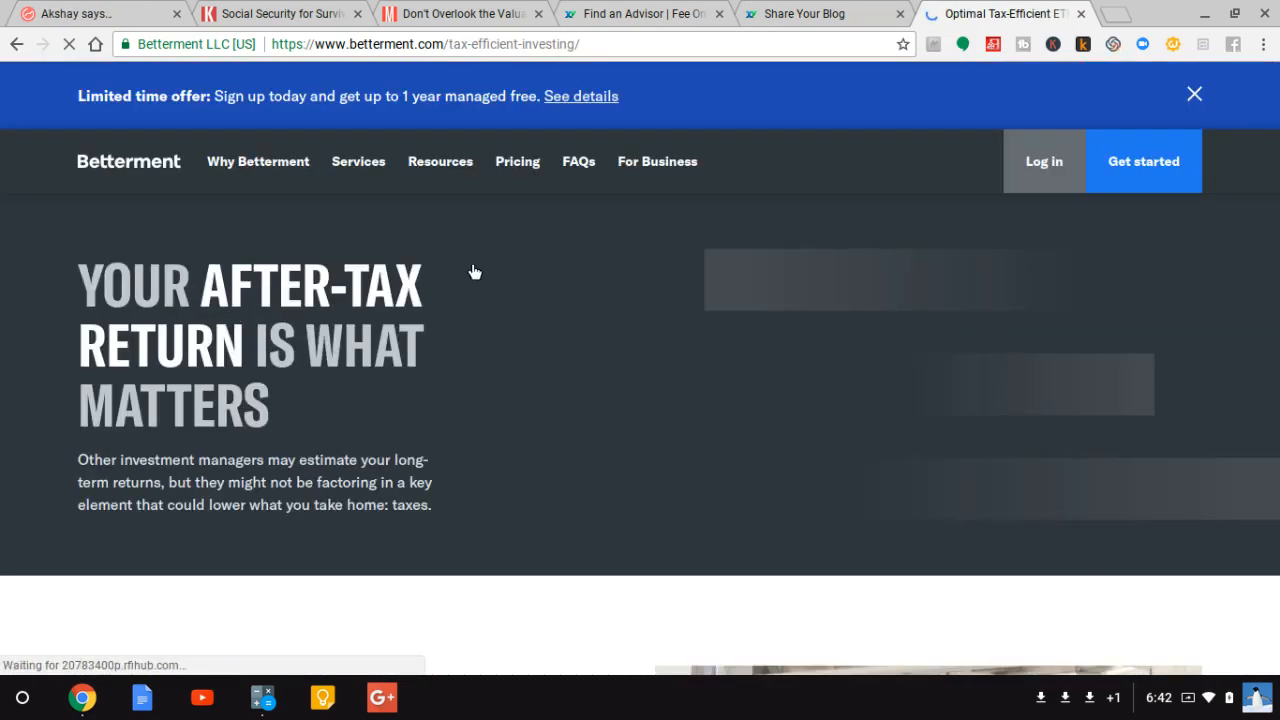
pyautogui.scroll(-3)
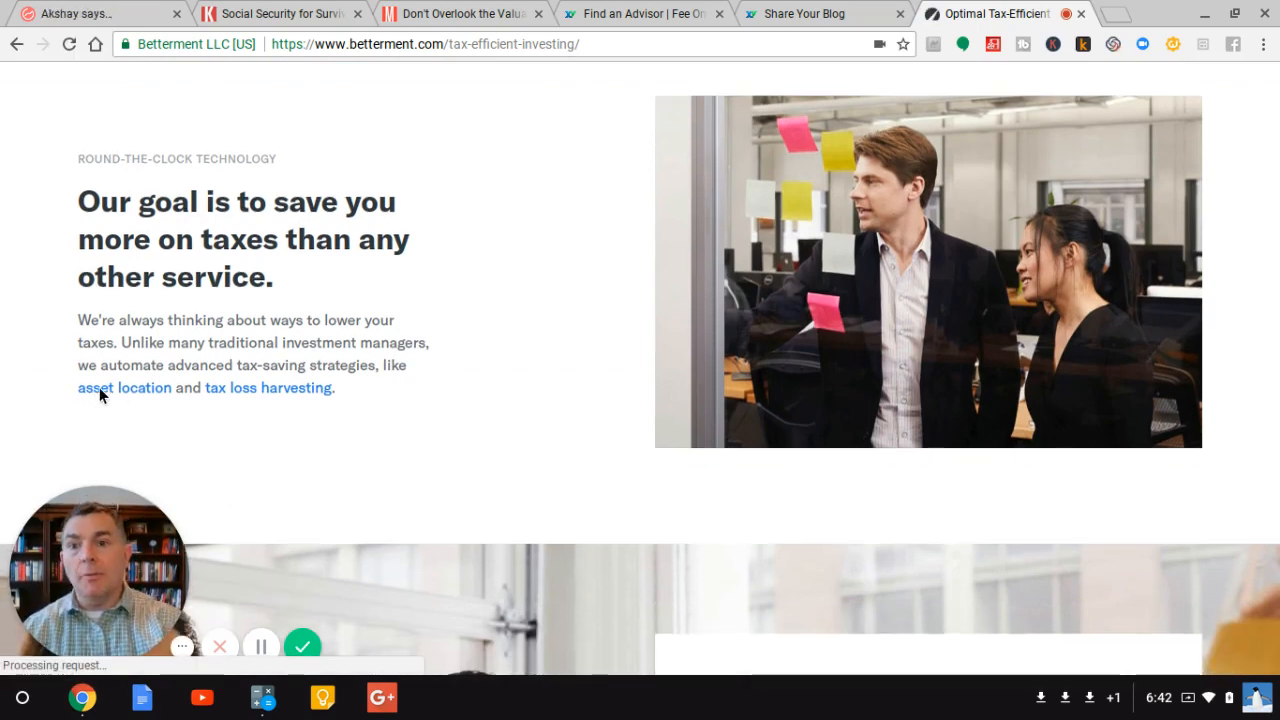
# Step: Follow the asset location link, review the Tax-Coordinated Portfolio calculator, and return to the headline
pyautogui.click(124, 388)
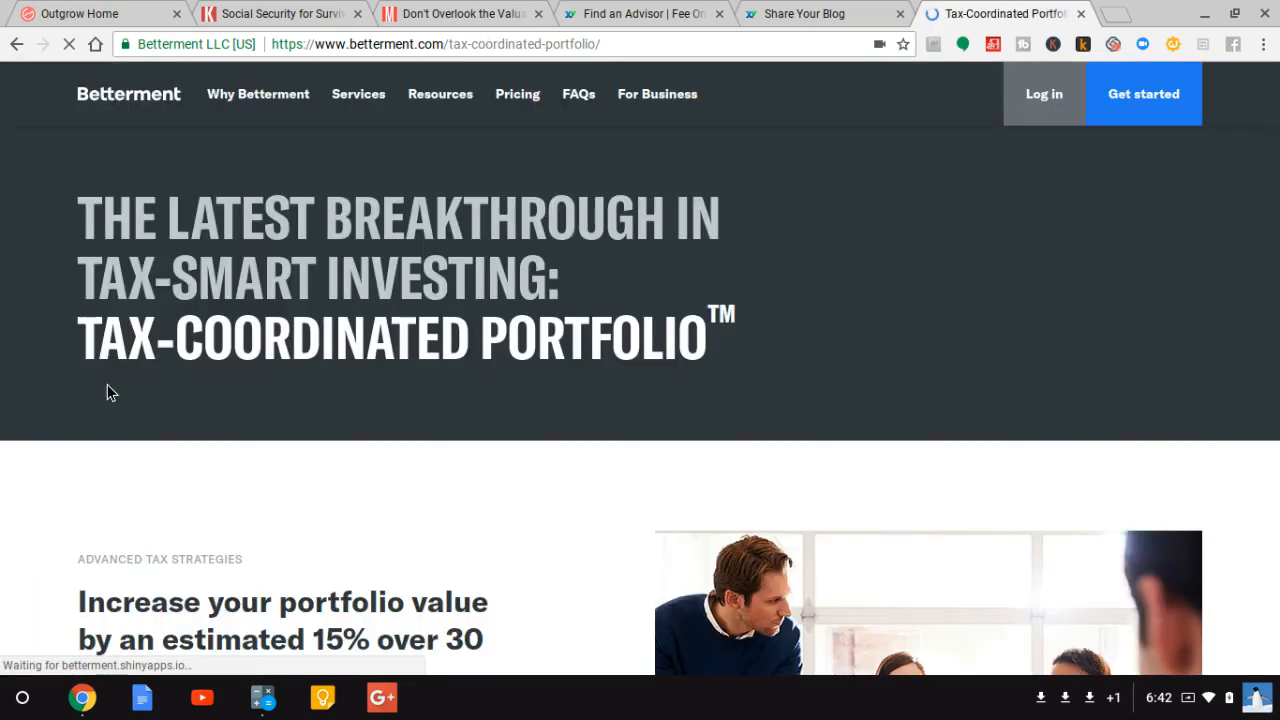
pyautogui.scroll(-3)
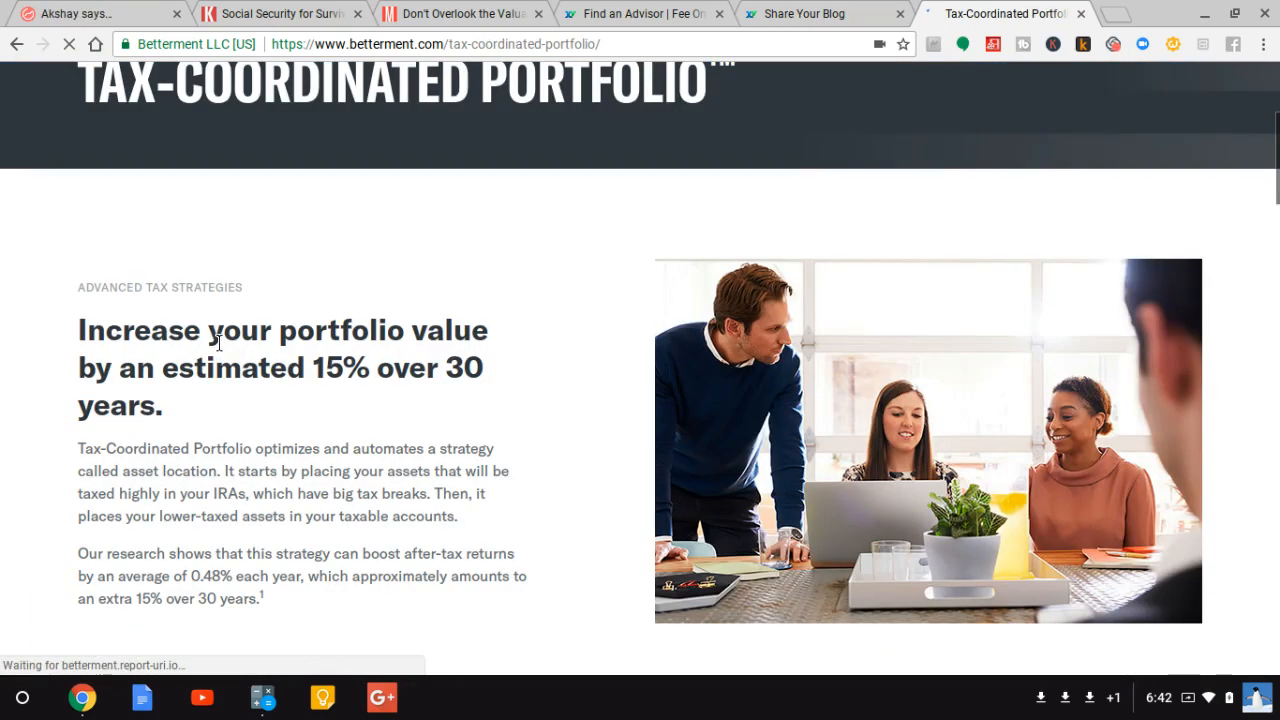
pyautogui.scroll(-3)
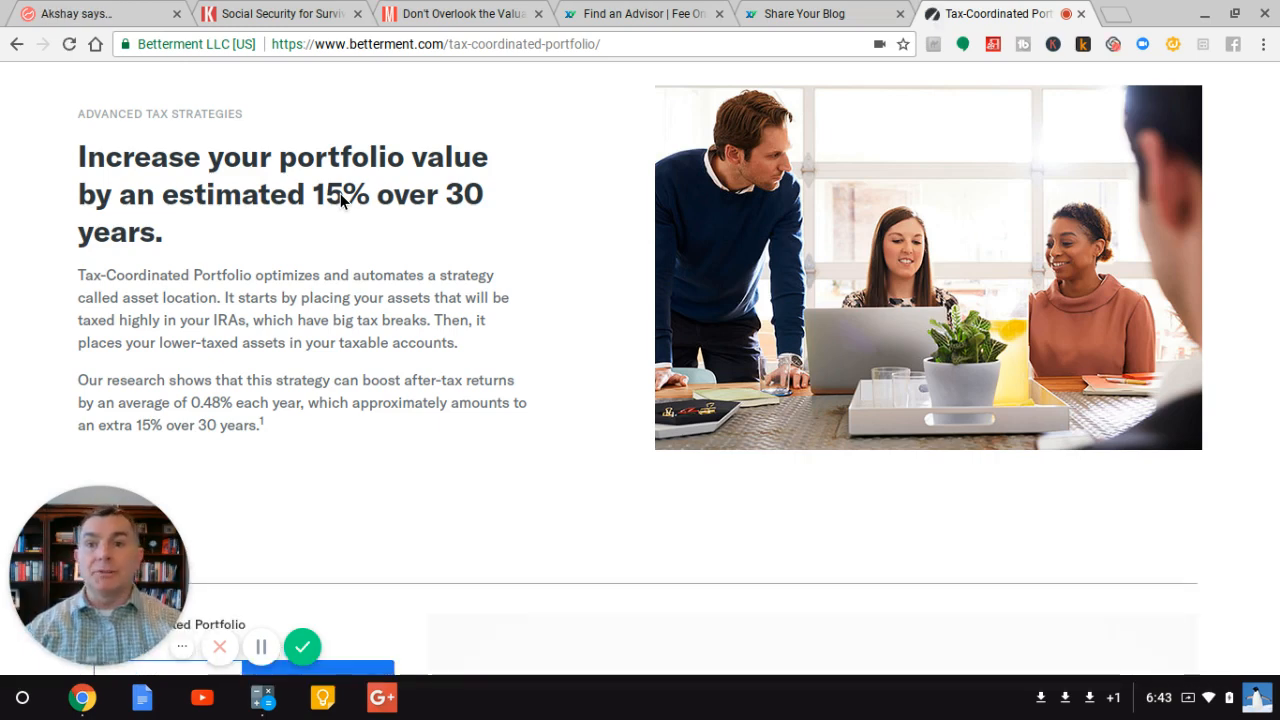
pyautogui.scroll(-3)
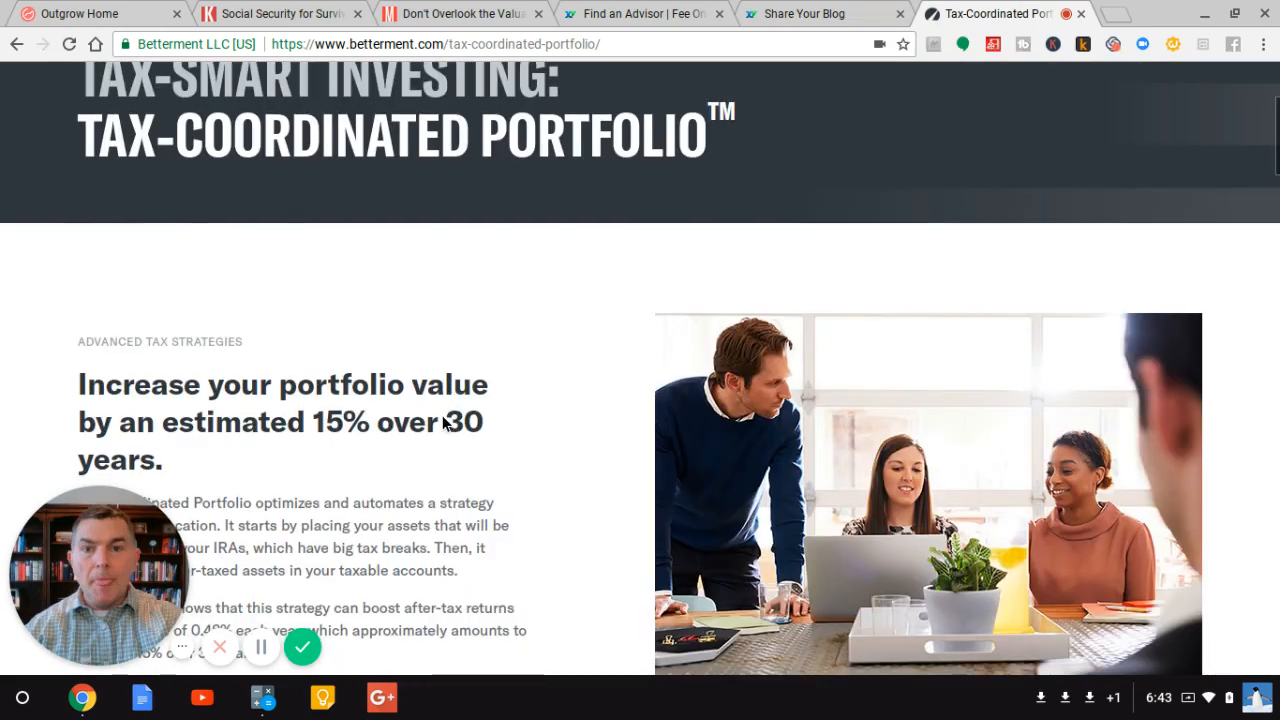
pyautogui.scroll(-3)
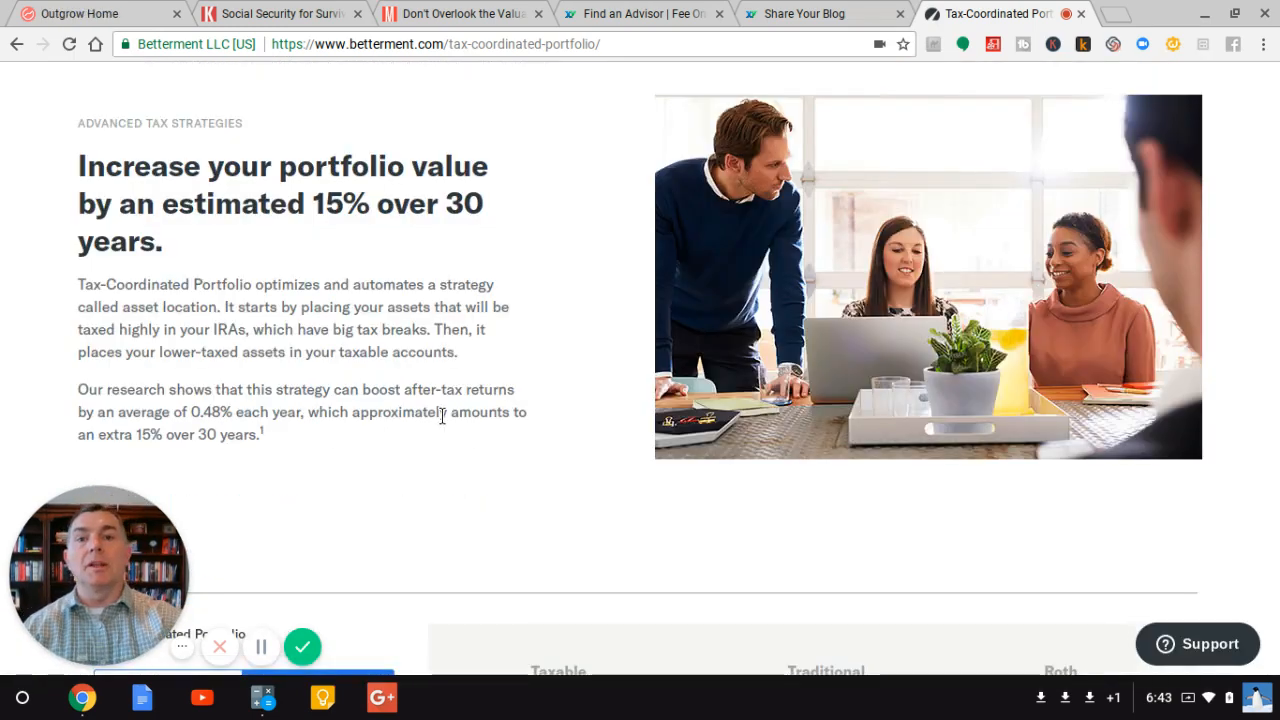
pyautogui.scroll(-3)
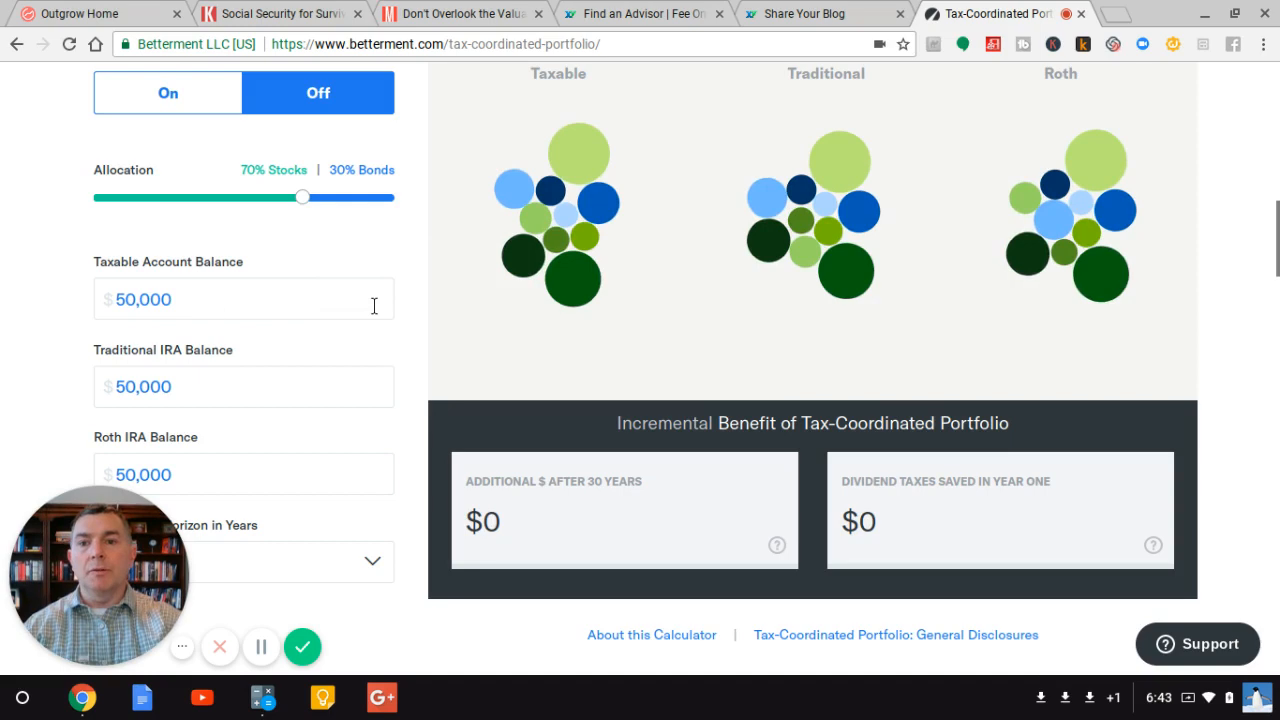
pyautogui.scroll(-3)
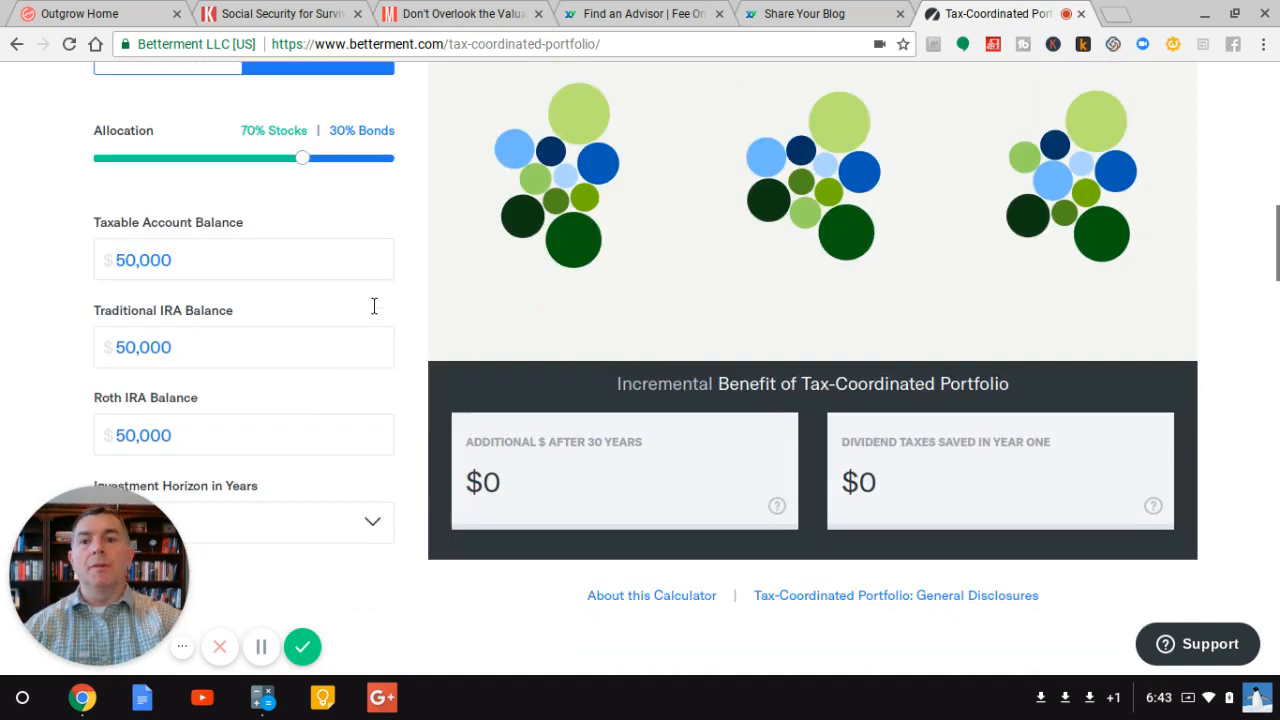
pyautogui.scroll(3)
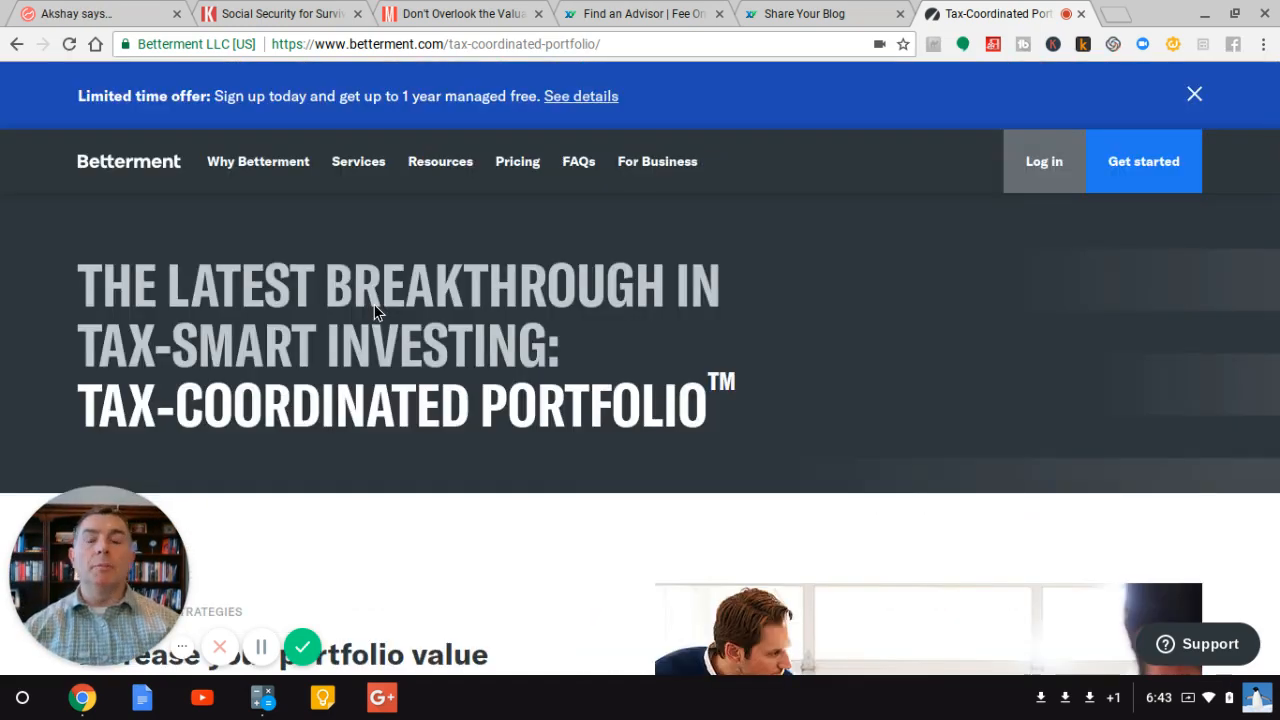